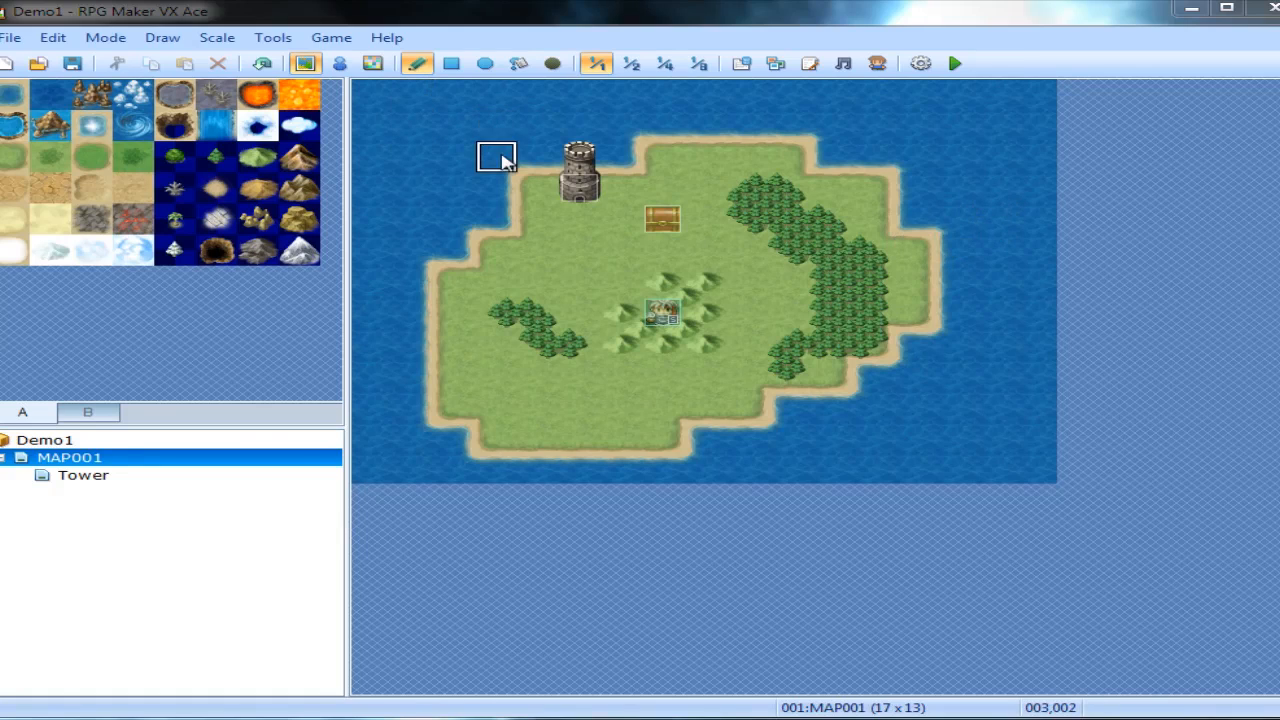
{"action": "mouse_move", "coordinate": [210, 16]}
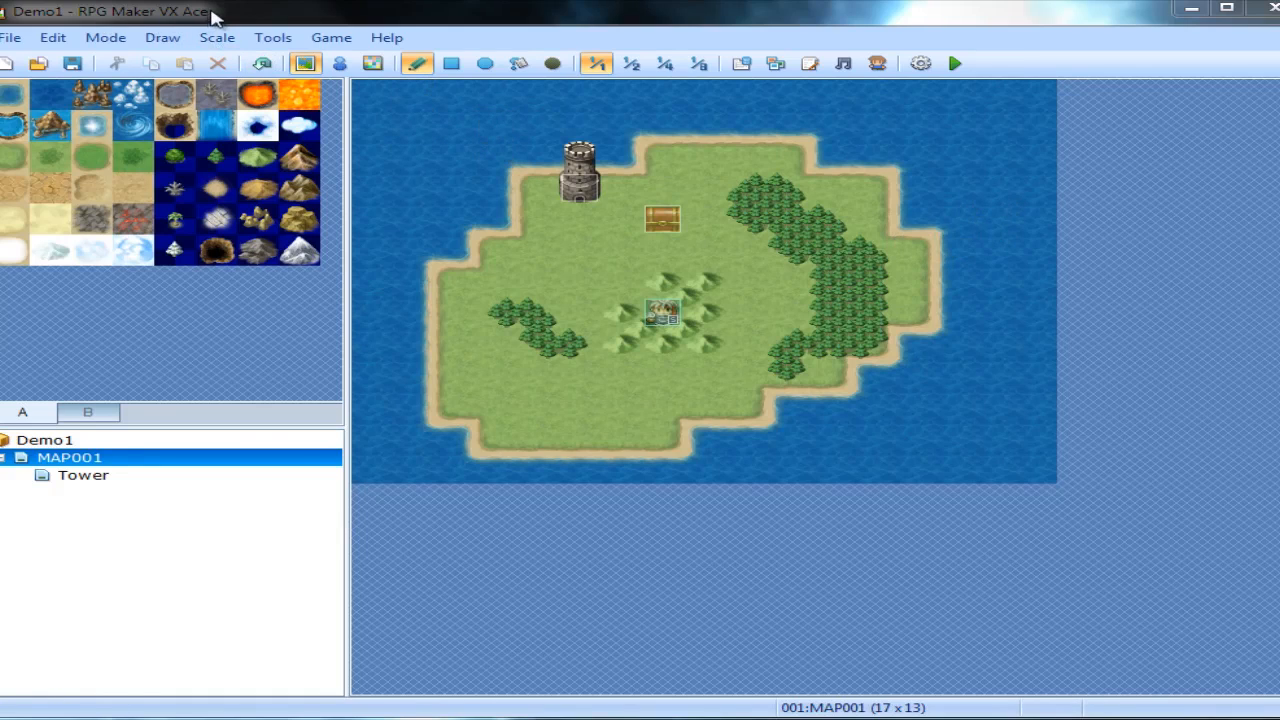
{"action": "mouse_move", "coordinate": [640, 584]}
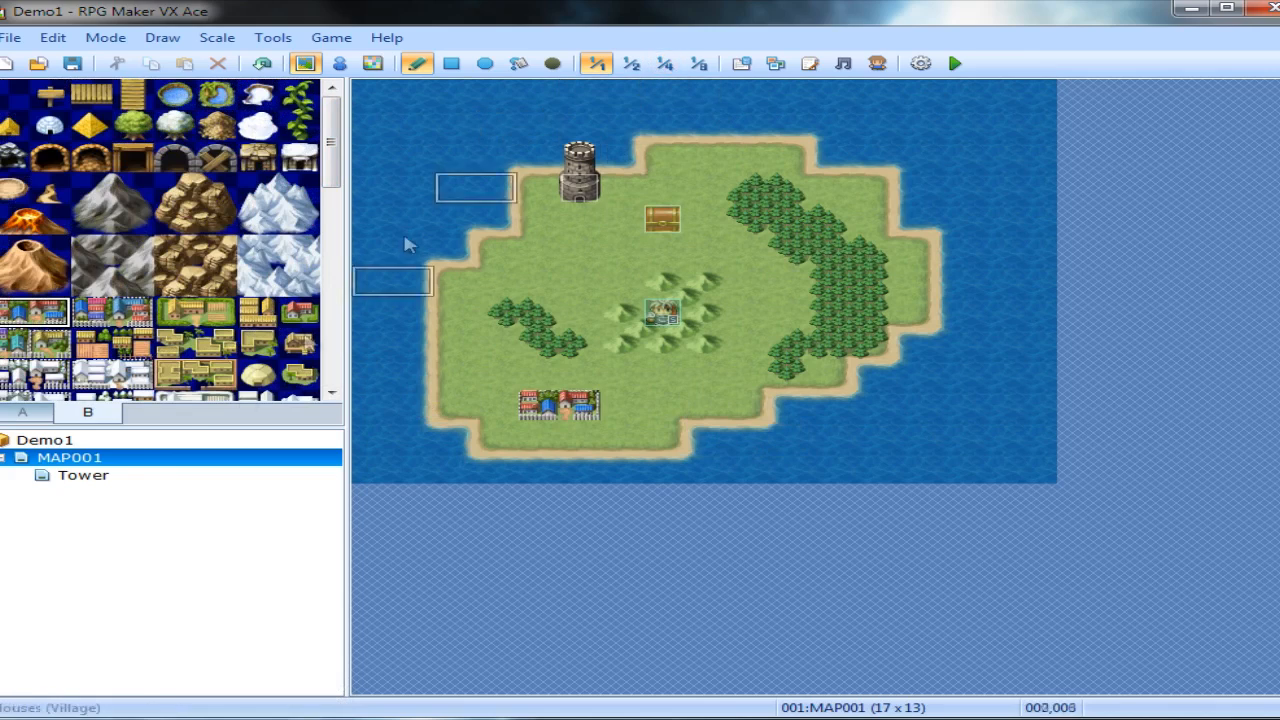
Create a new map 'Demo Town' under MAP001 with the 002:Exterior tileset.
{"action": "right_click", "coordinate": [68, 456]}
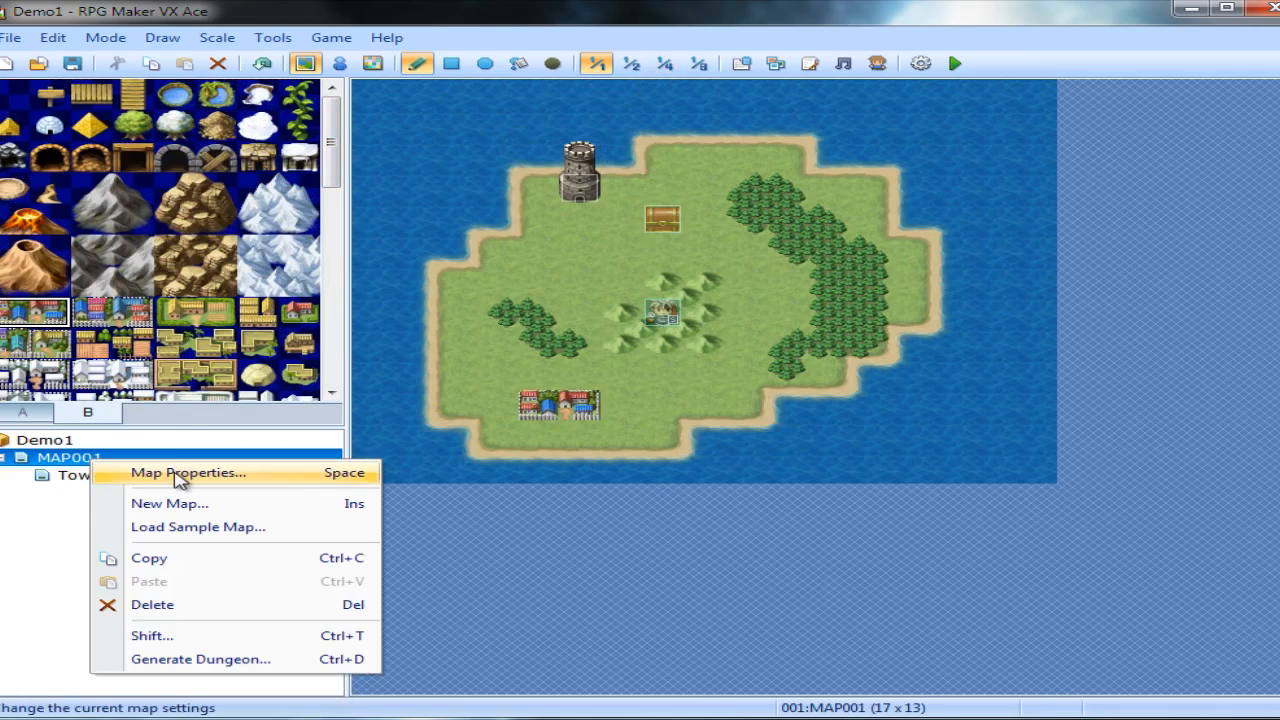
{"action": "mouse_move", "coordinate": [190, 510]}
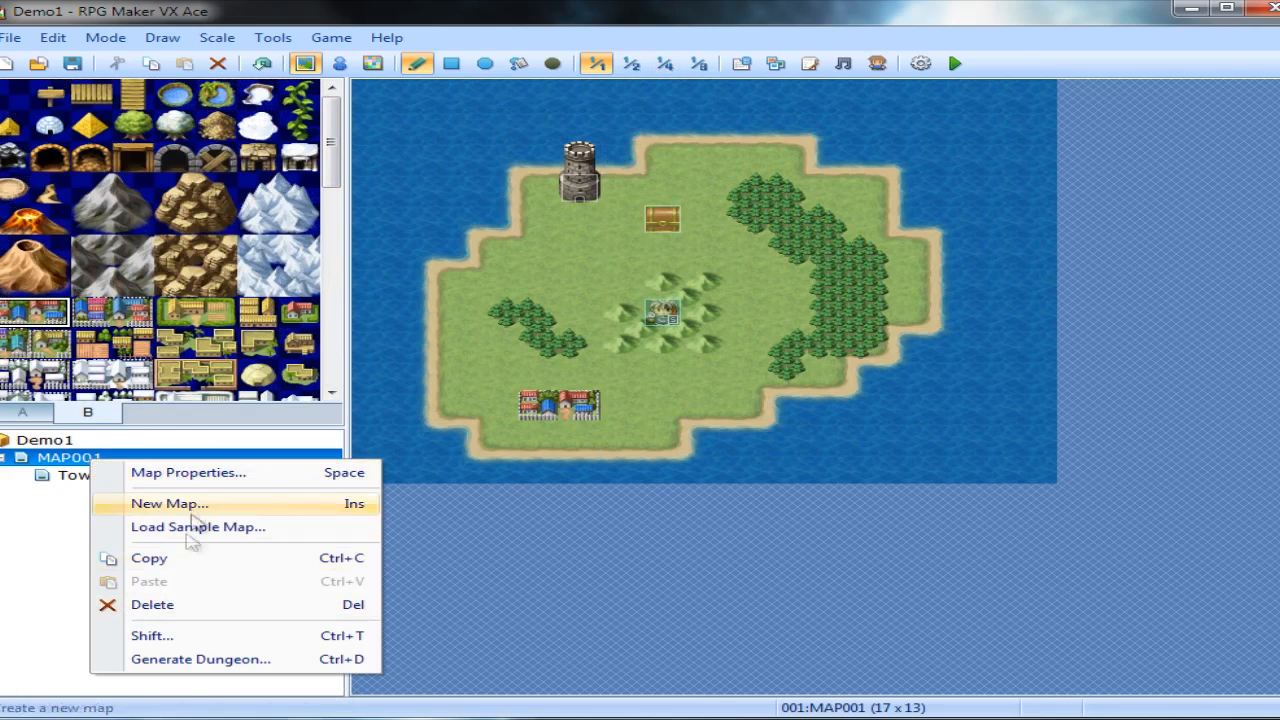
{"action": "left_click", "coordinate": [168, 504]}
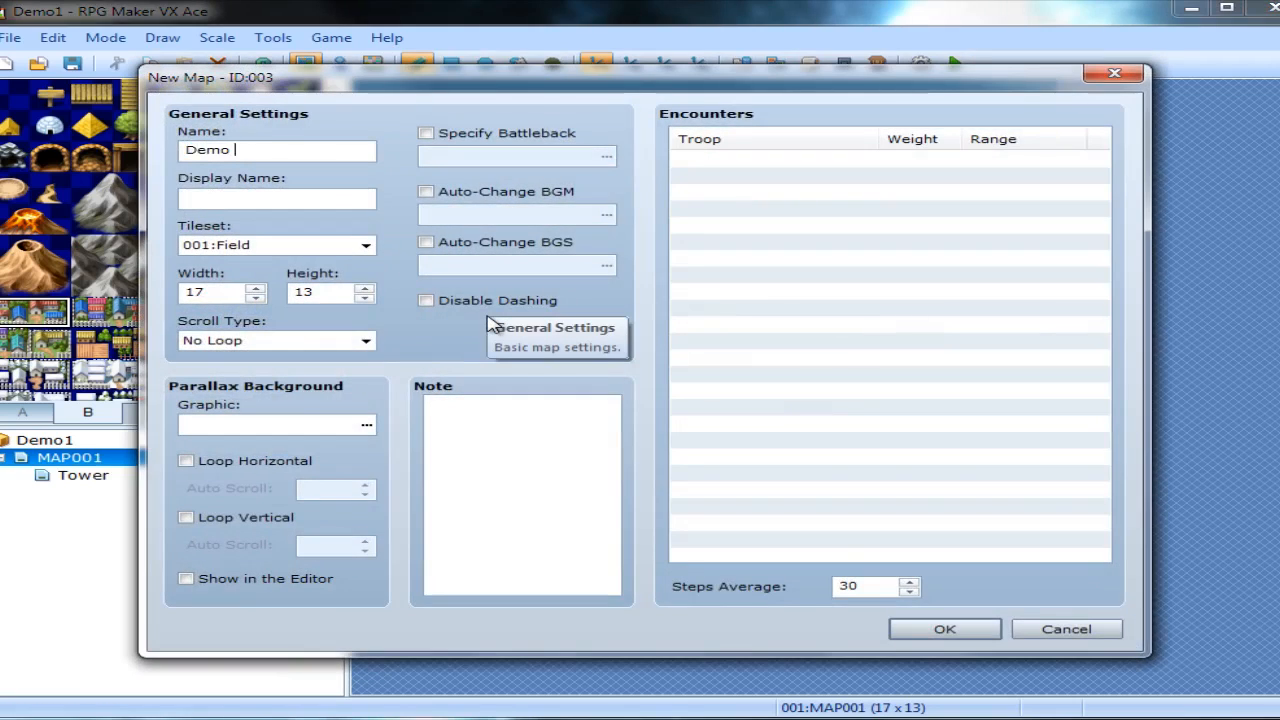
{"action": "type", "text": "Town"}
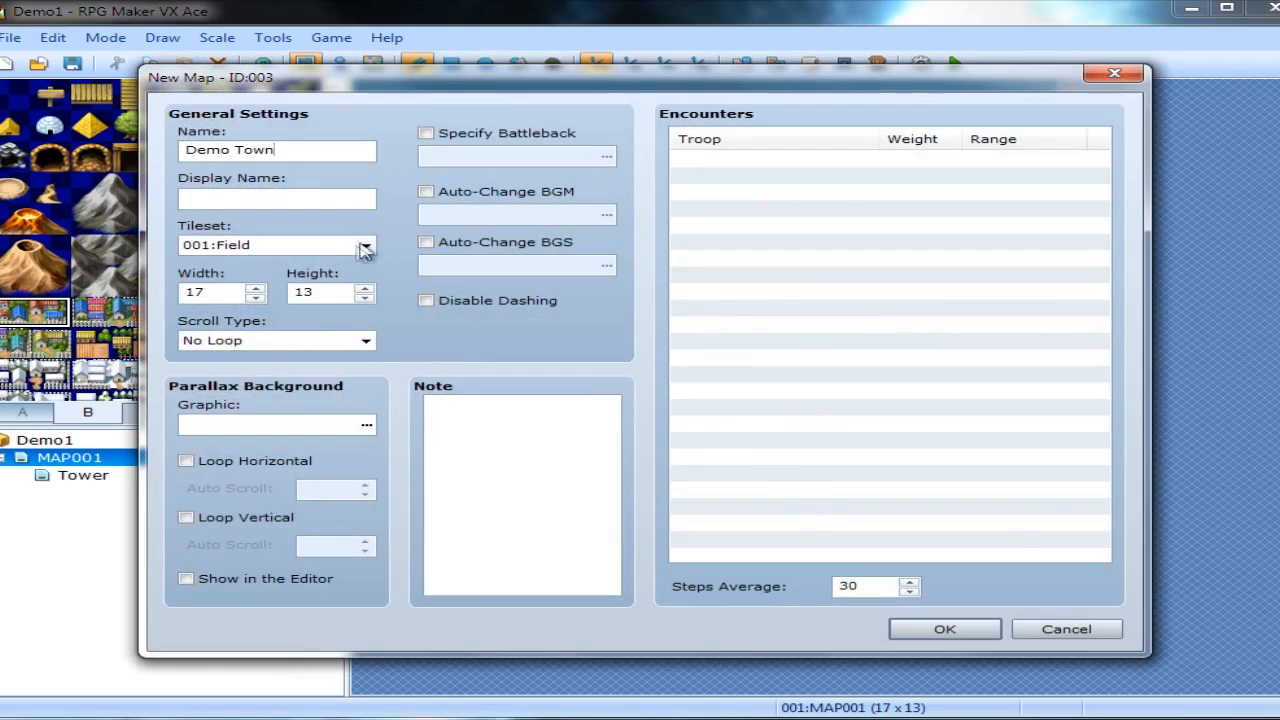
{"action": "left_click", "coordinate": [364, 244]}
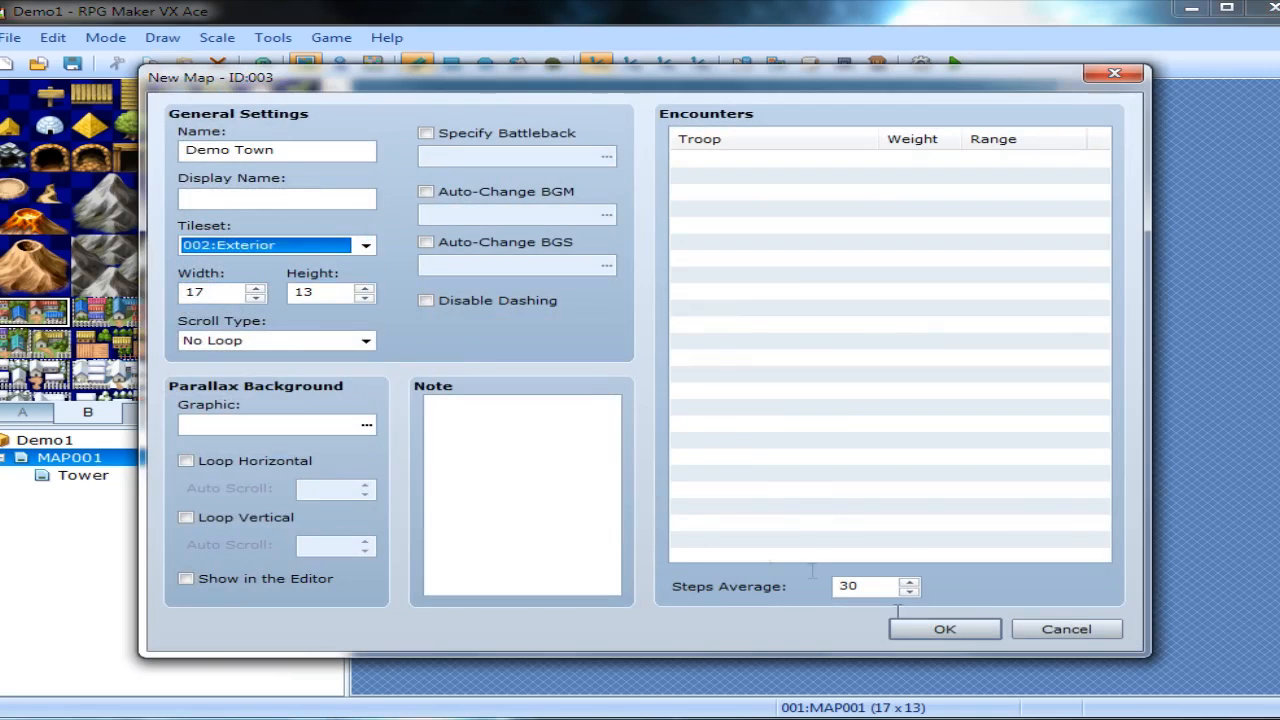
{"action": "left_click", "coordinate": [944, 628]}
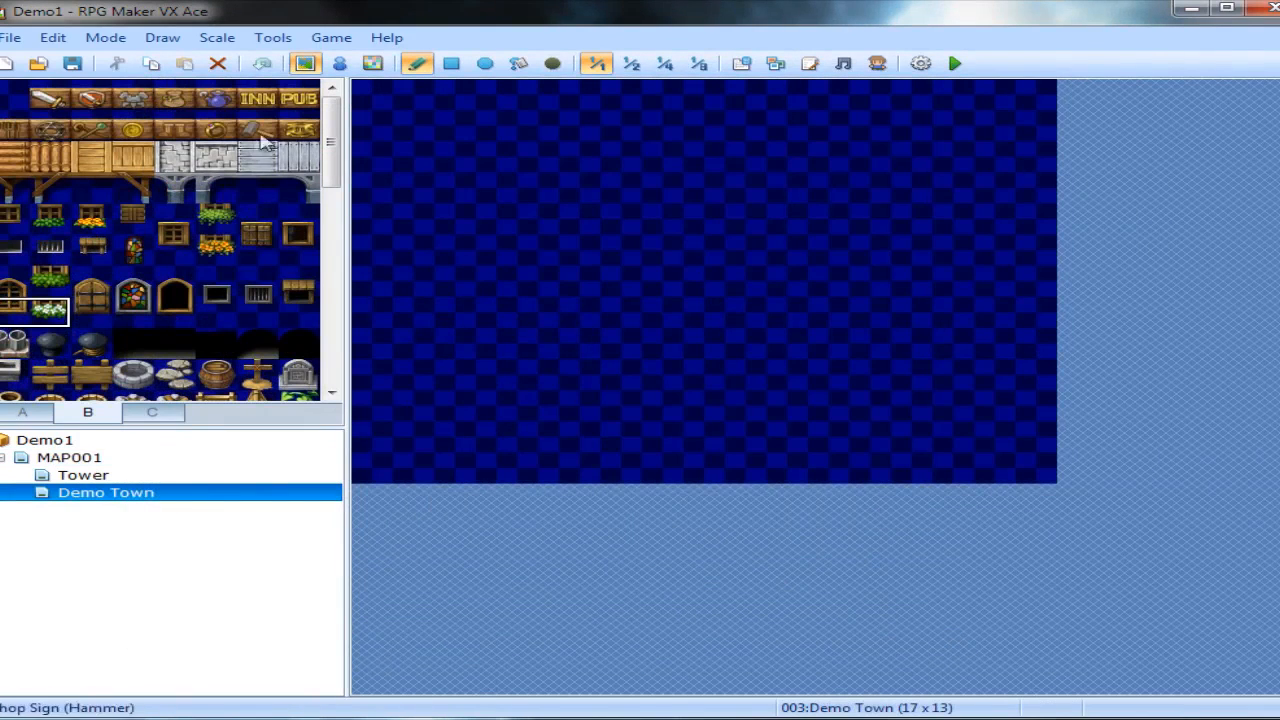
{"action": "mouse_move", "coordinate": [204, 384]}
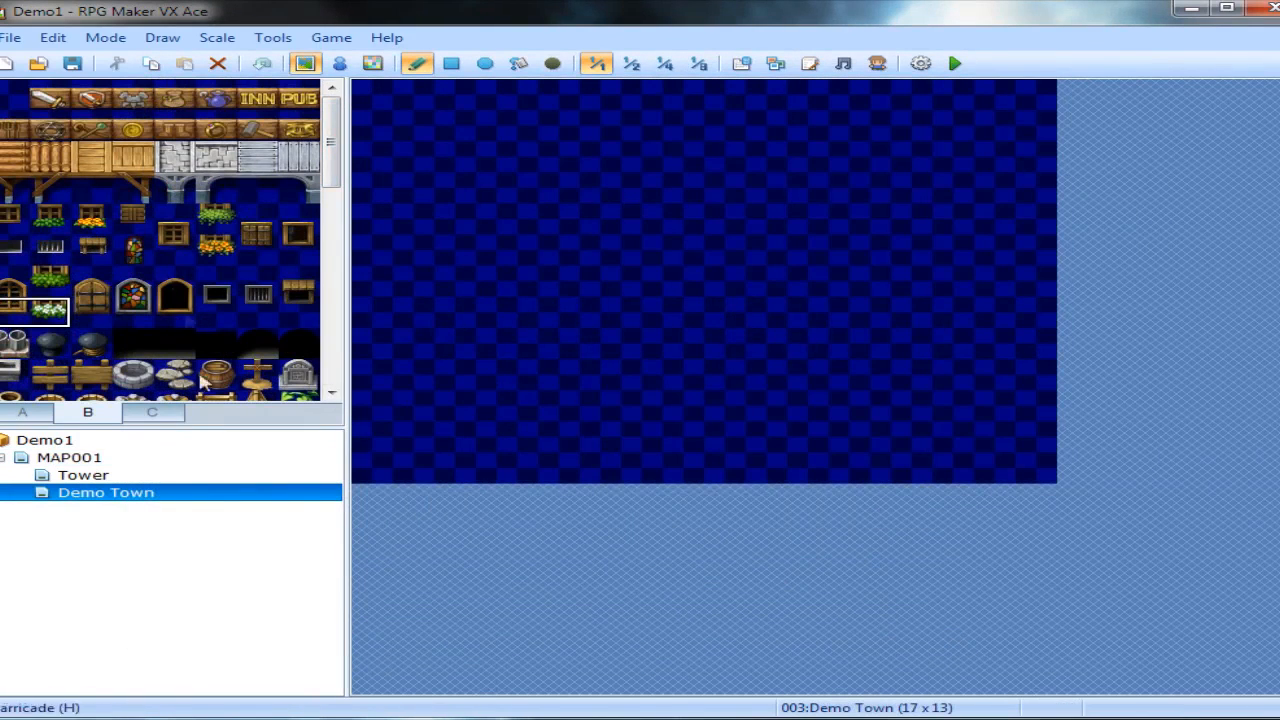
Resize Demo Town to 40 by 40 tiles in Map Properties.
{"action": "double_click", "coordinate": [106, 492]}
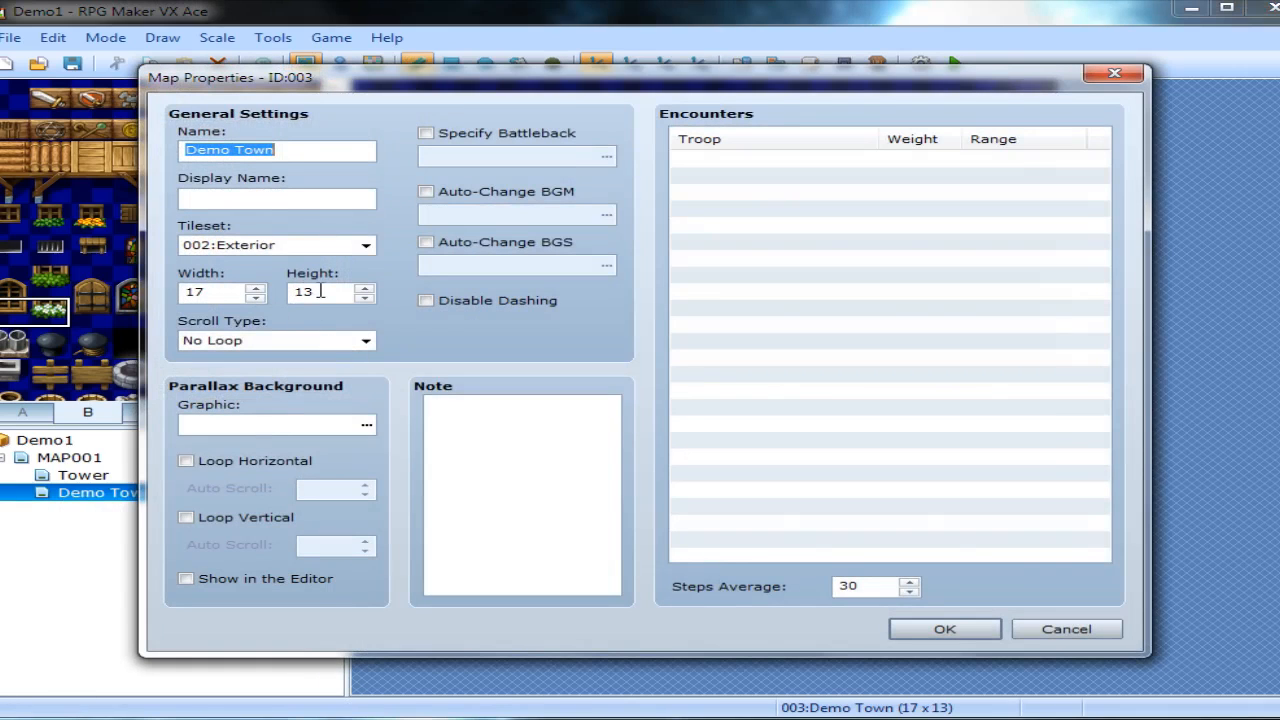
{"action": "triple_click", "coordinate": [212, 292]}
{"action": "type", "text": "40"}
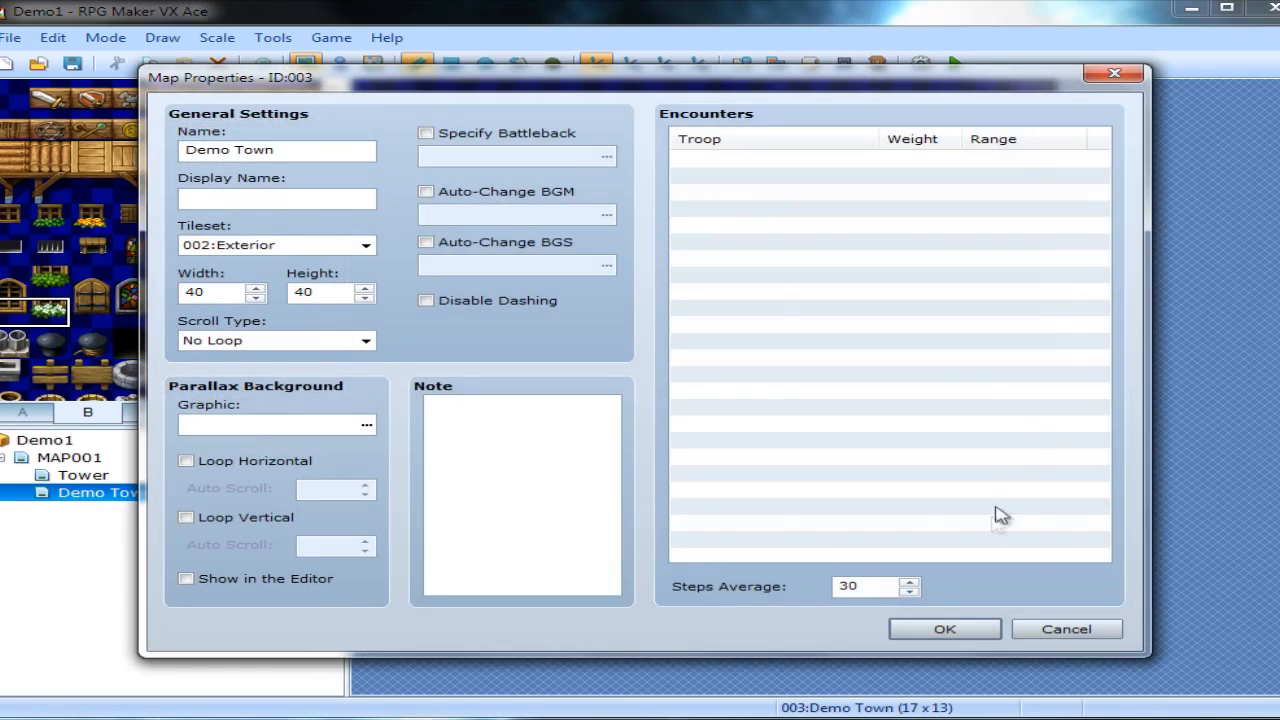
{"action": "mouse_move", "coordinate": [358, 360]}
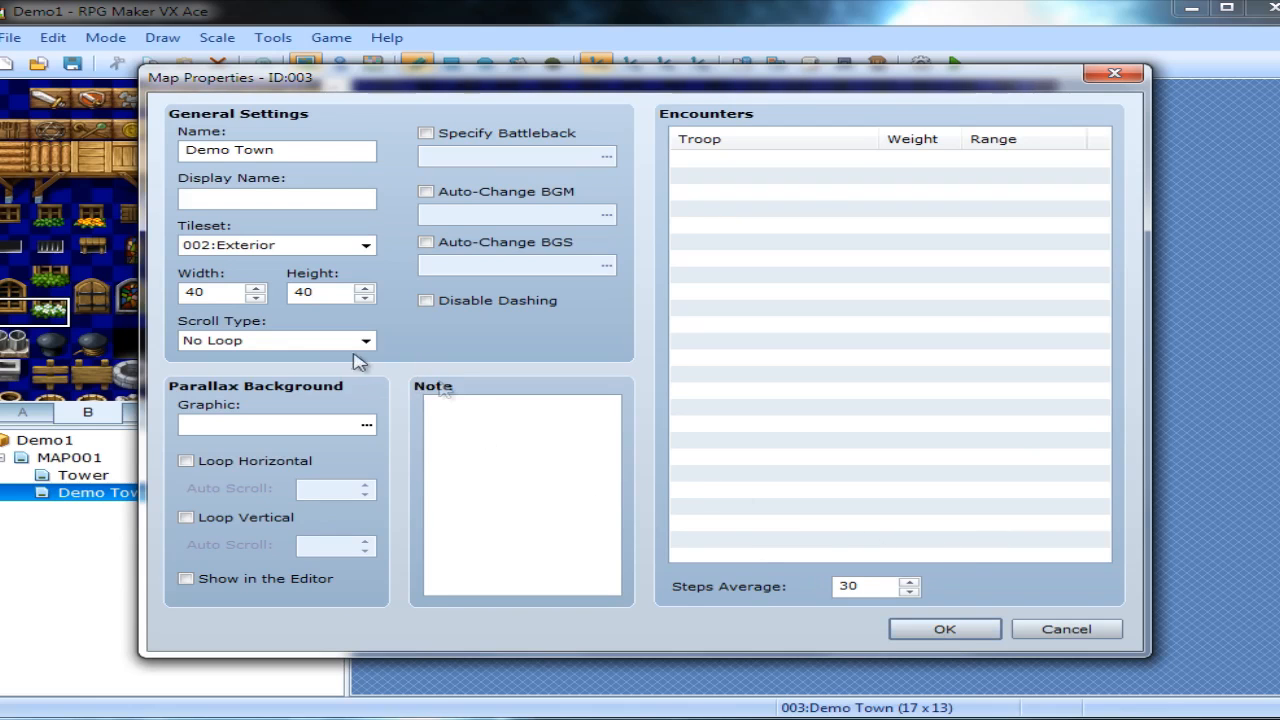
{"action": "left_click", "coordinate": [944, 628]}
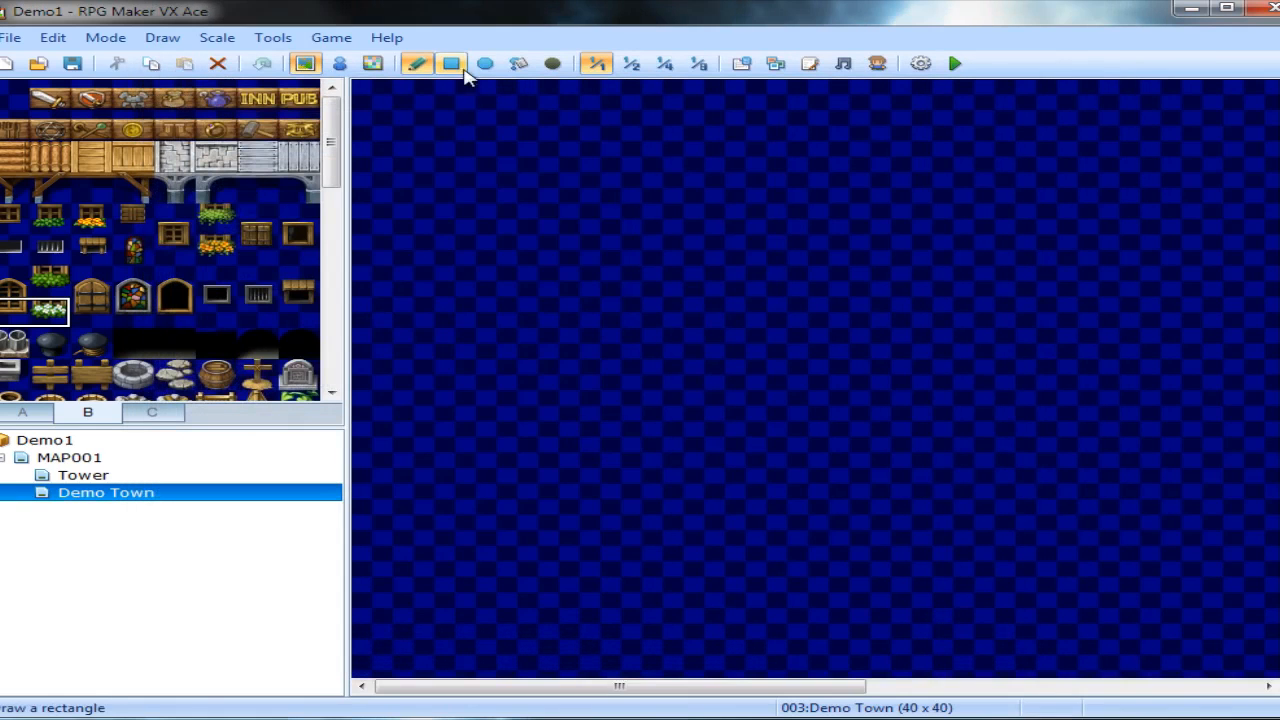
Fill Demo Town with grass and lay an H-shaped stone-paved path with rectangles.
{"action": "left_click", "coordinate": [22, 412]}
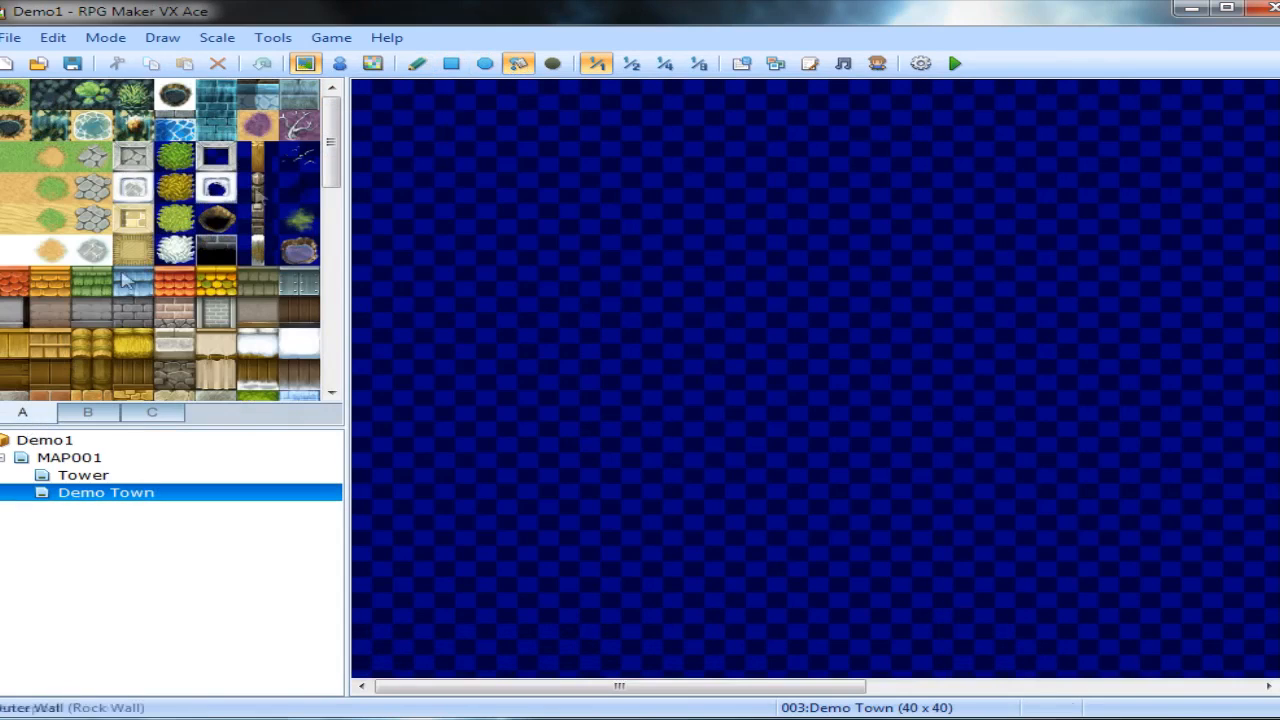
{"action": "left_click", "coordinate": [620, 220]}
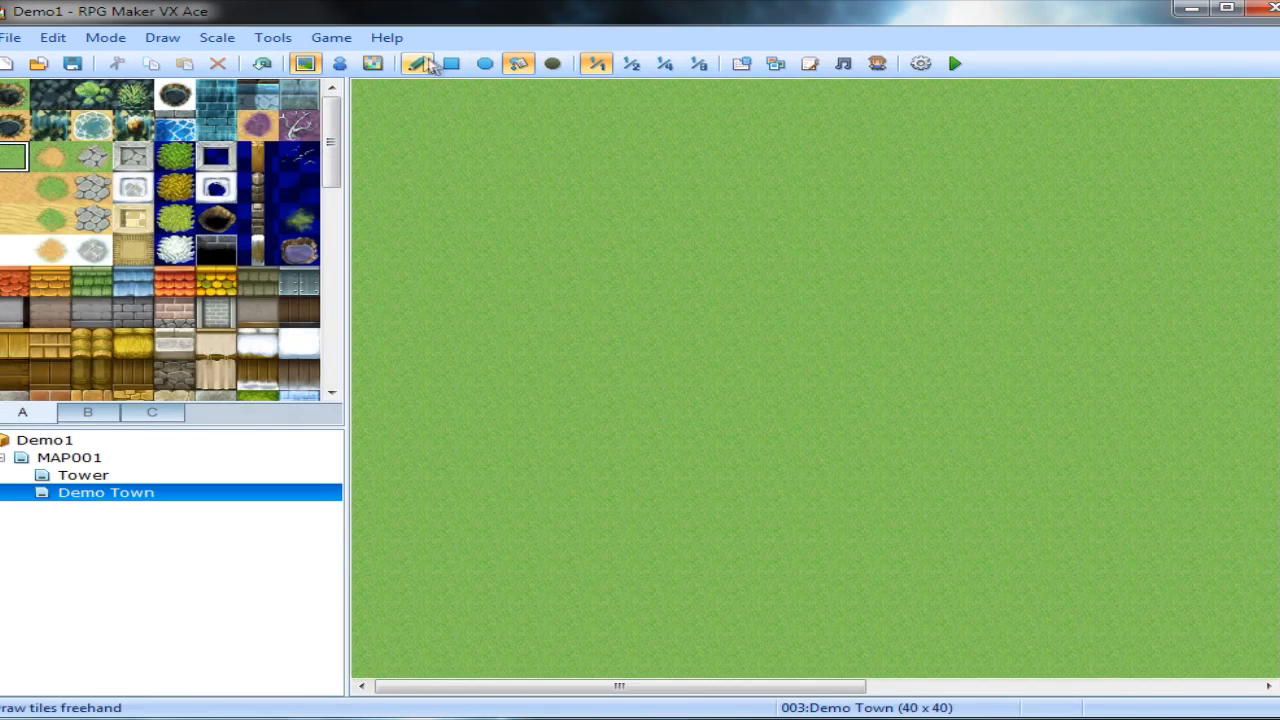
{"action": "left_click", "coordinate": [416, 62]}
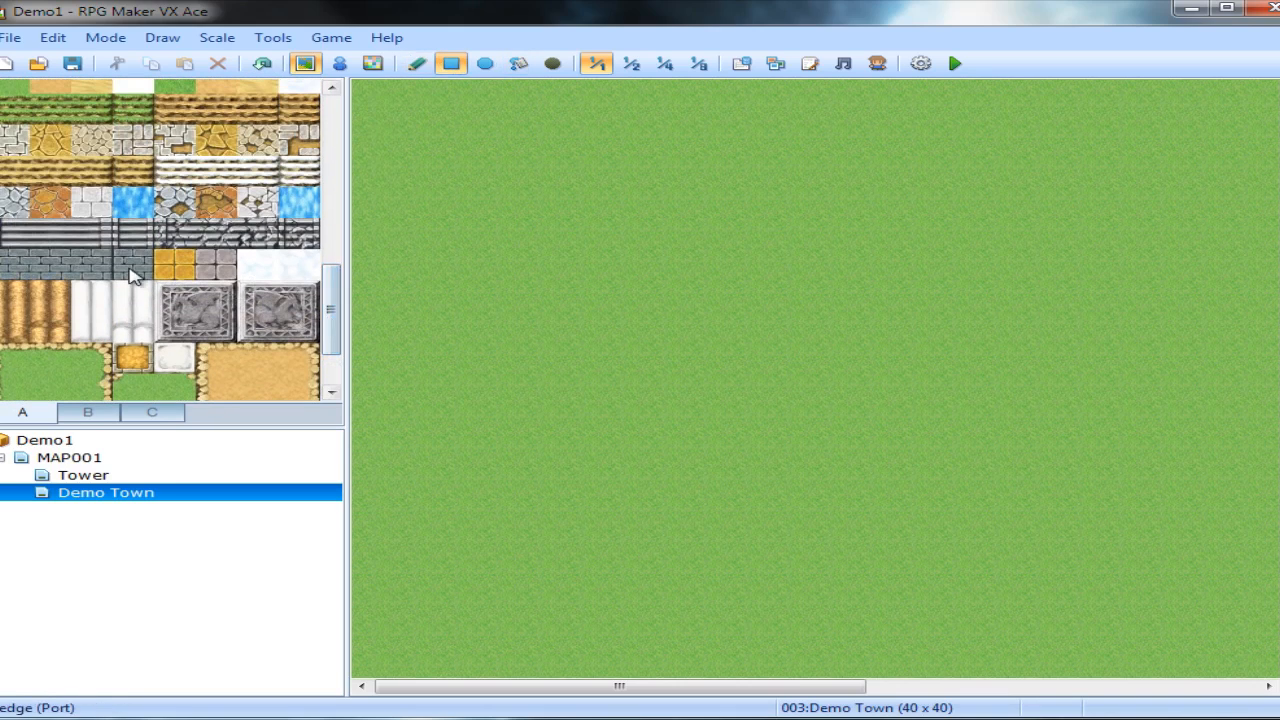
{"action": "left_click_drag", "start_coordinate": [788, 240], "coordinate": [788, 544]}
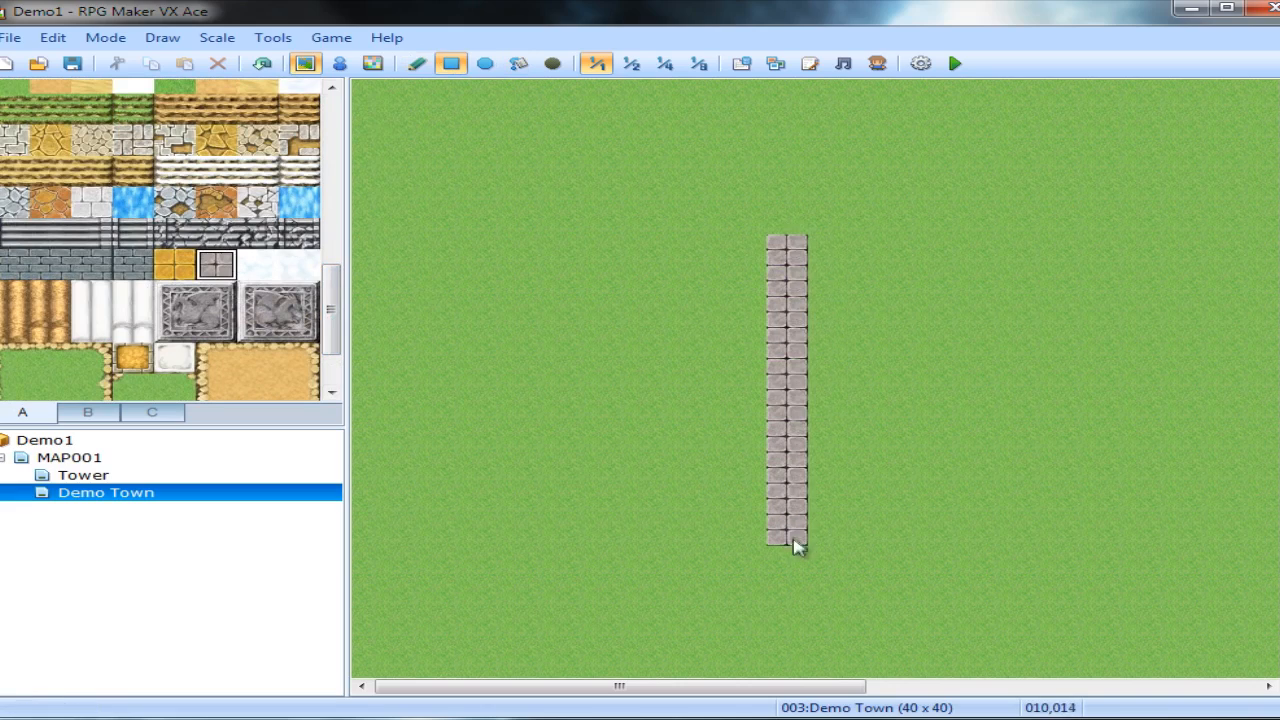
{"action": "left_click_drag", "start_coordinate": [790, 544], "coordinate": [1084, 480]}
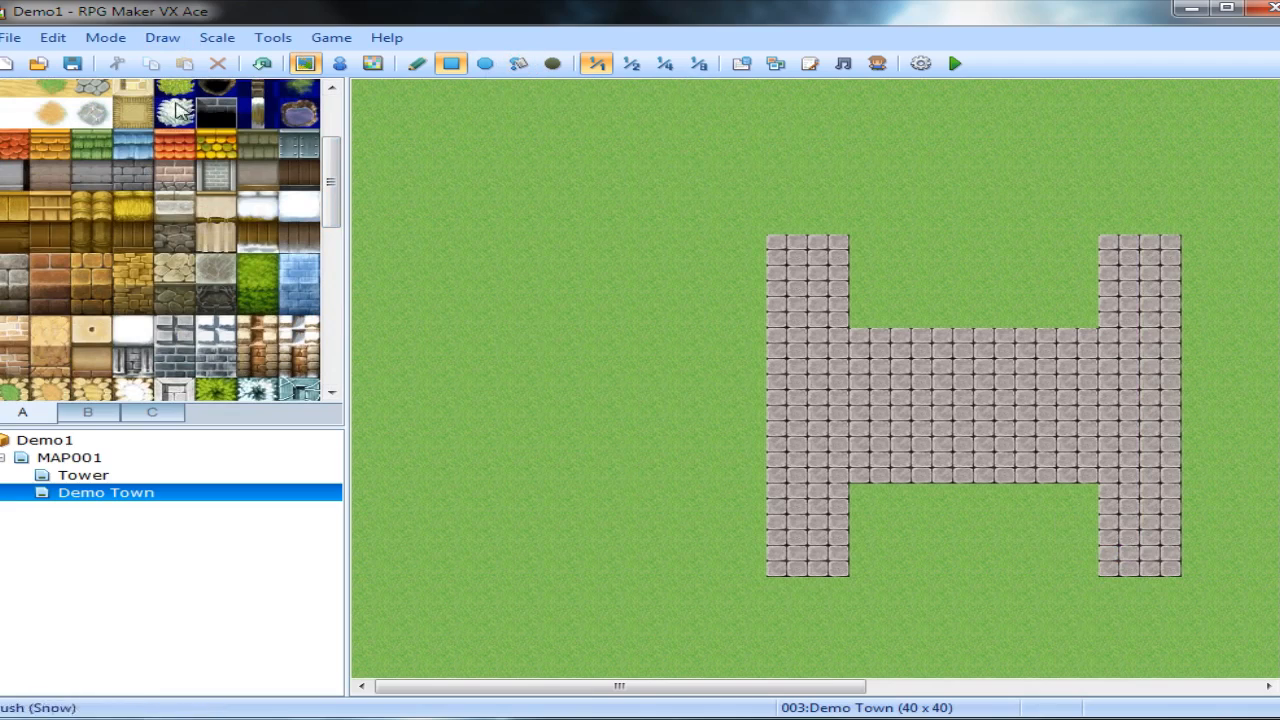
Paint rock walls and green roofs above both top ends of the path.
{"action": "left_click", "coordinate": [92, 176]}
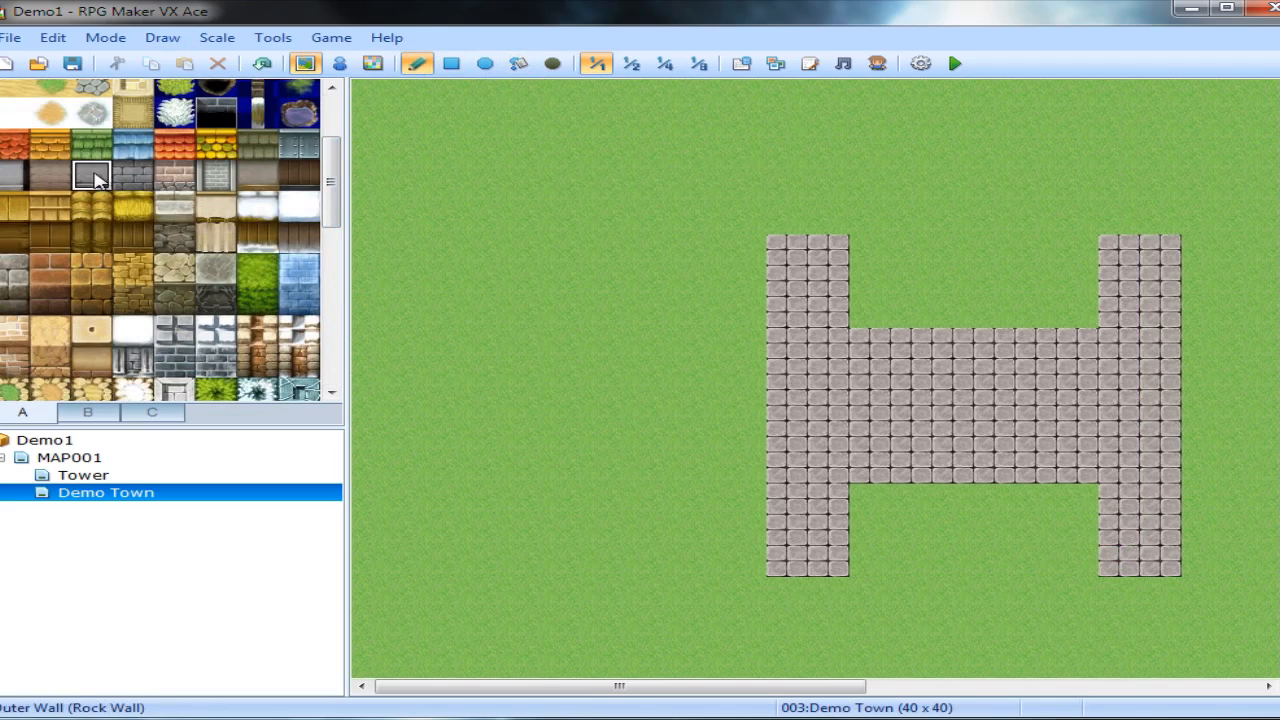
{"action": "left_click", "coordinate": [824, 200]}
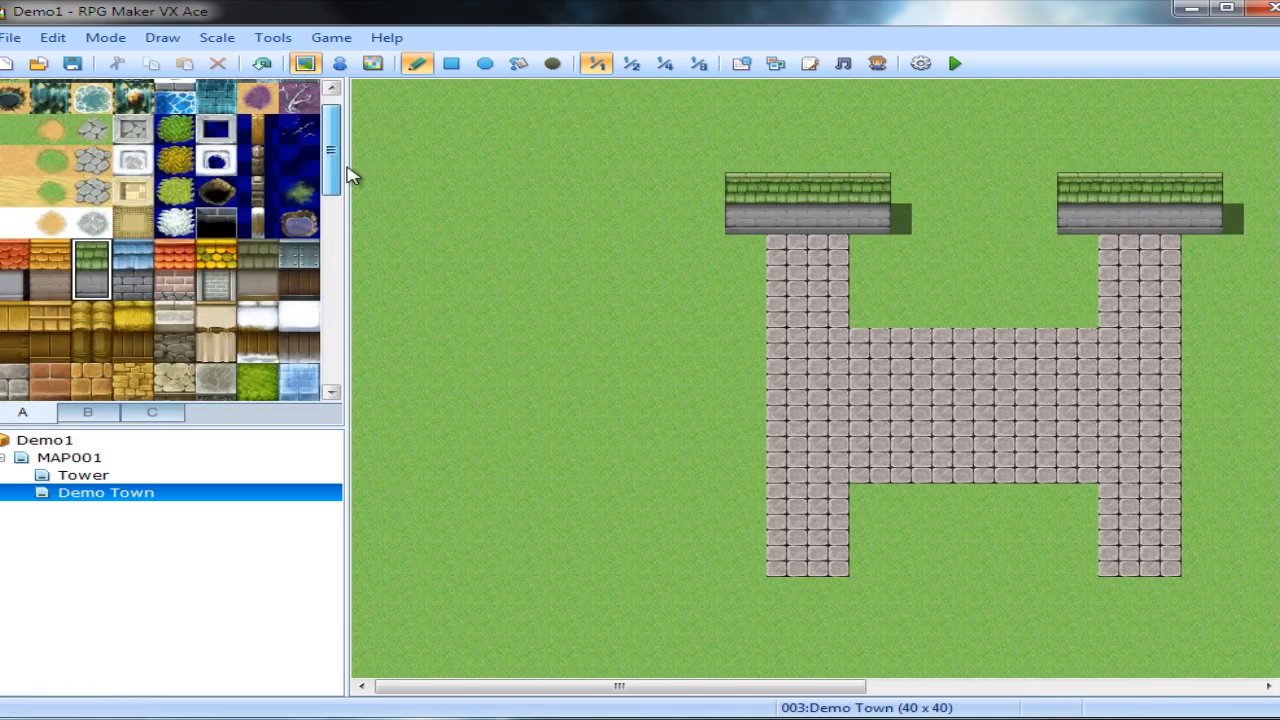
{"action": "scroll", "scroll_direction": "down", "scroll_amount": 3}
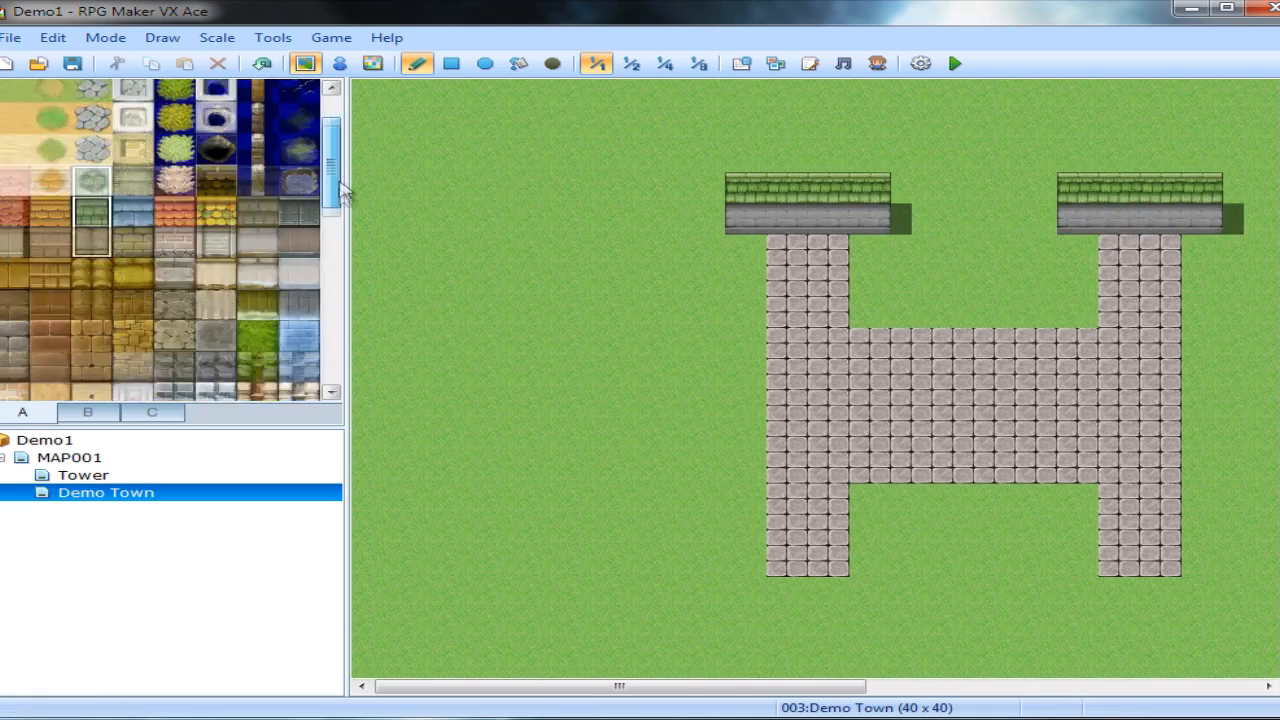
{"action": "scroll", "scroll_direction": "down", "scroll_amount": 3}
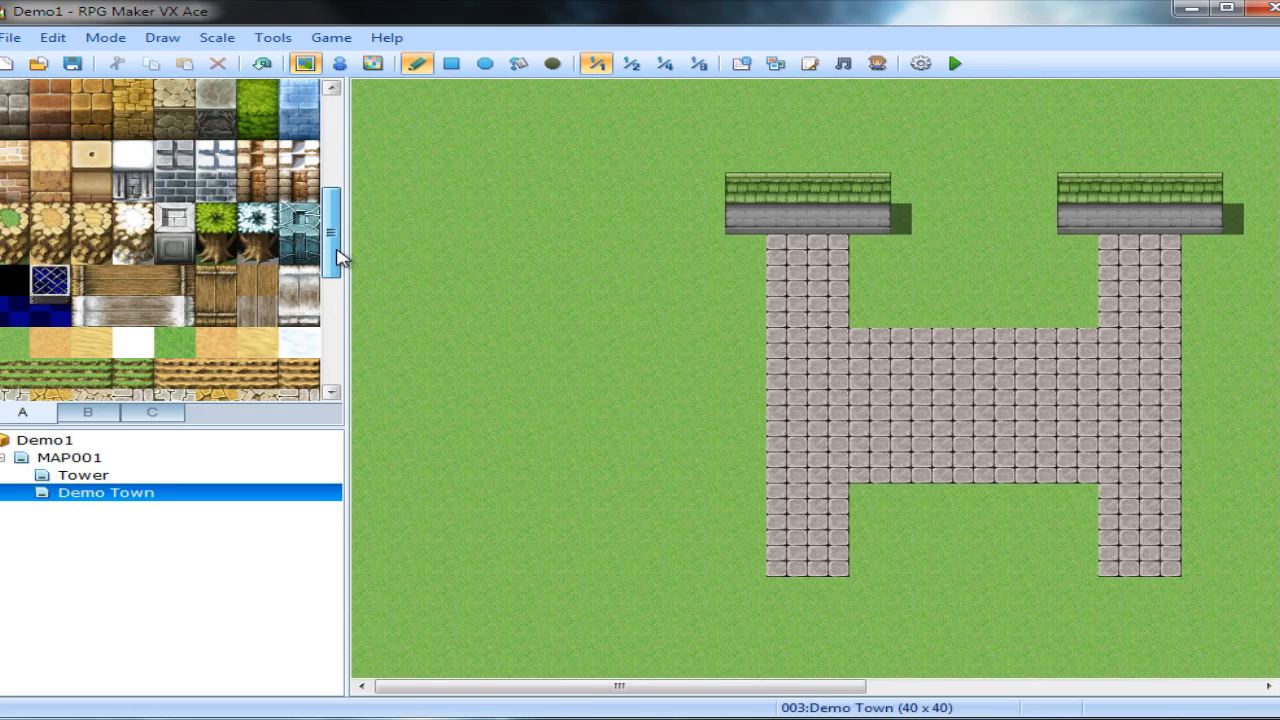
{"action": "scroll", "scroll_direction": "up", "scroll_amount": 3}
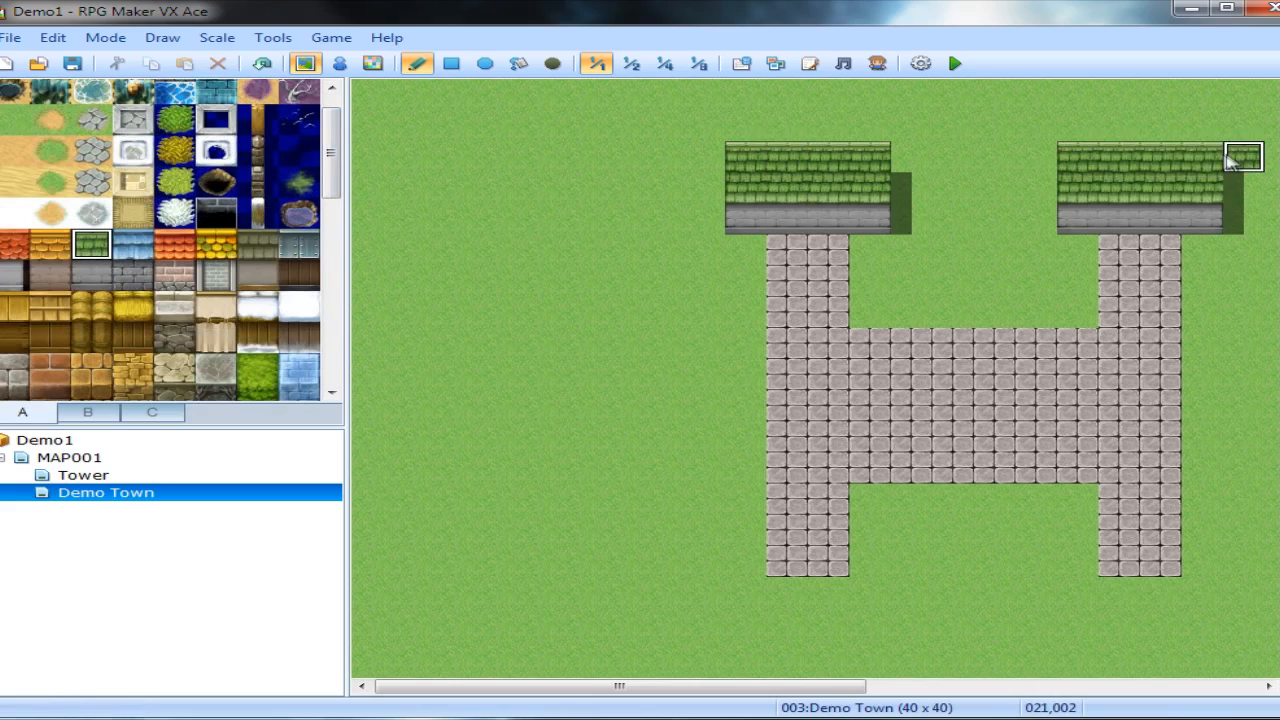
{"action": "left_click", "coordinate": [1244, 124]}
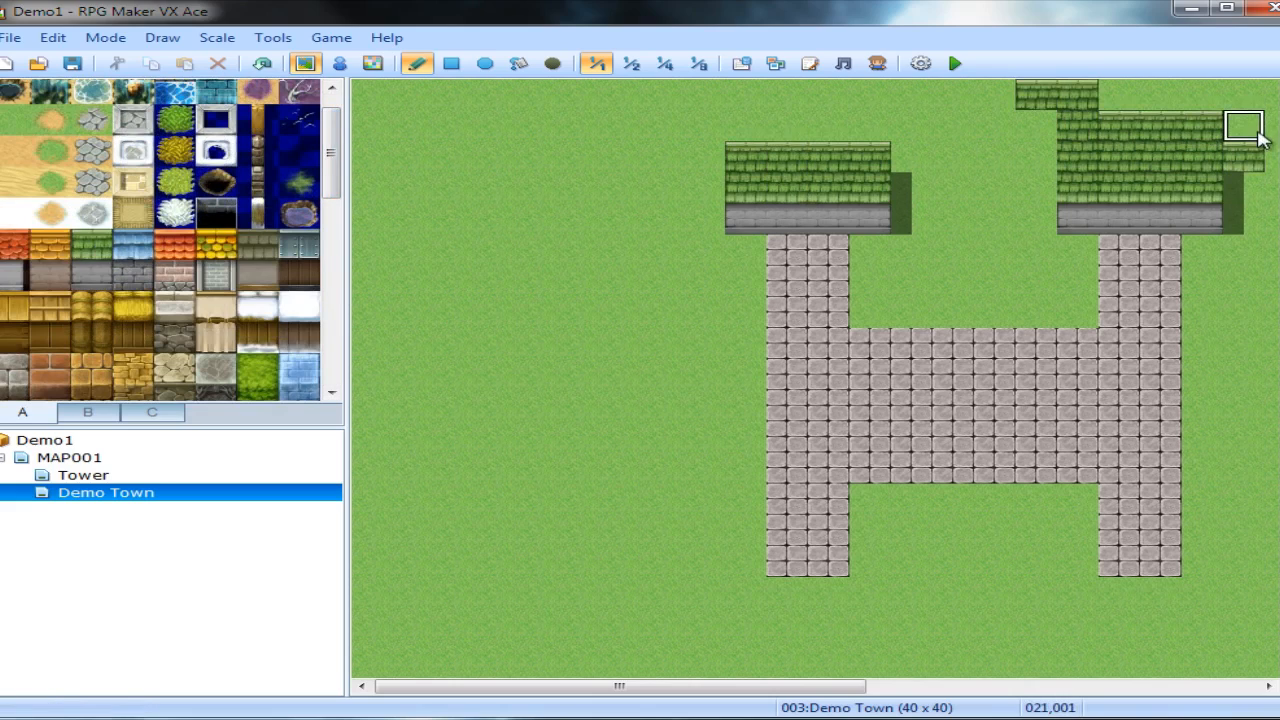
{"action": "mouse_move", "coordinate": [870, 124]}
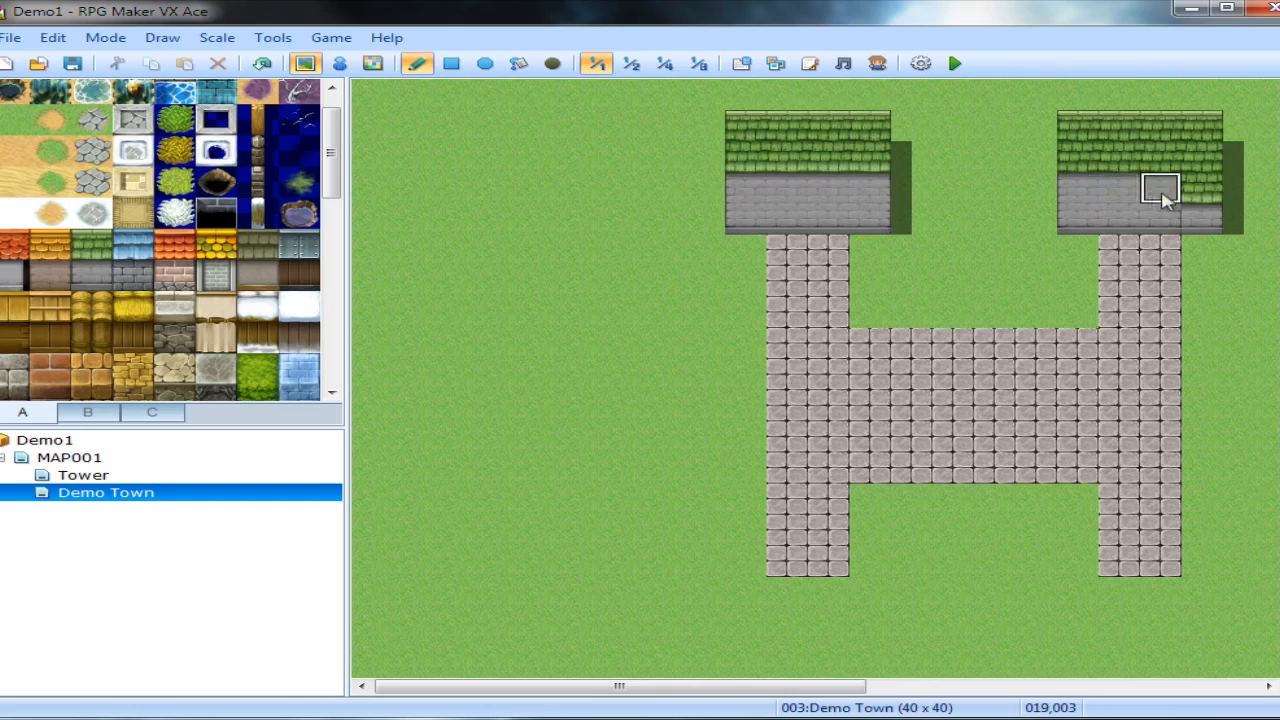
{"action": "mouse_move", "coordinate": [828, 218]}
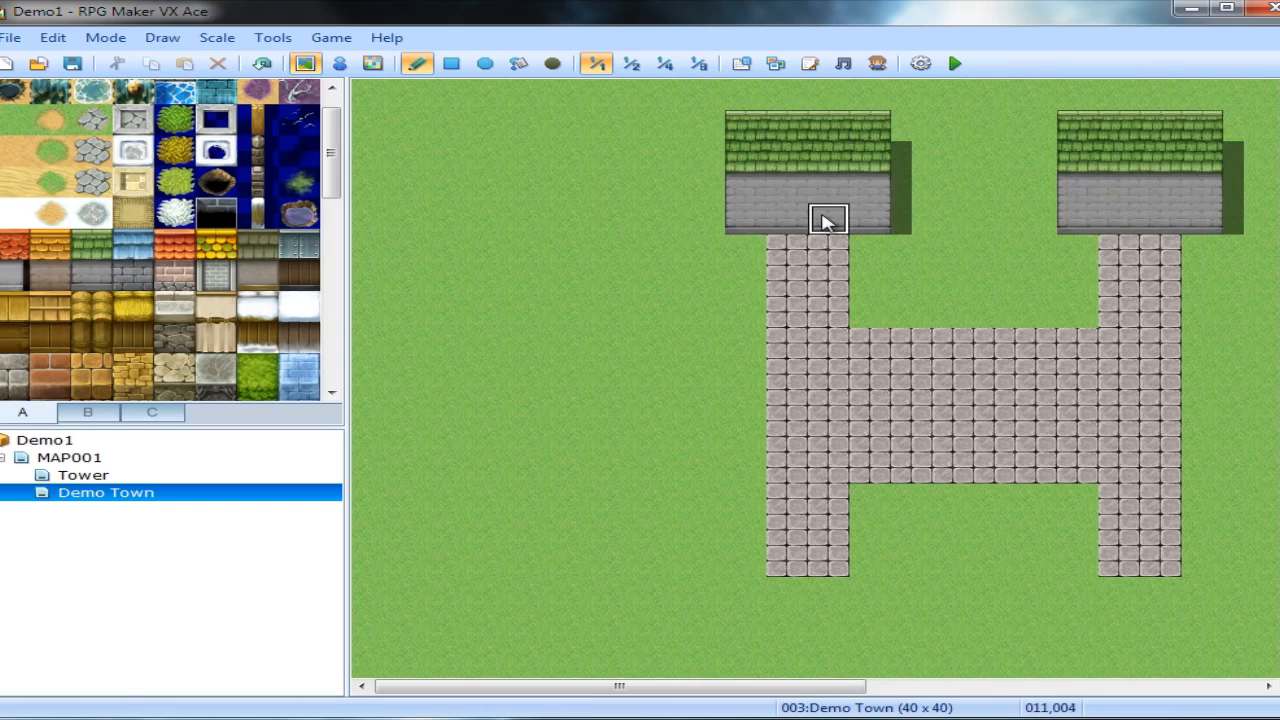
{"action": "mouse_move", "coordinate": [248, 218]}
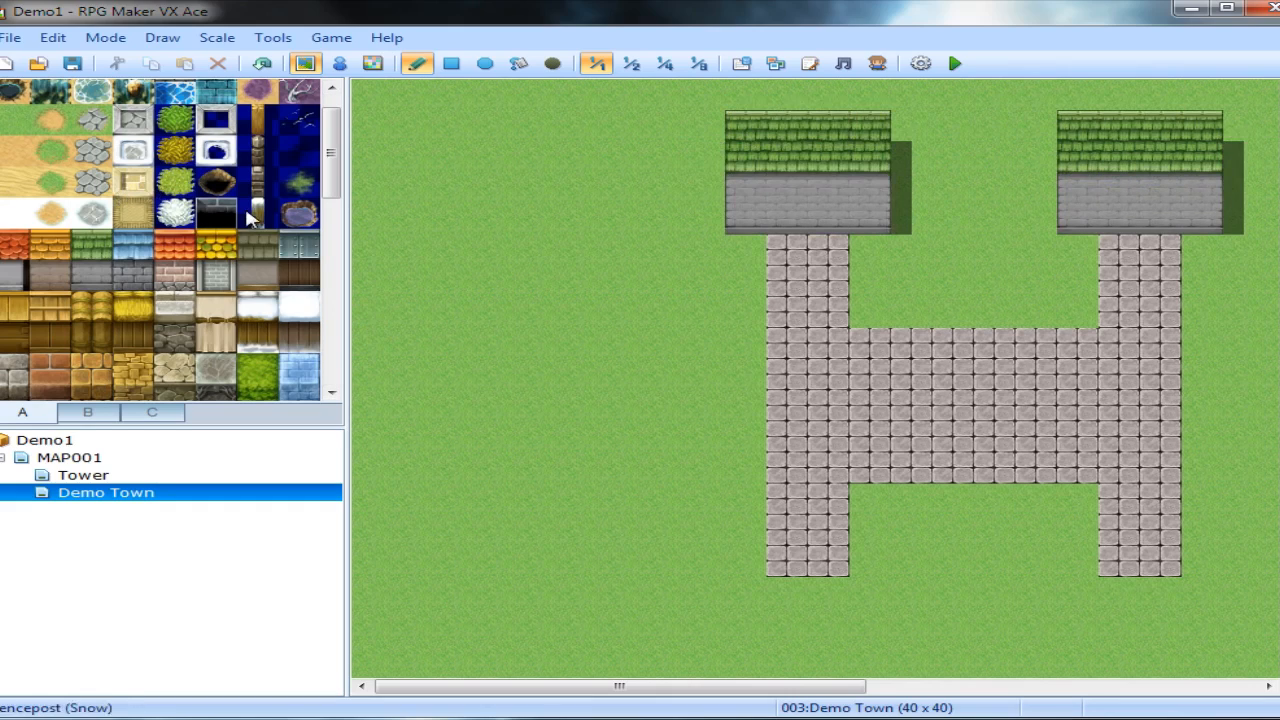
Add a window and a dark doorway tile from tileset B to each house front.
{"action": "left_click", "coordinate": [88, 412]}
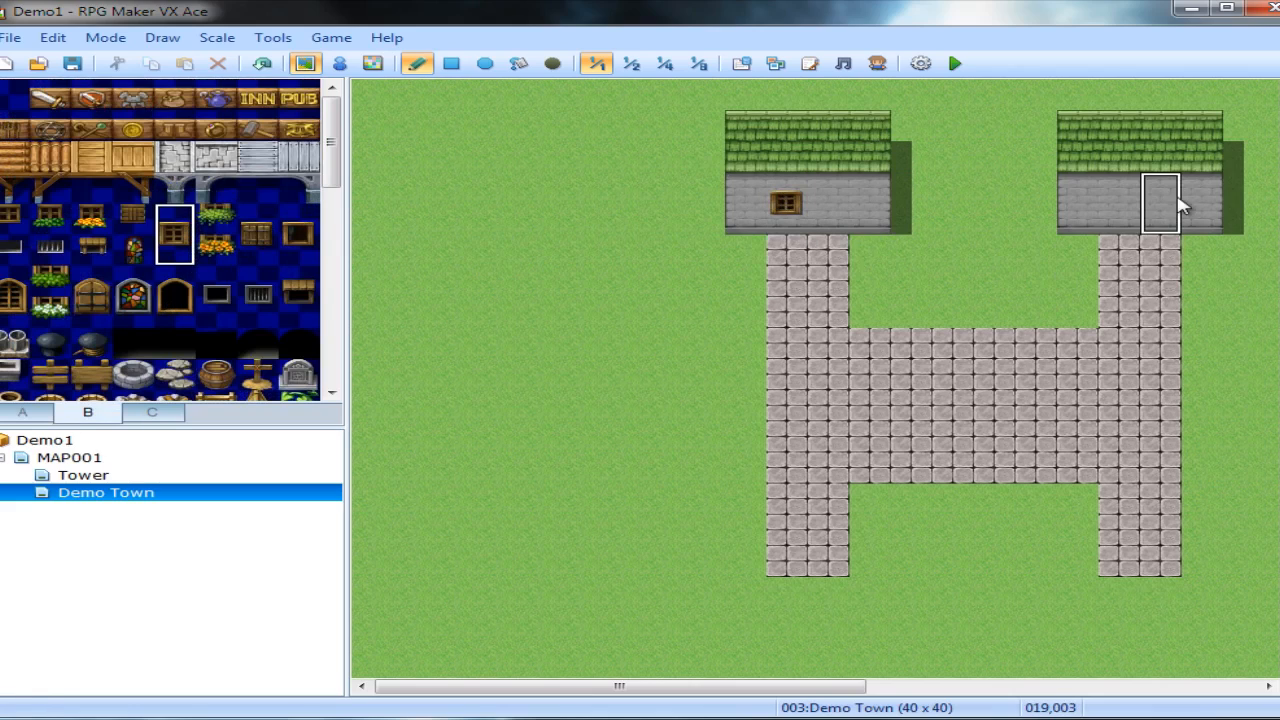
{"action": "left_click", "coordinate": [1160, 204]}
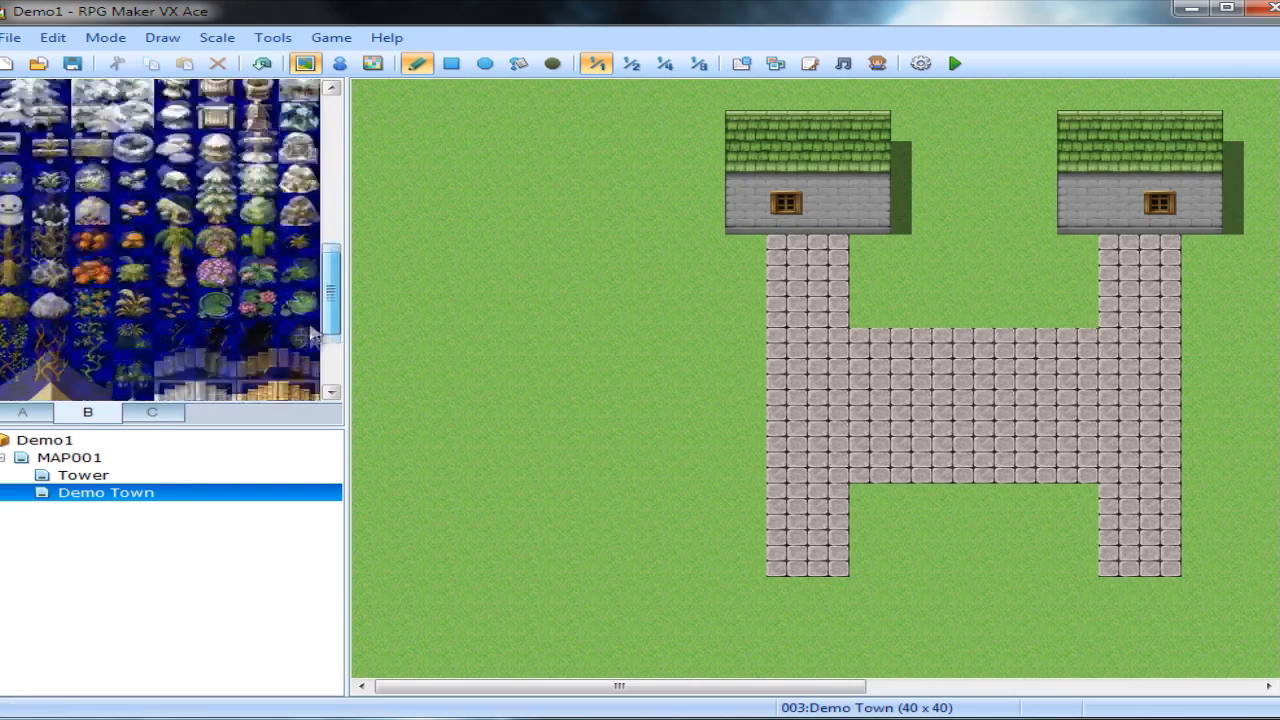
{"action": "scroll", "scroll_direction": "up", "scroll_amount": 3}
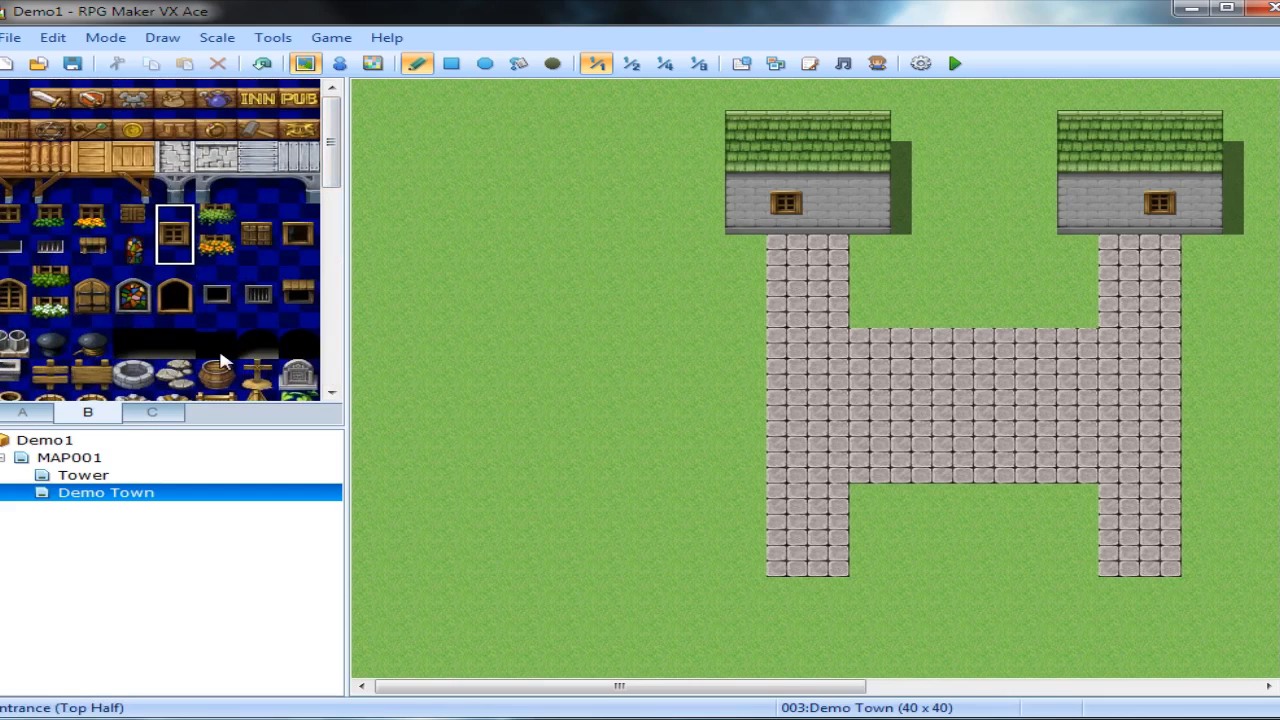
{"action": "left_click", "coordinate": [216, 344]}
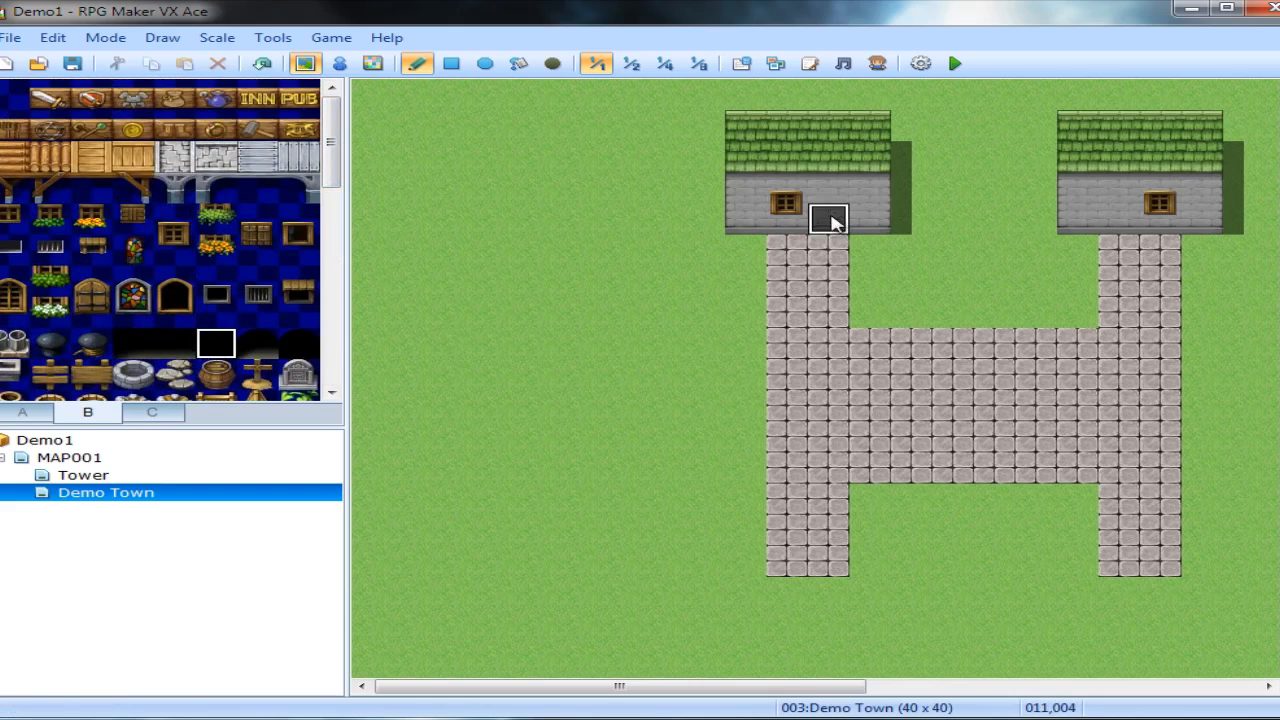
{"action": "left_click", "coordinate": [790, 220]}
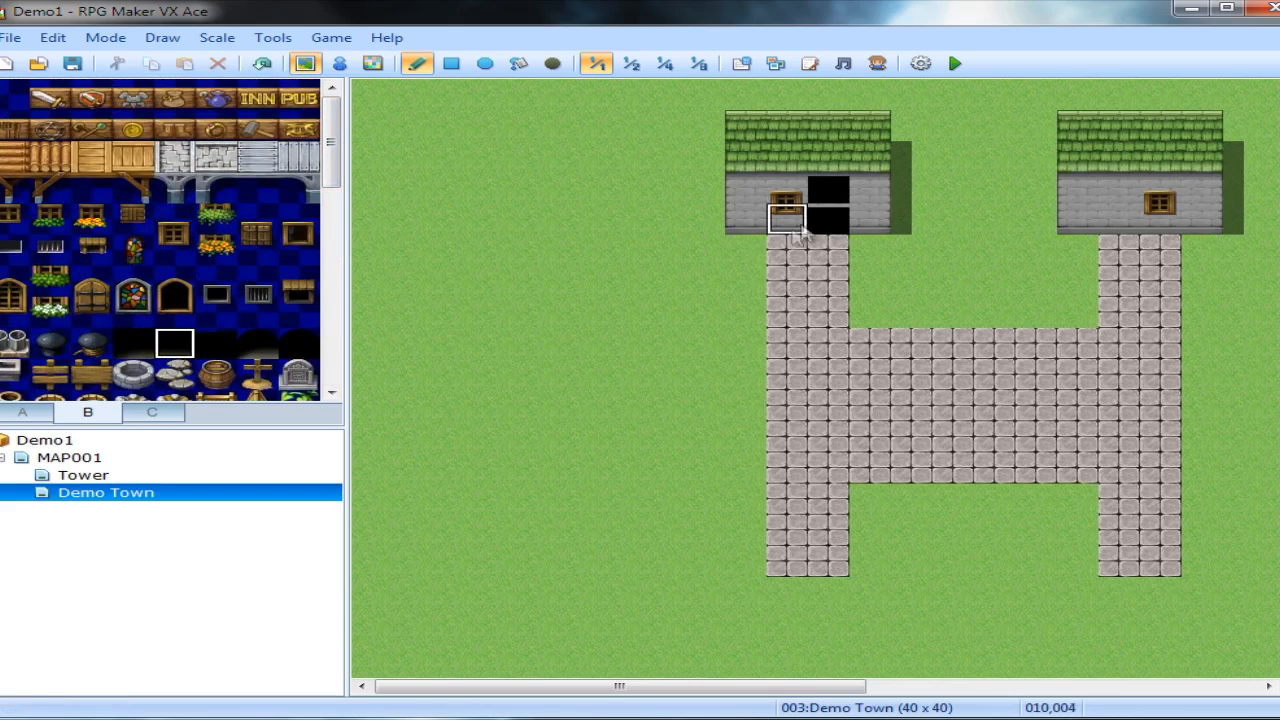
{"action": "left_click", "coordinate": [788, 218]}
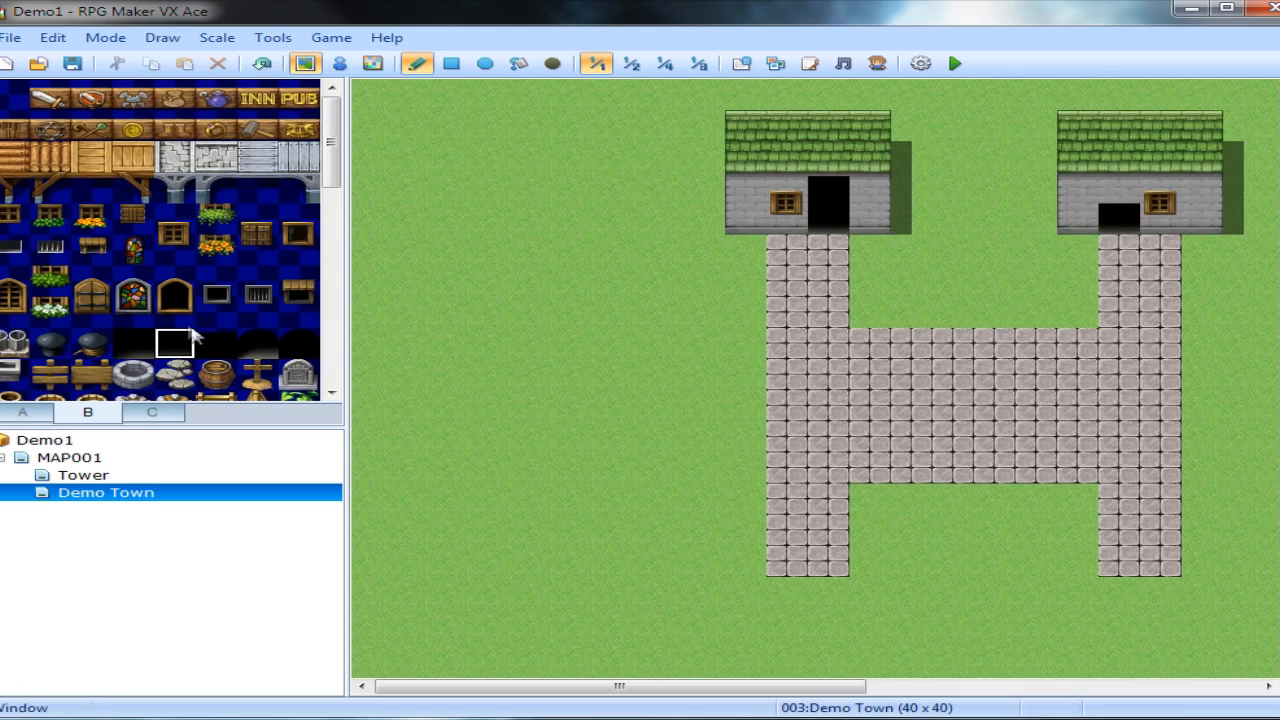
{"action": "left_click", "coordinate": [484, 62]}
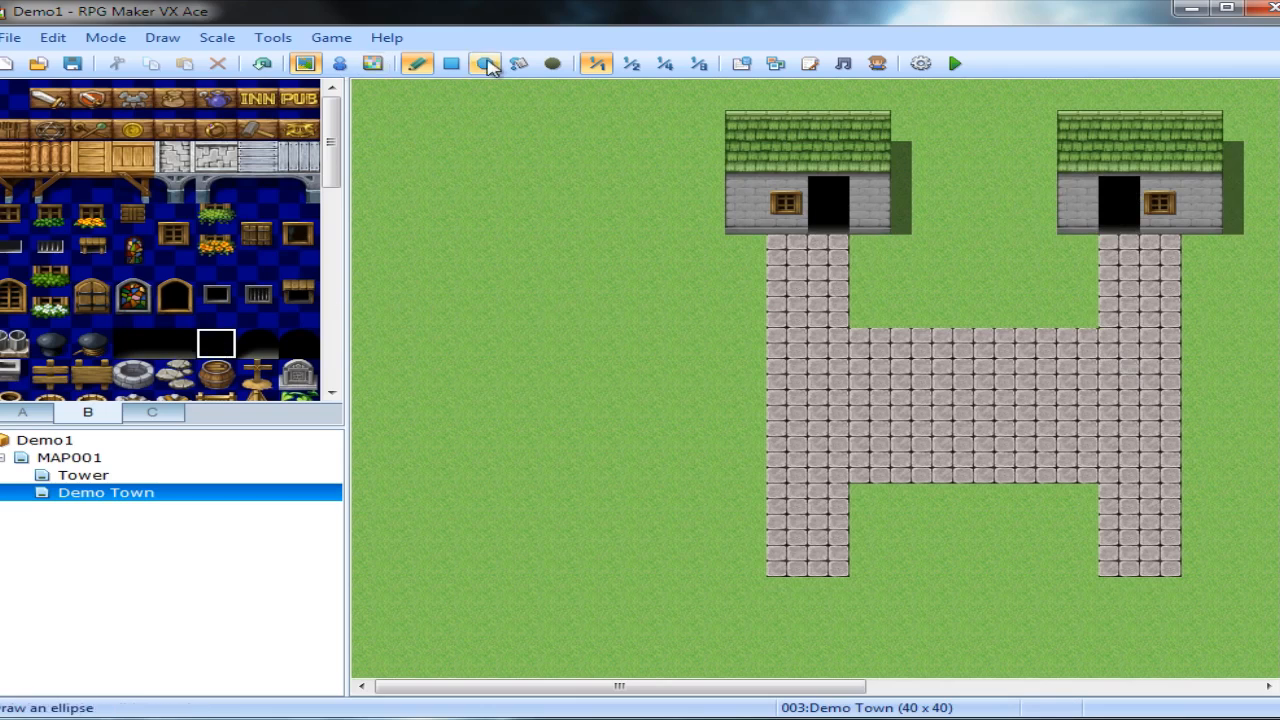
Place an event with the !Door1 graphic on each house doorway.
{"action": "left_click", "coordinate": [338, 62]}
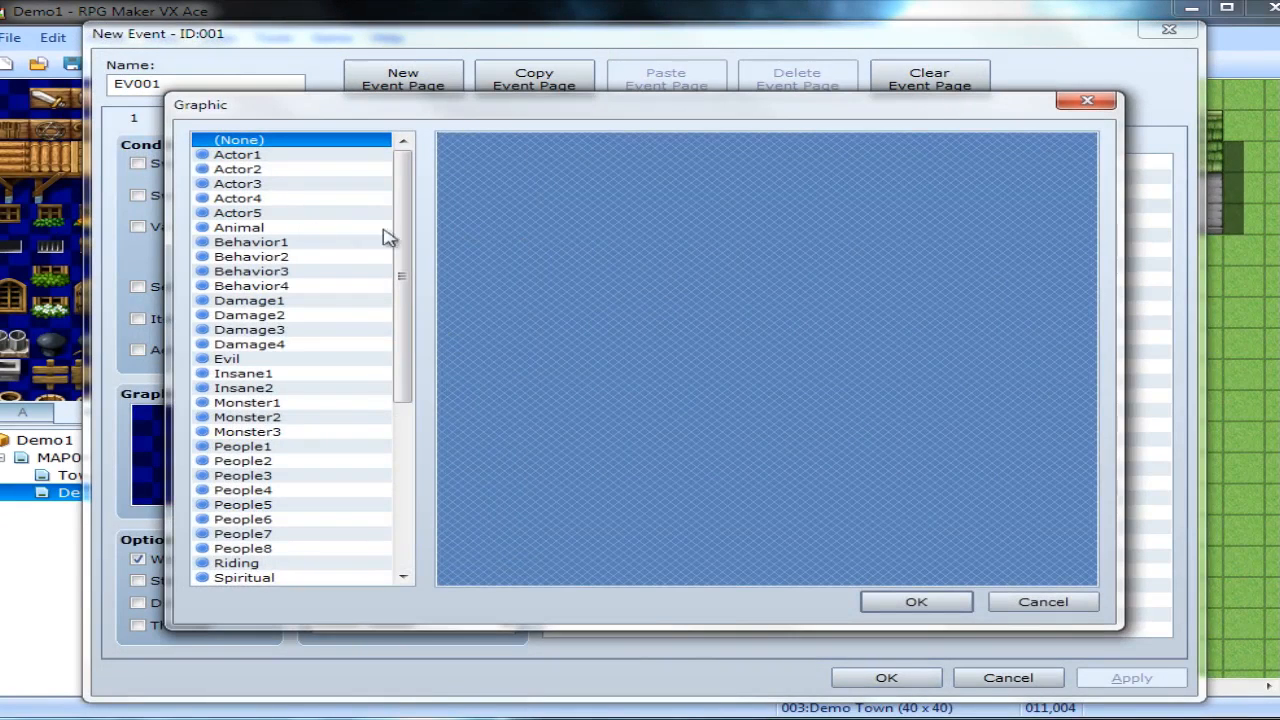
{"action": "scroll", "scroll_direction": "down", "scroll_amount": 3}
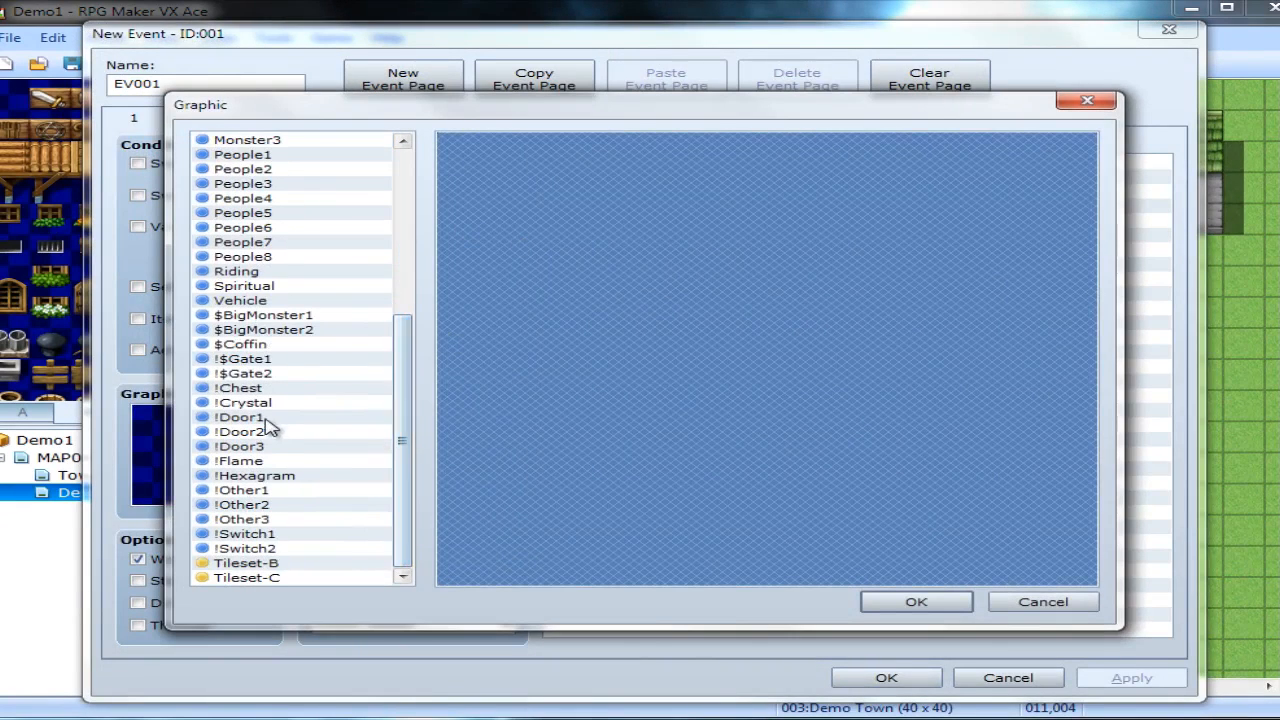
{"action": "left_click", "coordinate": [240, 418]}
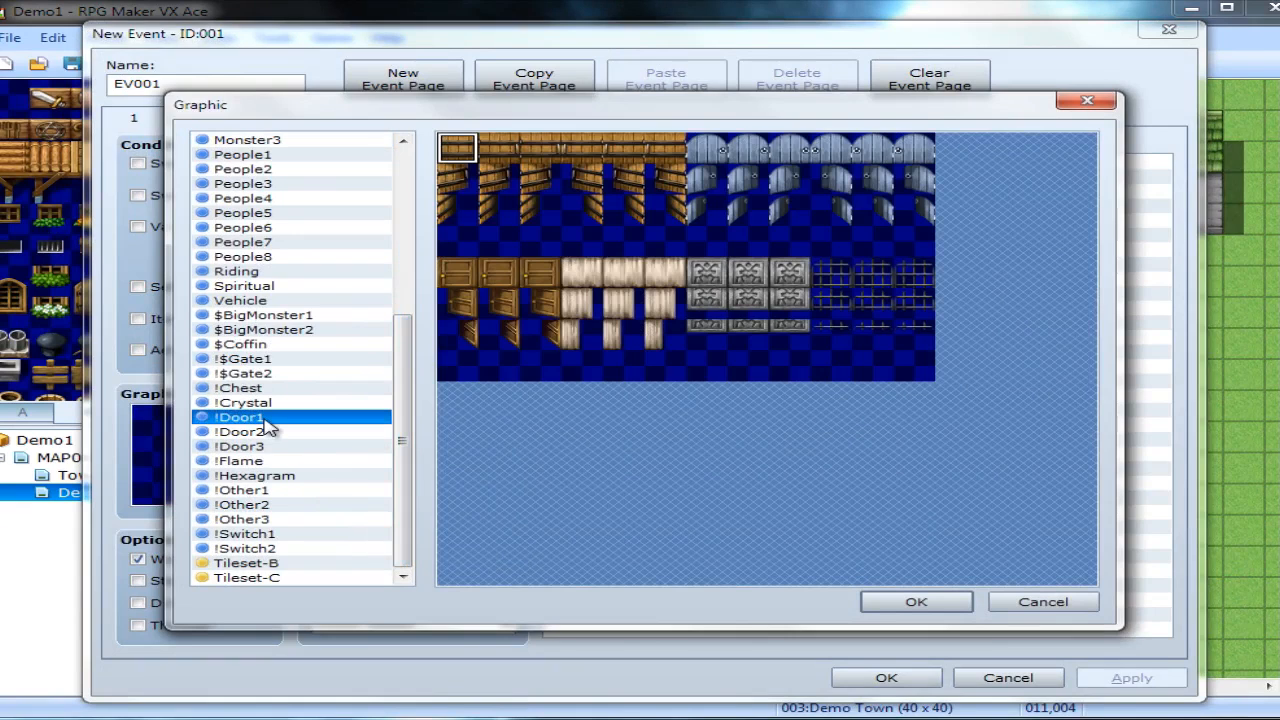
{"action": "mouse_move", "coordinate": [916, 600]}
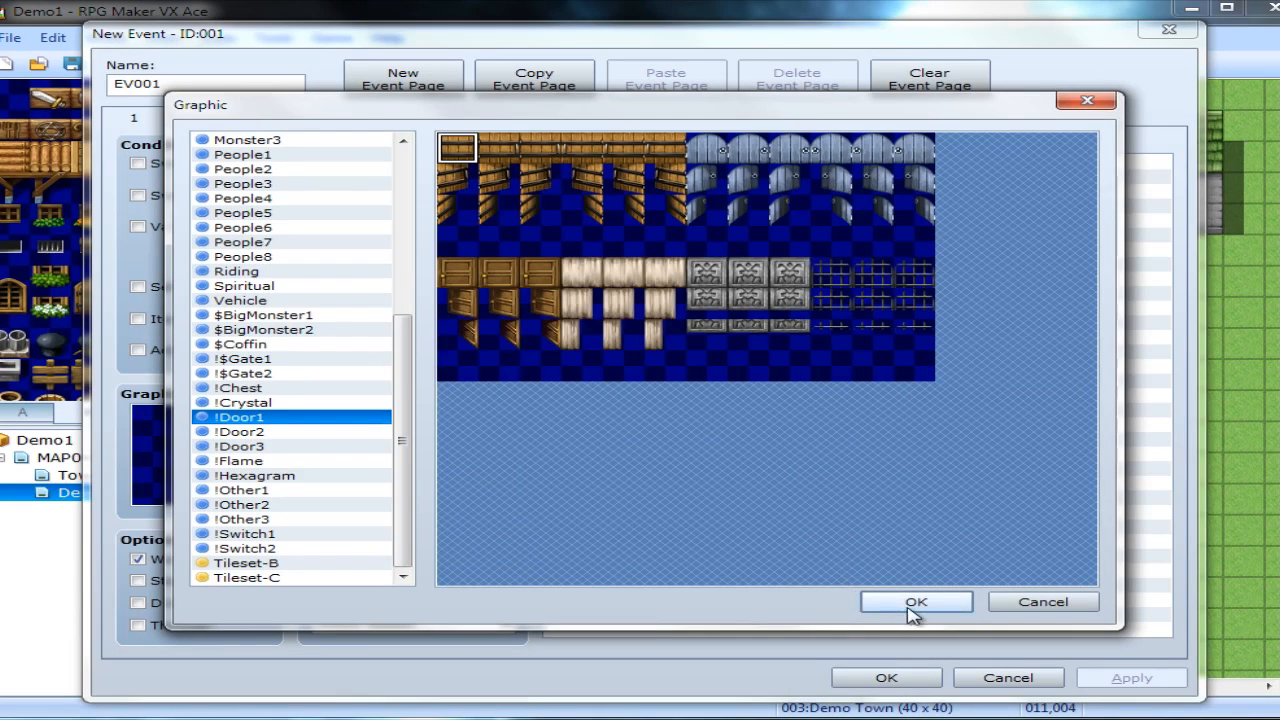
{"action": "left_click", "coordinate": [916, 600]}
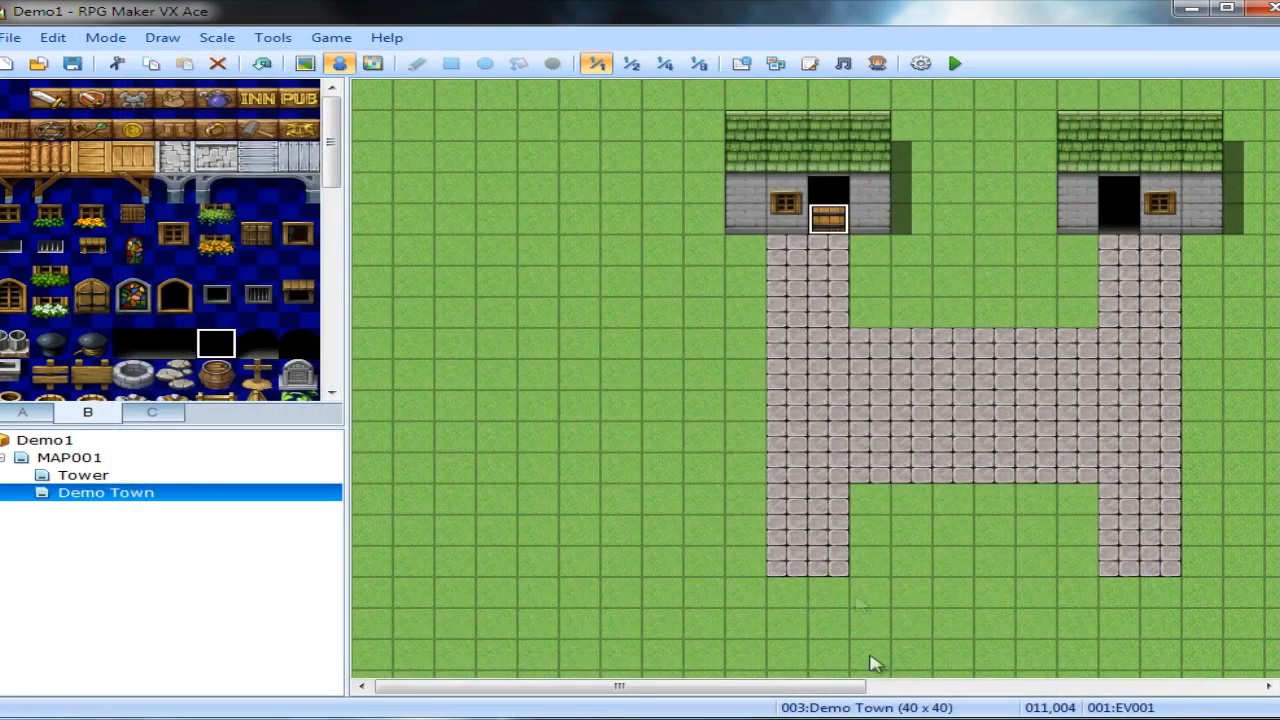
{"action": "left_click", "coordinate": [1120, 218]}
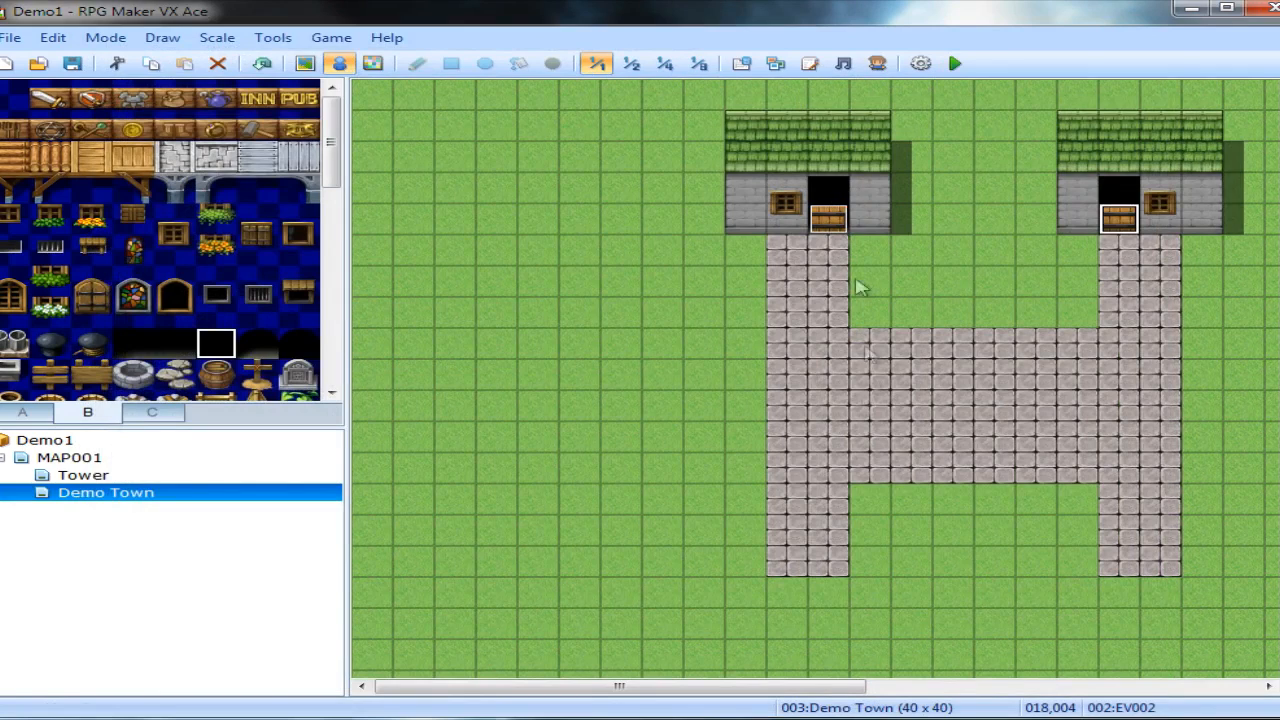
{"action": "mouse_move", "coordinate": [650, 404]}
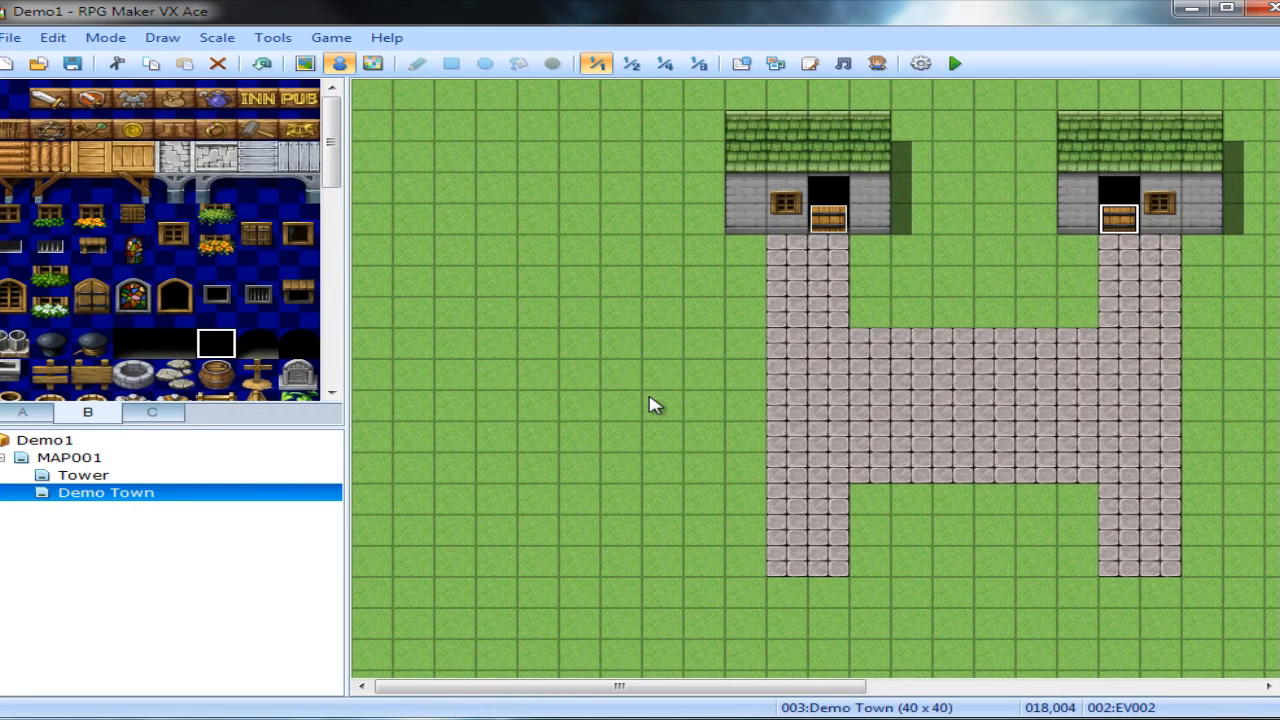
{"action": "mouse_move", "coordinate": [810, 458]}
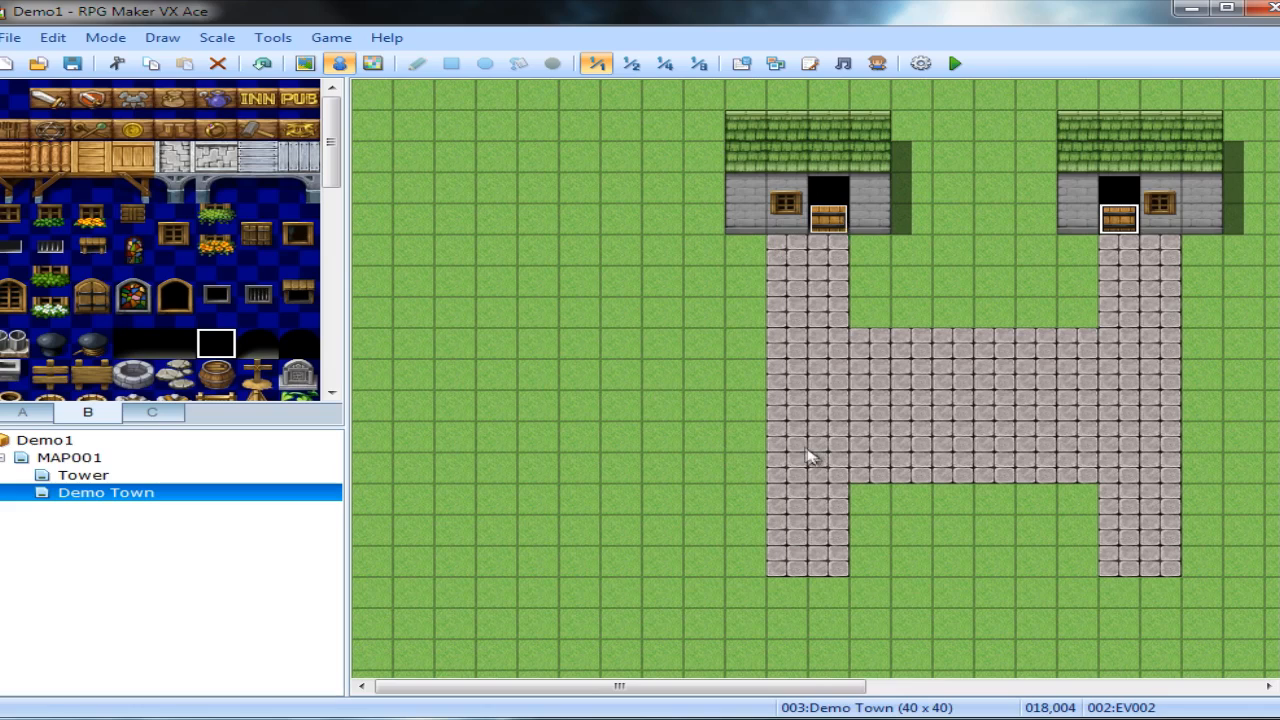
Plant bushes, a row of trees along the lower path, and scattered flowers from tileset C.
{"action": "scroll", "scroll_direction": "down", "scroll_amount": 3}
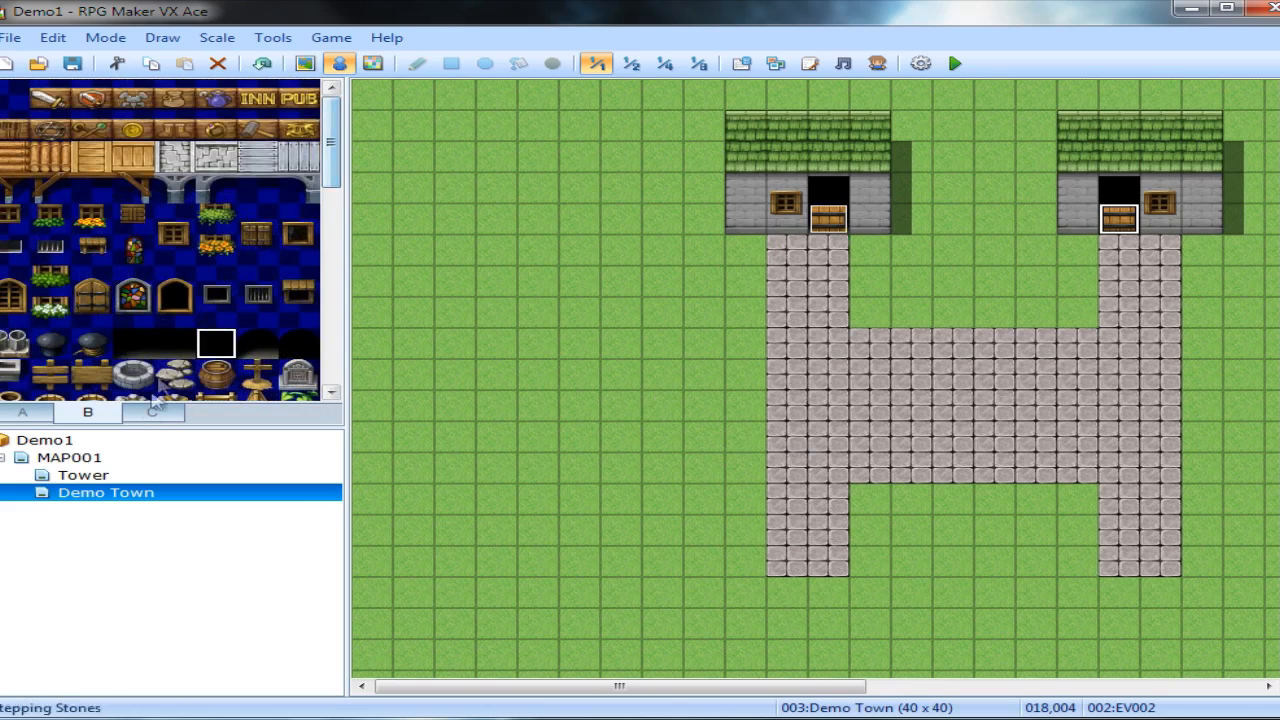
{"action": "left_click", "coordinate": [152, 412]}
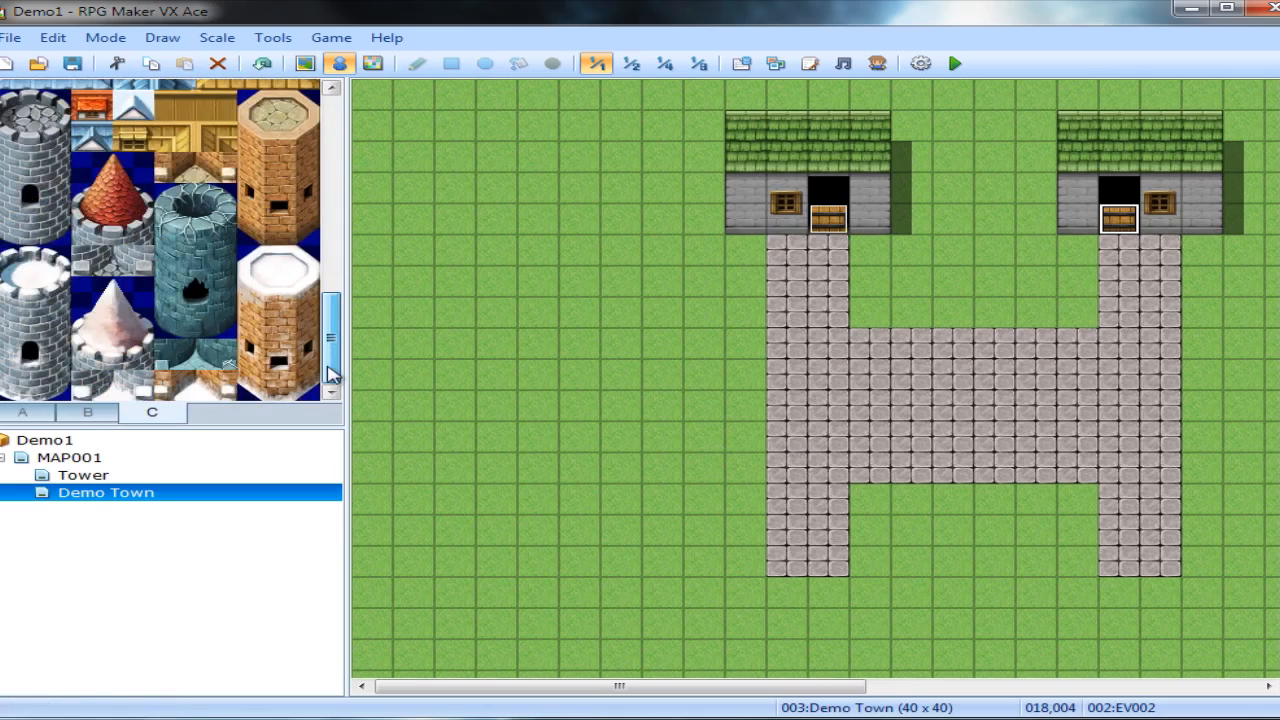
{"action": "left_click", "coordinate": [88, 412]}
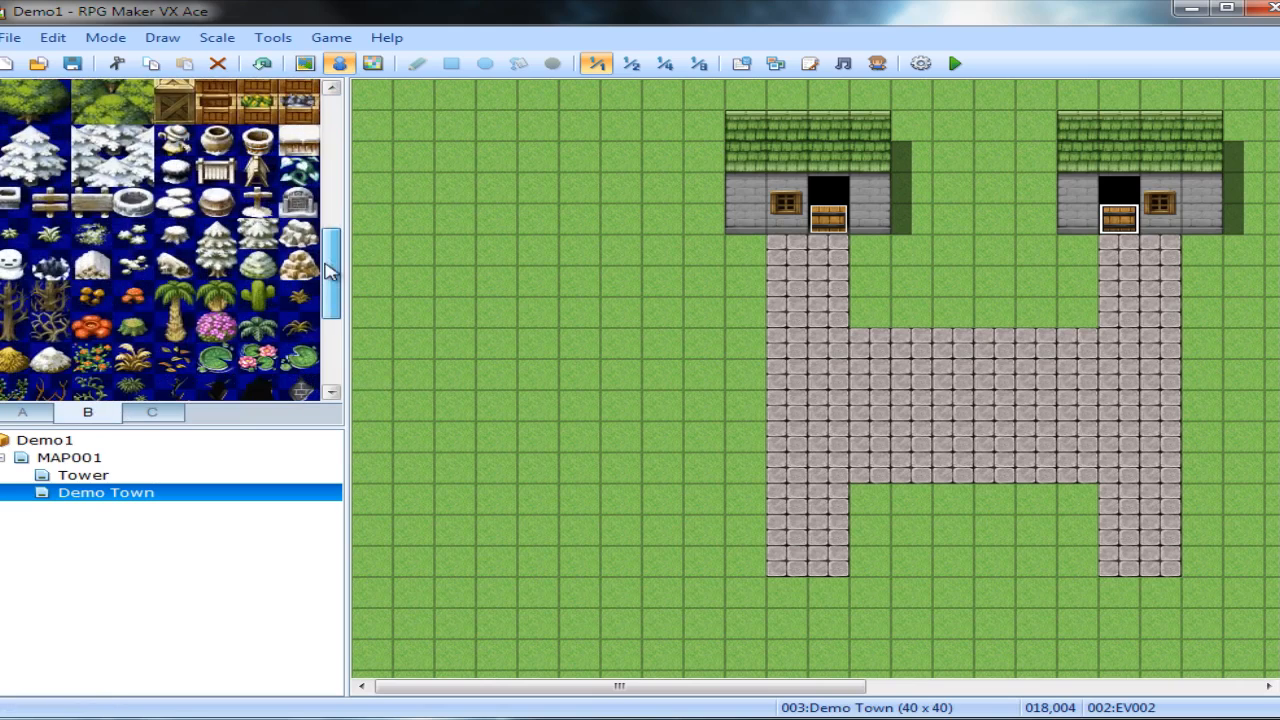
{"action": "scroll", "scroll_direction": "up", "scroll_amount": 3}
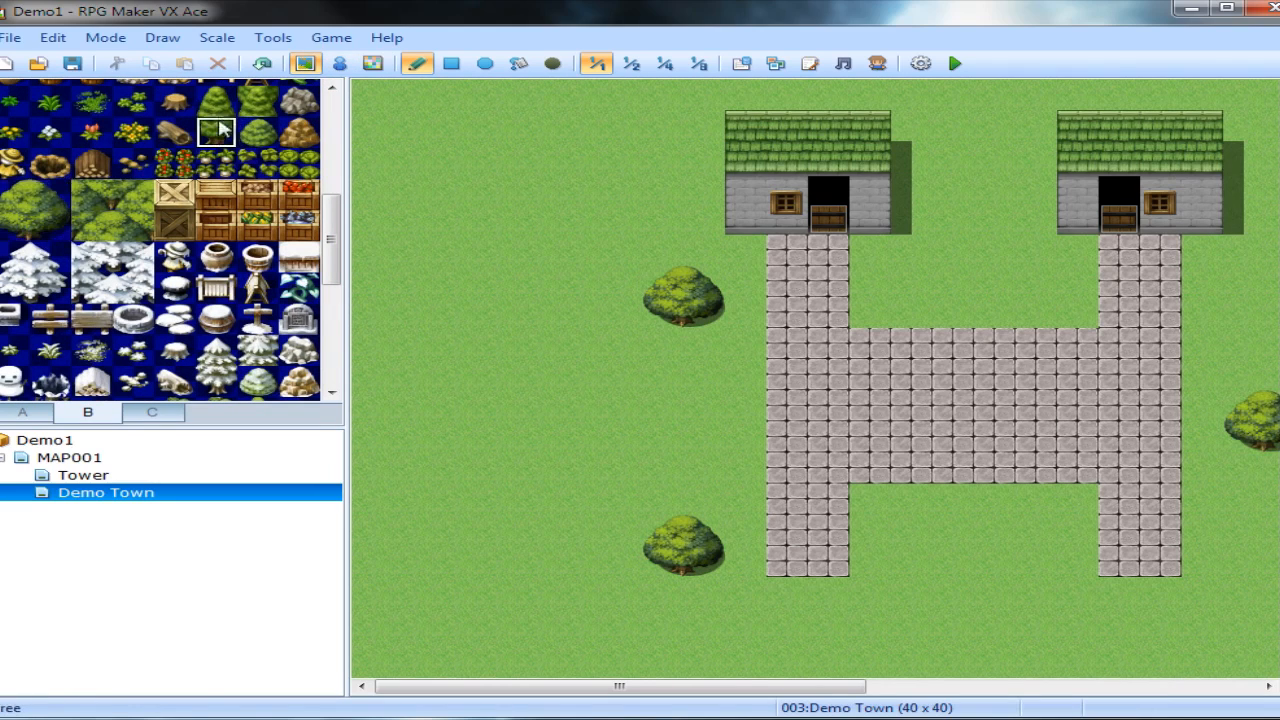
{"action": "left_click", "coordinate": [910, 296]}
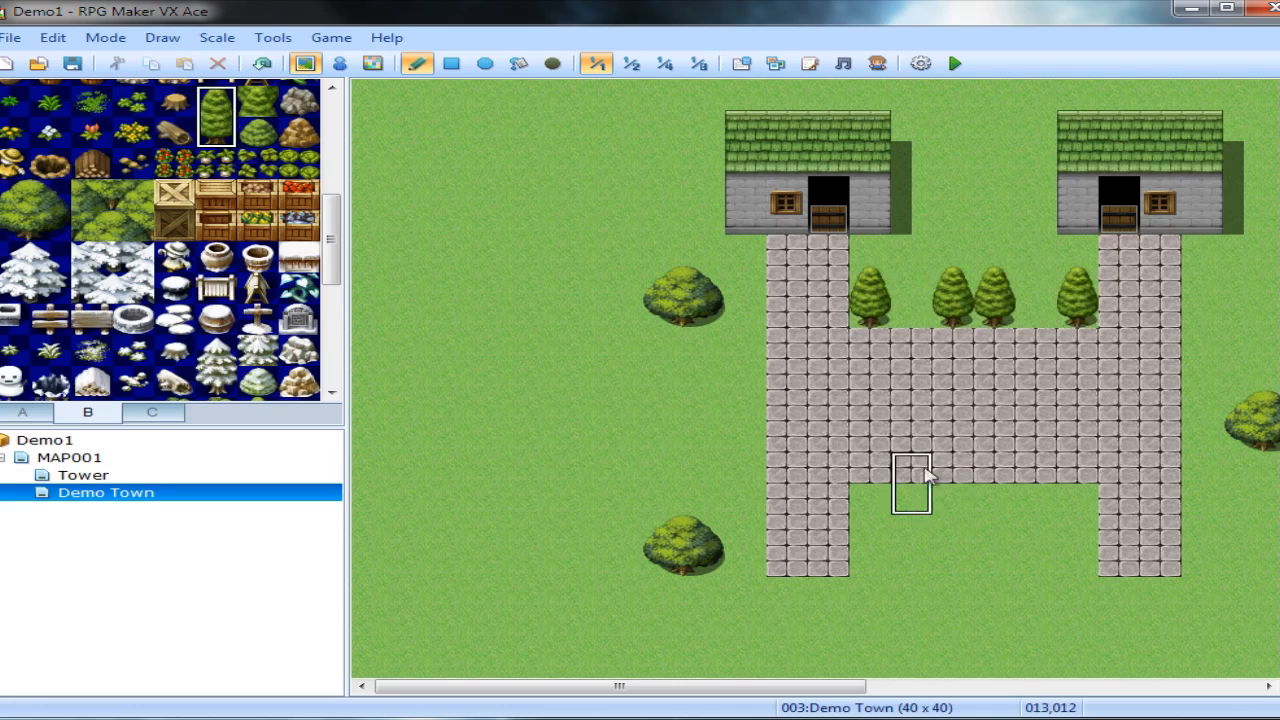
{"action": "left_click_drag", "start_coordinate": [910, 486], "coordinate": [1078, 486]}
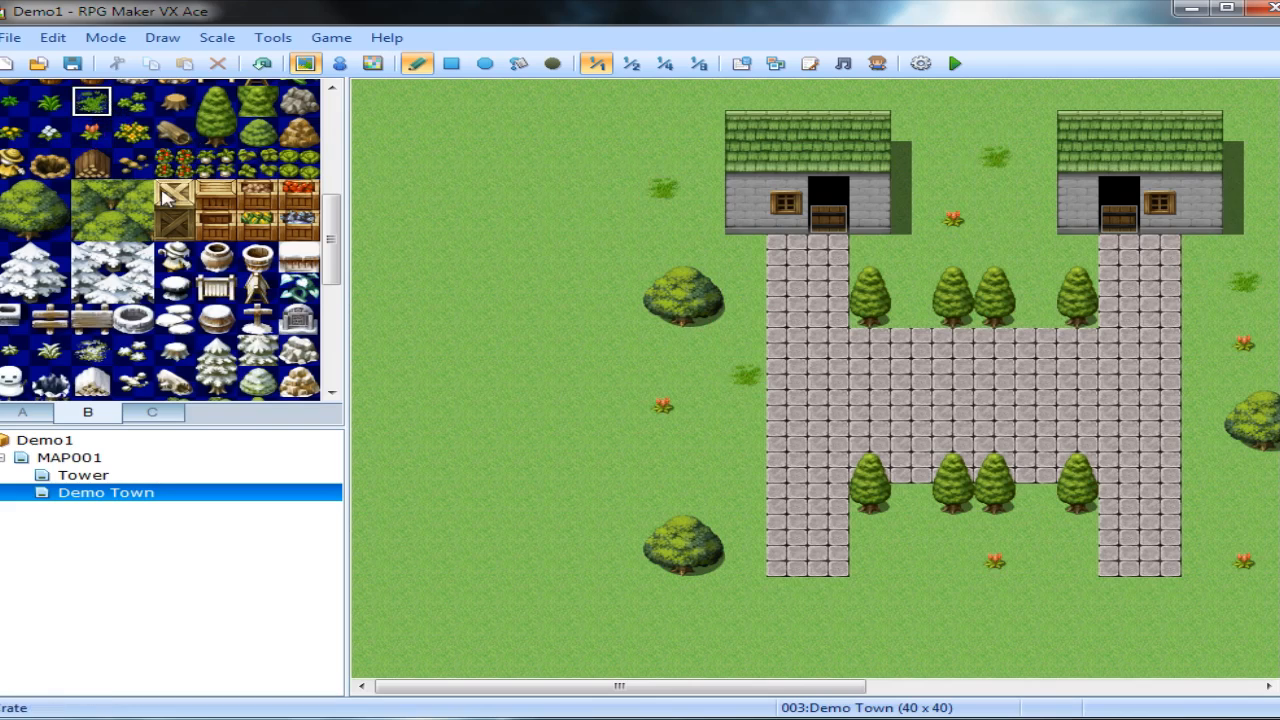
Scroll tileset A up to reach the ground and water autotiles.
{"action": "scroll", "scroll_direction": "up", "scroll_amount": 3}
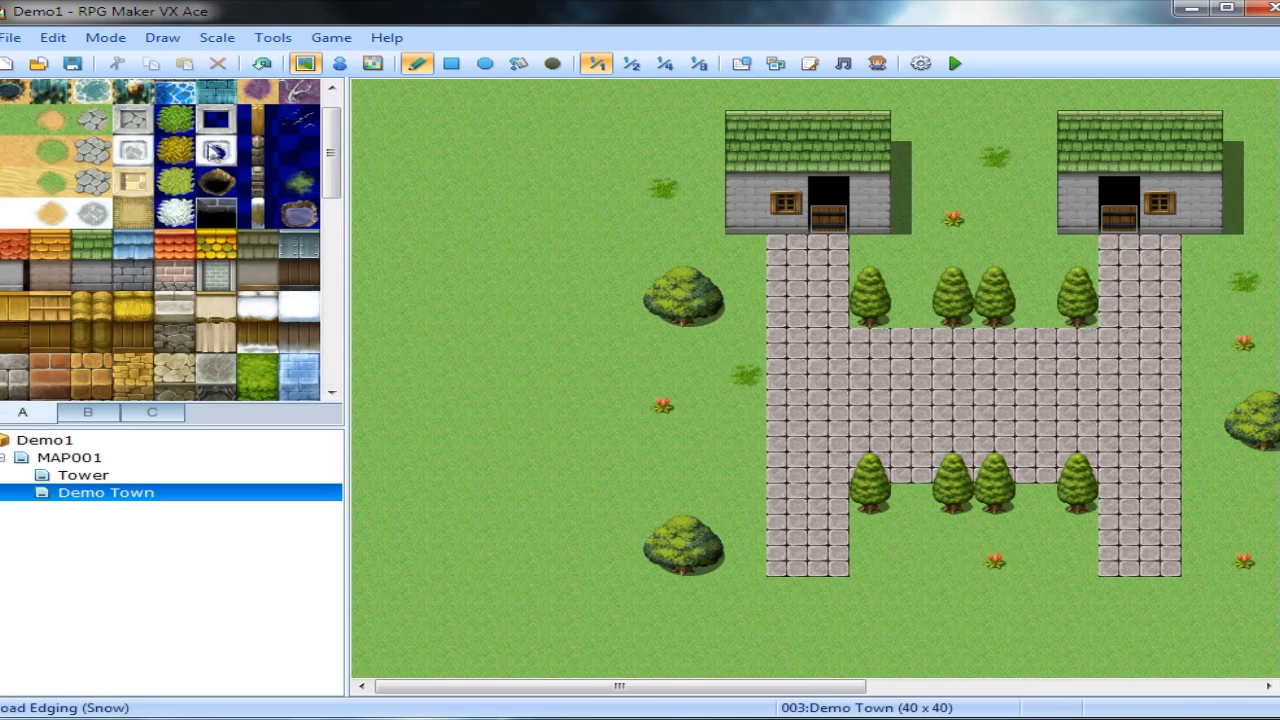
{"action": "scroll", "scroll_direction": "up", "scroll_amount": 3}
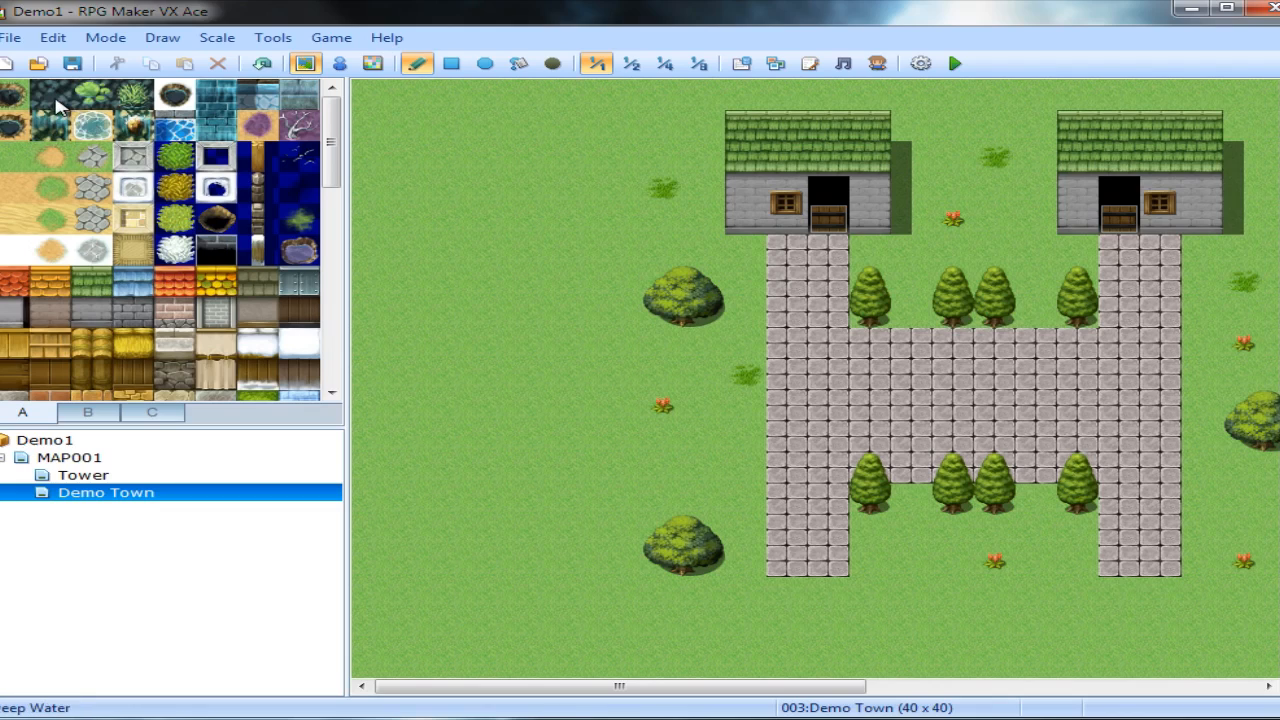
{"action": "mouse_move", "coordinate": [910, 156]}
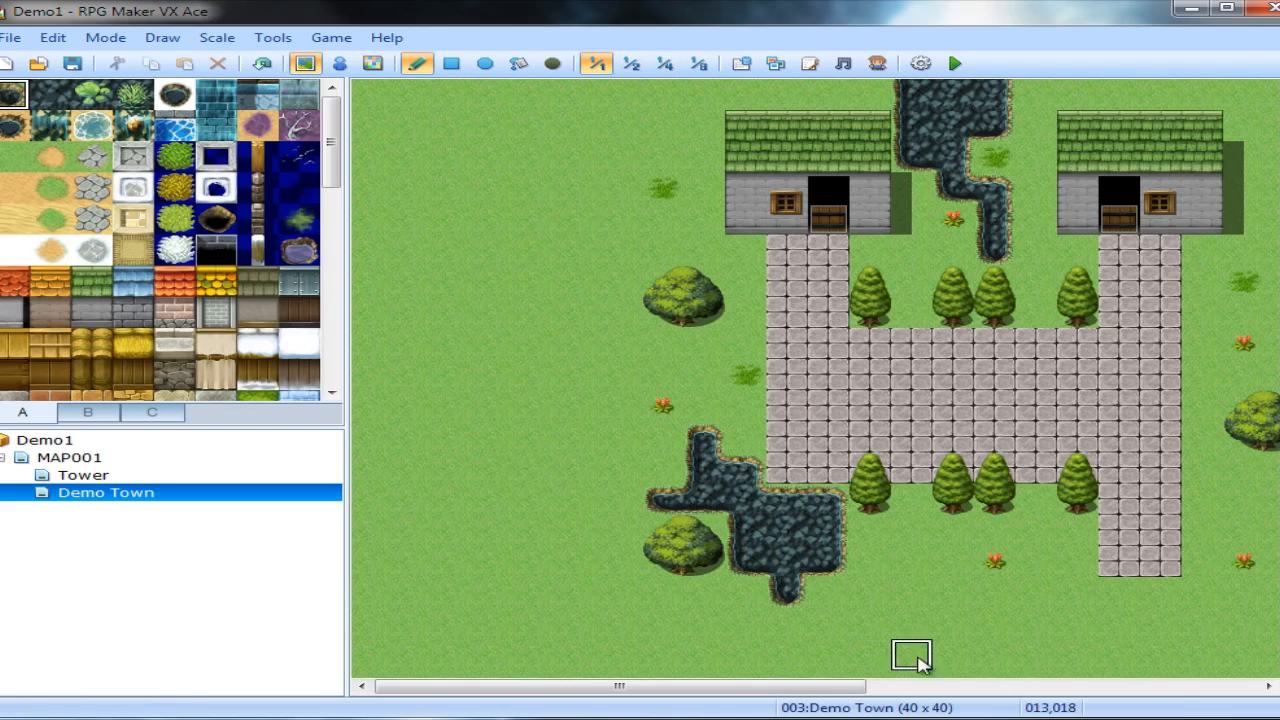
{"action": "mouse_move", "coordinate": [840, 590]}
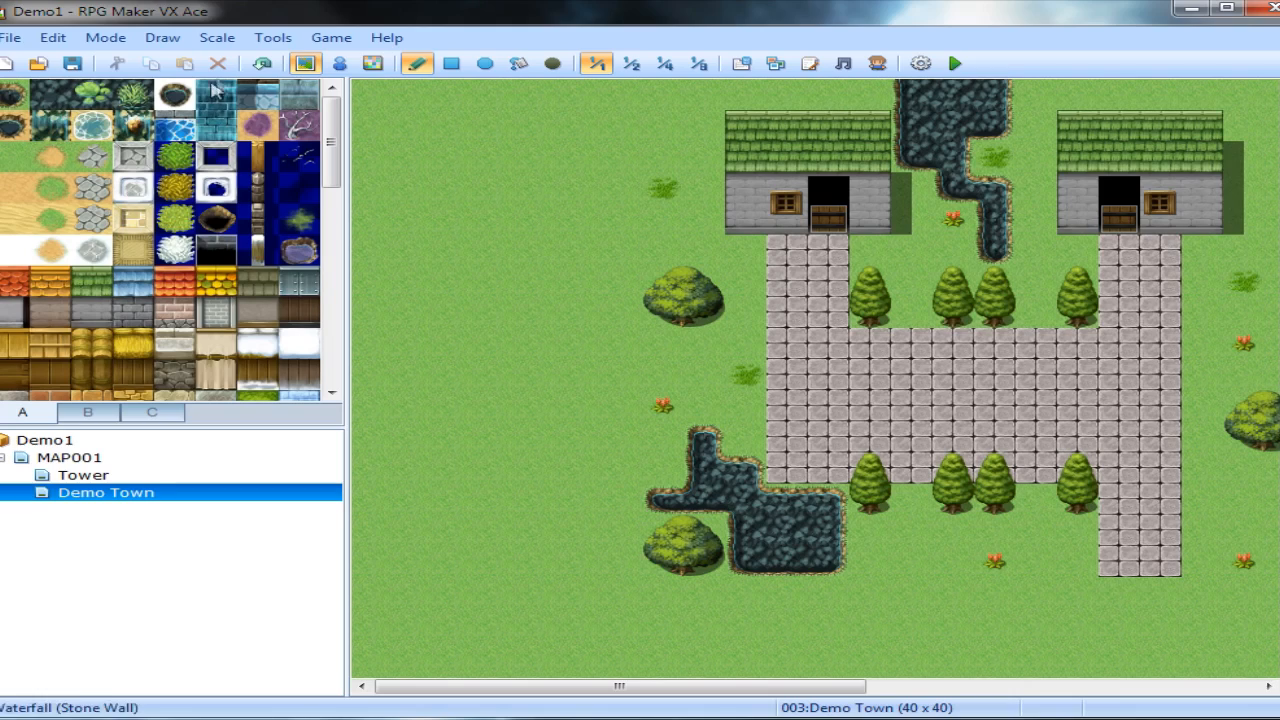
Add two events at the path's south end transferring the player to MAP001.
{"action": "left_click", "coordinate": [338, 62]}
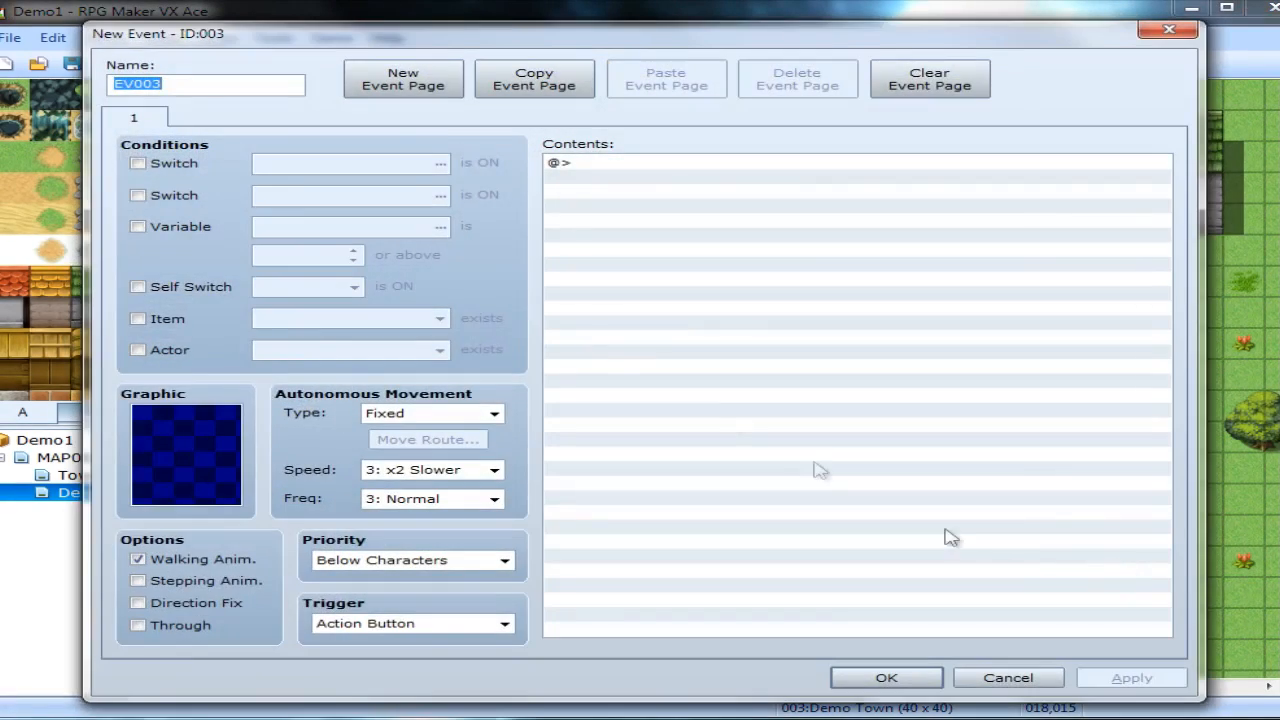
{"action": "left_click", "coordinate": [600, 162]}
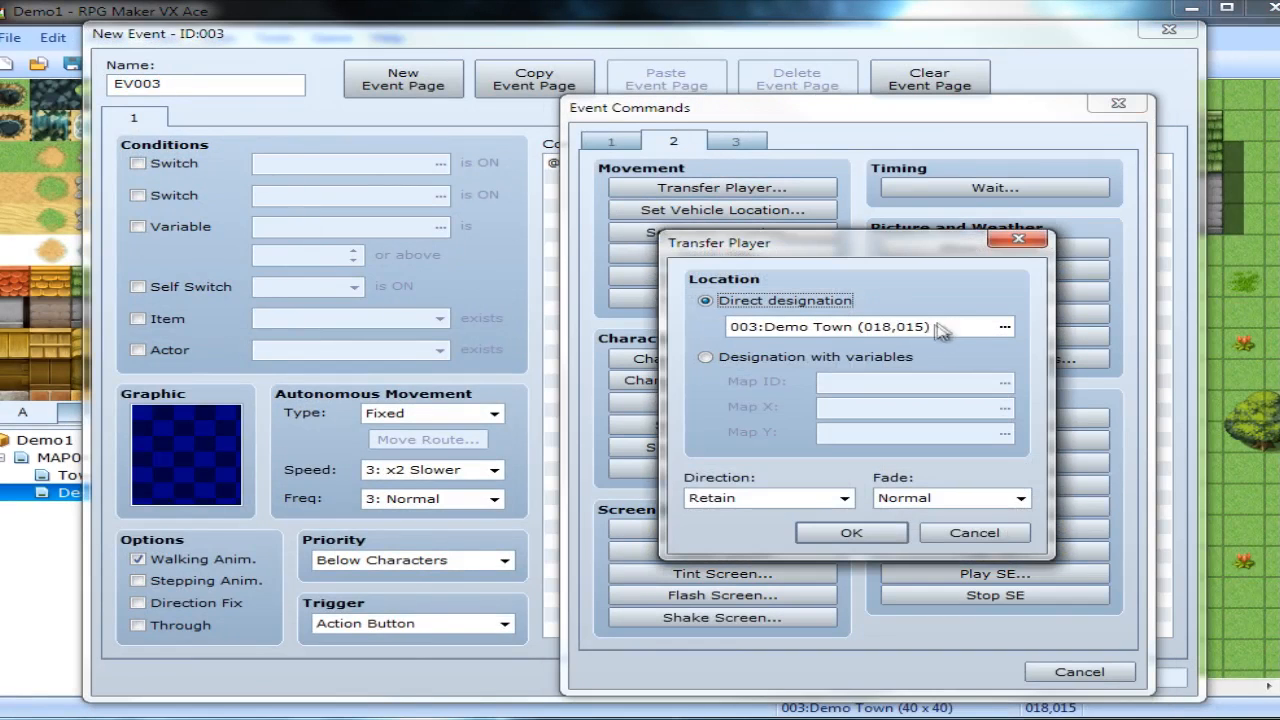
{"action": "left_click", "coordinate": [1004, 328]}
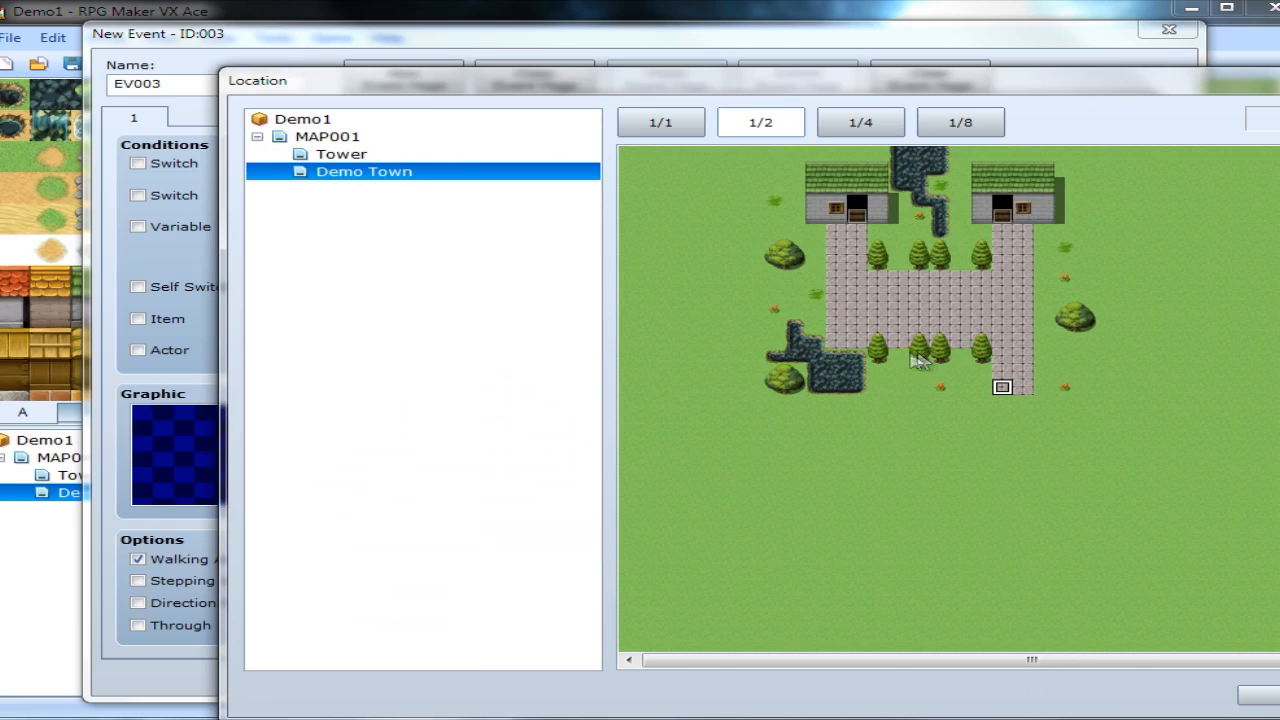
{"action": "left_click", "coordinate": [328, 136]}
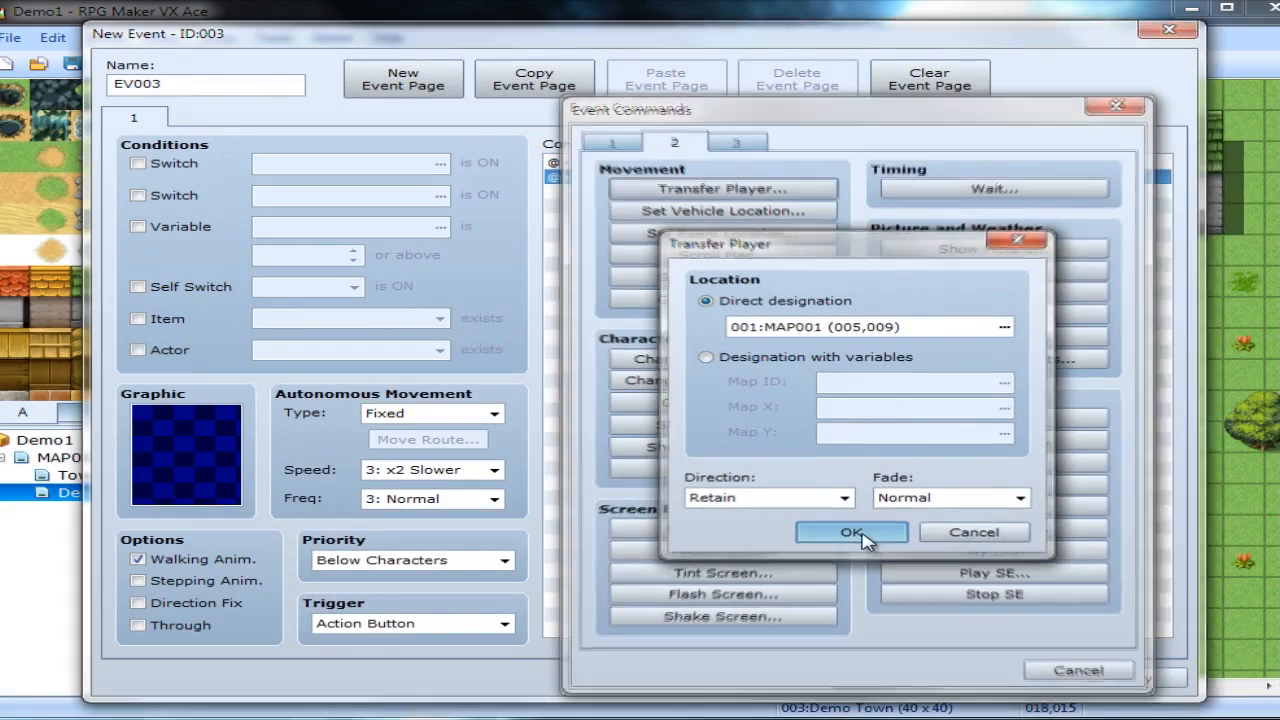
{"action": "left_click", "coordinate": [852, 532]}
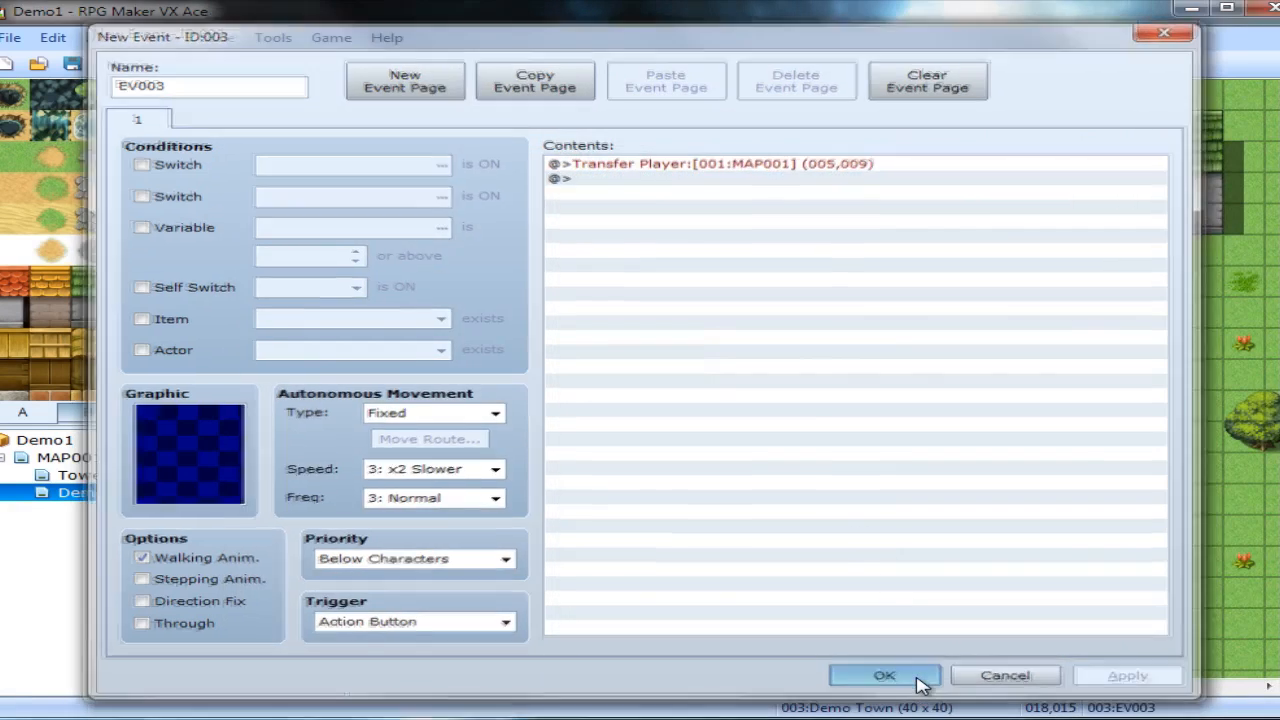
{"action": "left_click", "coordinate": [884, 676]}
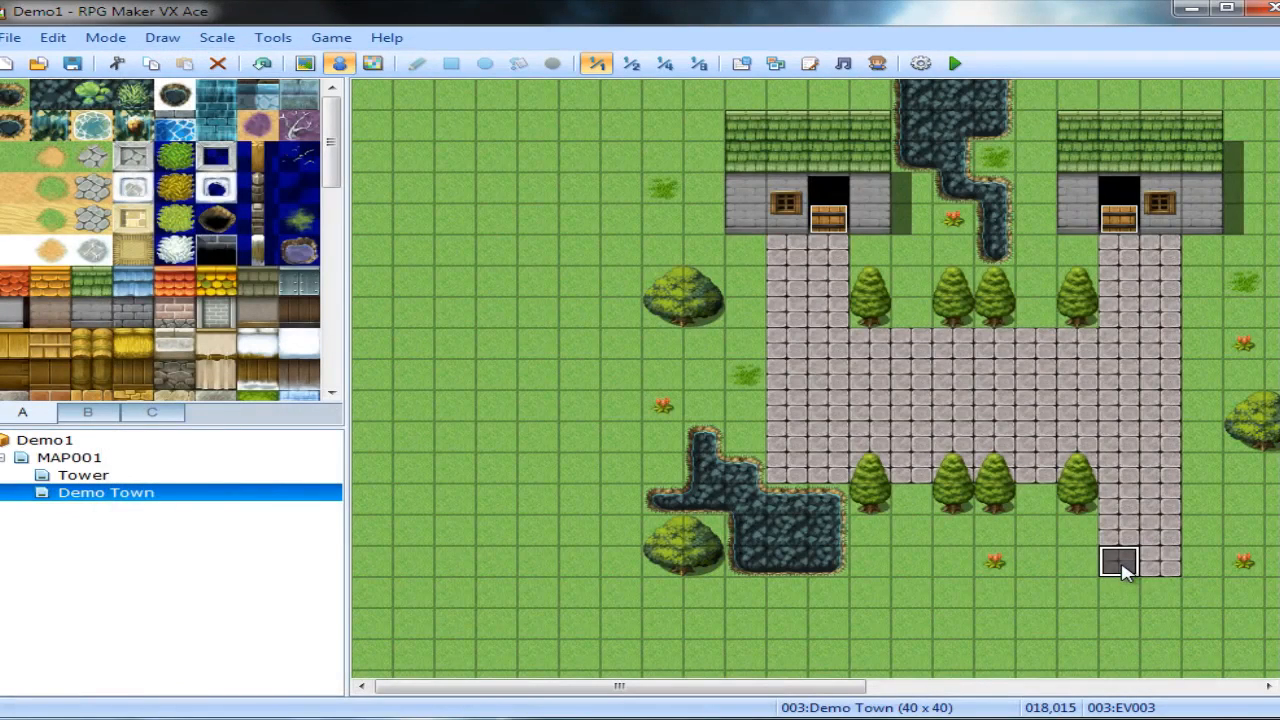
{"action": "left_click", "coordinate": [1160, 560]}
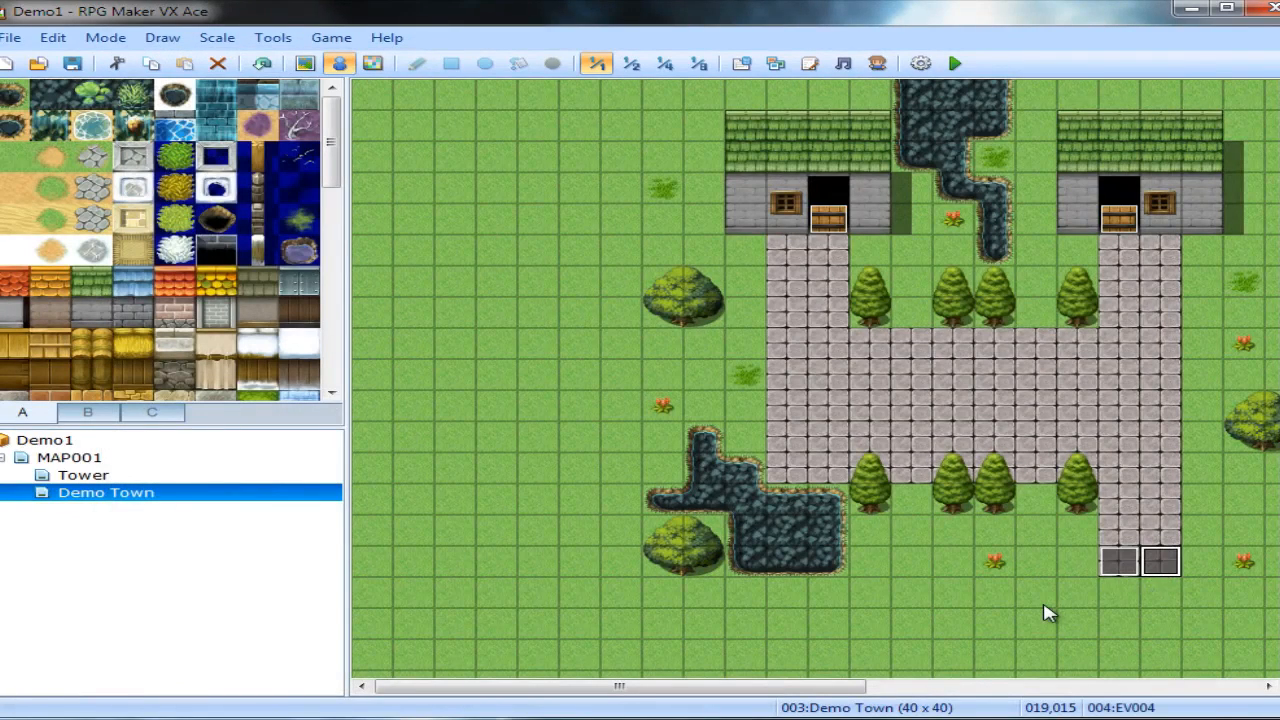
{"action": "mouse_move", "coordinate": [1144, 572]}
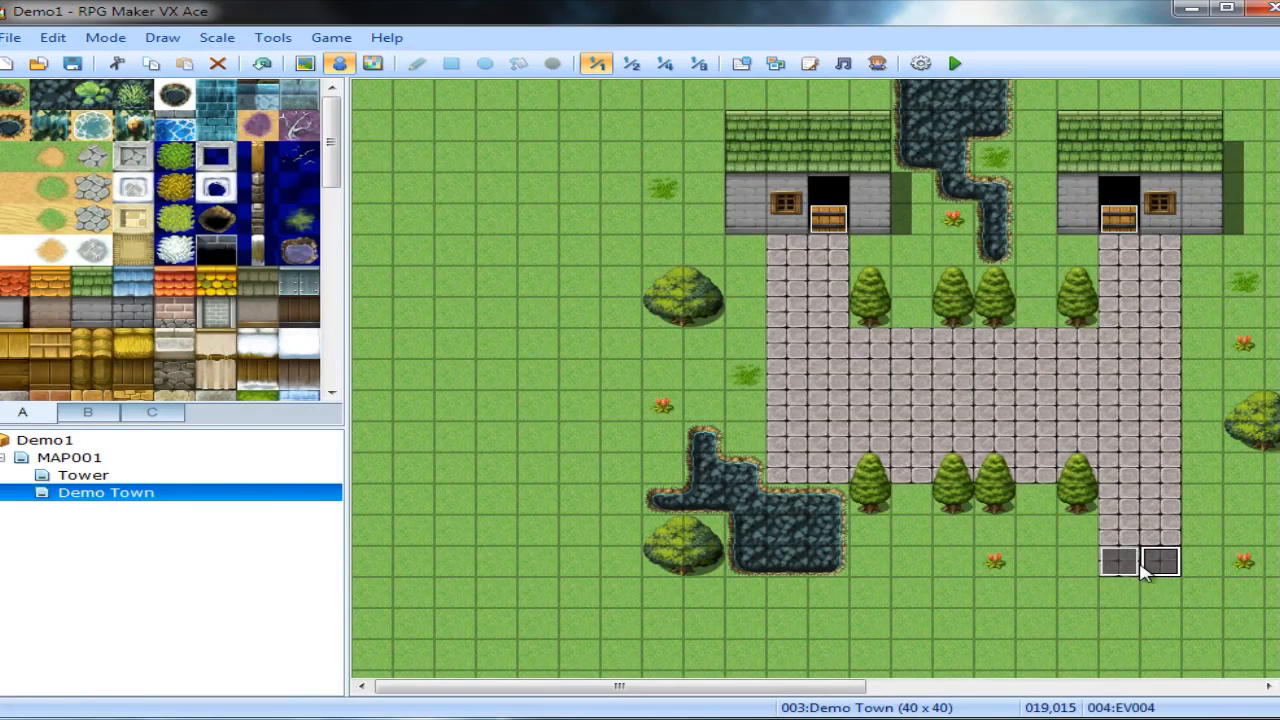
{"action": "mouse_move", "coordinate": [596, 96]}
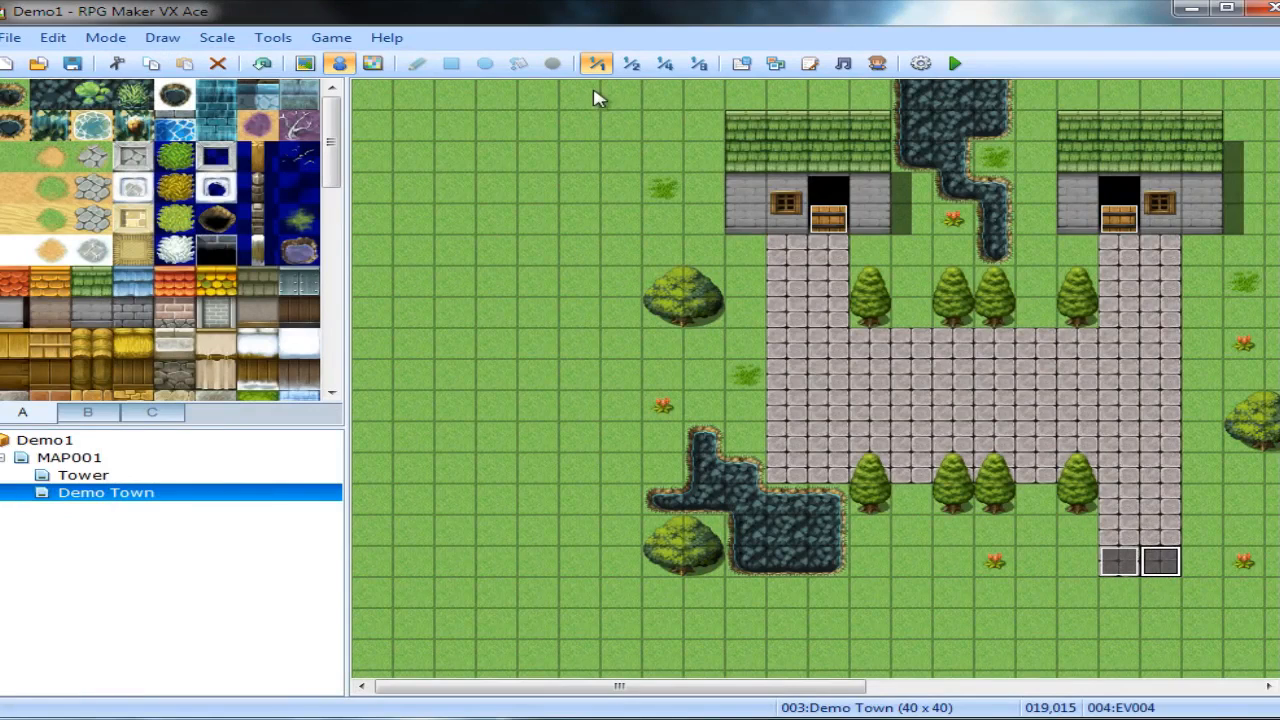
{"action": "mouse_move", "coordinate": [1020, 302]}
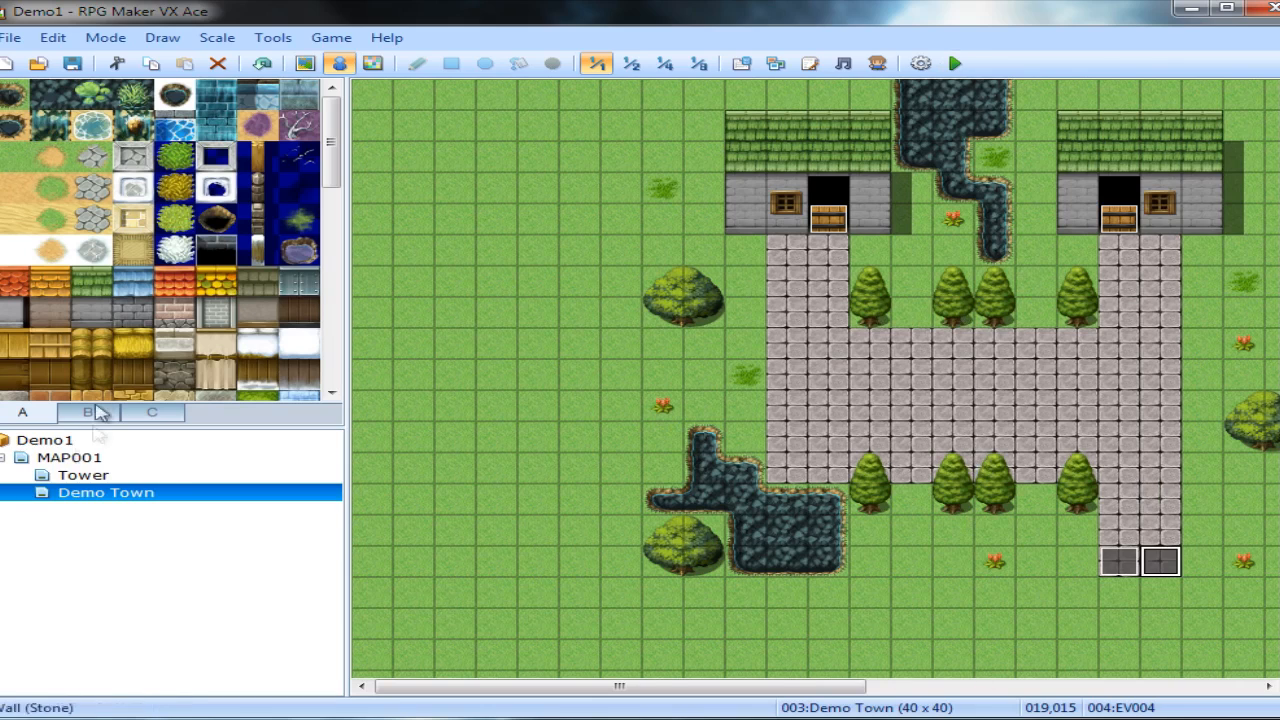
On MAP001, add an event transferring the player to 003:Demo Town (019,014).
{"action": "left_click", "coordinate": [68, 456]}
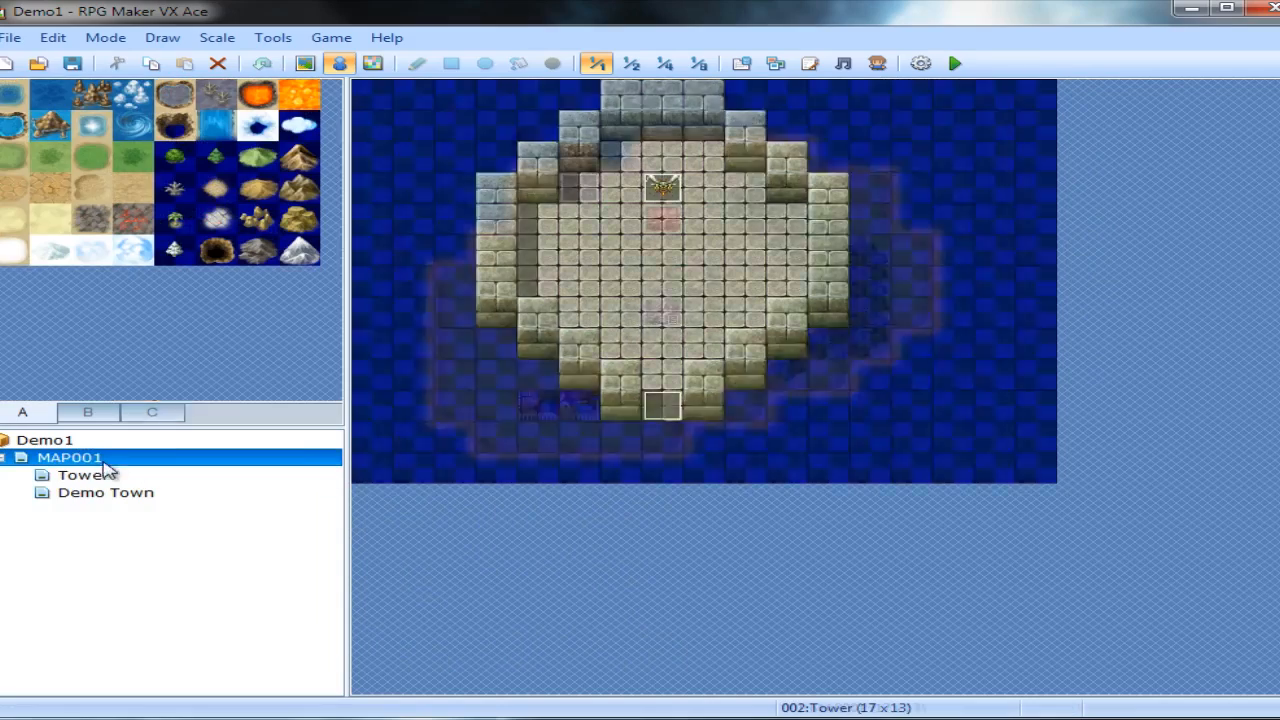
{"action": "left_click", "coordinate": [68, 456]}
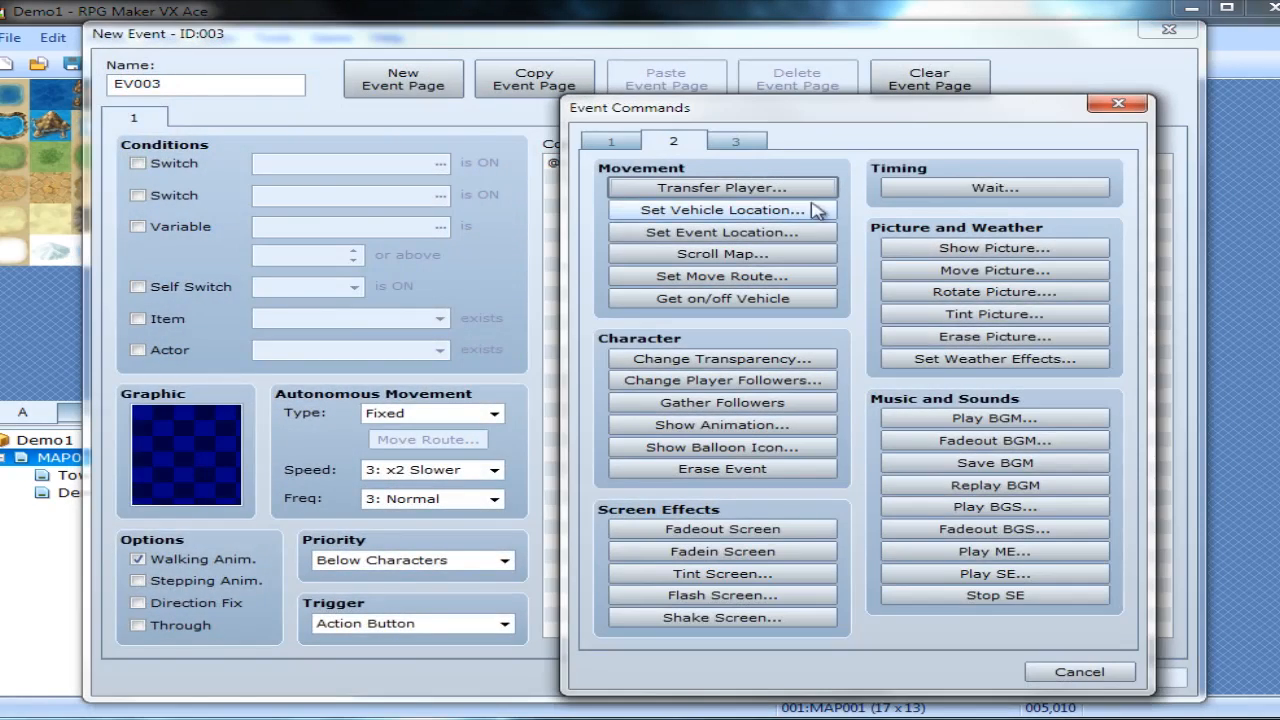
{"action": "left_click", "coordinate": [720, 188]}
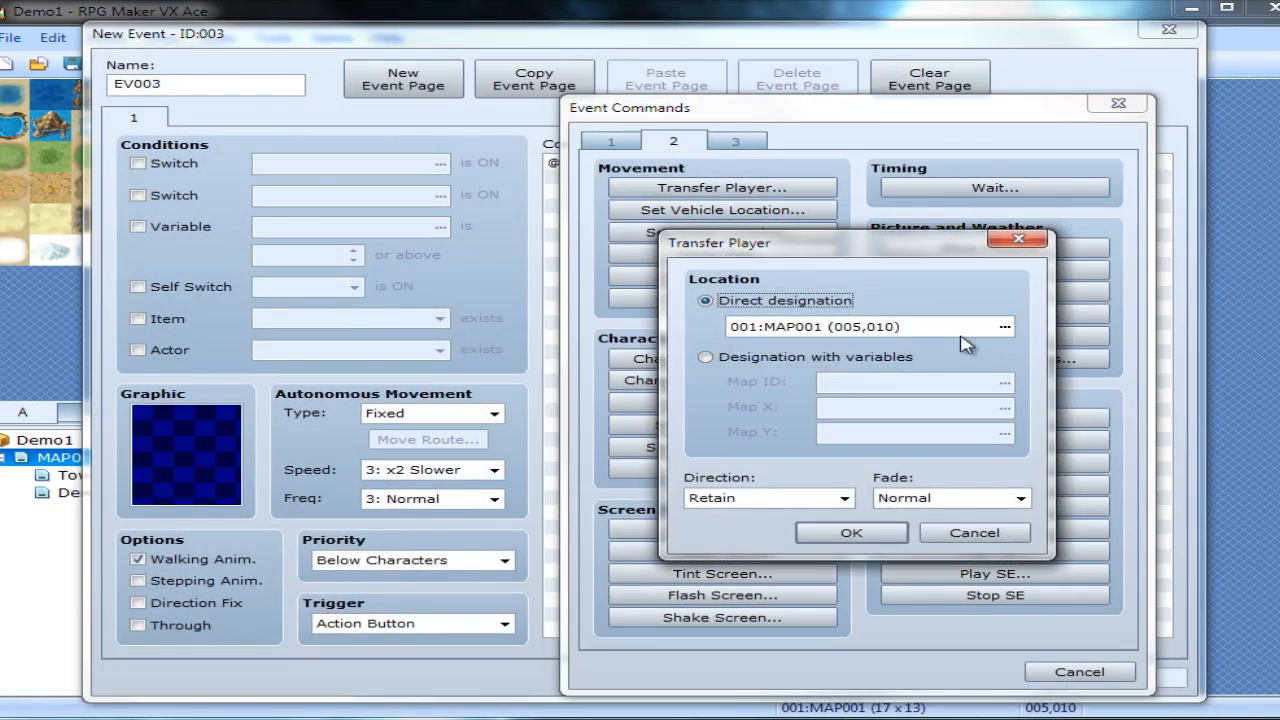
{"action": "left_click", "coordinate": [1004, 328]}
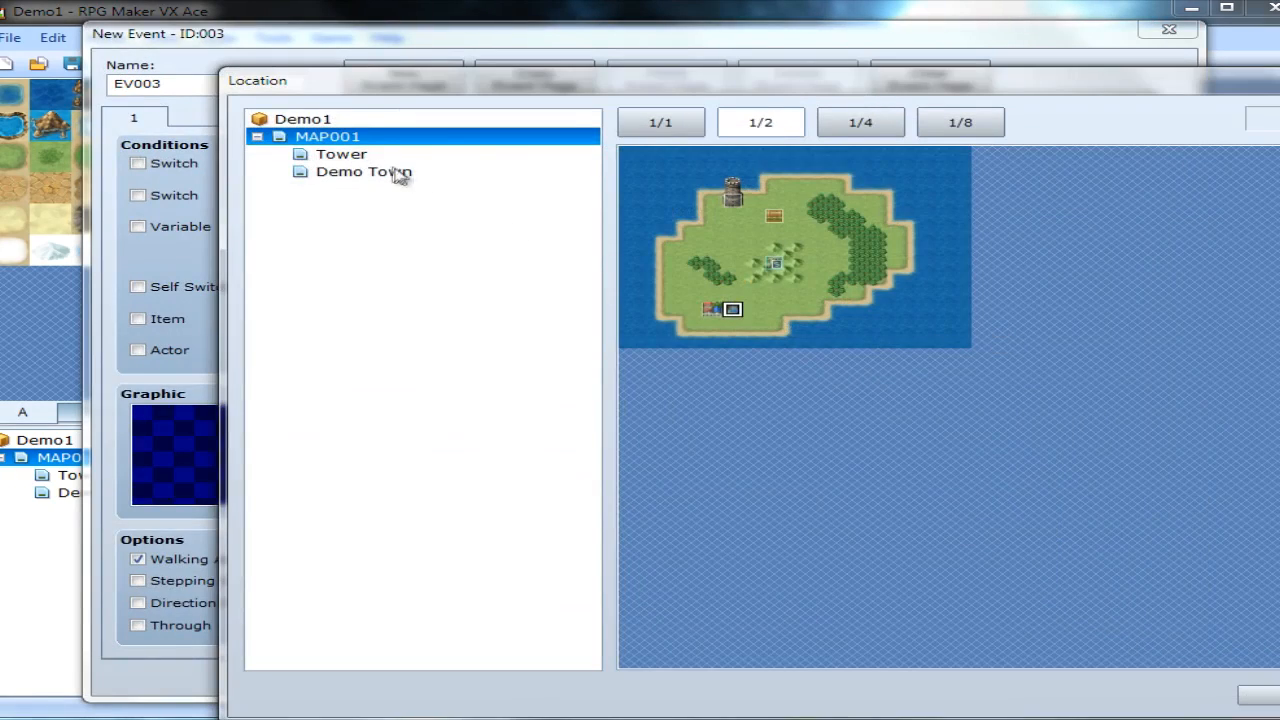
{"action": "left_click", "coordinate": [364, 172]}
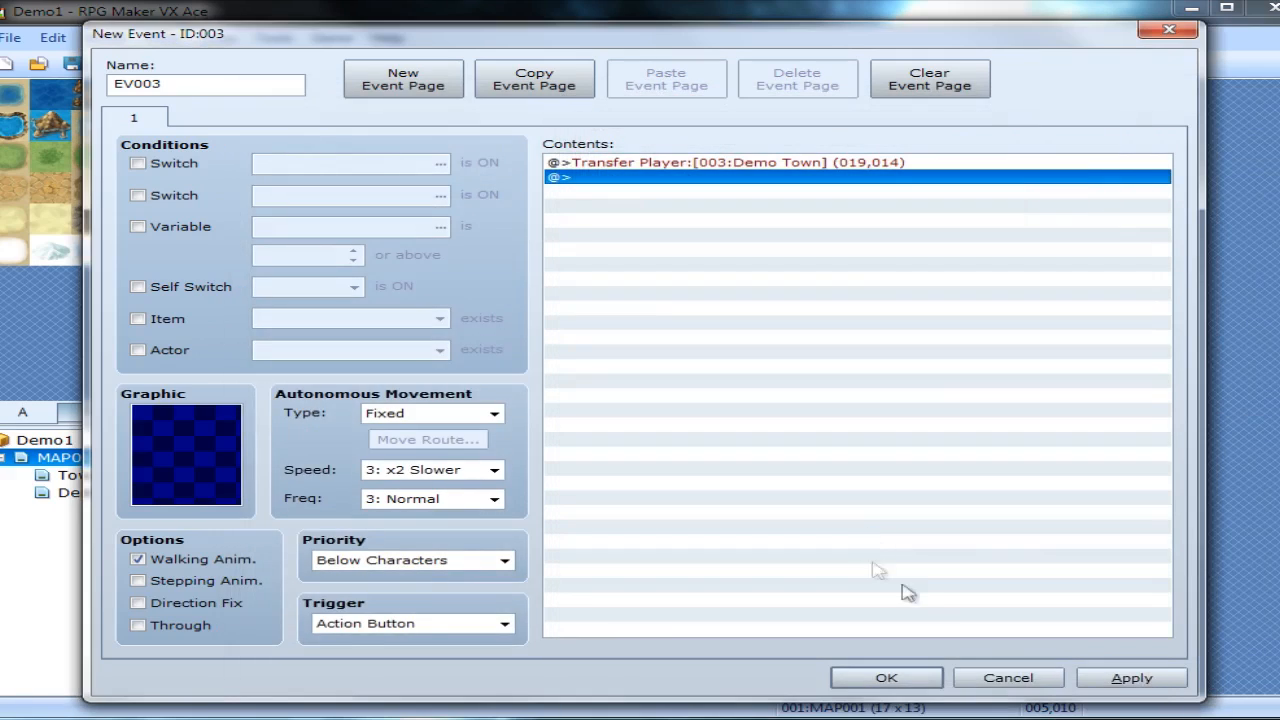
{"action": "left_click", "coordinate": [884, 676]}
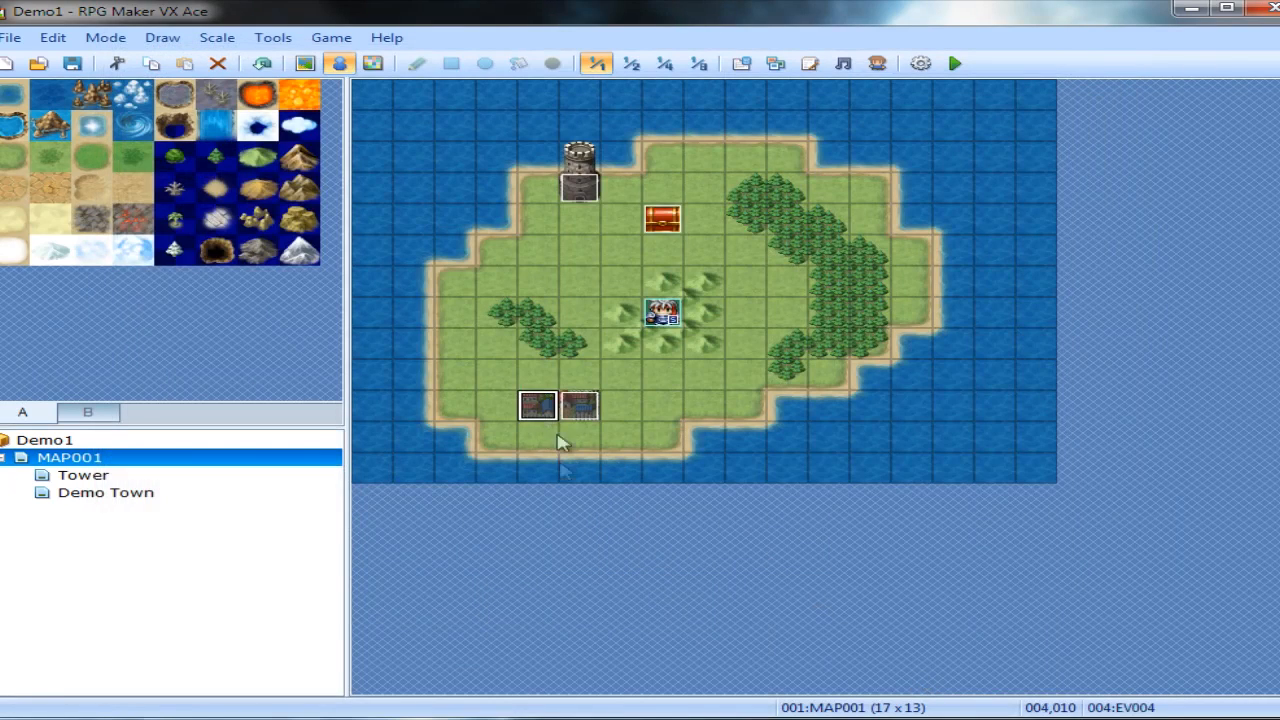
{"action": "mouse_move", "coordinate": [564, 192]}
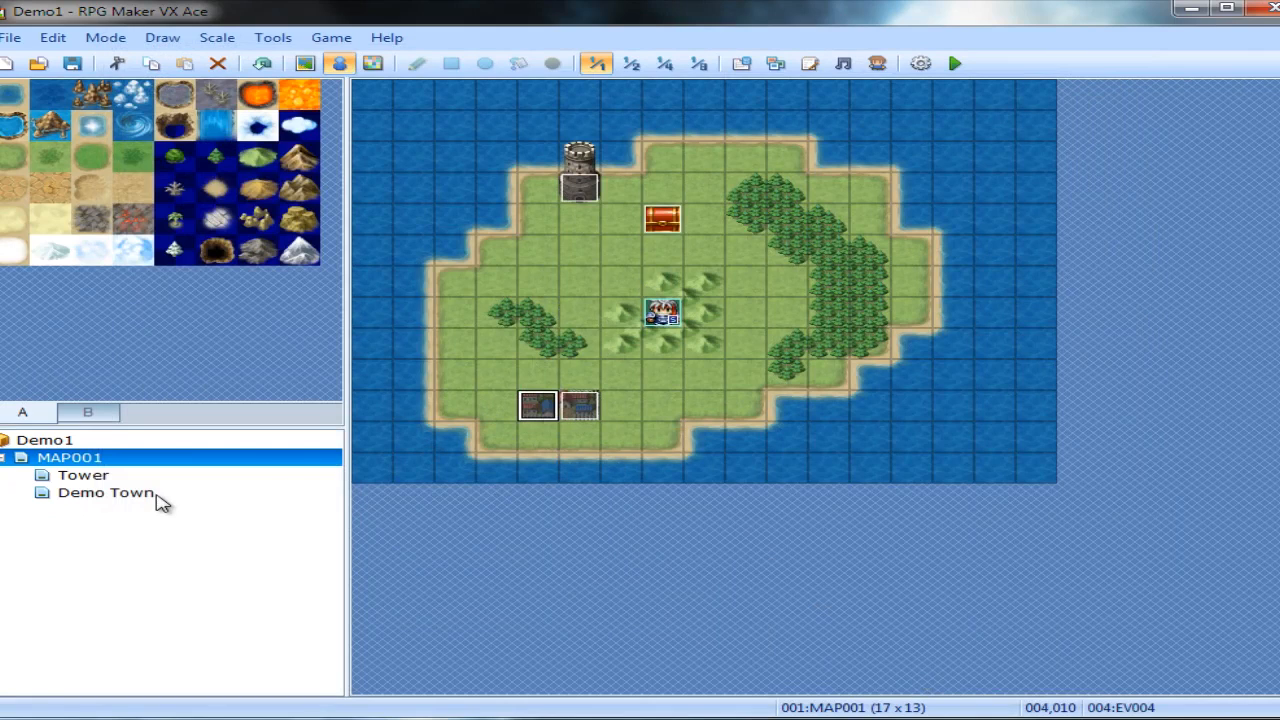
Enable Auto-Change BGM for Demo Town and choose the Town2 track in its map properties.
{"action": "left_click", "coordinate": [106, 492]}
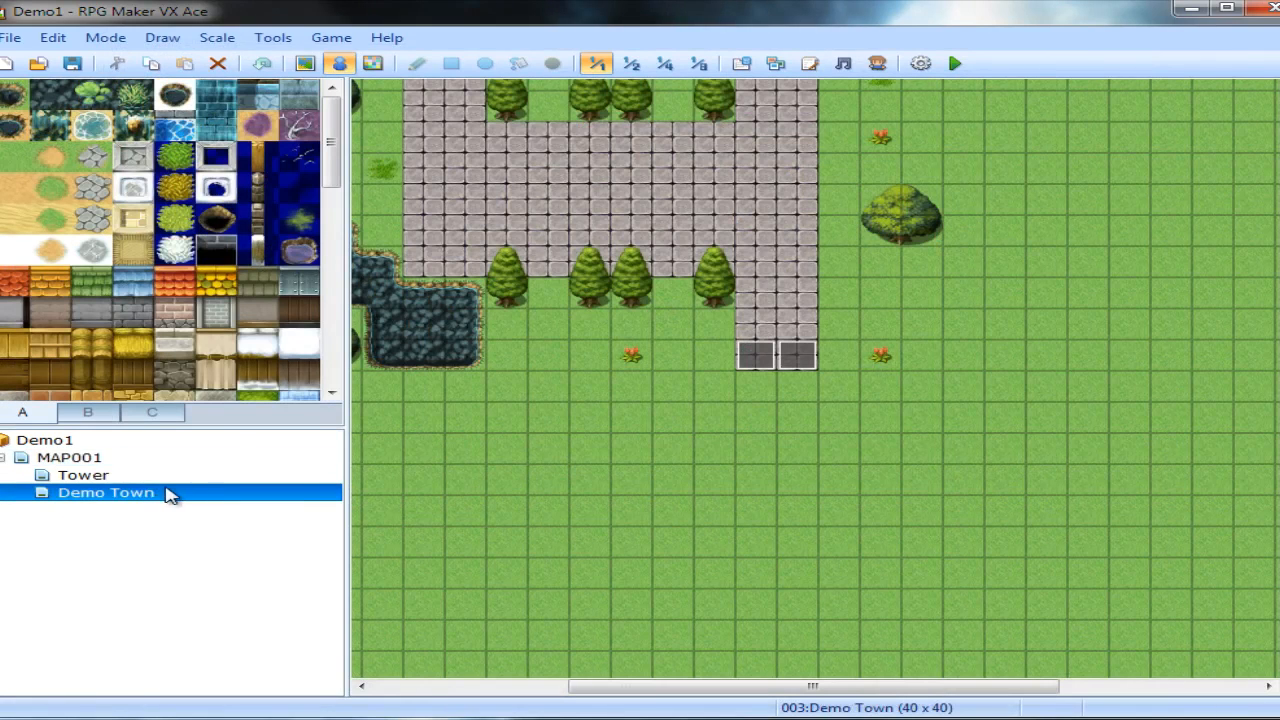
{"action": "double_click", "coordinate": [104, 492]}
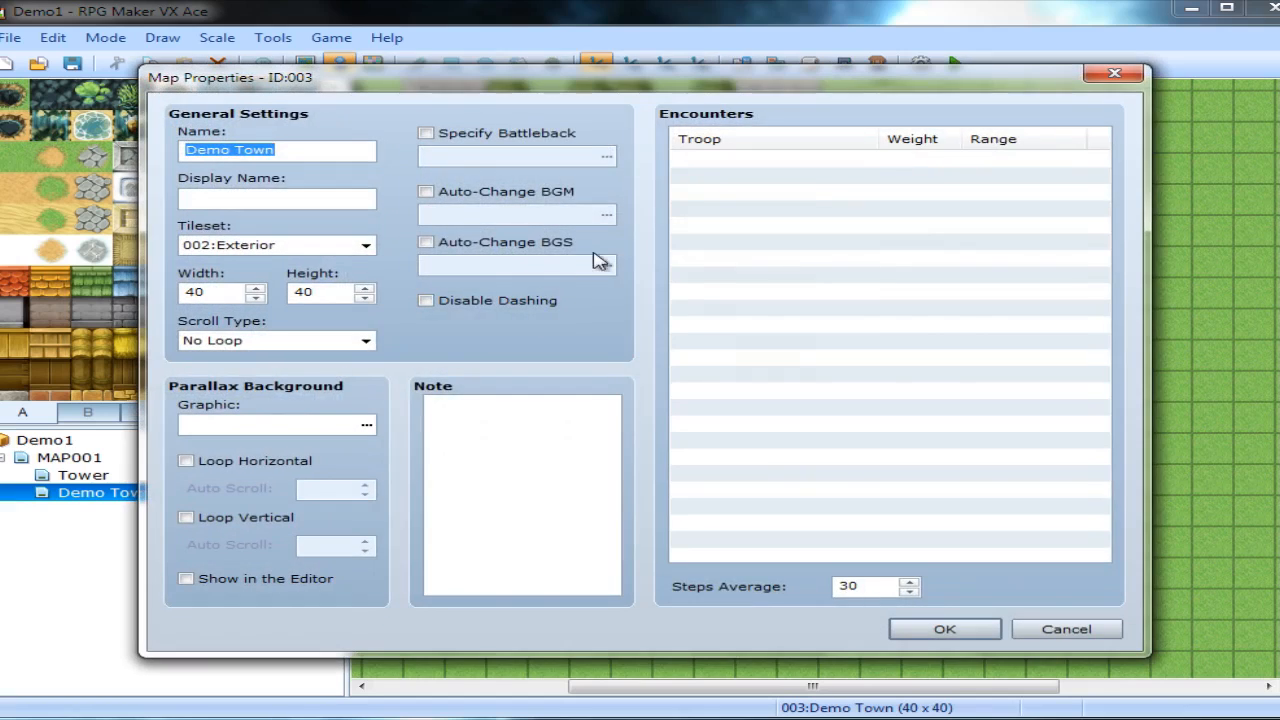
{"action": "mouse_move", "coordinate": [418, 240]}
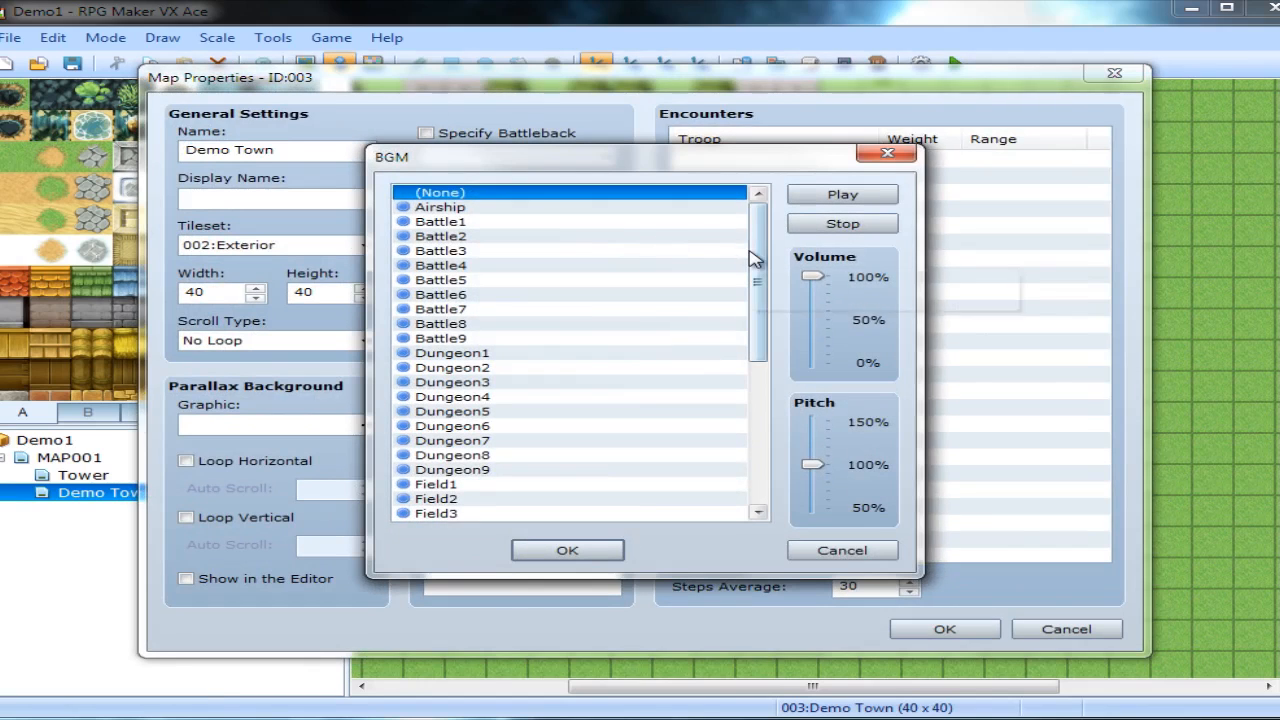
{"action": "scroll", "scroll_direction": "down", "scroll_amount": 3}
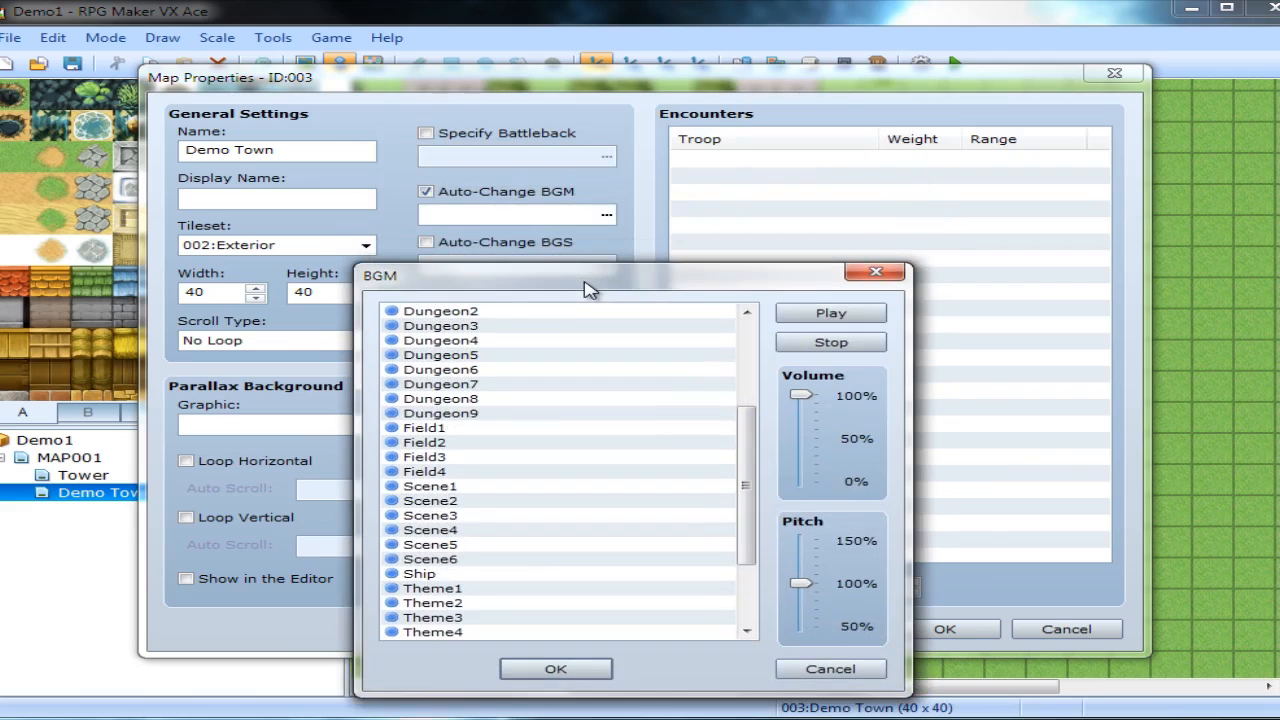
{"action": "left_click_drag", "start_coordinate": [584, 276], "coordinate": [620, 170]}
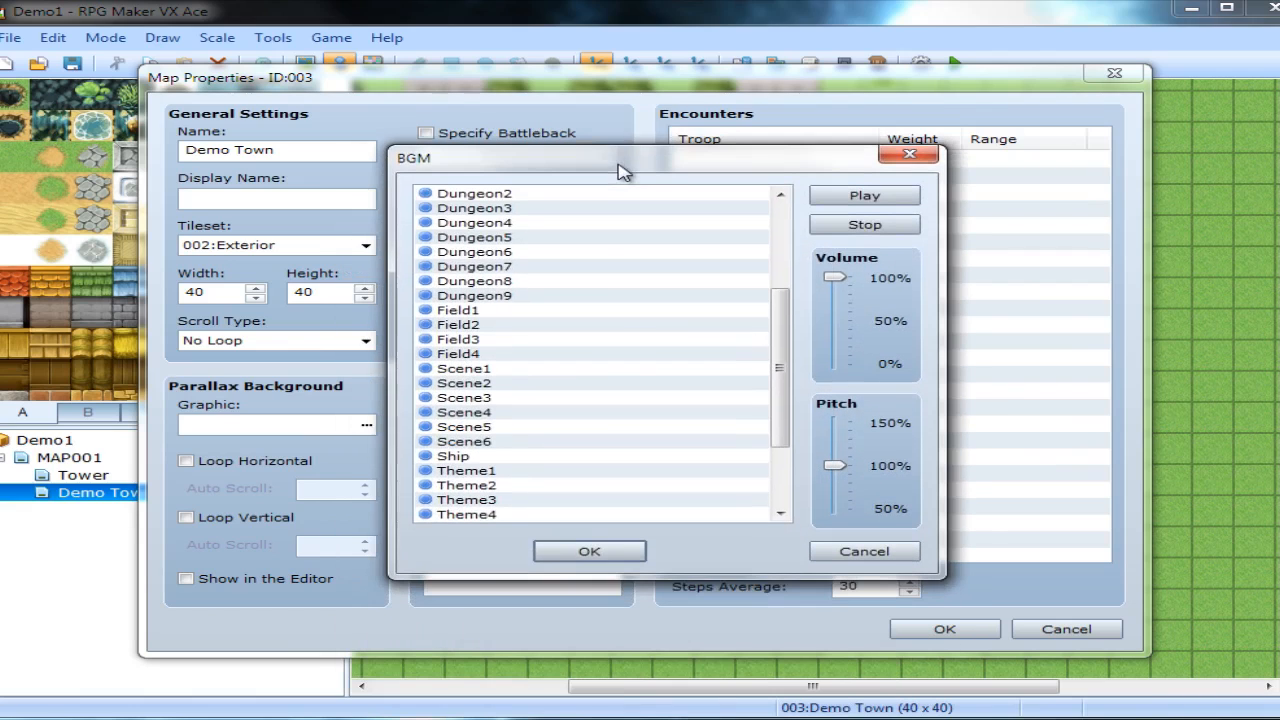
{"action": "mouse_move", "coordinate": [778, 340]}
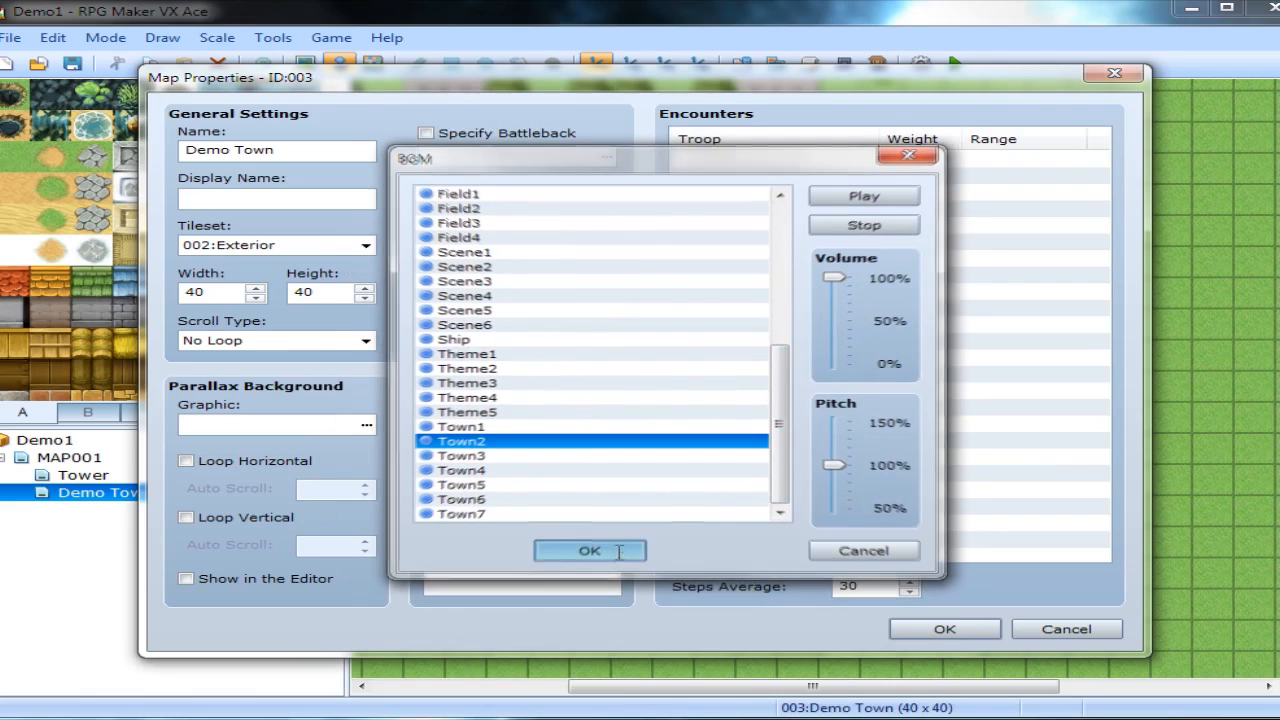
{"action": "left_click", "coordinate": [588, 552]}
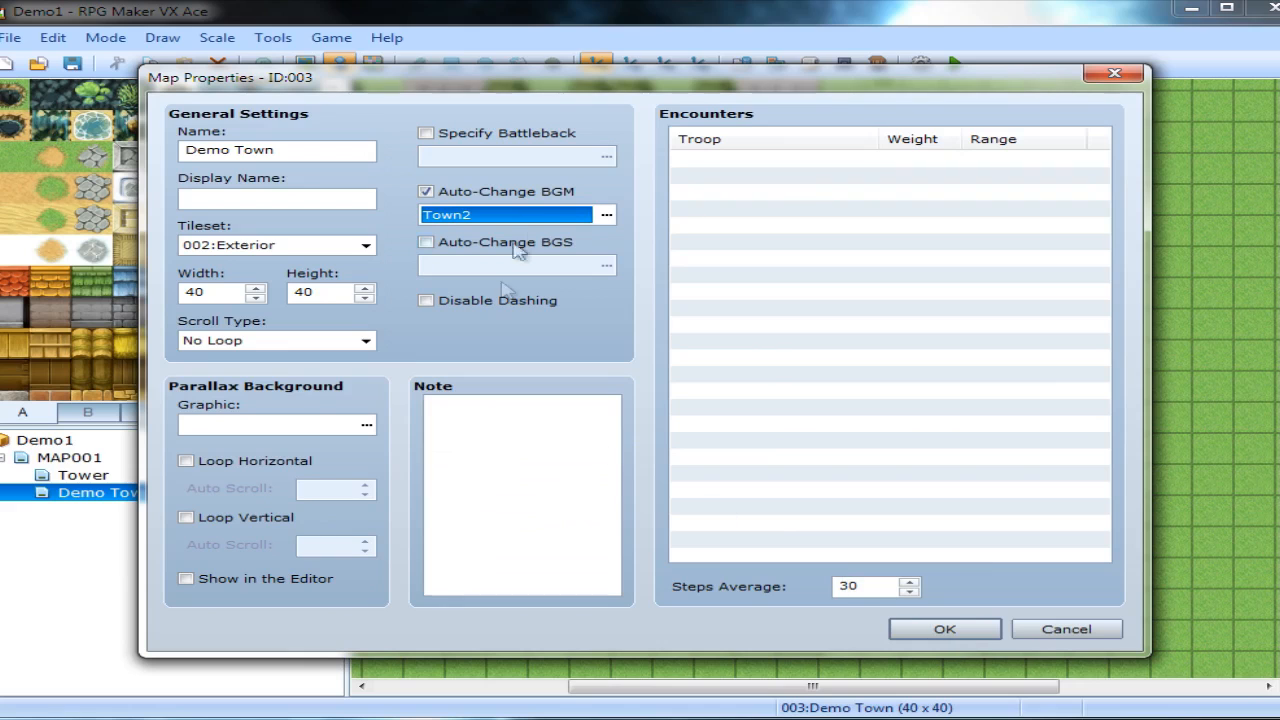
{"action": "left_click", "coordinate": [606, 214]}
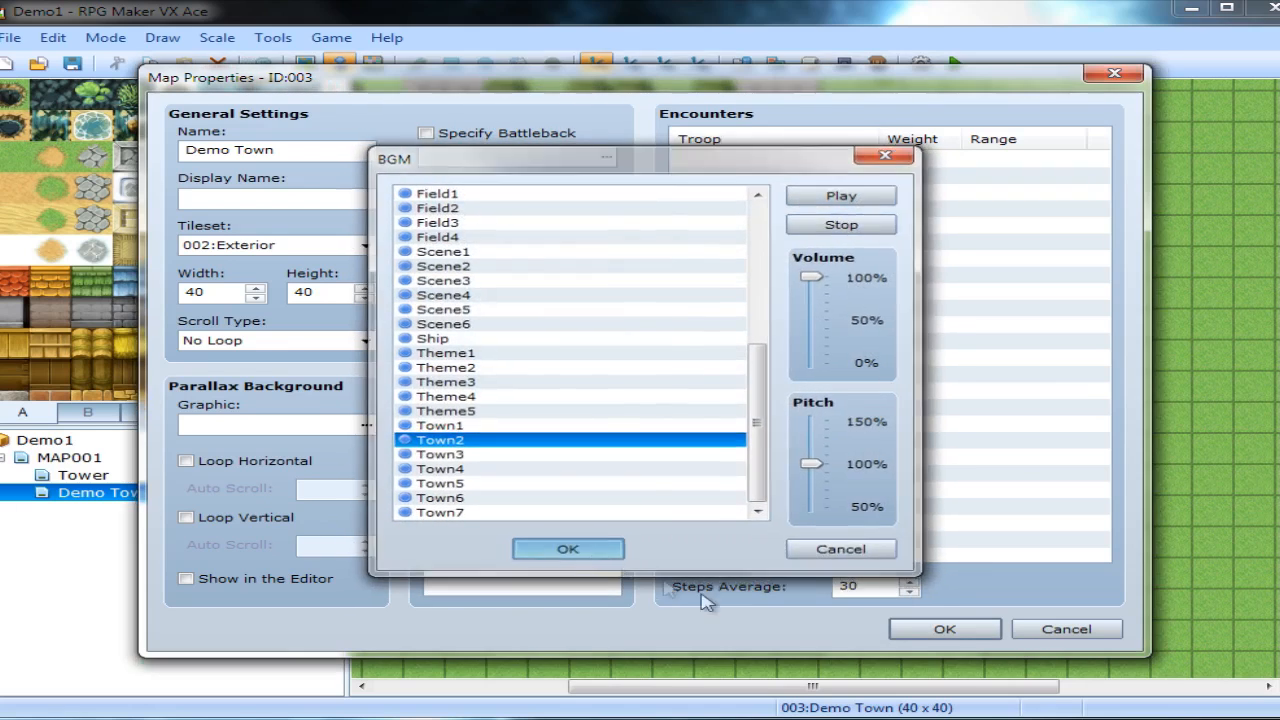
{"action": "left_click", "coordinate": [568, 548]}
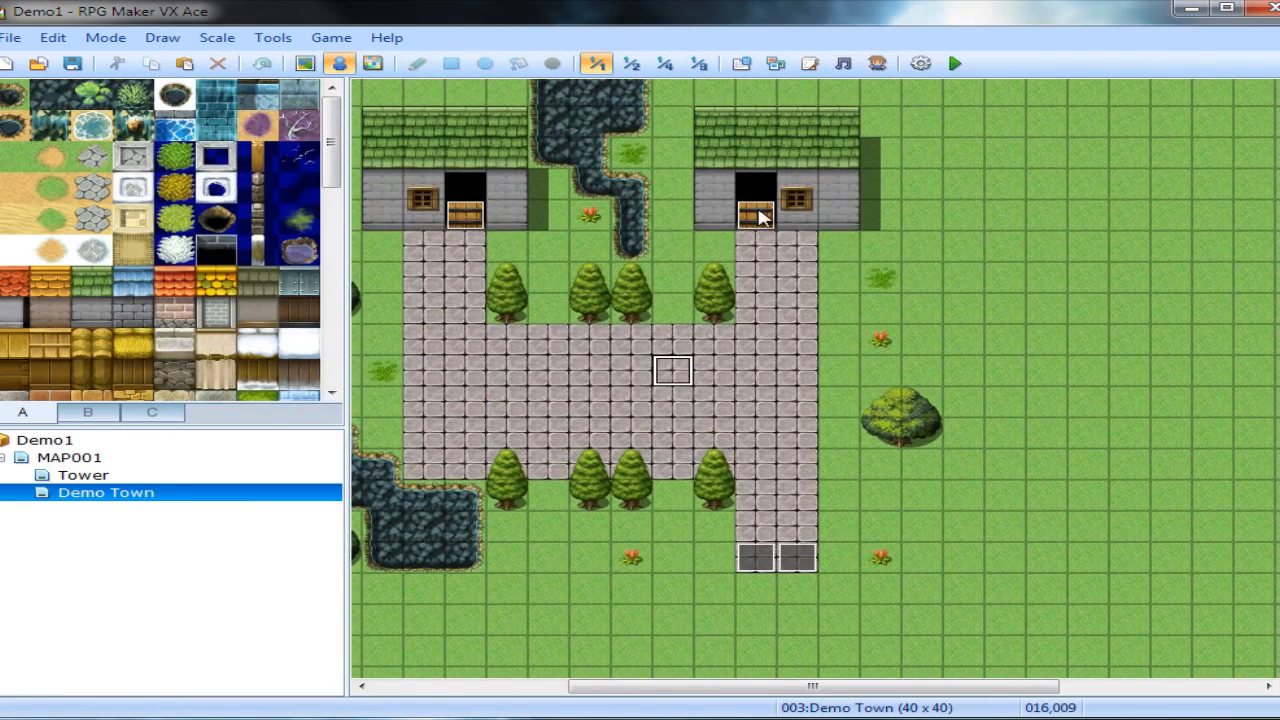
{"action": "mouse_move", "coordinate": [424, 336]}
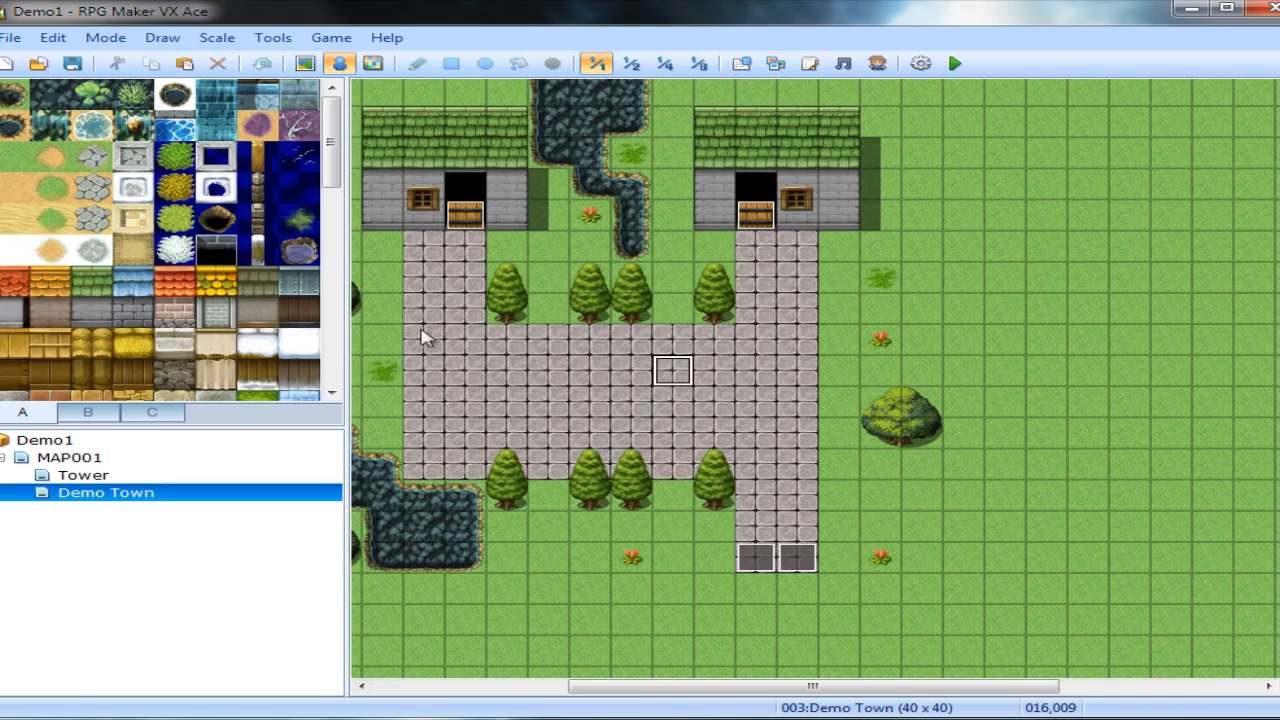
Create a new 17×13 map named Inside under Demo Town.
{"action": "right_click", "coordinate": [104, 492]}
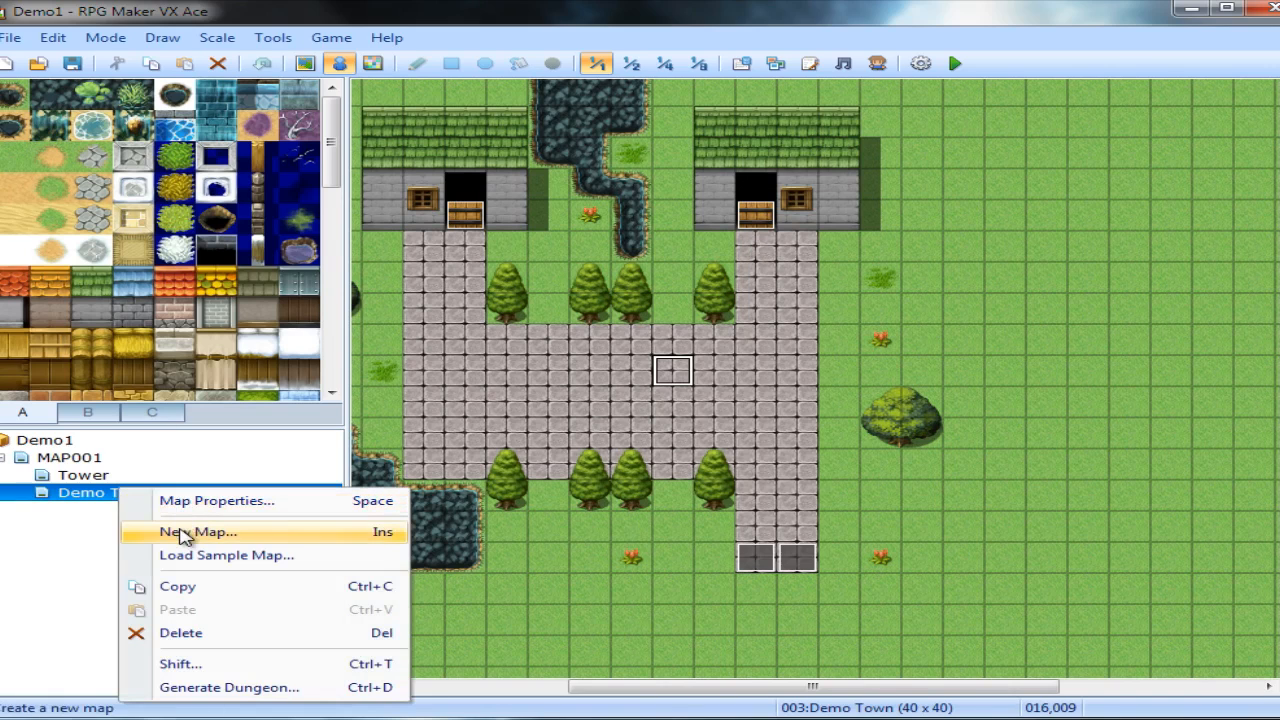
{"action": "left_click", "coordinate": [196, 532]}
{"action": "type", "text": "Inside"}
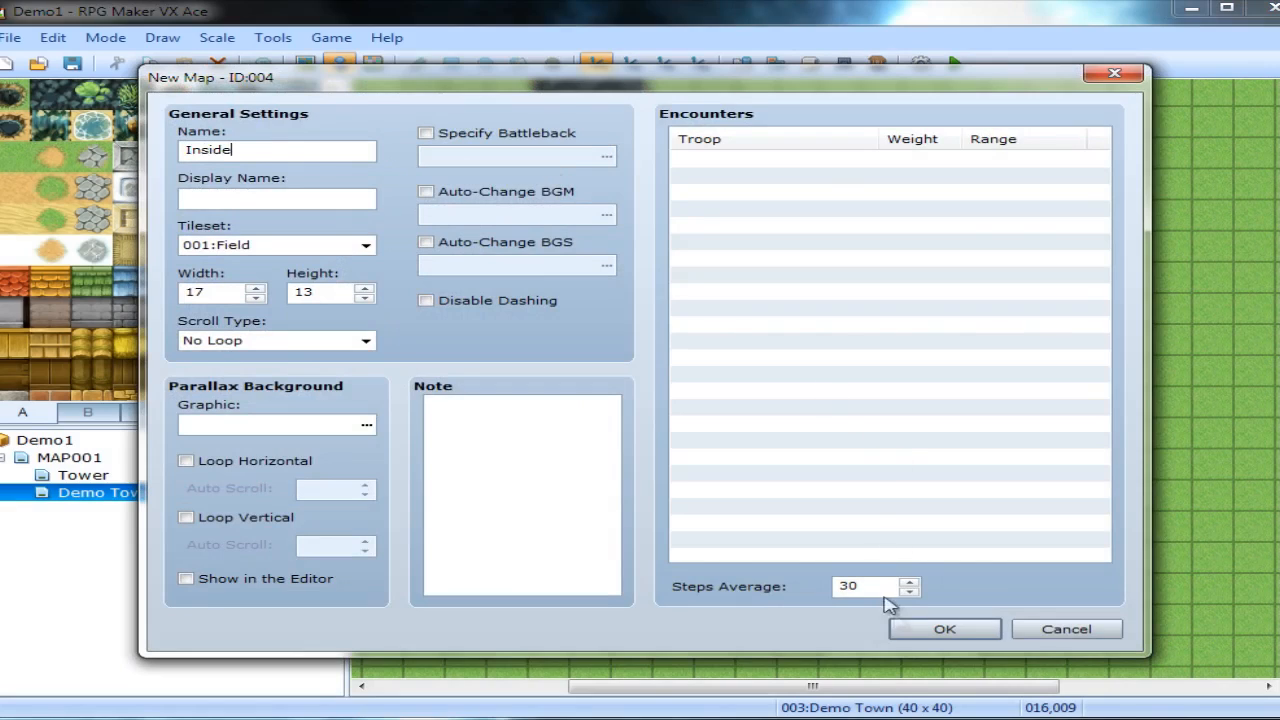
{"action": "left_click", "coordinate": [944, 628]}
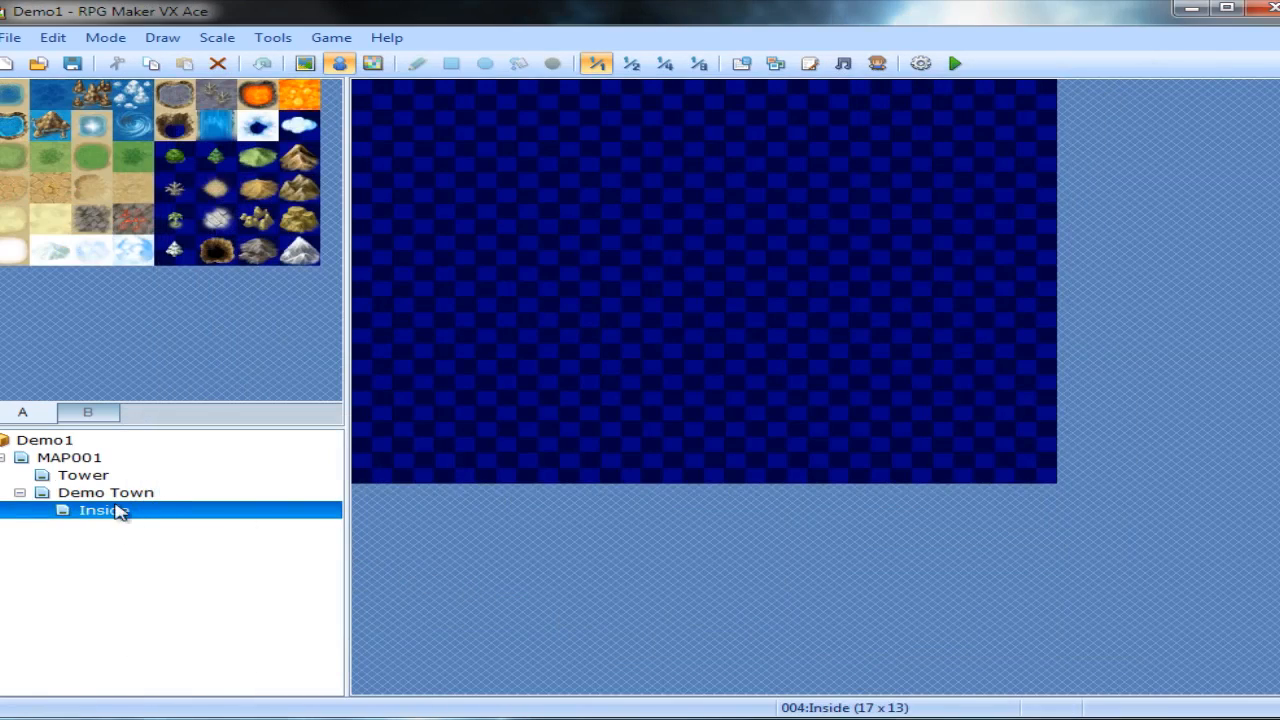
Set the Inside map's tileset to 003:Interior, leaving the parallax background unset.
{"action": "double_click", "coordinate": [100, 510]}
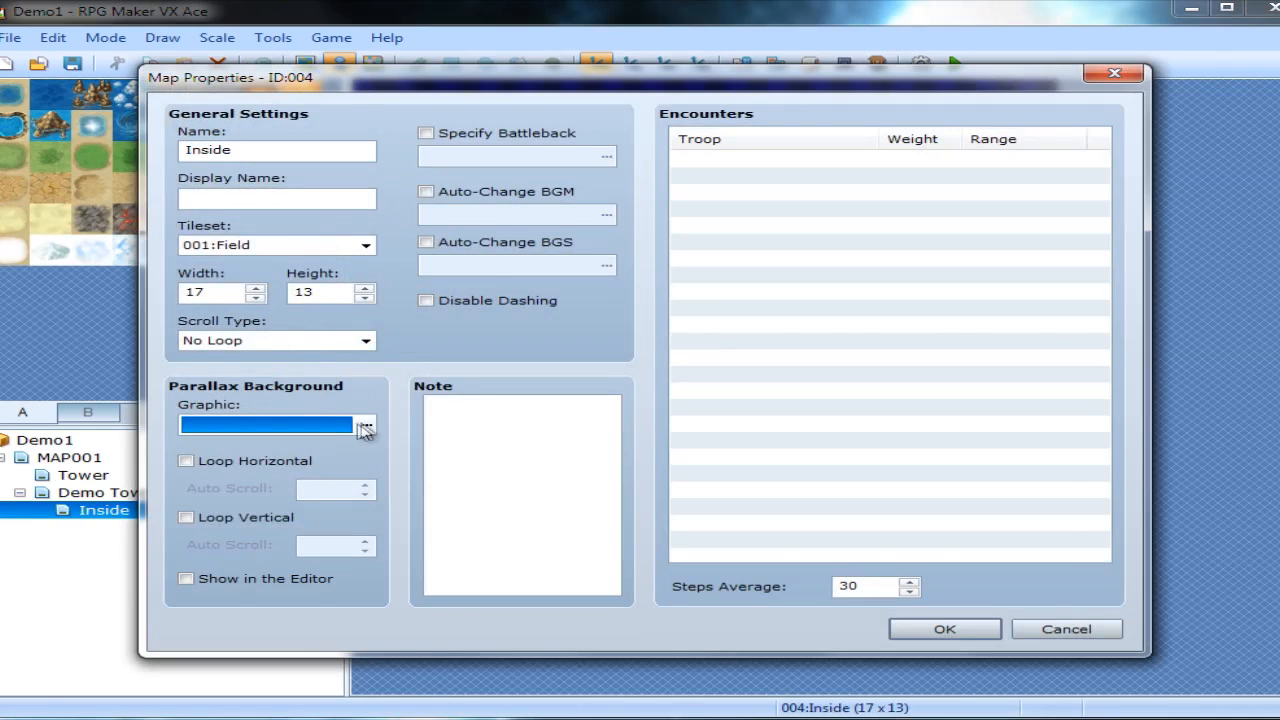
{"action": "left_click", "coordinate": [364, 424]}
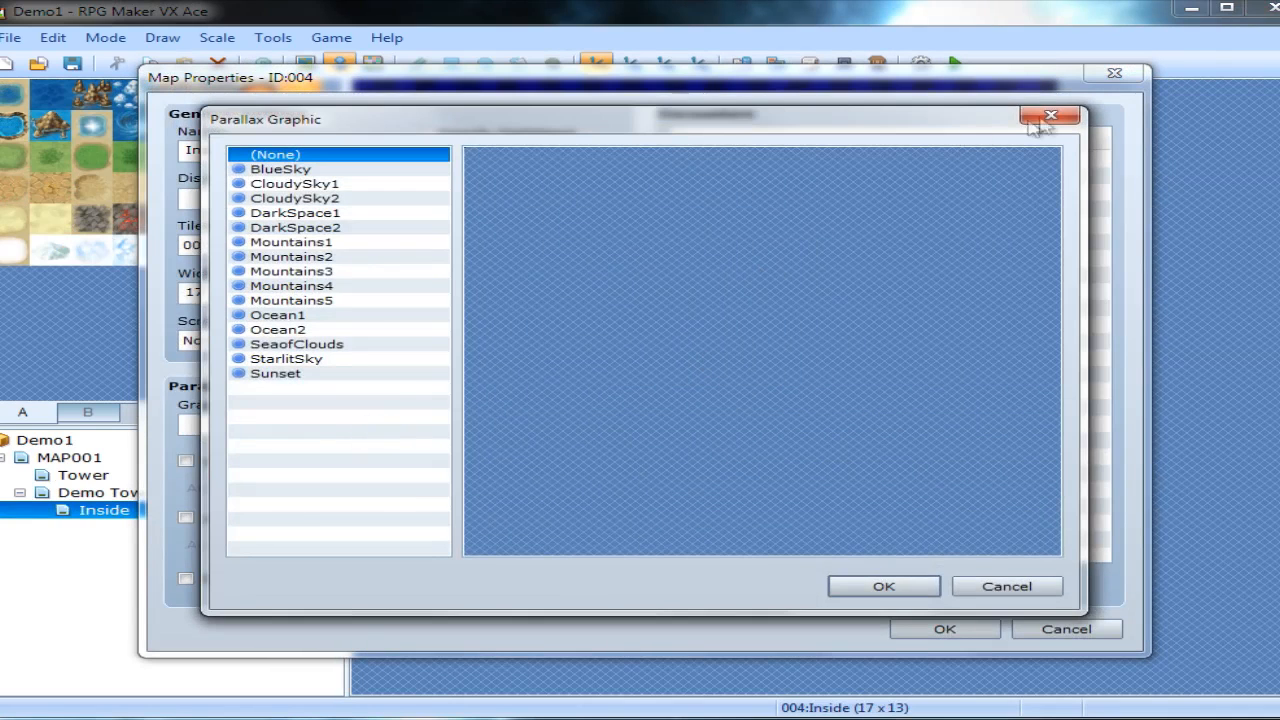
{"action": "left_click", "coordinate": [1050, 114]}
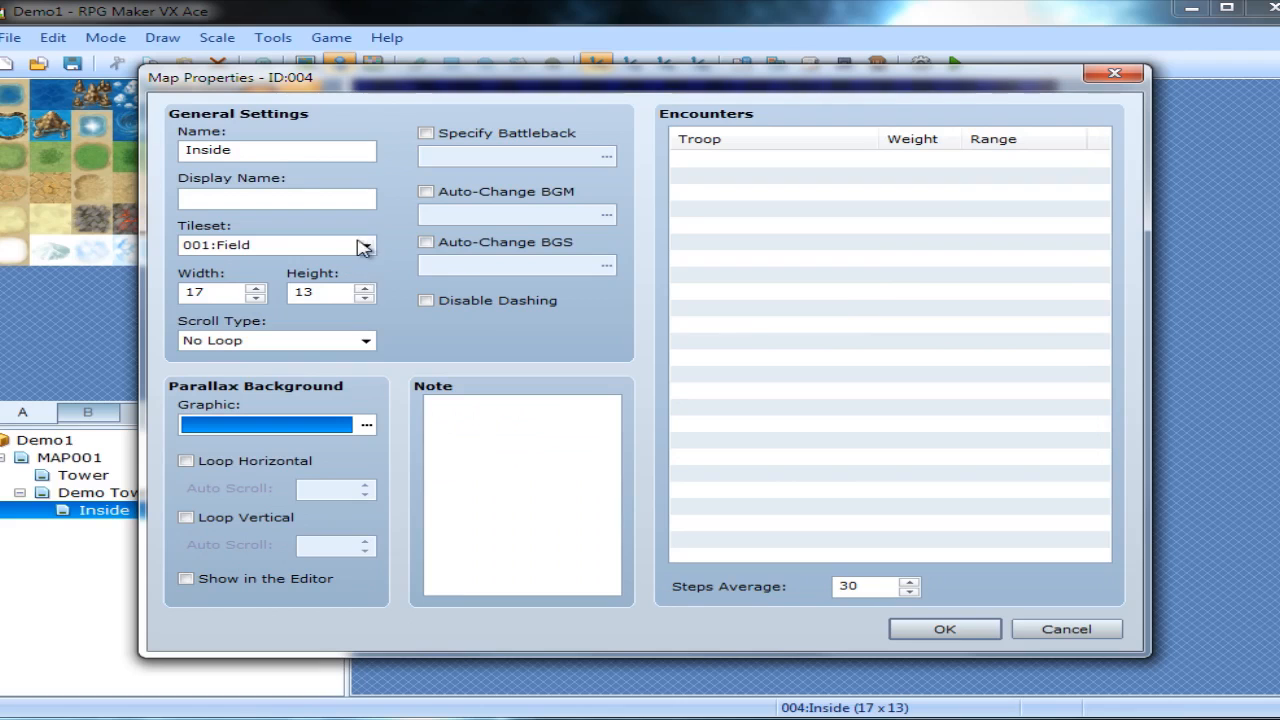
{"action": "left_click", "coordinate": [364, 244]}
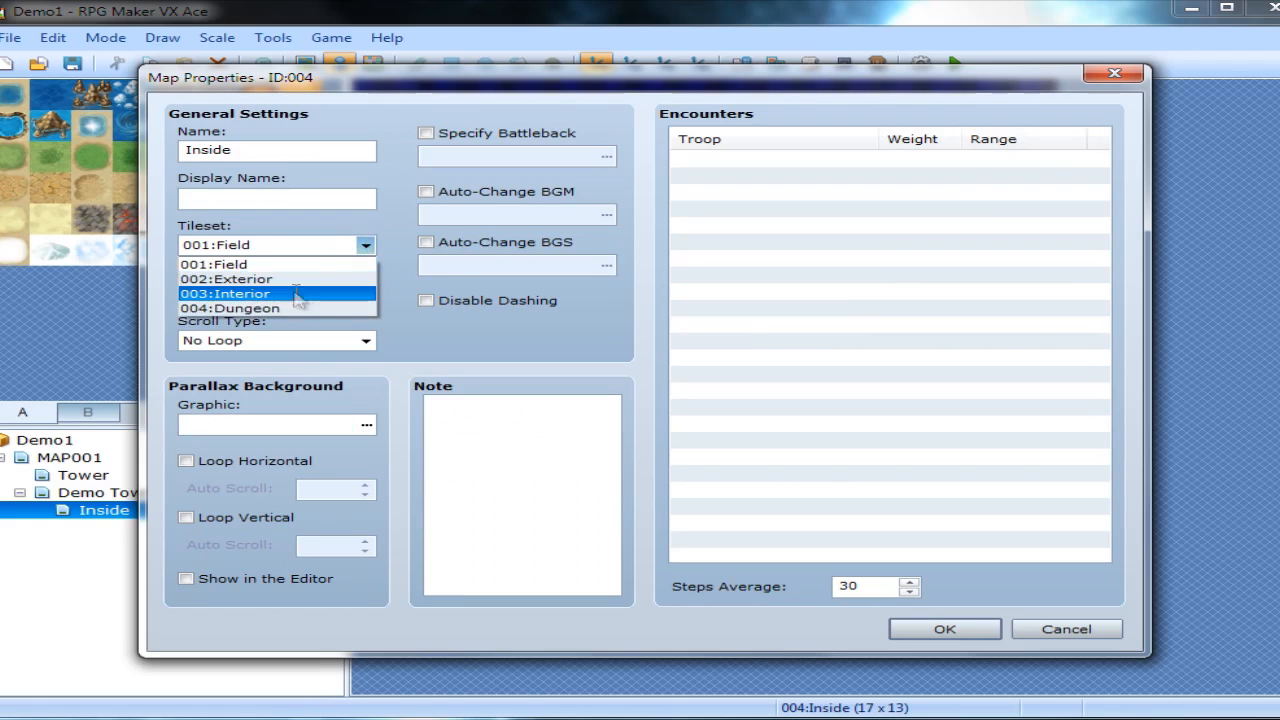
{"action": "left_click", "coordinate": [944, 628]}
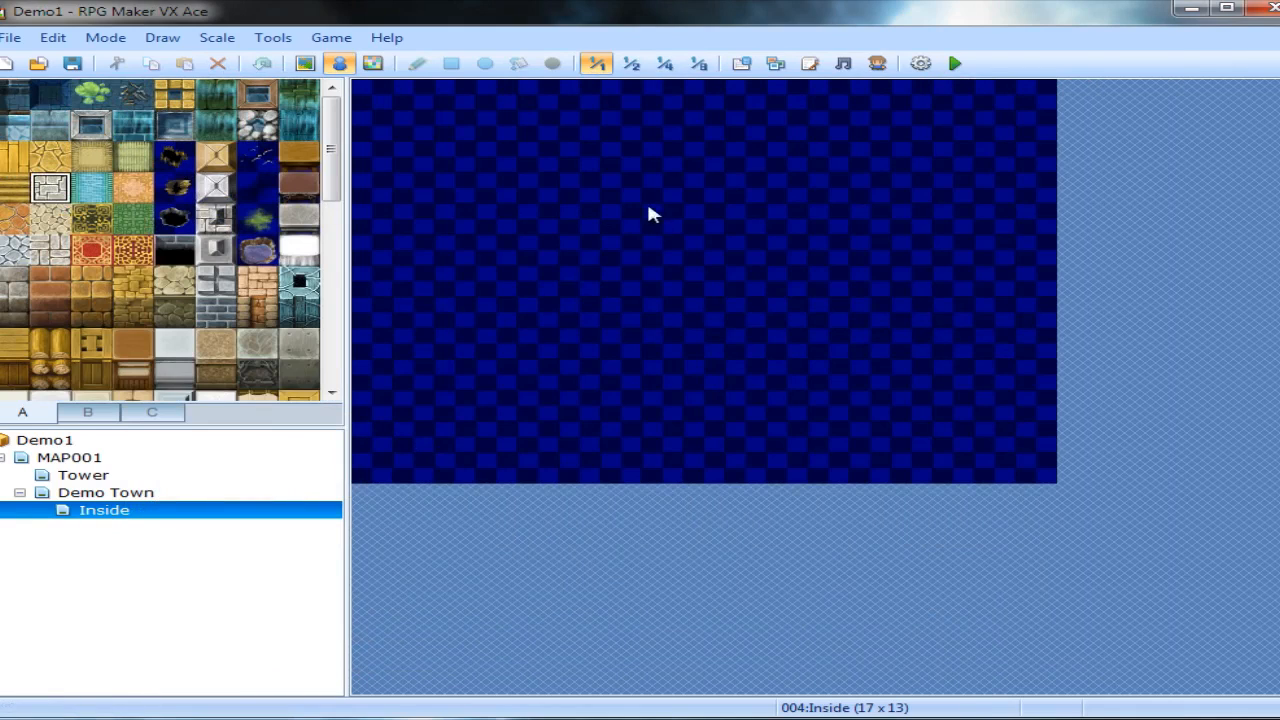
Paint a rectangular stone floor at the centre of Inside and pick the sundries shelf tile.
{"action": "left_click_drag", "start_coordinate": [576, 216], "coordinate": [700, 280]}
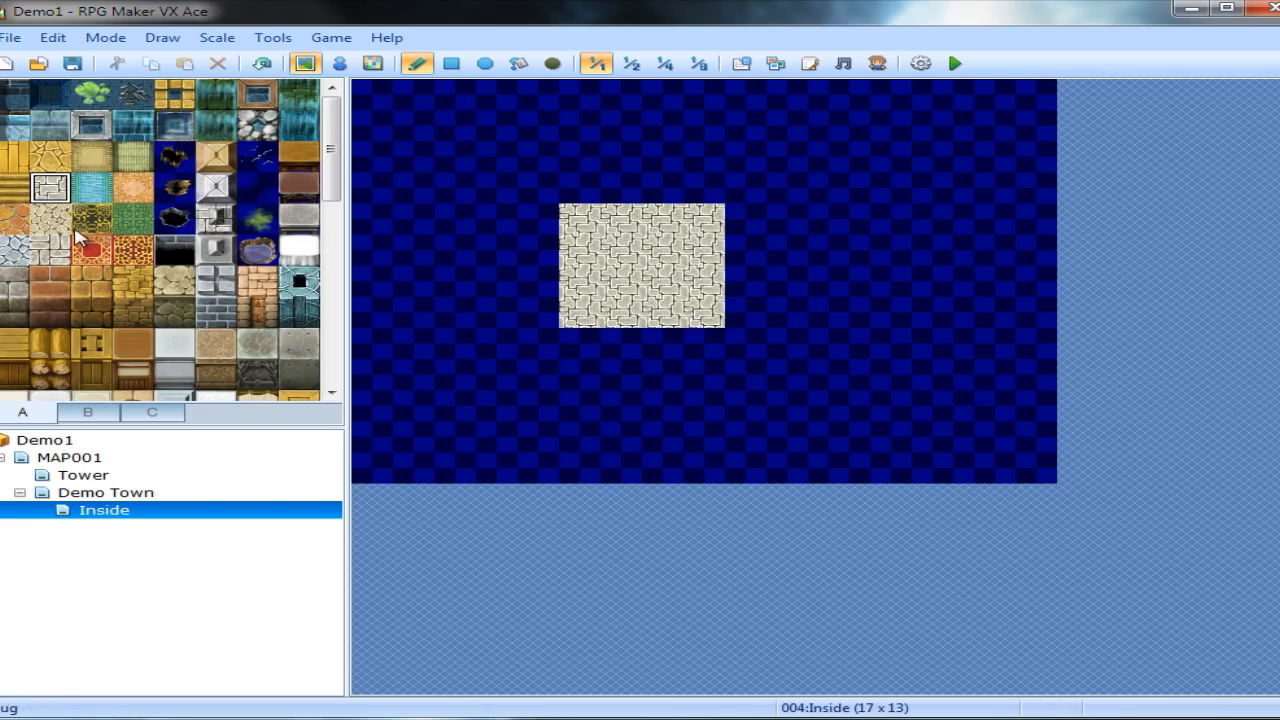
{"action": "scroll", "scroll_direction": "down", "scroll_amount": 3}
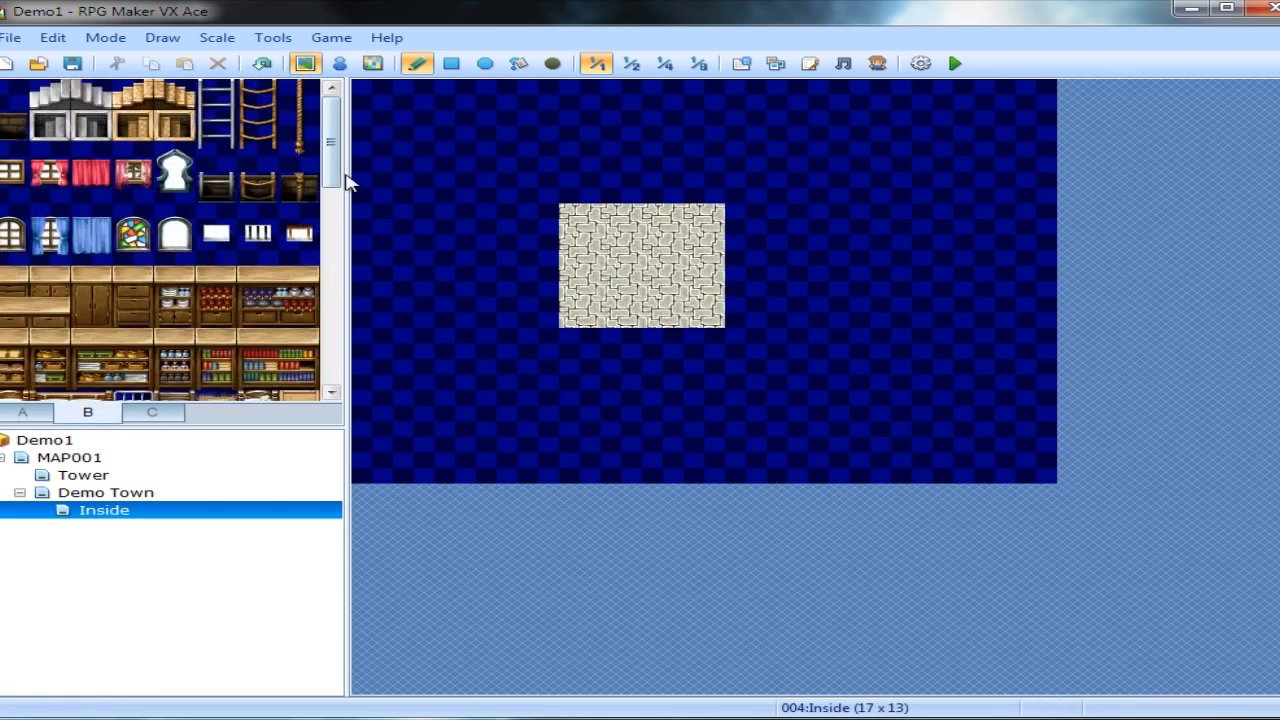
{"action": "scroll", "scroll_direction": "down", "scroll_amount": 3}
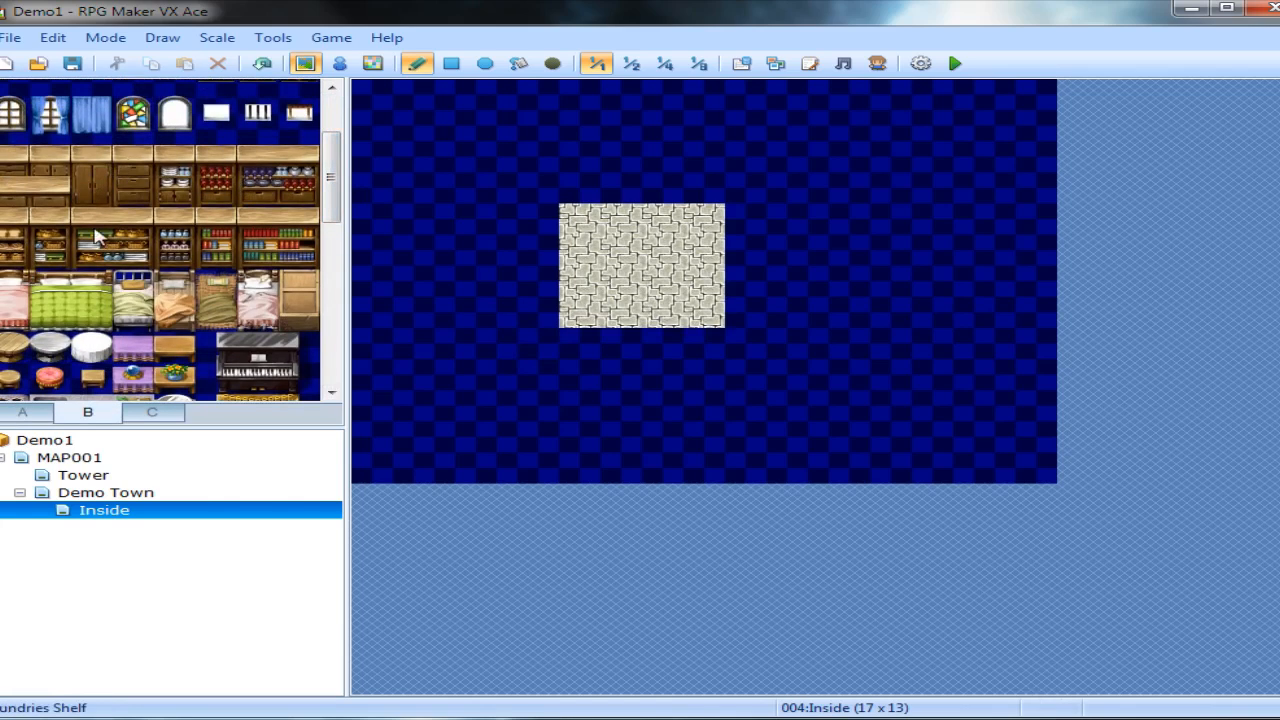
{"action": "left_click", "coordinate": [600, 204]}
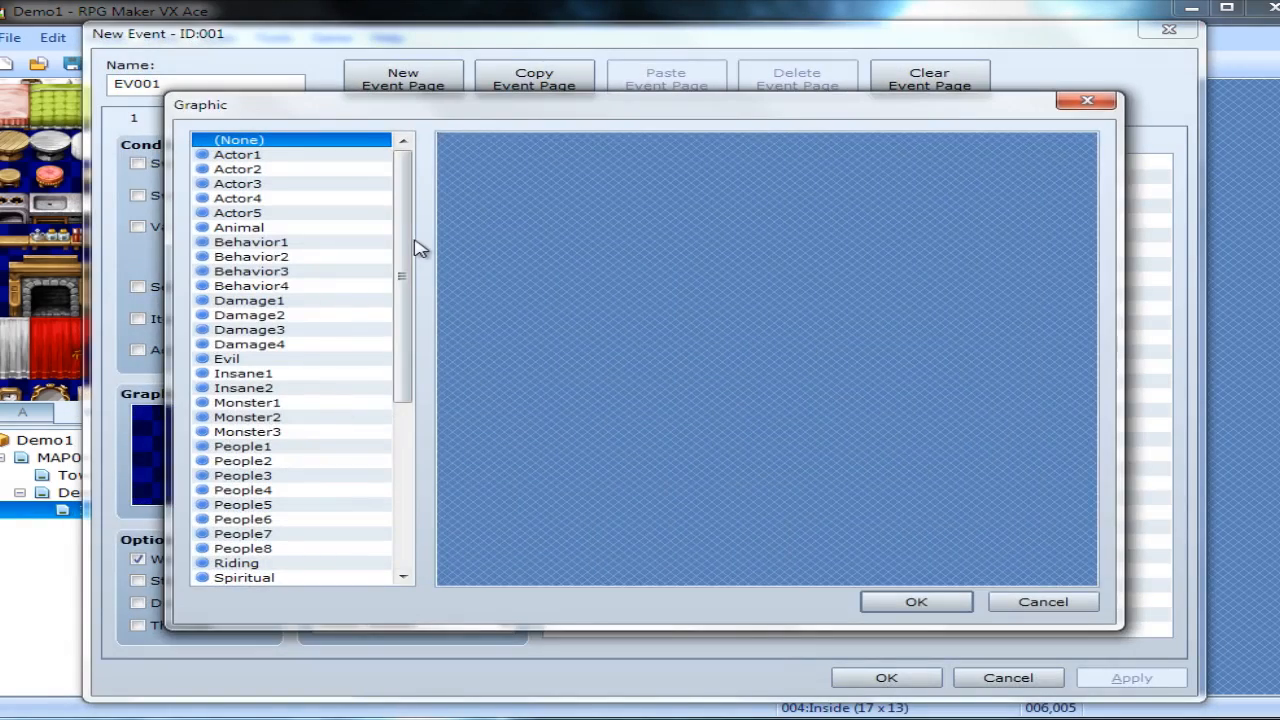
Give the new EV001 event a character sprite from the Actor5 set.
{"action": "left_click", "coordinate": [238, 184]}
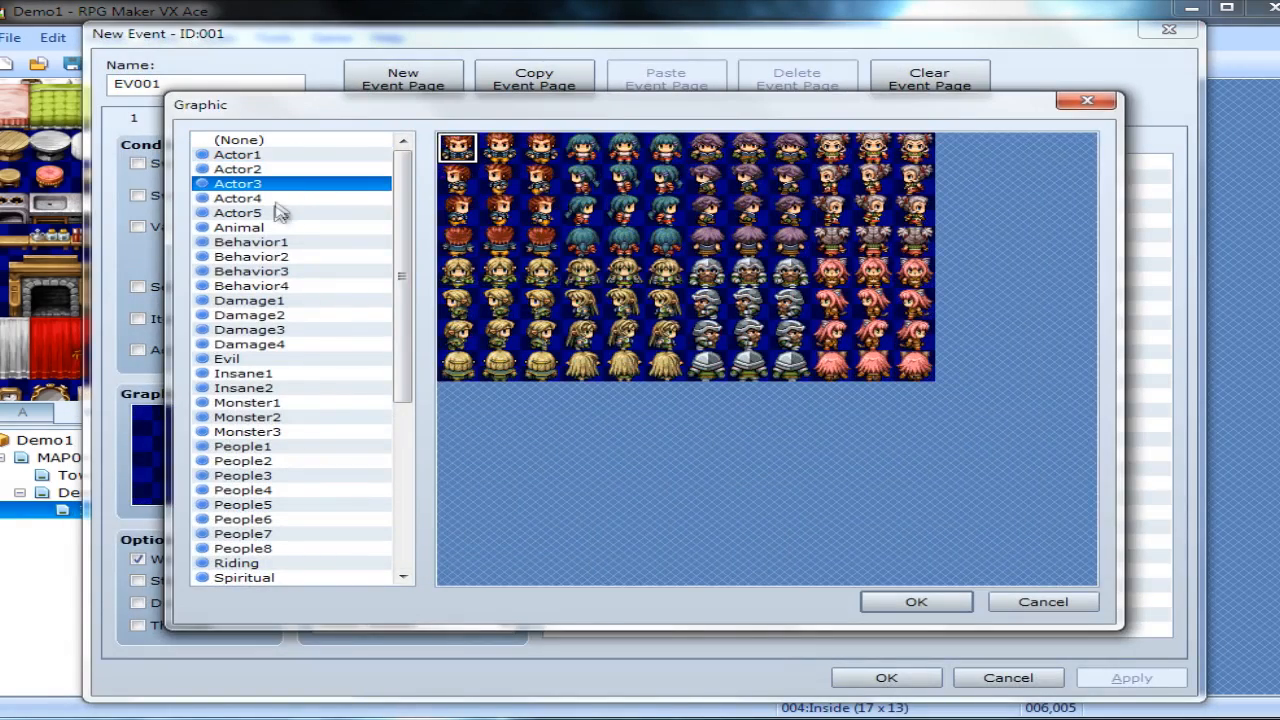
{"action": "left_click", "coordinate": [238, 212]}
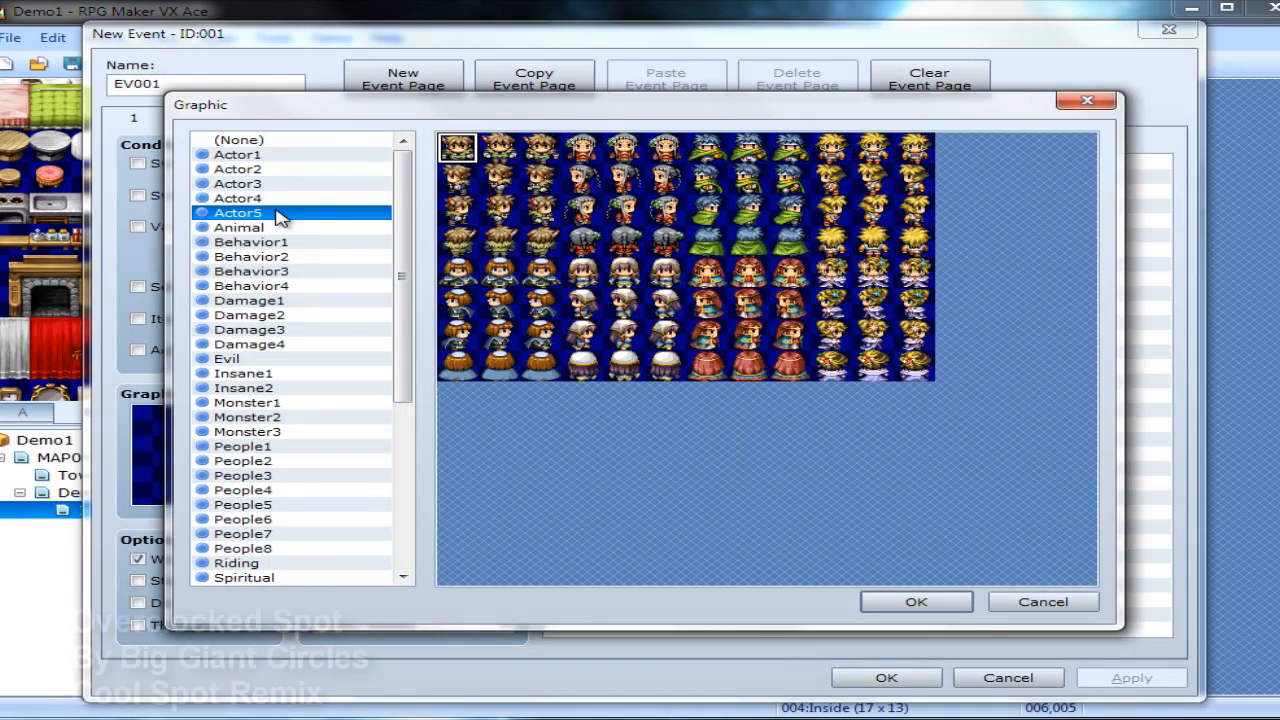
{"action": "left_click", "coordinate": [916, 600]}
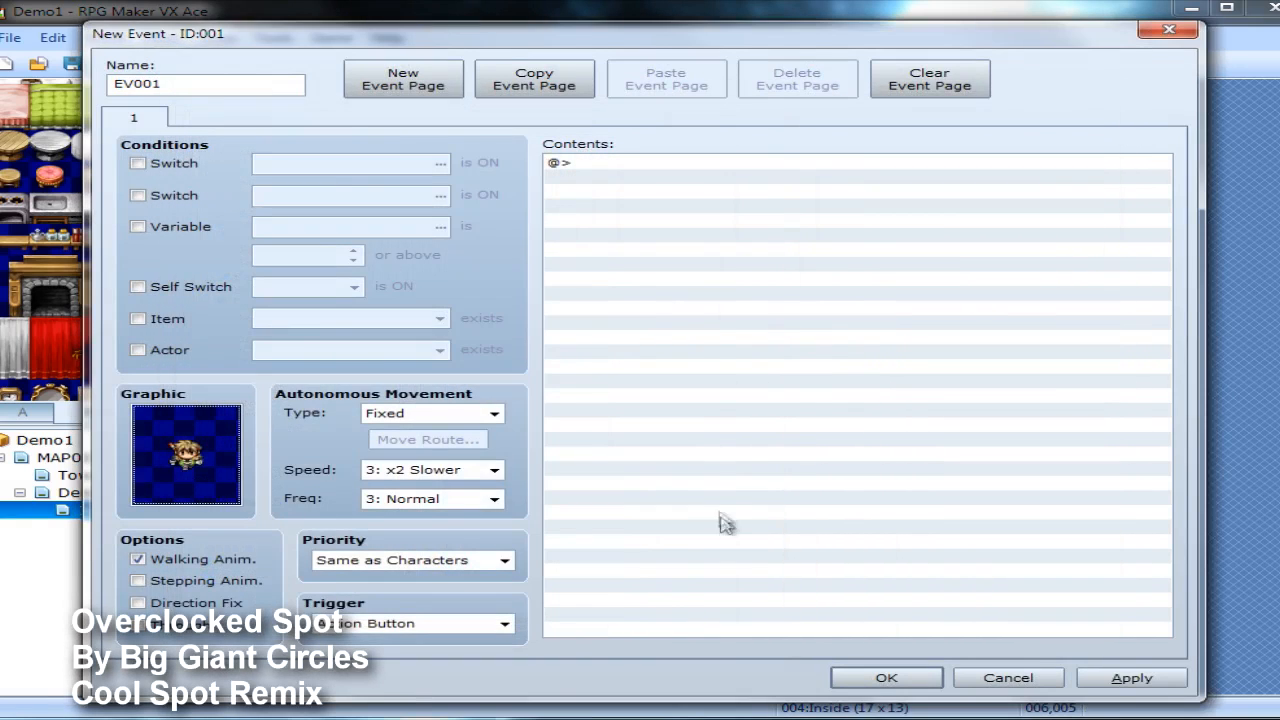
{"action": "left_click", "coordinate": [600, 164]}
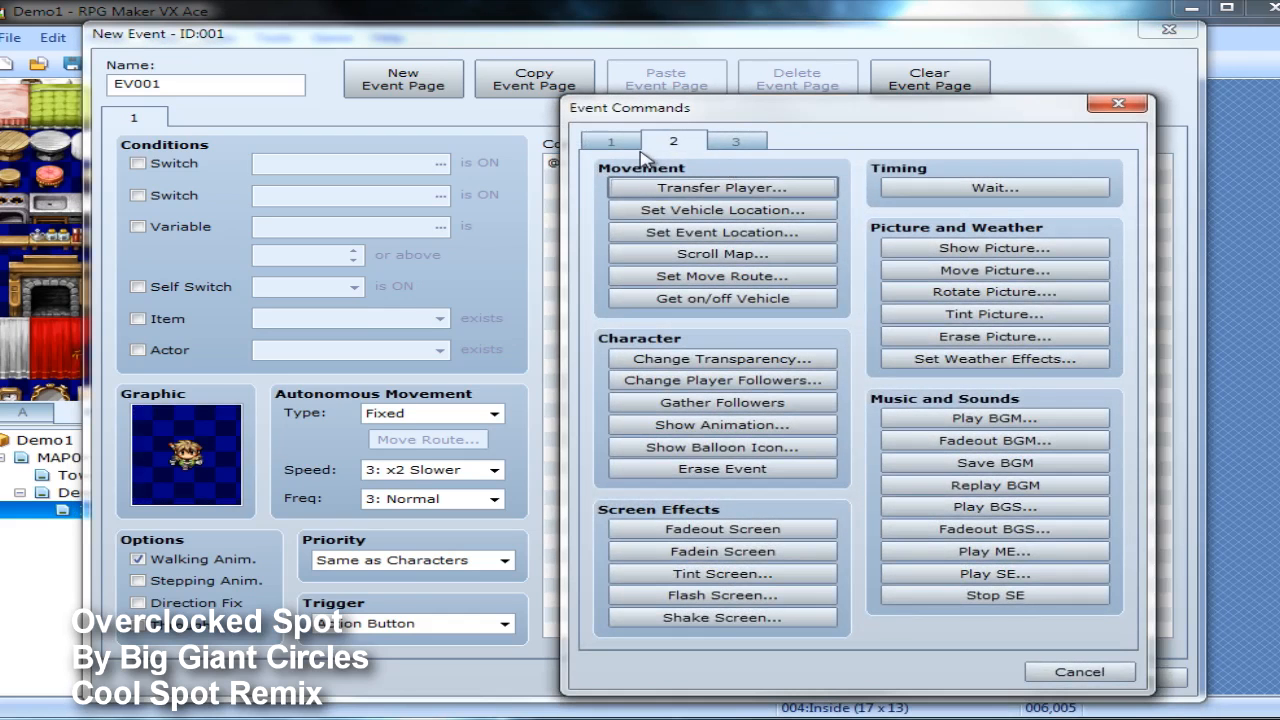
Add Shop Processing to EV001 selling the Battle Axe weapon (500) and the Potion item (50).
{"action": "left_click", "coordinate": [736, 140]}
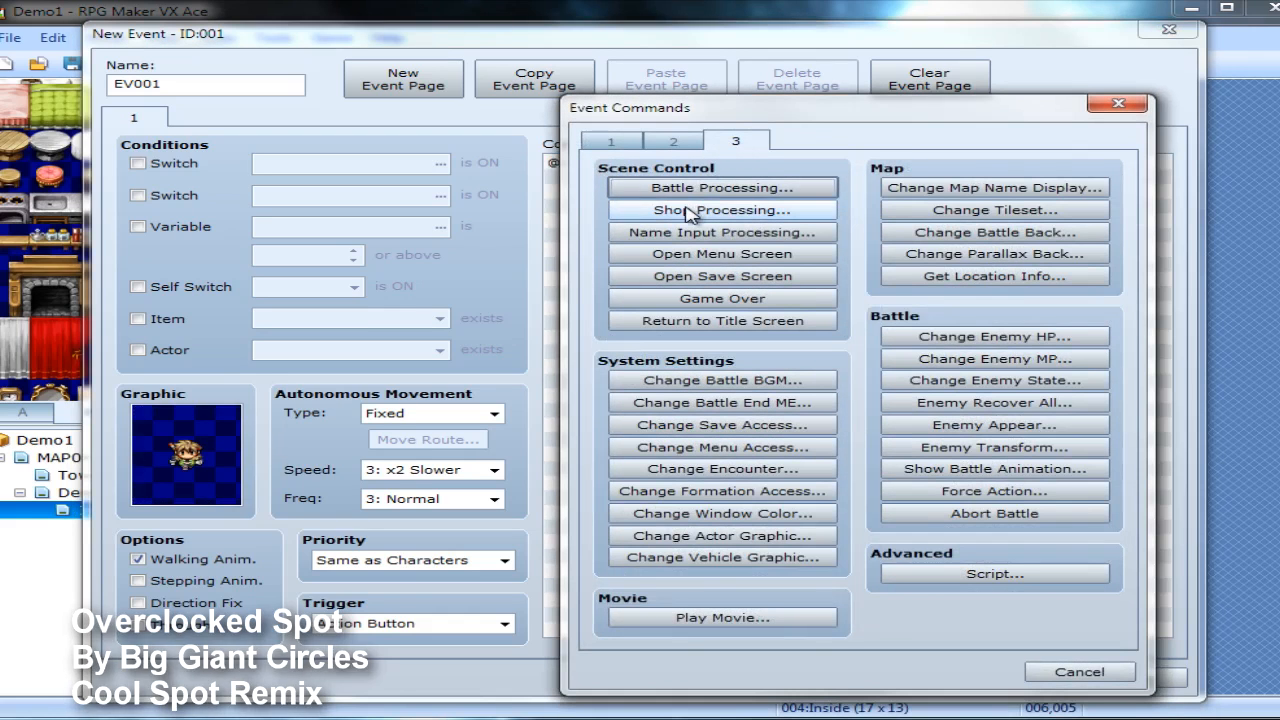
{"action": "left_click", "coordinate": [720, 210]}
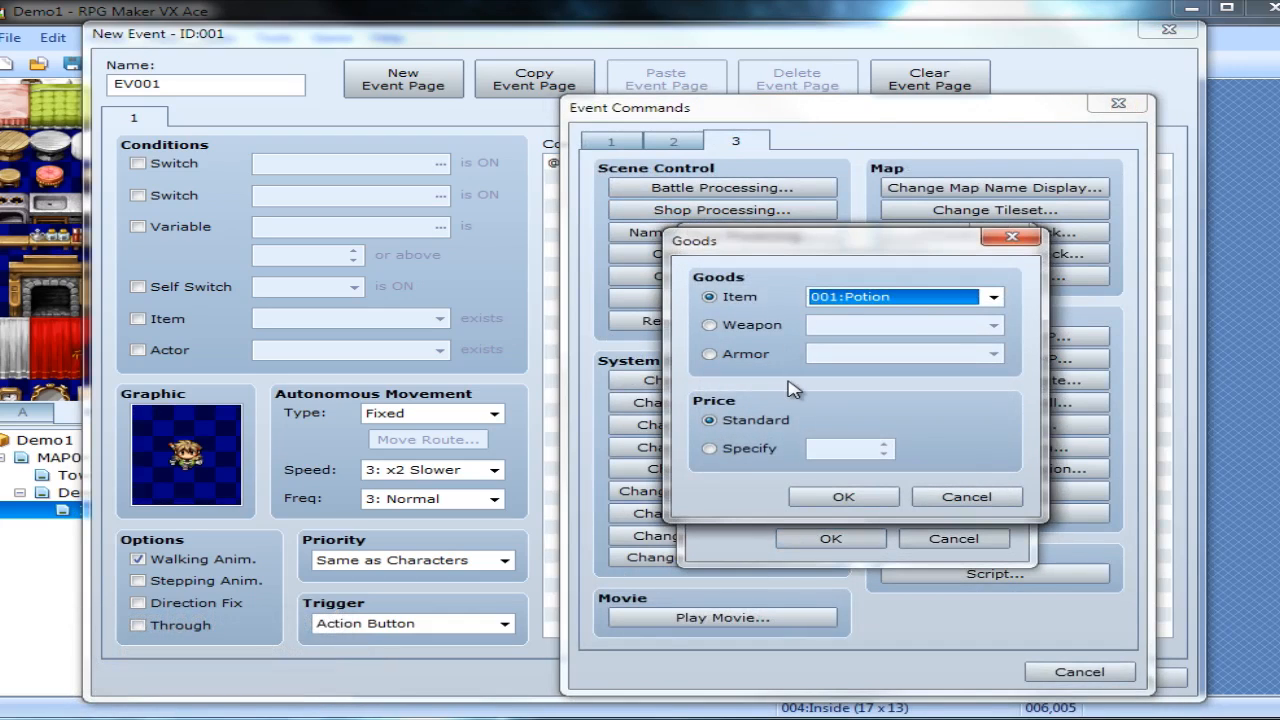
{"action": "left_click", "coordinate": [708, 324]}
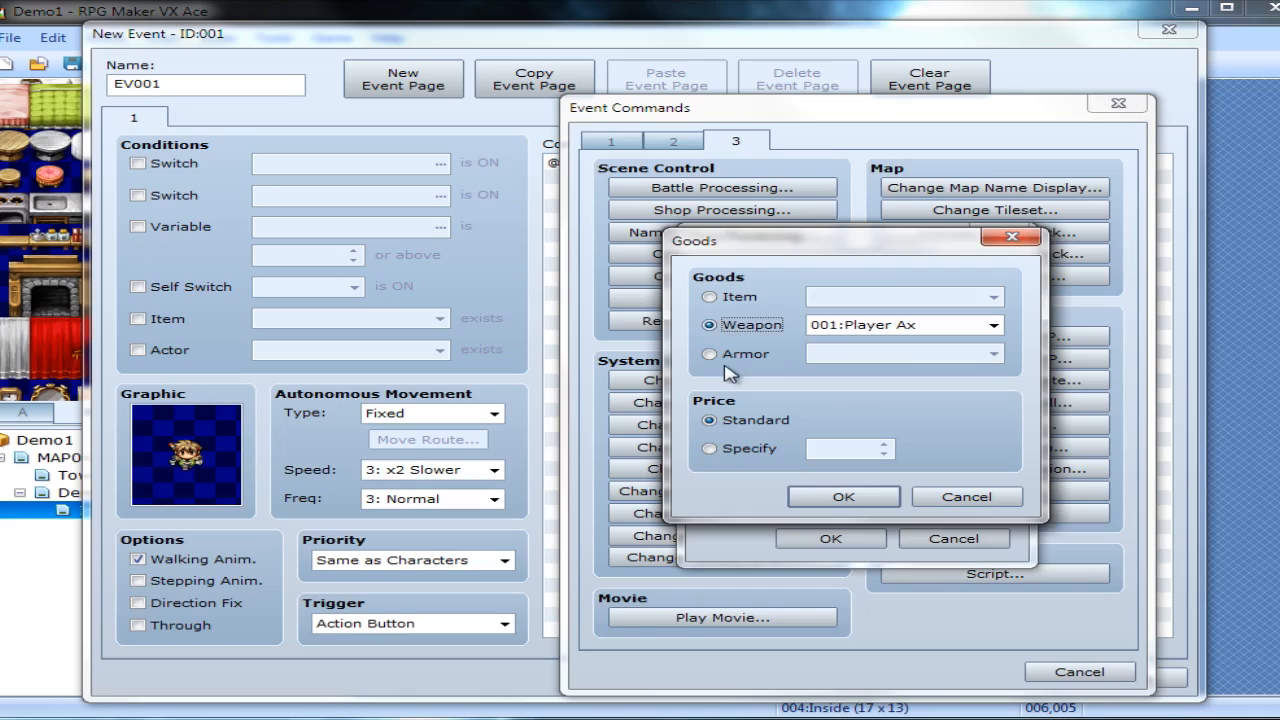
{"action": "left_click", "coordinate": [710, 352]}
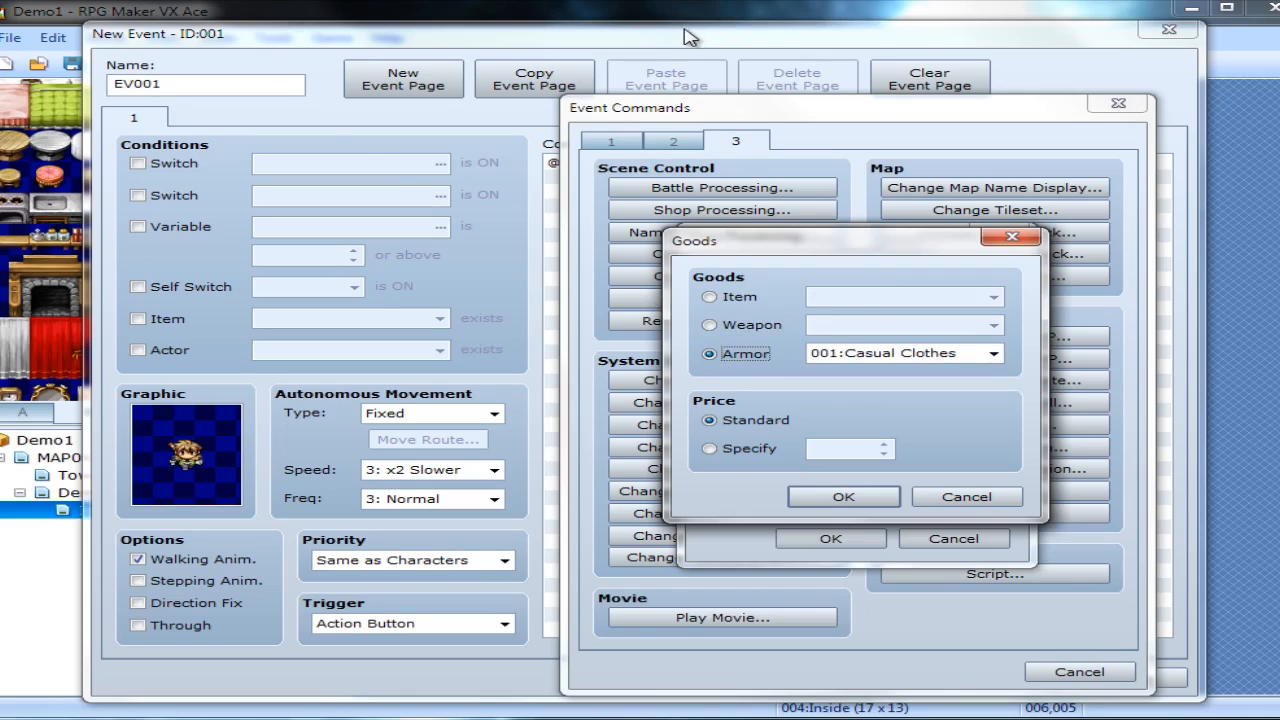
{"action": "left_click", "coordinate": [708, 296]}
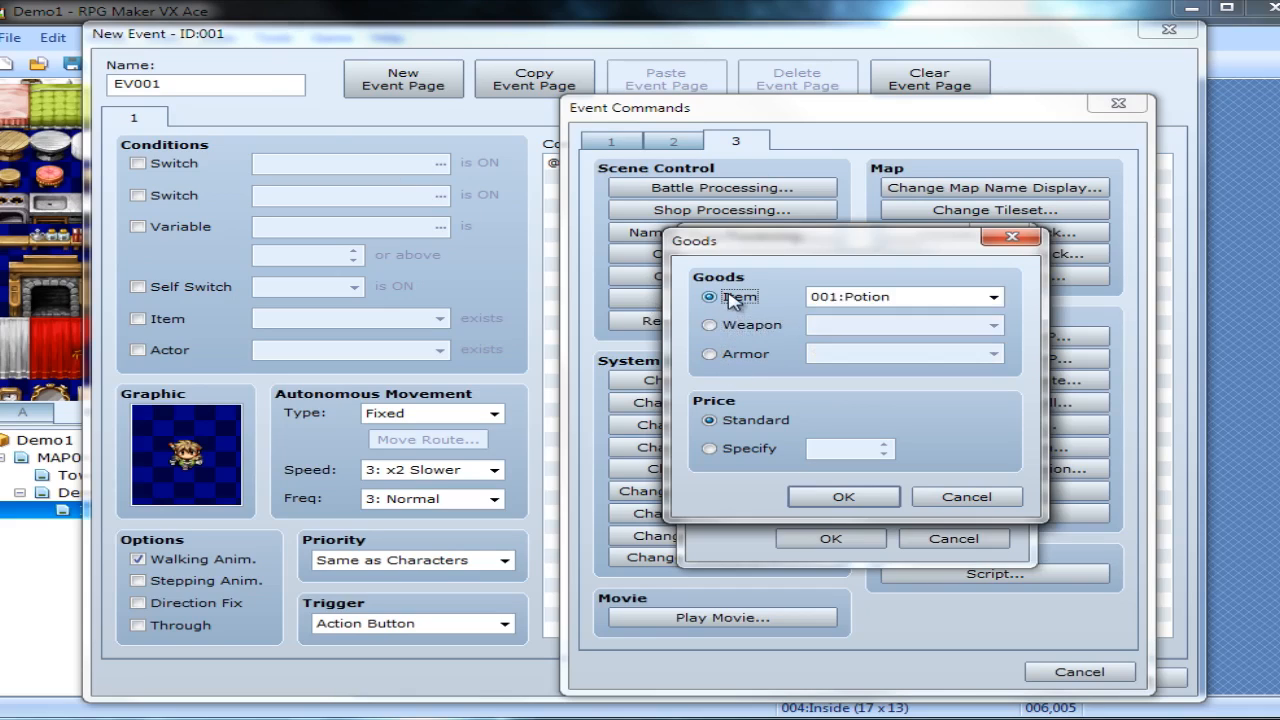
{"action": "left_click", "coordinate": [708, 324]}
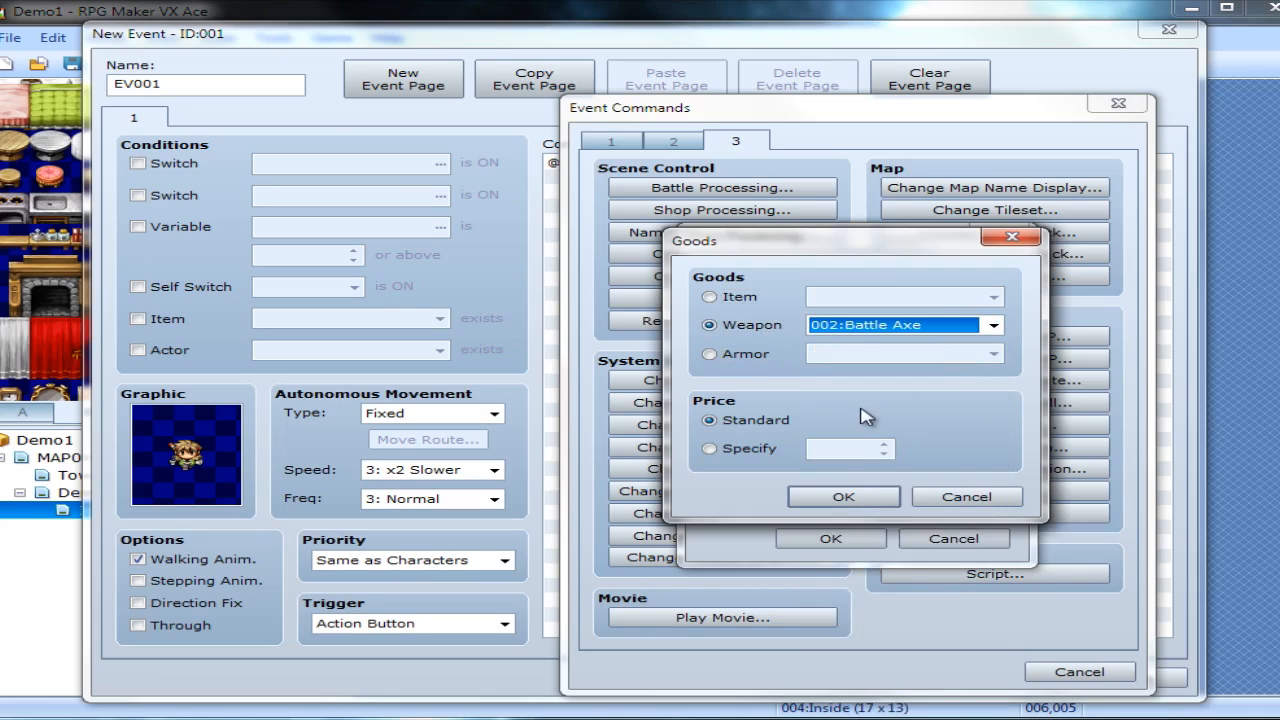
{"action": "mouse_move", "coordinate": [712, 418]}
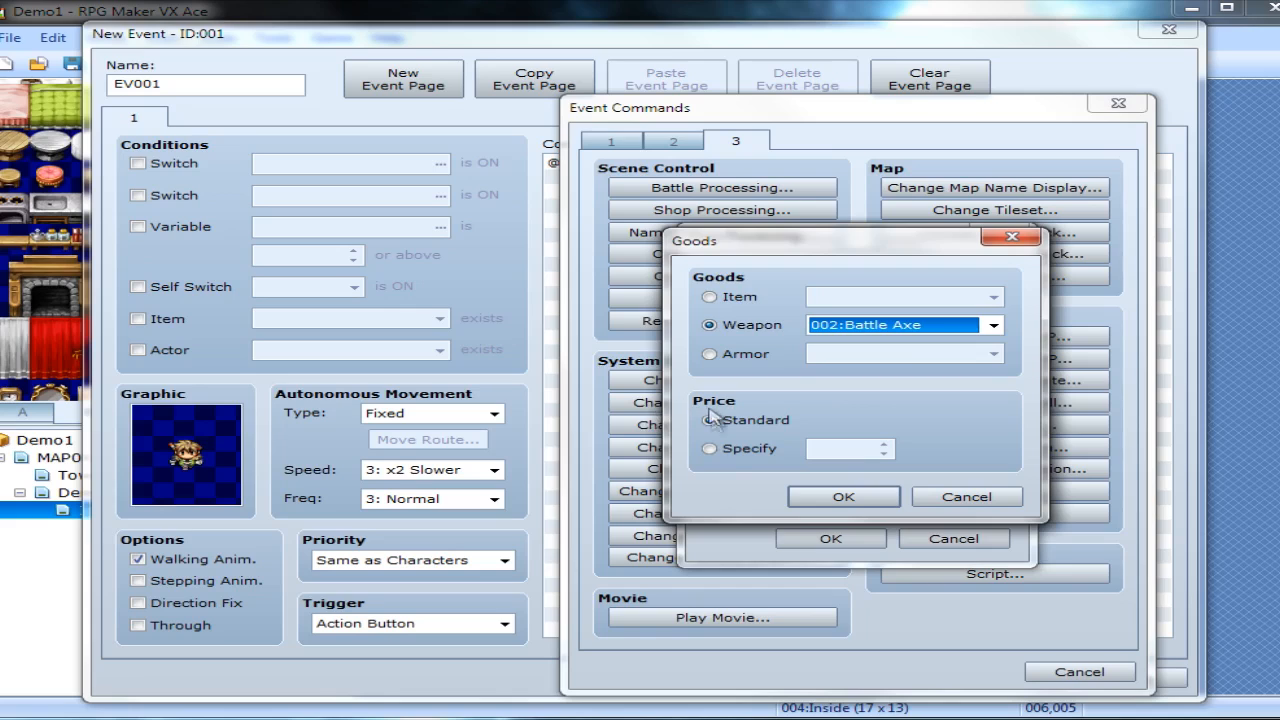
{"action": "mouse_move", "coordinate": [710, 448]}
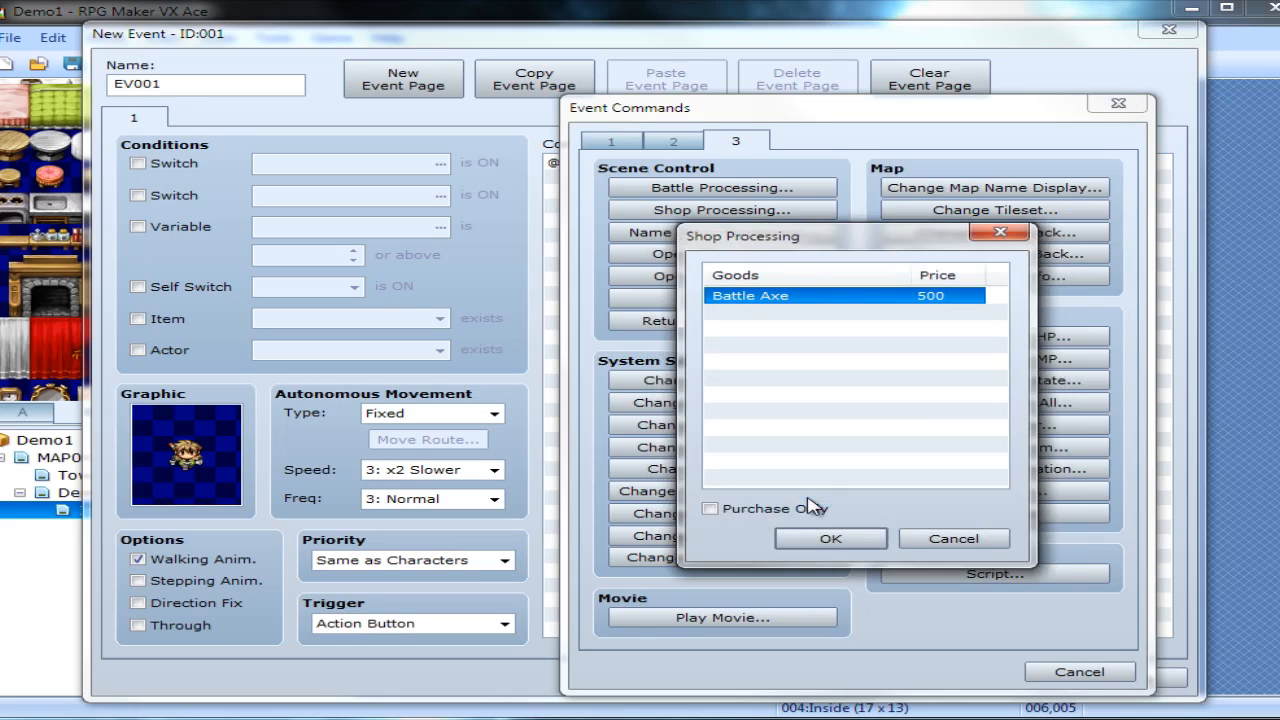
{"action": "mouse_move", "coordinate": [800, 298]}
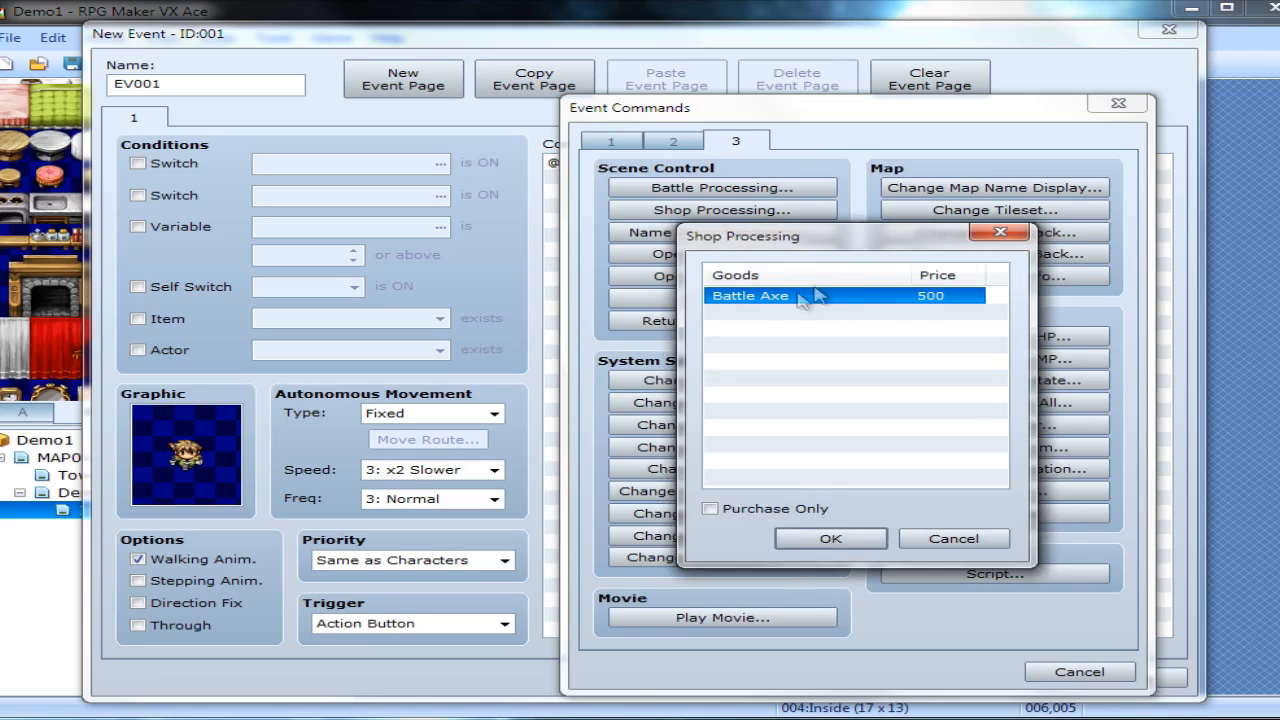
{"action": "double_click", "coordinate": [750, 296]}
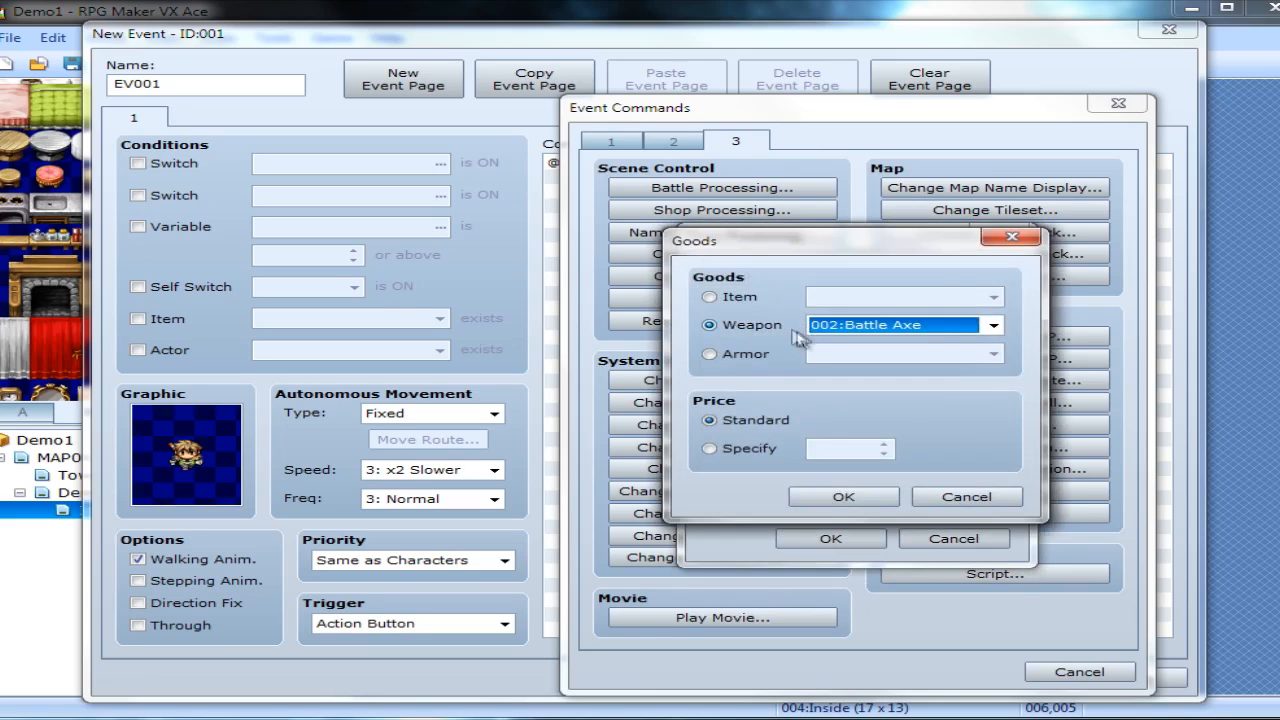
{"action": "left_click", "coordinate": [710, 296]}
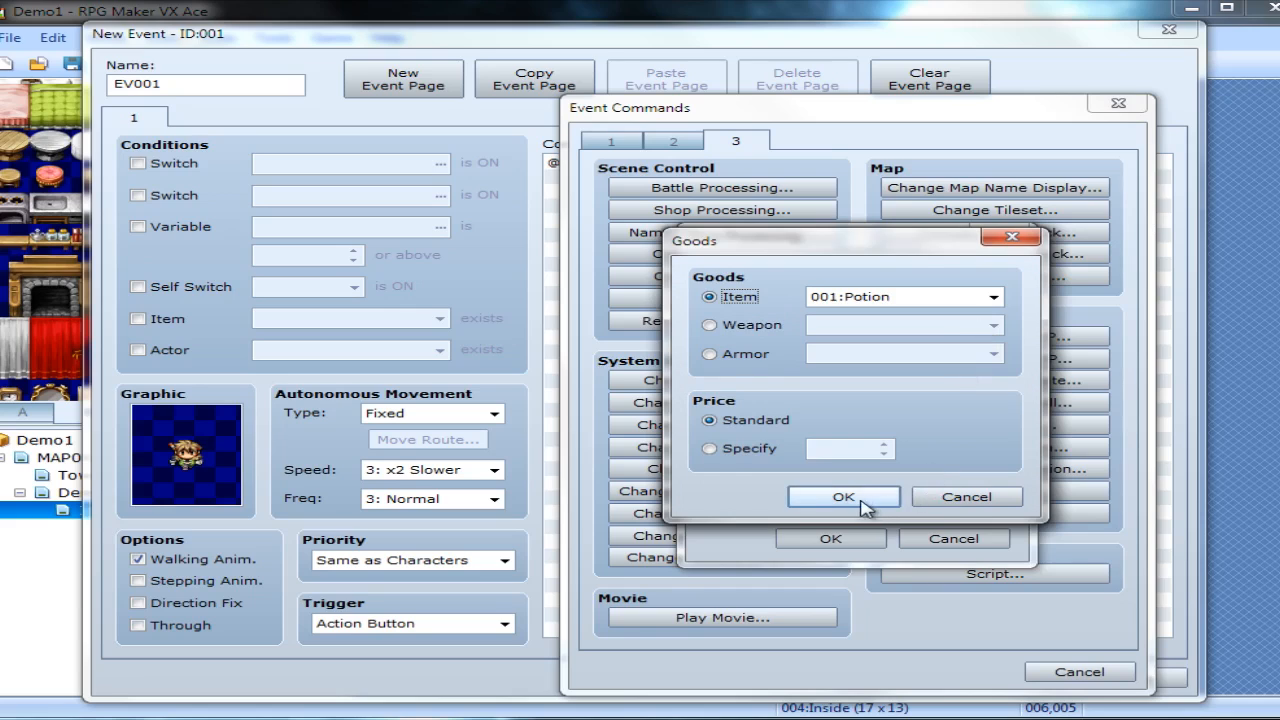
{"action": "left_click", "coordinate": [844, 496]}
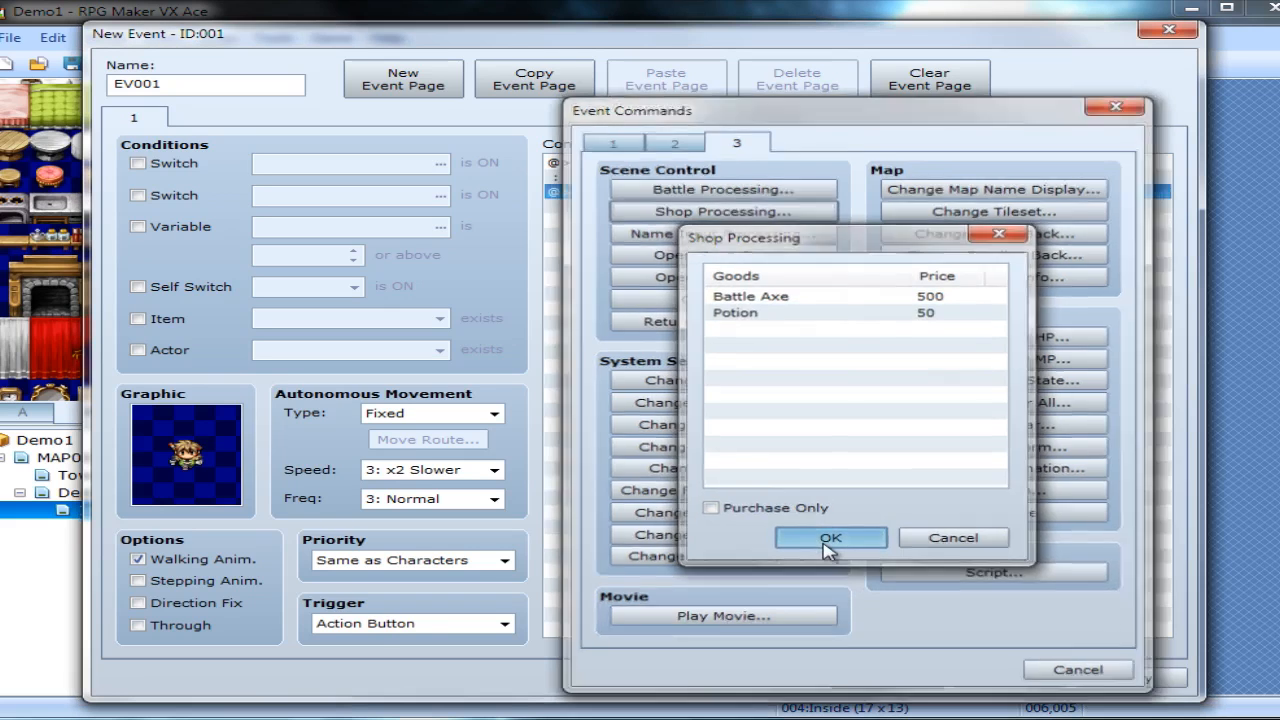
{"action": "left_click", "coordinate": [832, 538]}
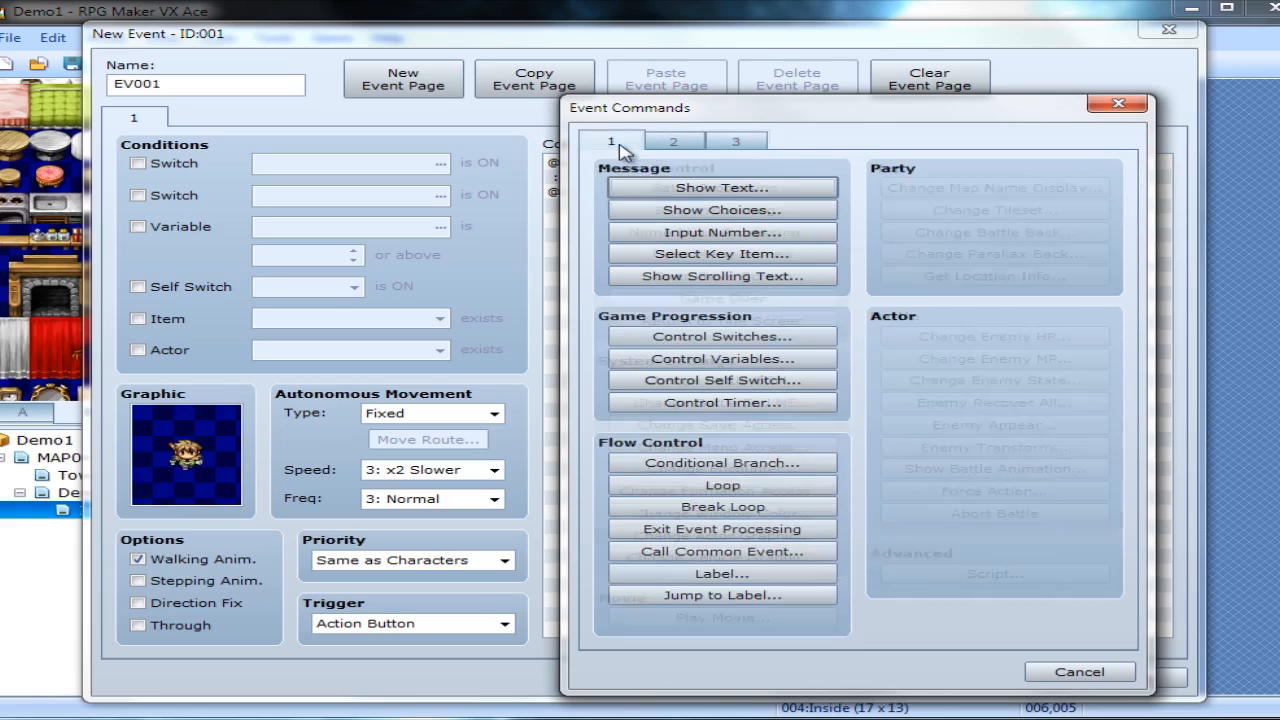
Add a Show Text greeting "Hello, buy anything you want!" with a brown-haired Actor5 face.
{"action": "left_click", "coordinate": [720, 188]}
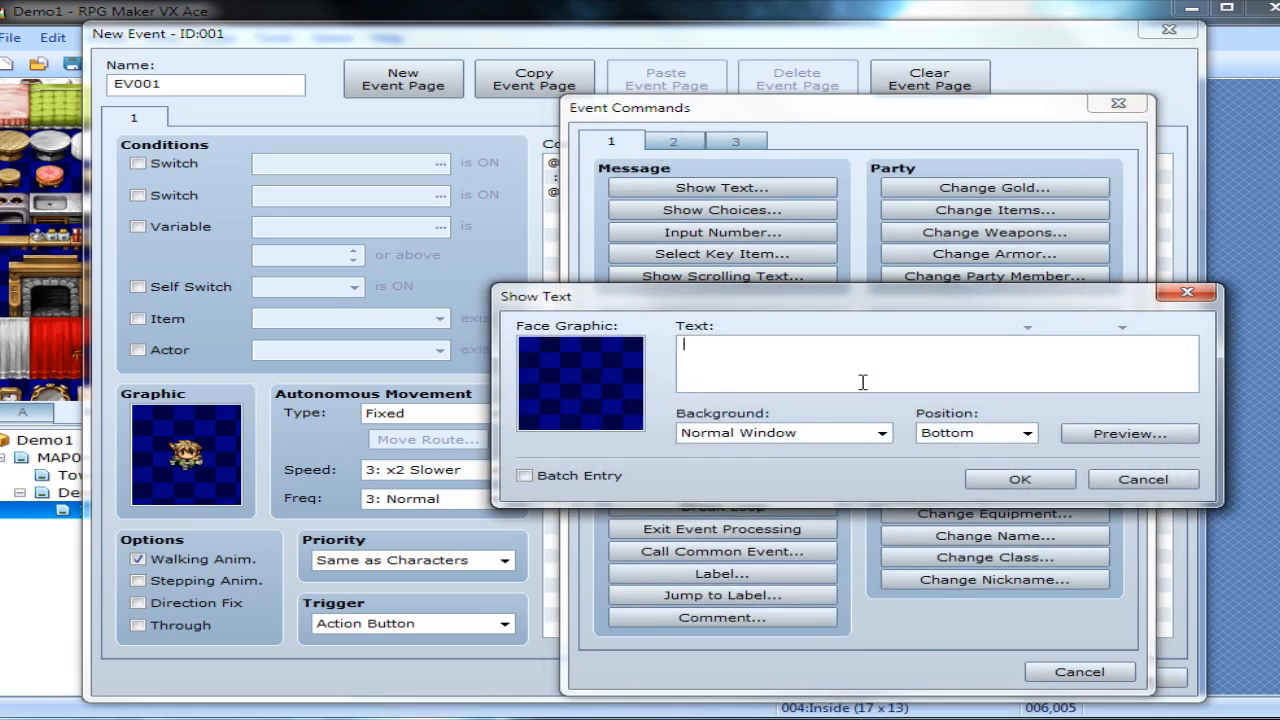
{"action": "type", "text": "Hello, buy any"}
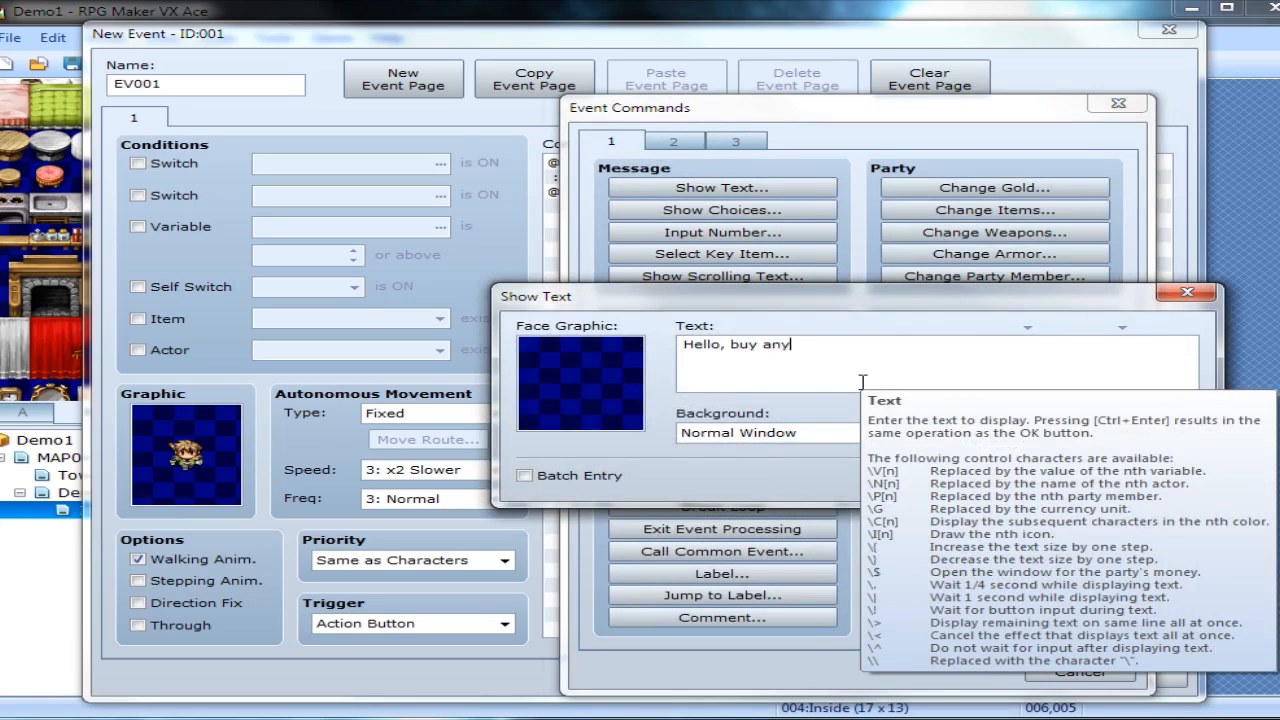
{"action": "type", "text": "thing you want!"}
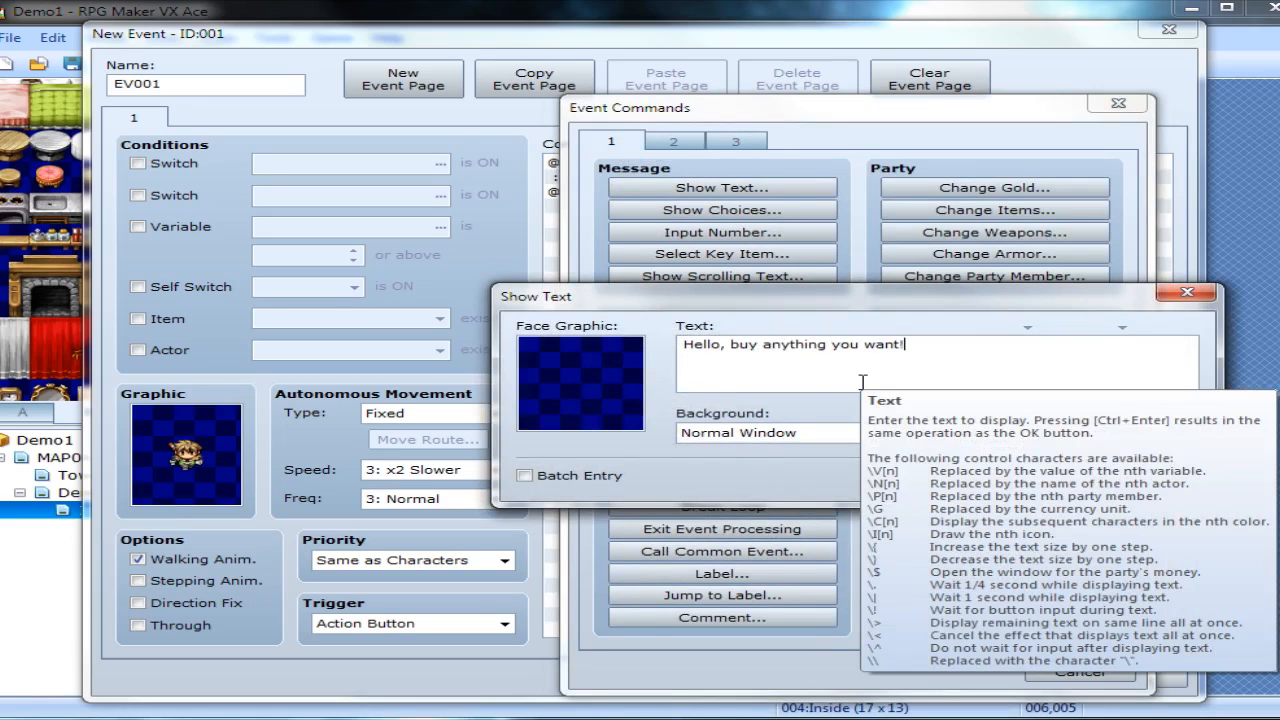
{"action": "left_click", "coordinate": [580, 384]}
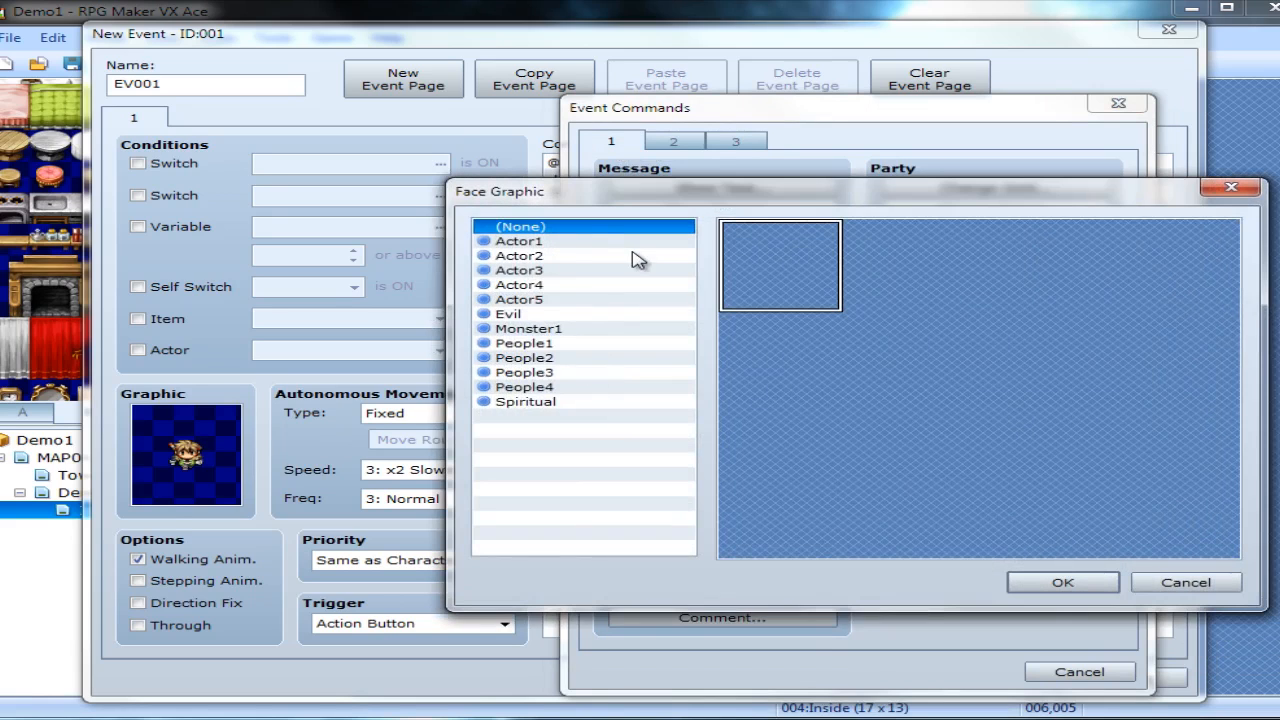
{"action": "left_click", "coordinate": [518, 300]}
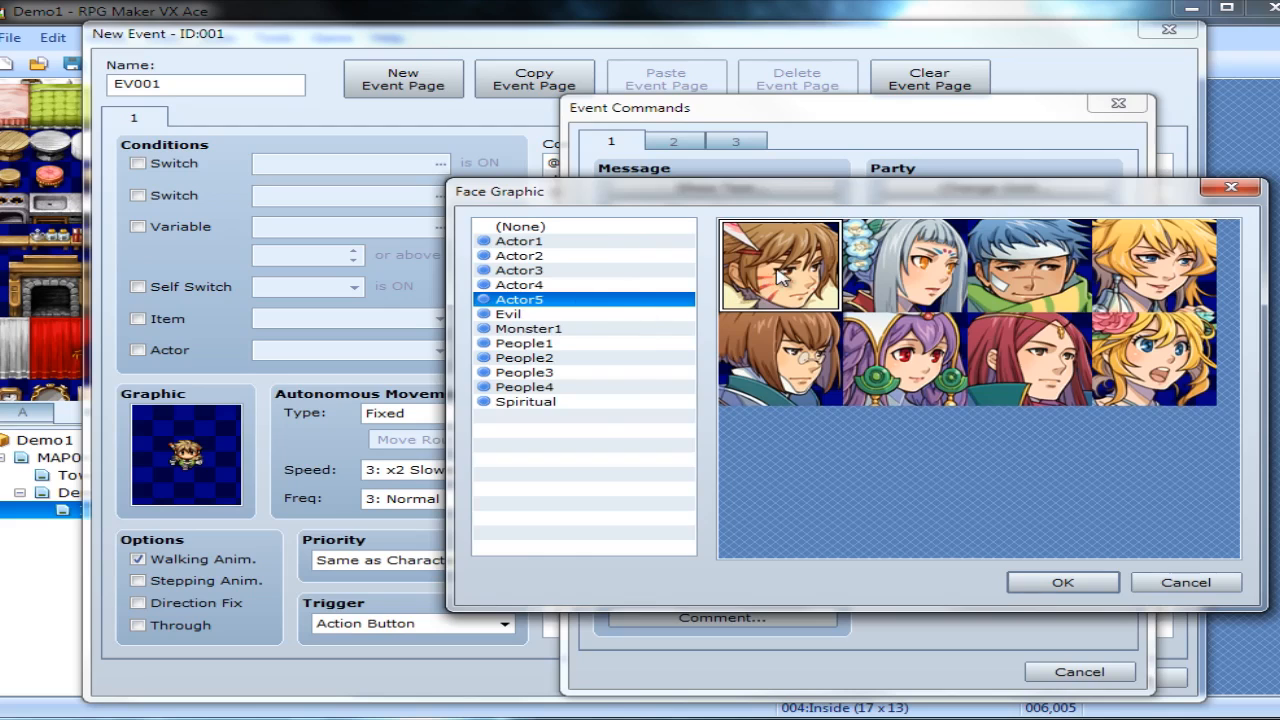
{"action": "left_click", "coordinate": [1062, 582]}
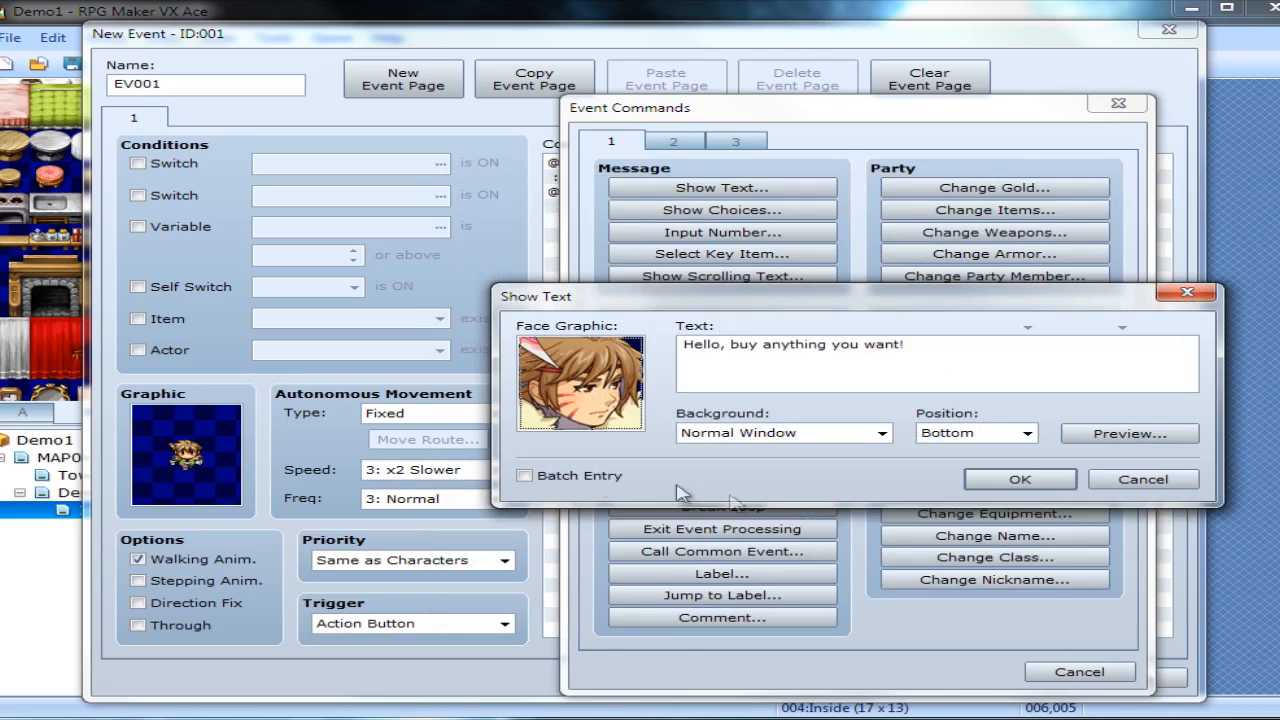
{"action": "mouse_move", "coordinate": [1020, 480]}
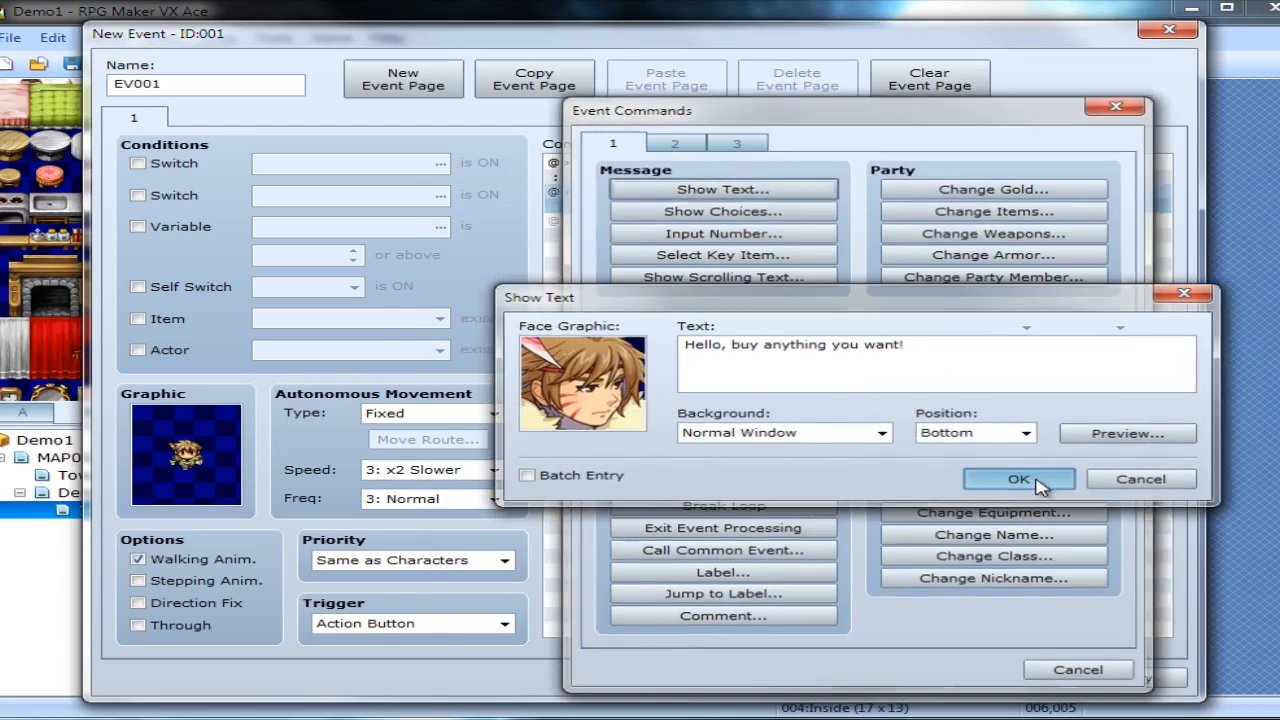
{"action": "left_click", "coordinate": [1020, 480]}
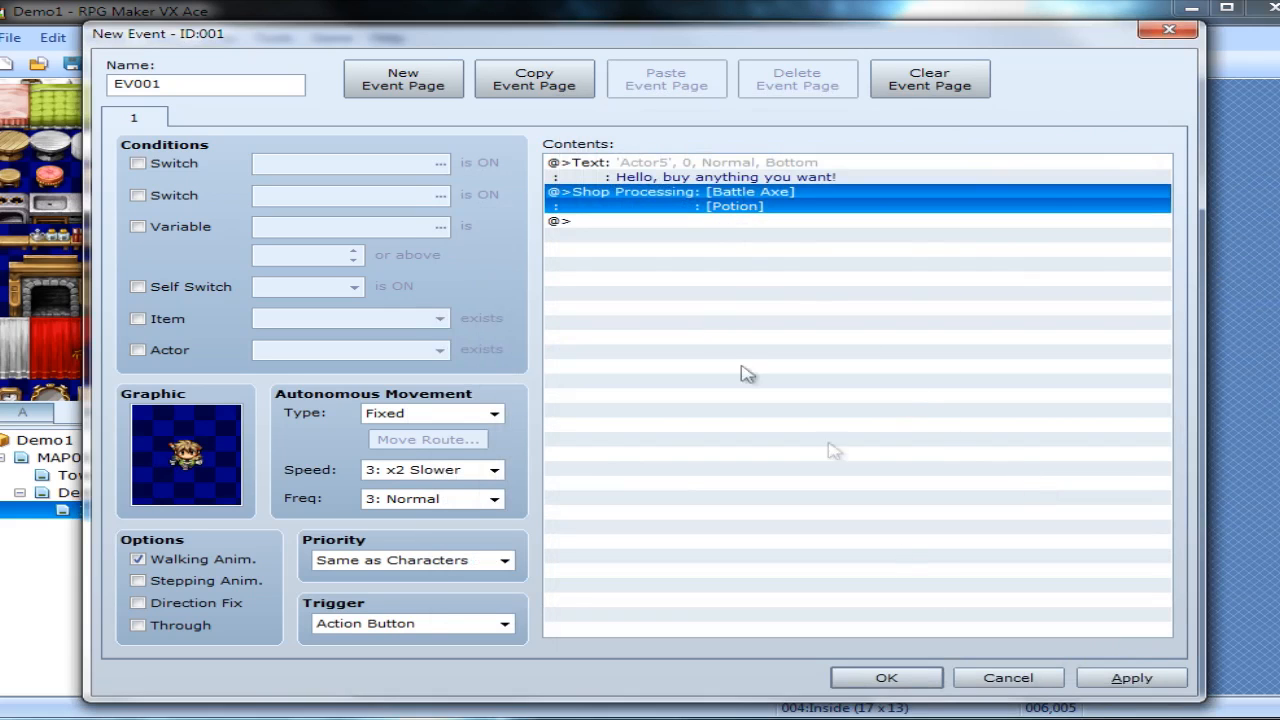
Save the shopkeeper and create an Inside exit event transferring the player to Demo Town (018,005).
{"action": "left_click", "coordinate": [884, 676]}
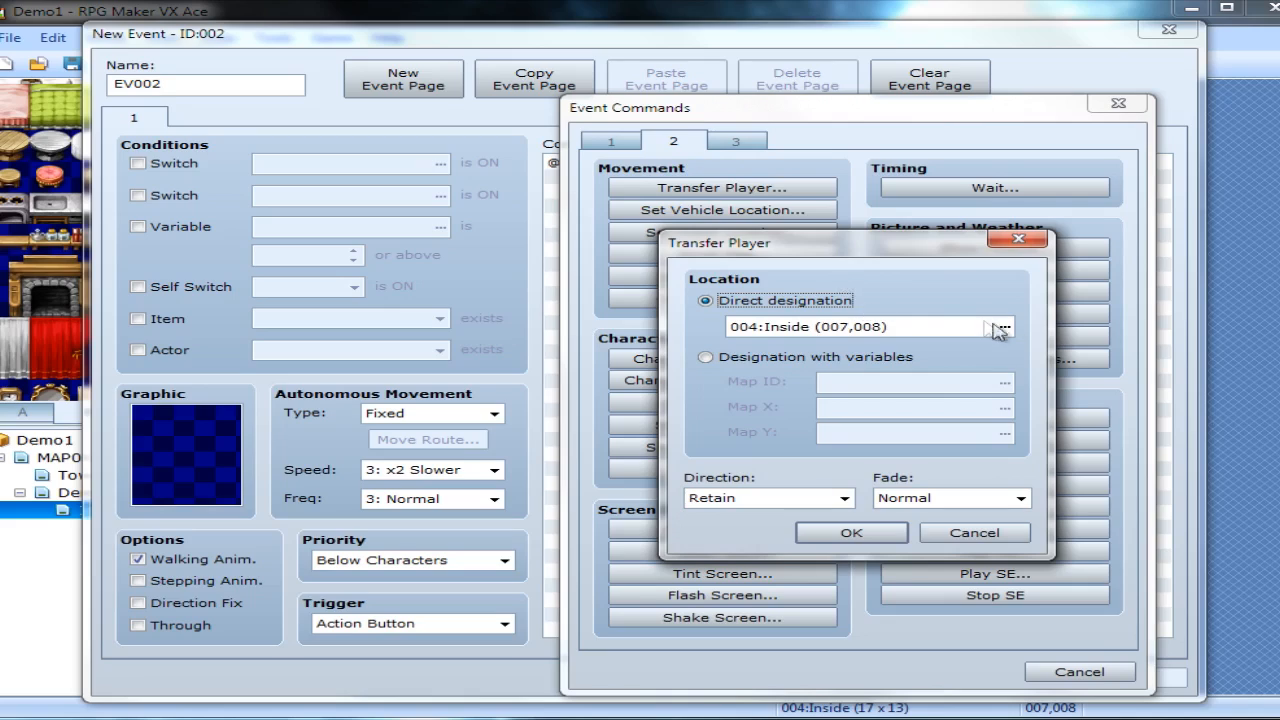
{"action": "left_click", "coordinate": [1000, 328]}
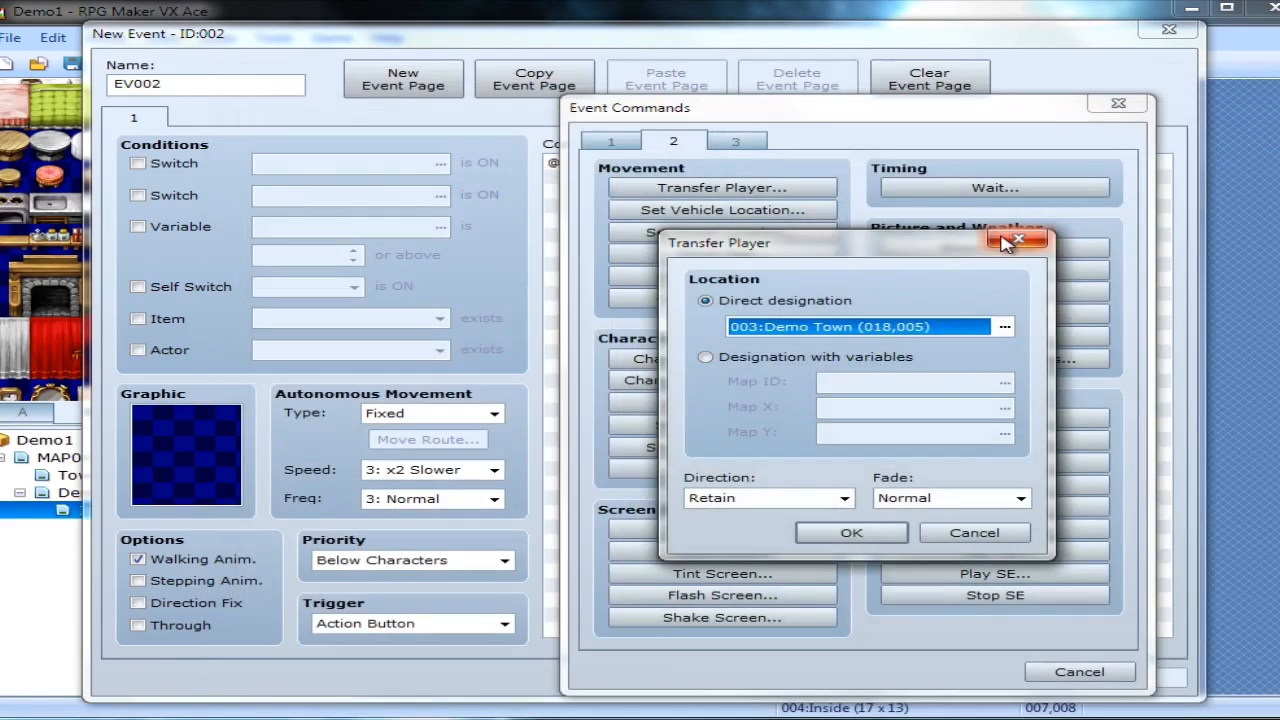
{"action": "mouse_move", "coordinate": [852, 532]}
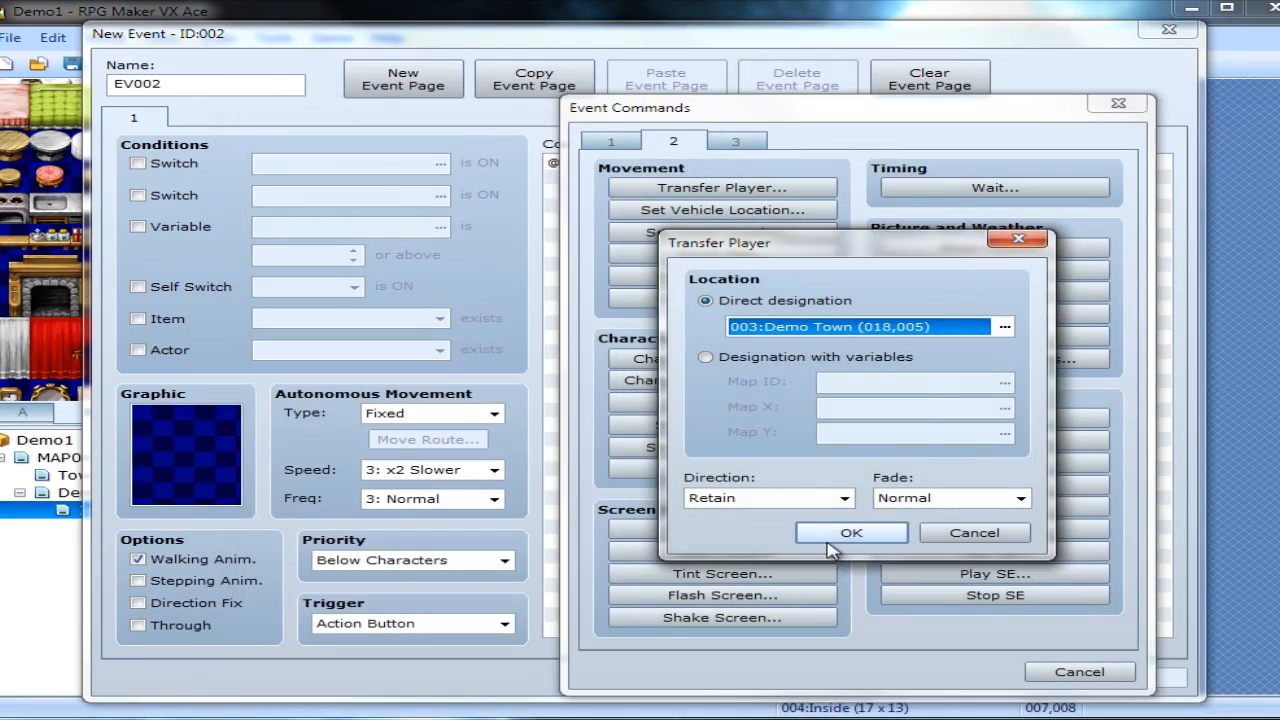
{"action": "left_click", "coordinate": [852, 532]}
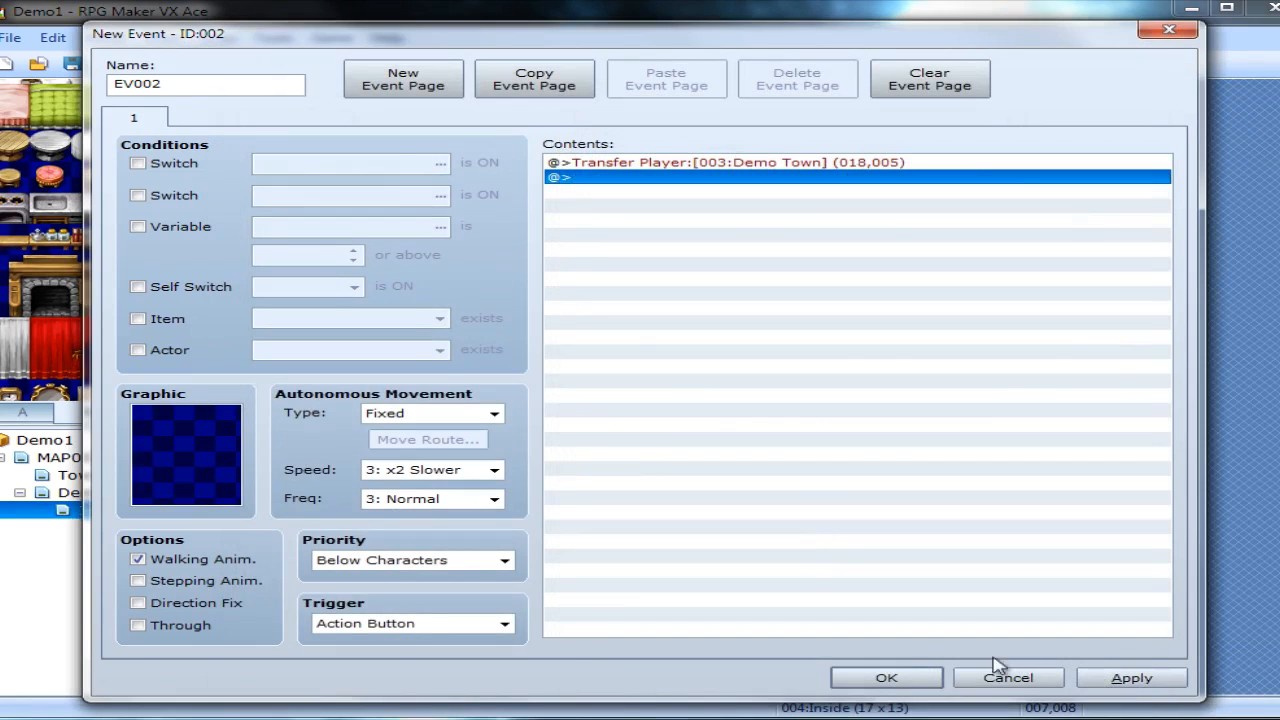
{"action": "left_click", "coordinate": [884, 676]}
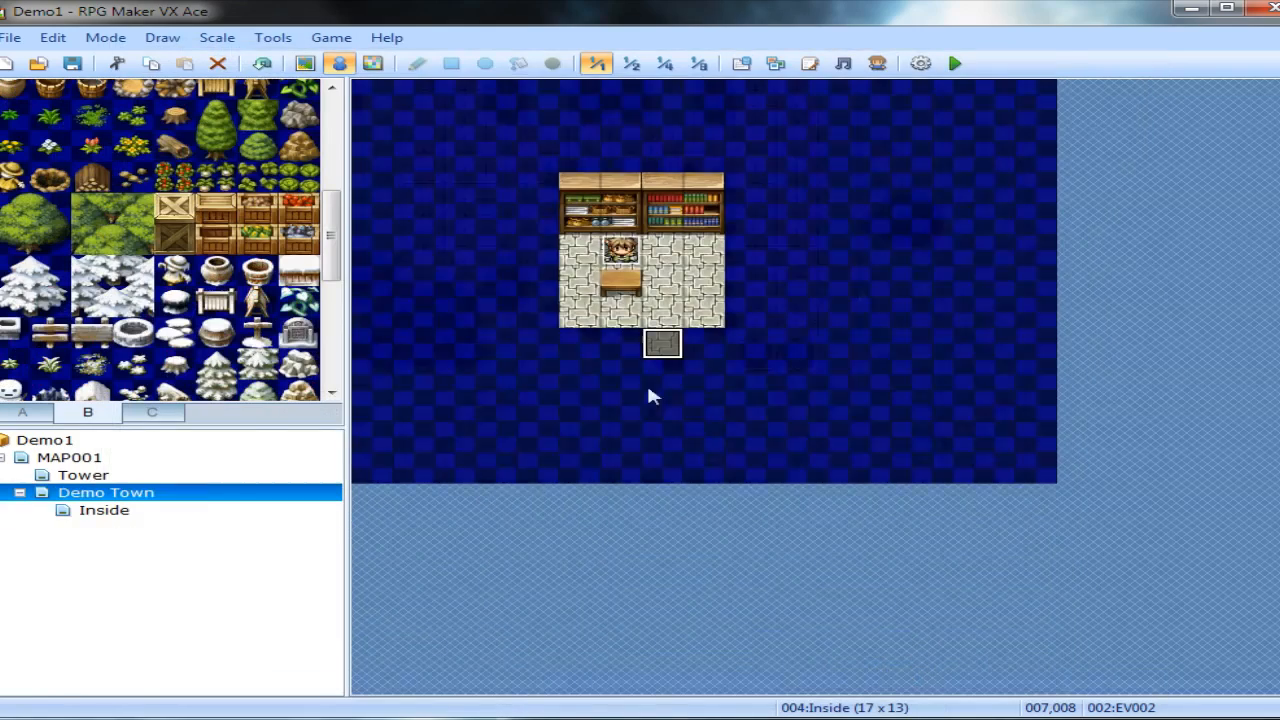
Make the Demo Town door event transfer the player to the Inside map at (007,007).
{"action": "left_click", "coordinate": [106, 492]}
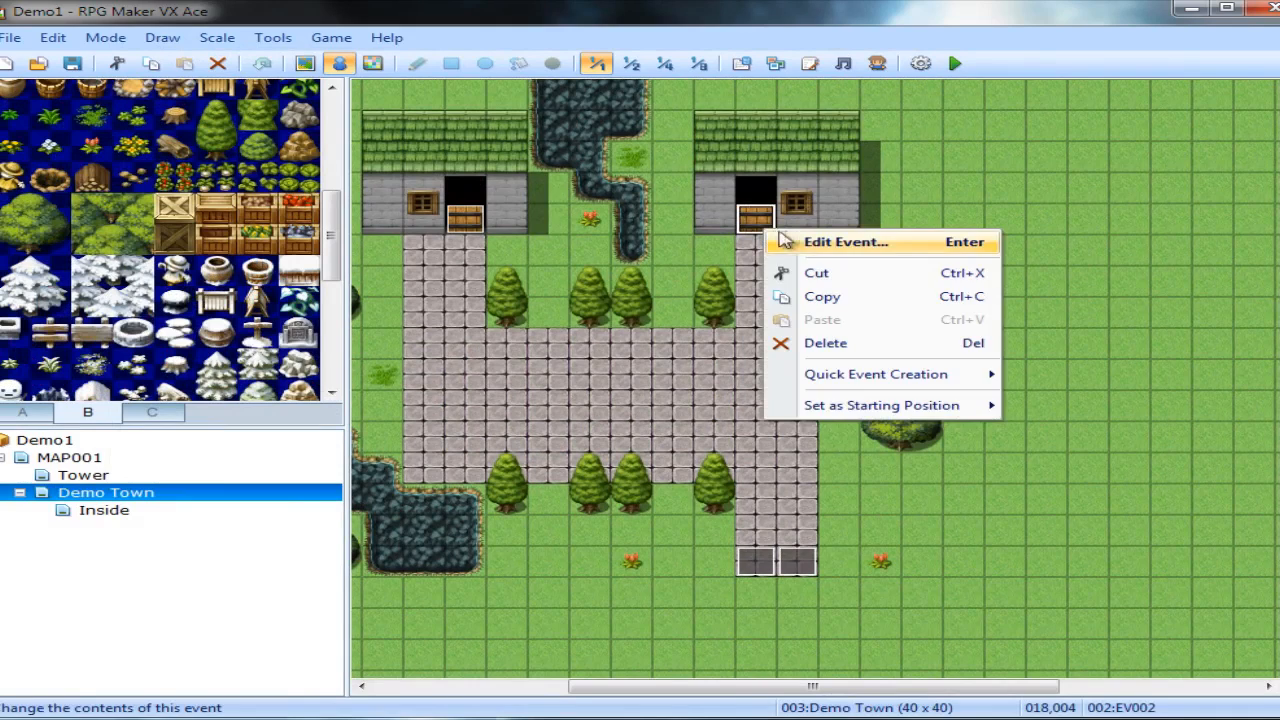
{"action": "left_click", "coordinate": [844, 240]}
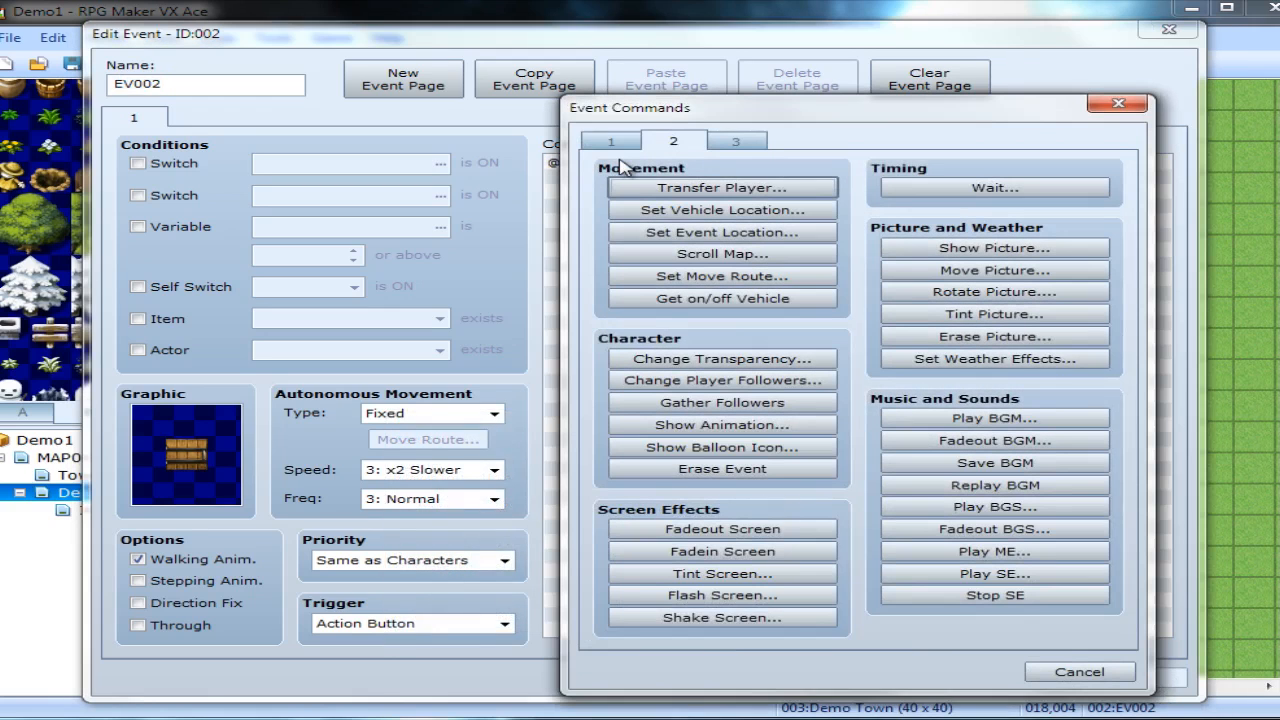
{"action": "mouse_move", "coordinate": [628, 156]}
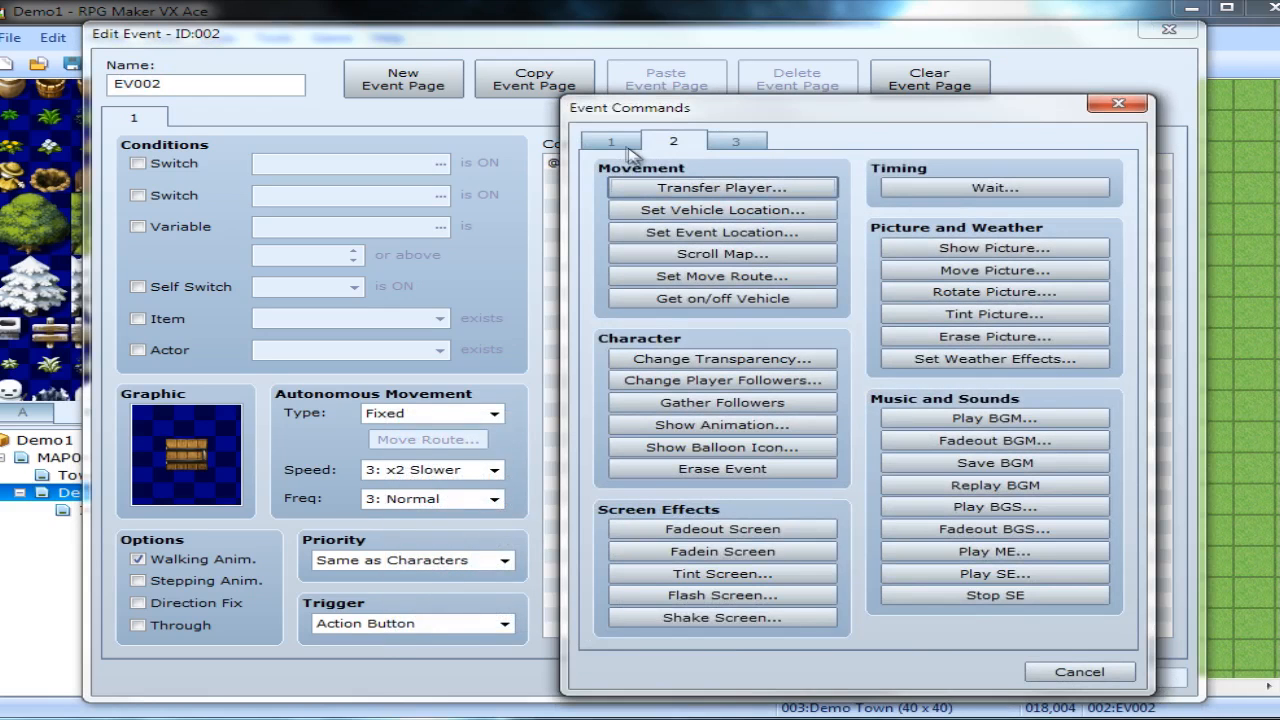
{"action": "left_click", "coordinate": [672, 140]}
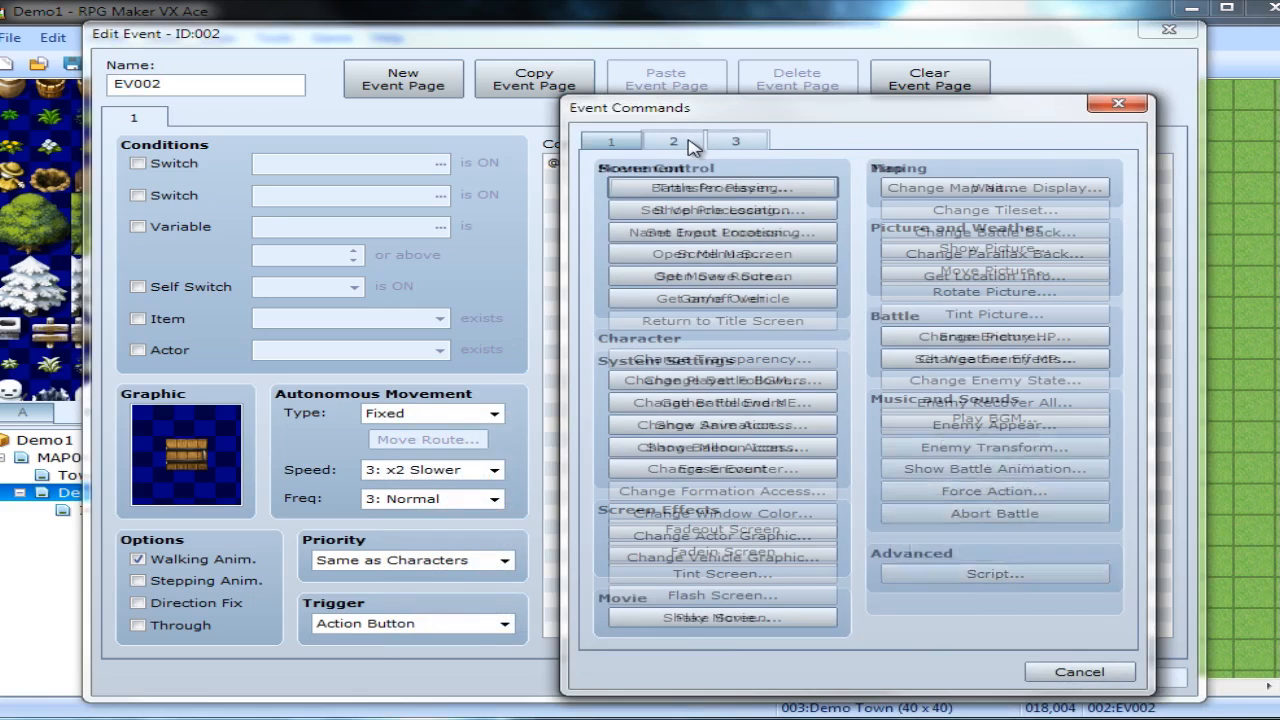
{"action": "left_click", "coordinate": [720, 188]}
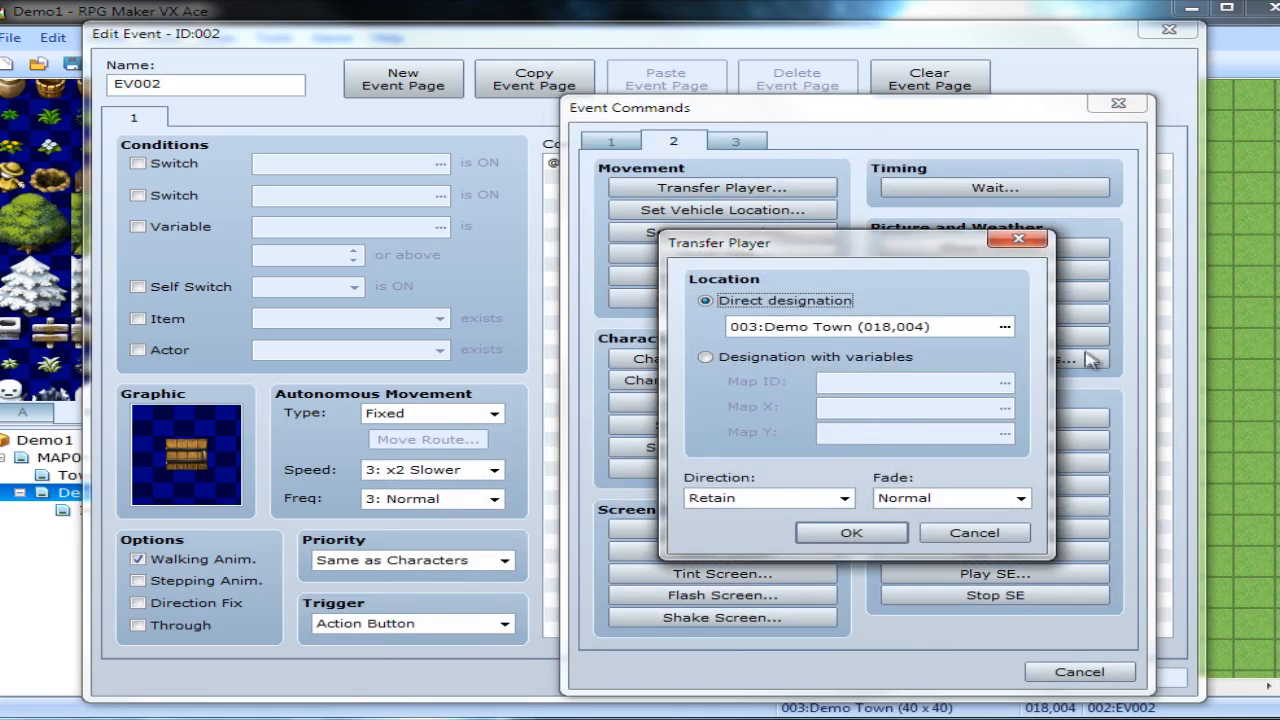
{"action": "mouse_move", "coordinate": [1004, 330]}
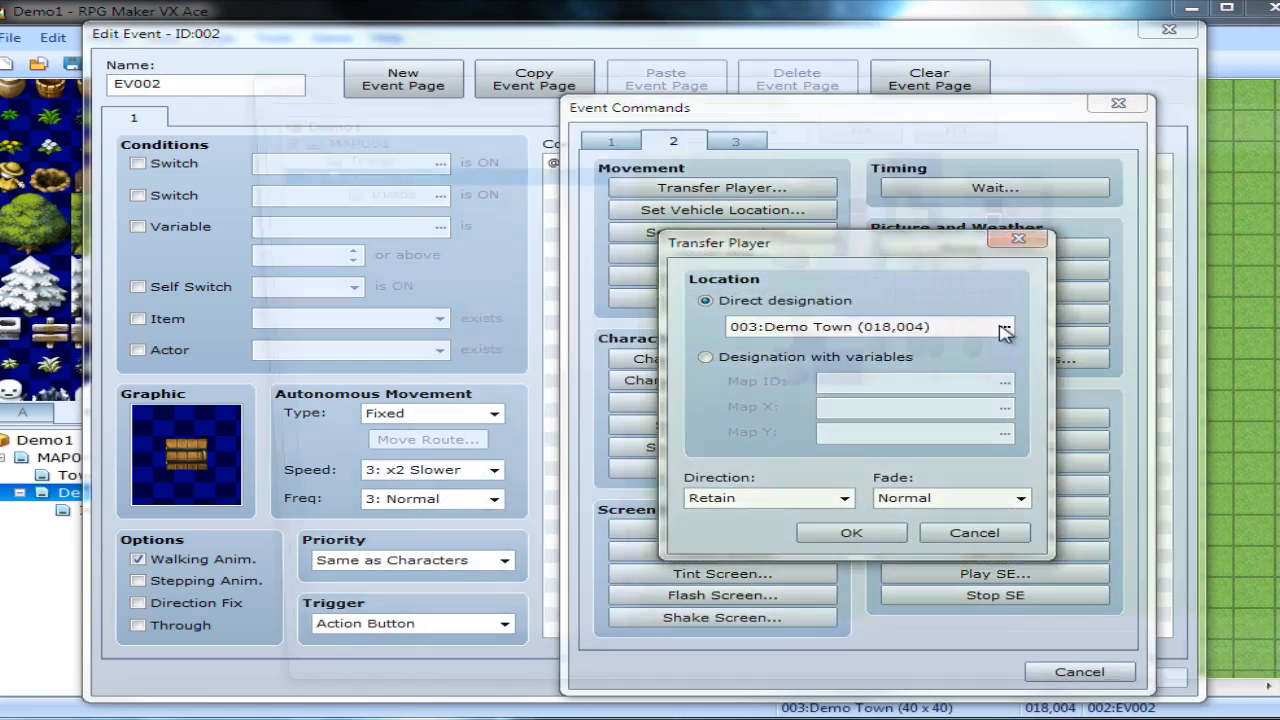
{"action": "left_click", "coordinate": [1004, 328]}
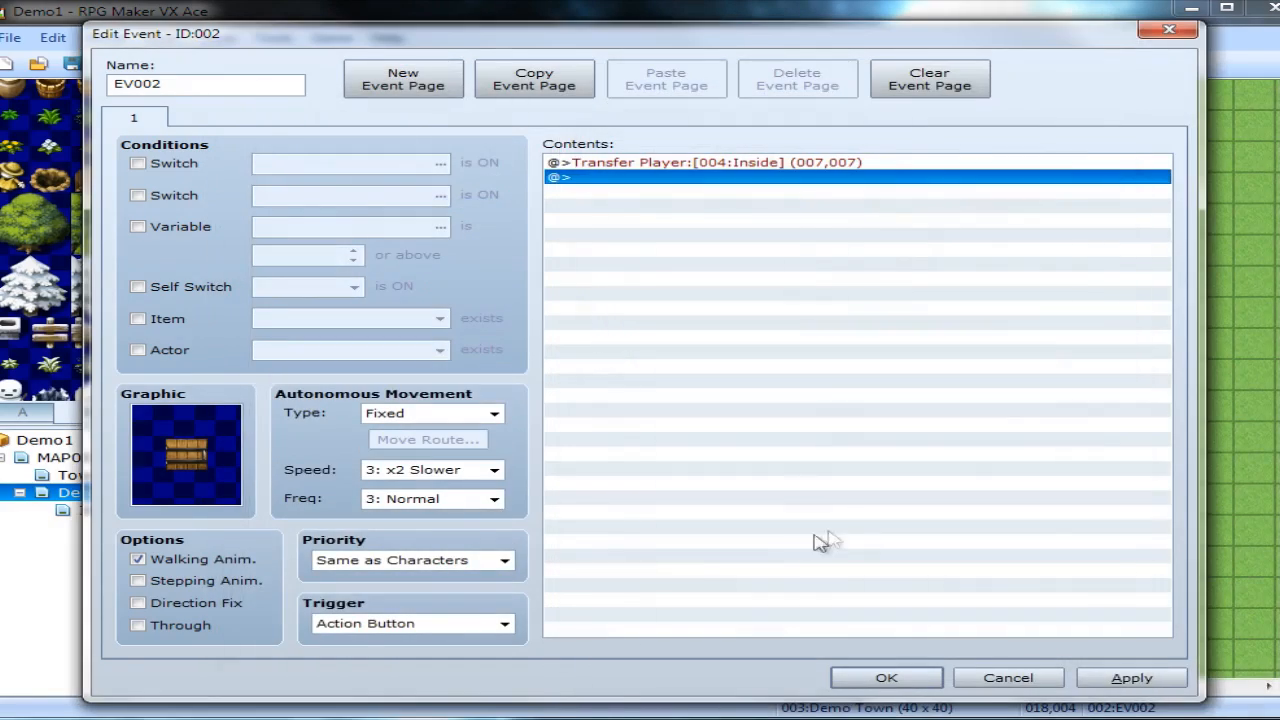
{"action": "left_click", "coordinate": [884, 676]}
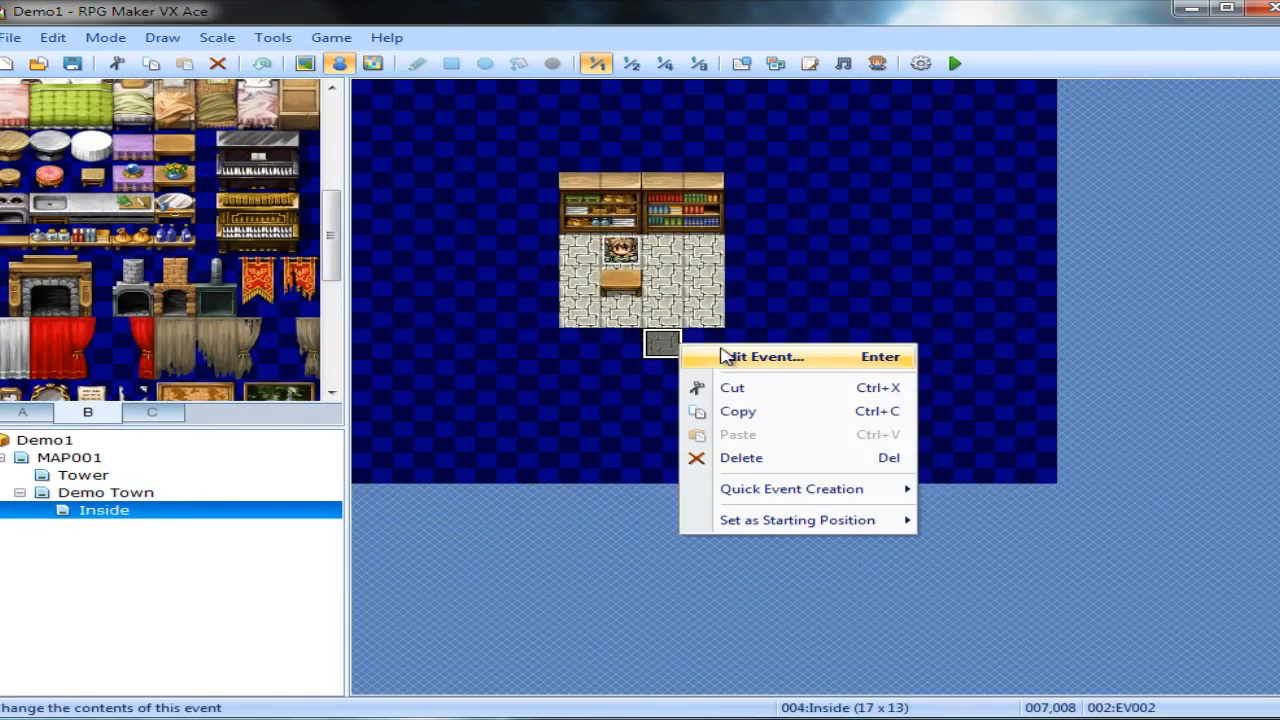
Set the Inside exit event's trigger to Event Touch and return to Demo Town.
{"action": "left_click", "coordinate": [762, 356]}
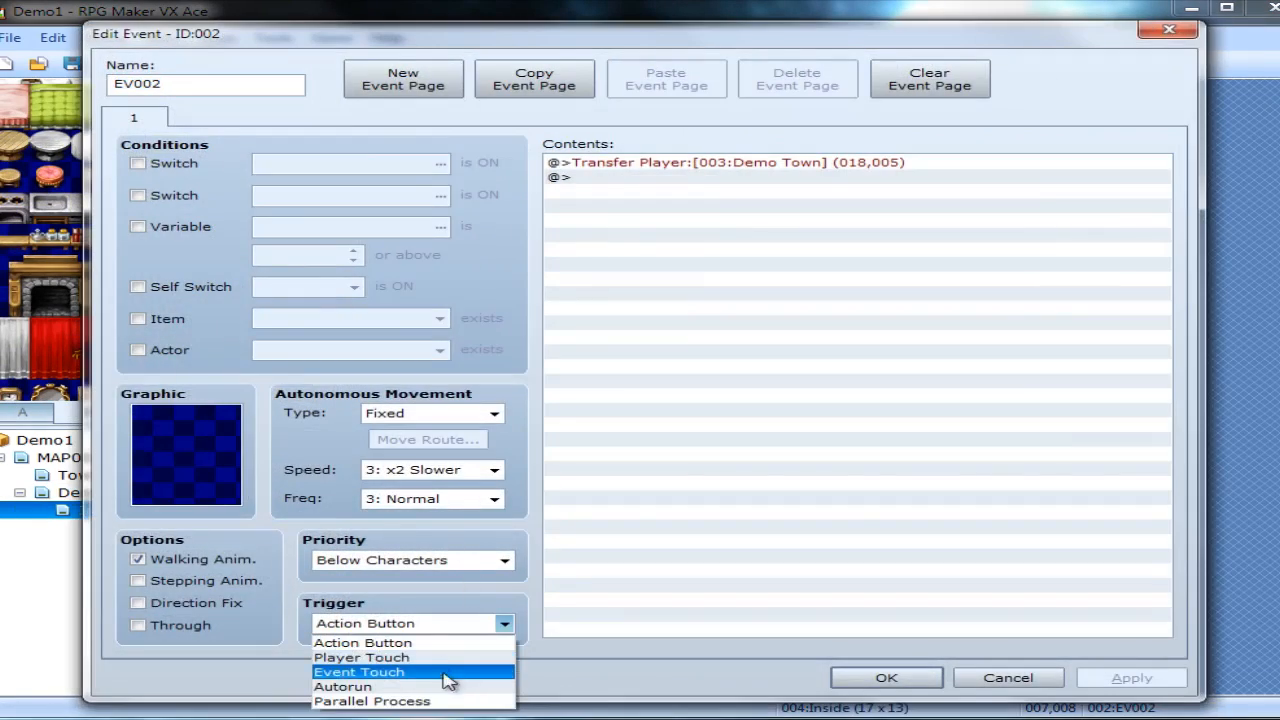
{"action": "left_click", "coordinate": [884, 676]}
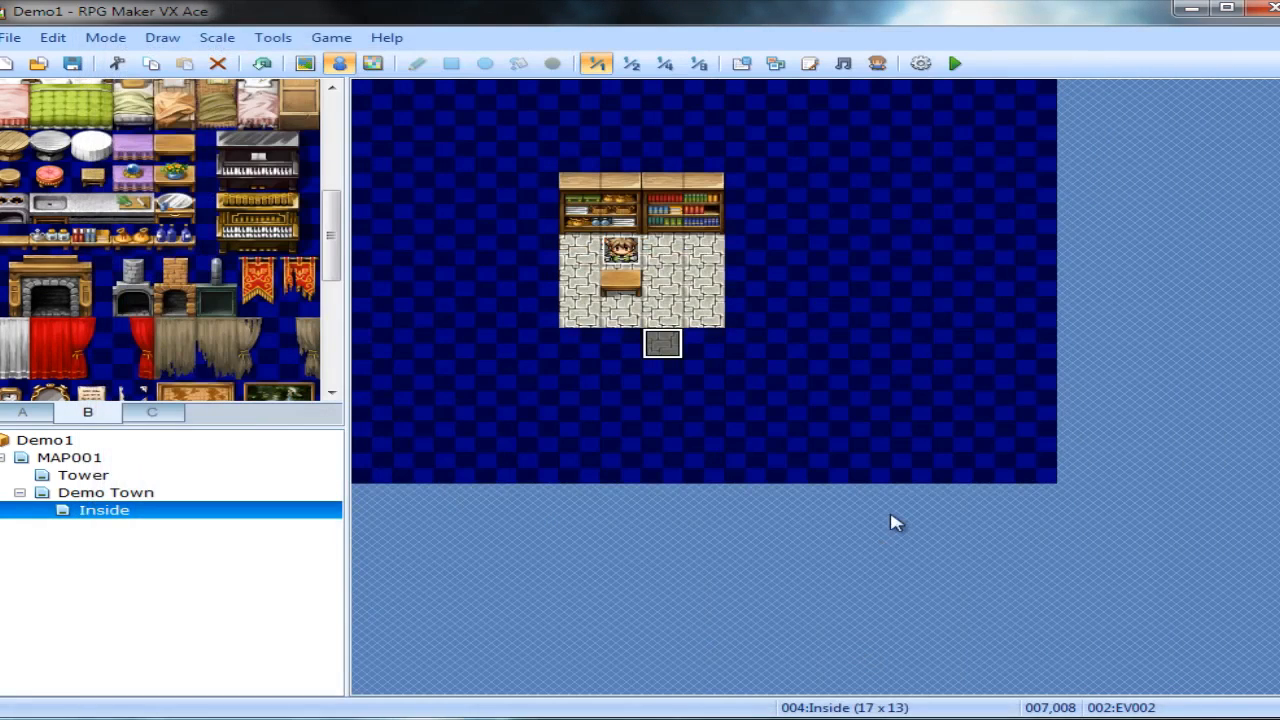
{"action": "left_click", "coordinate": [104, 492]}
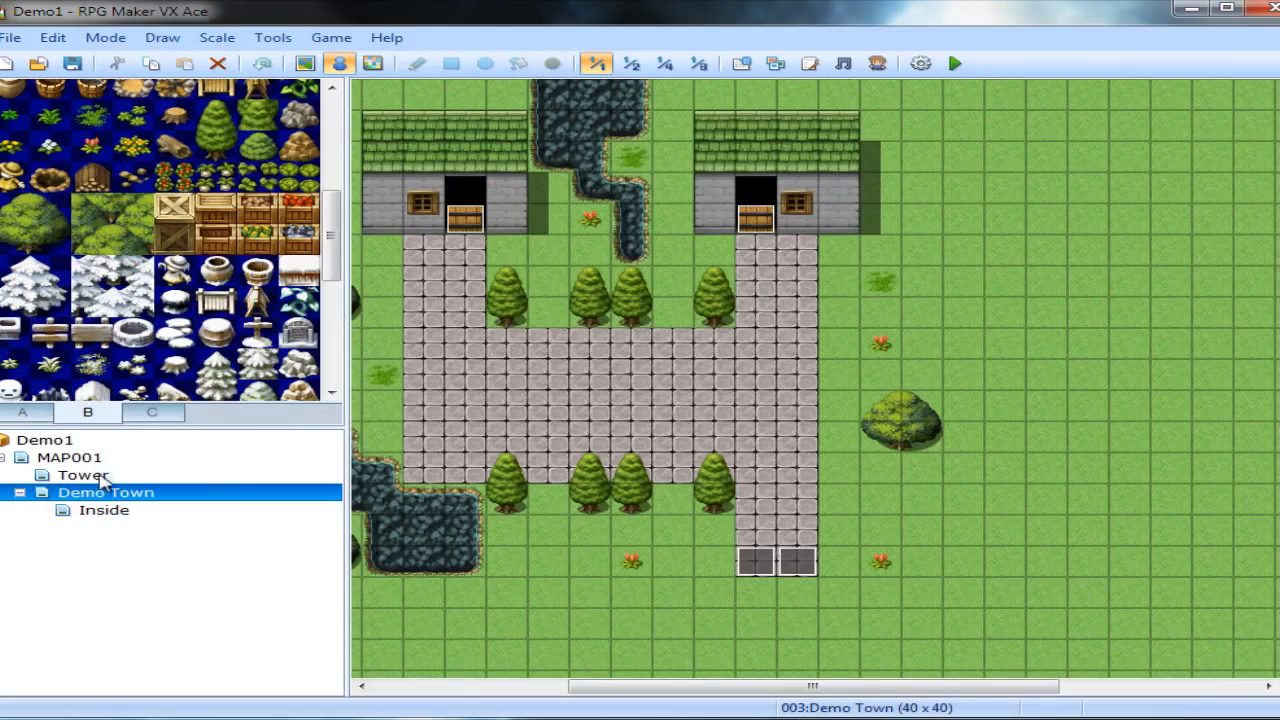
{"action": "mouse_move", "coordinate": [504, 318]}
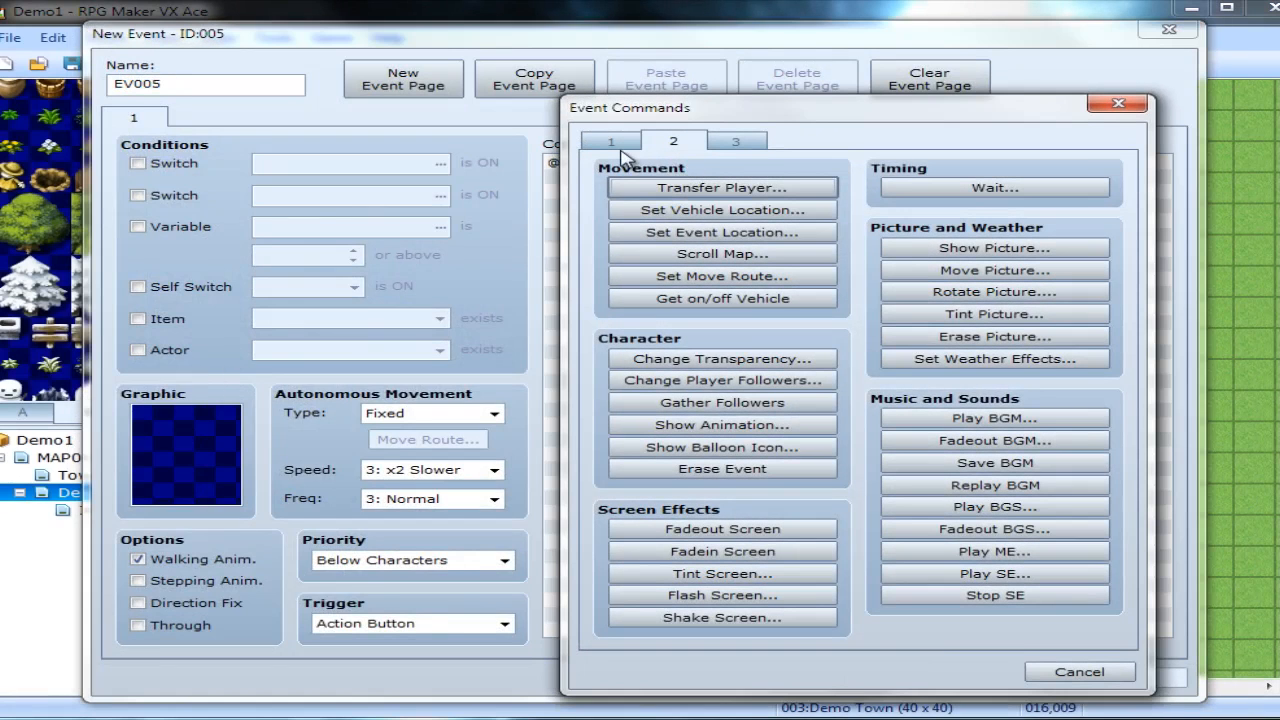
Give the new event a Show Text "Hello! I am amazing so I will join you." and open the Database.
{"action": "left_click", "coordinate": [612, 140]}
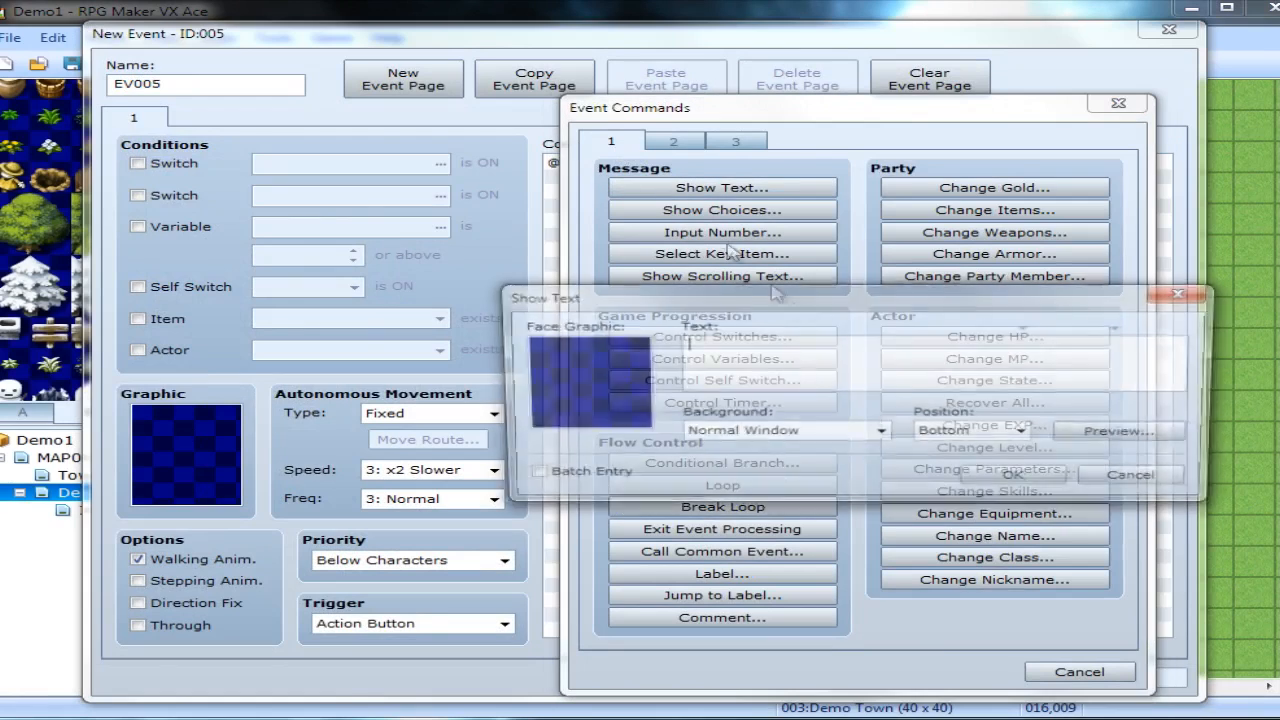
{"action": "type", "text": "Hello!"}
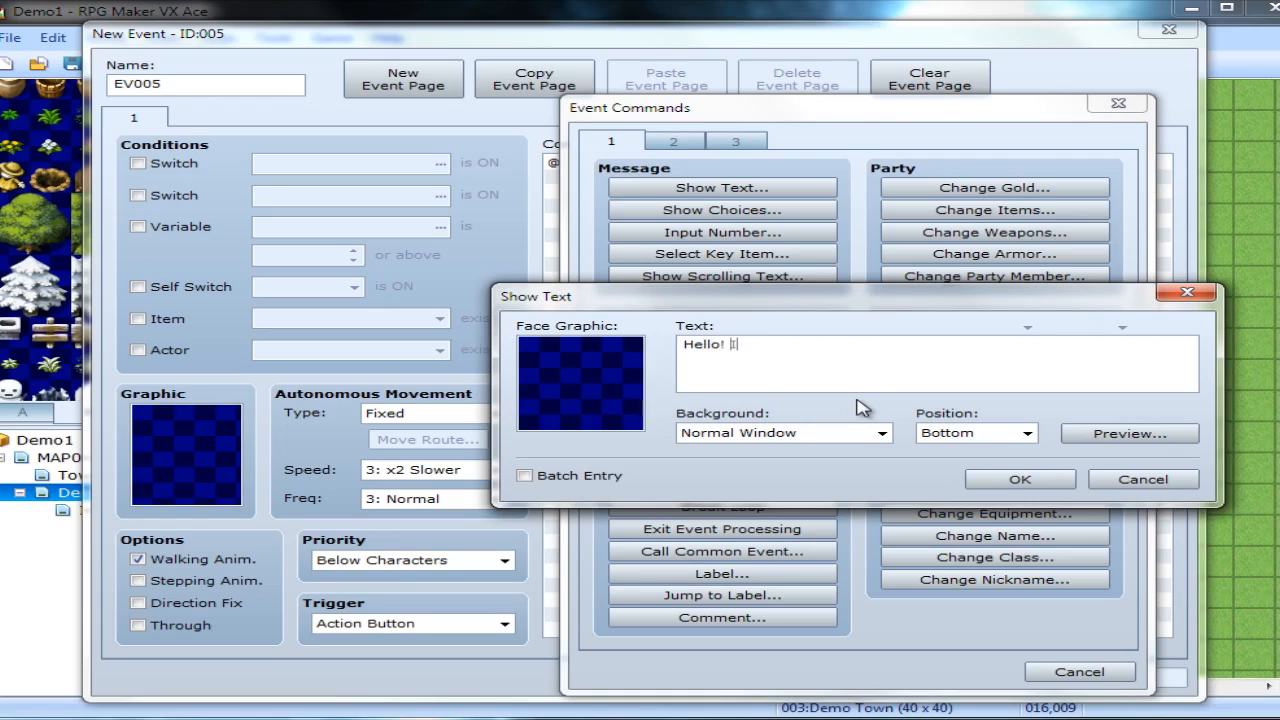
{"action": "type", "text": "I am amazing so I will j"}
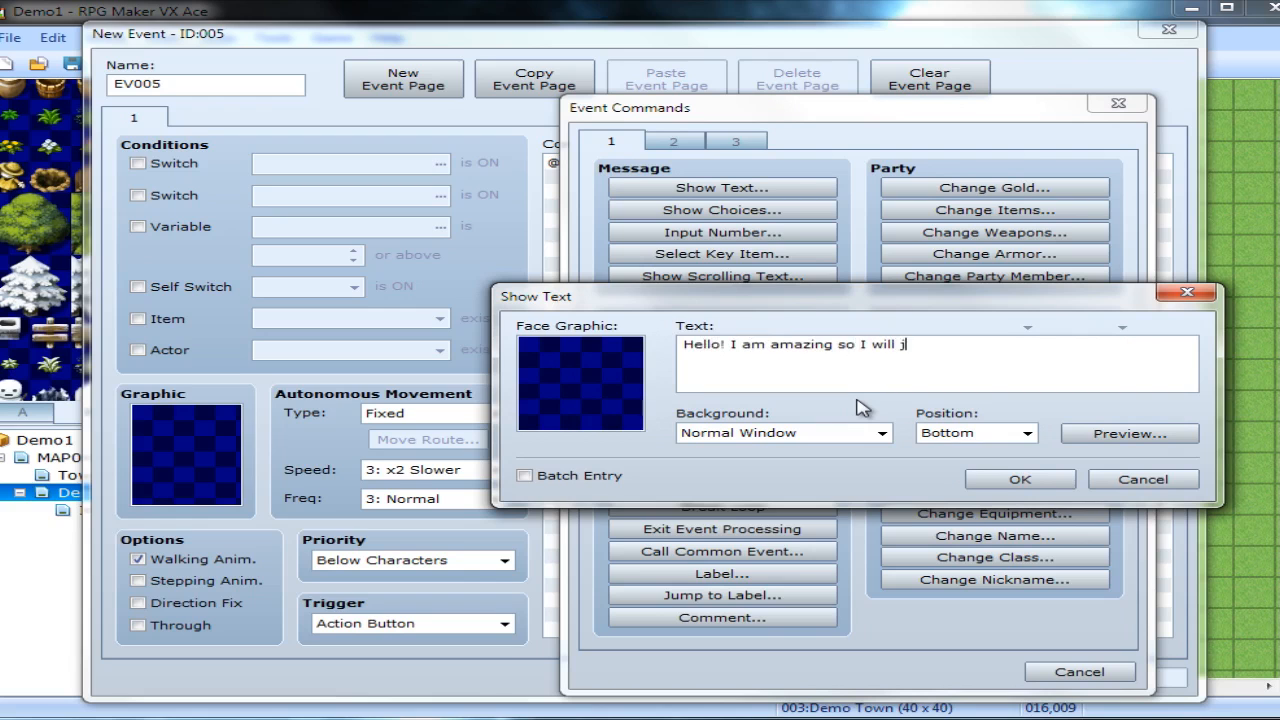
{"action": "type", "text": "oin you."}
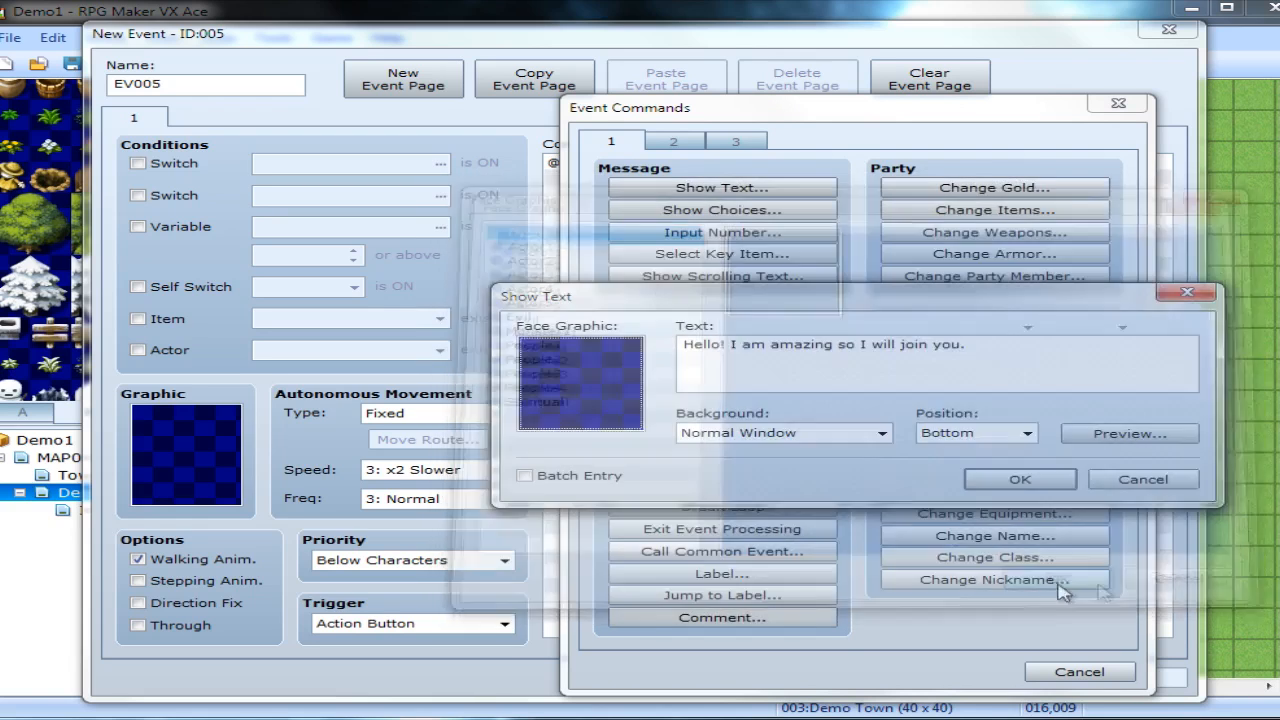
{"action": "left_click", "coordinate": [1020, 480]}
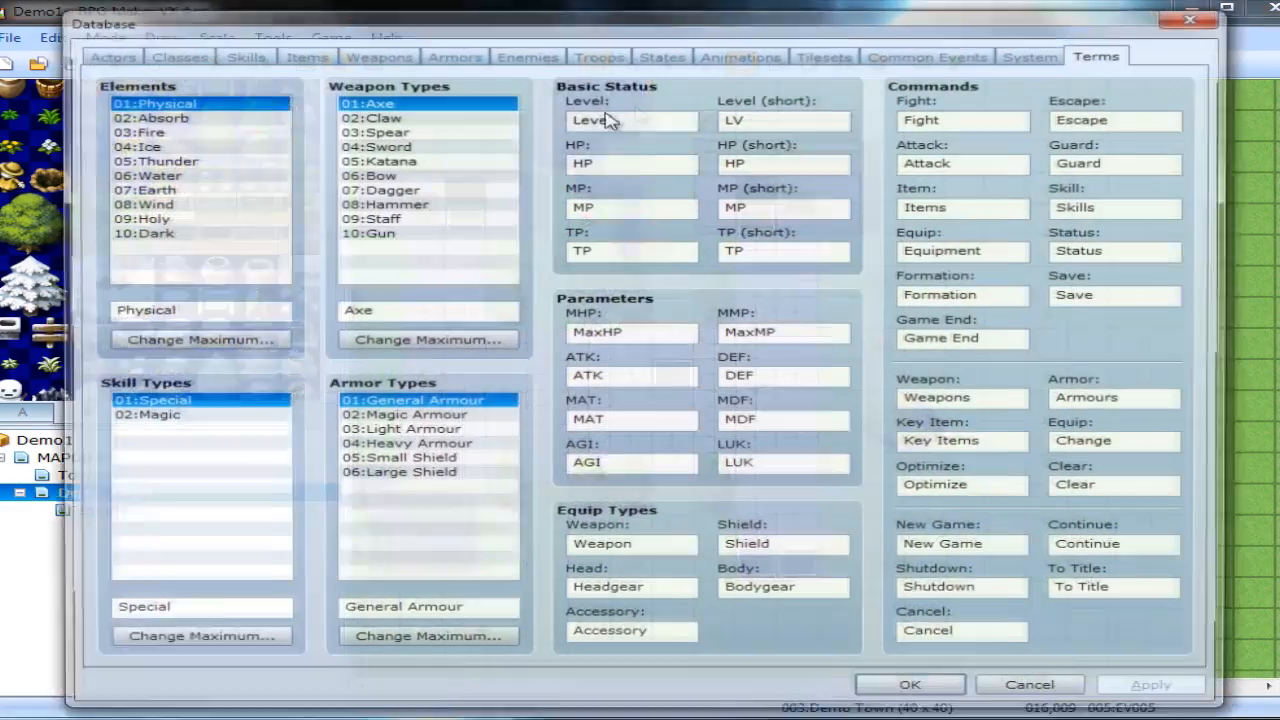
View Natalie's entry on the Database Actors tab, then return to Demo Town.
{"action": "left_click", "coordinate": [104, 54]}
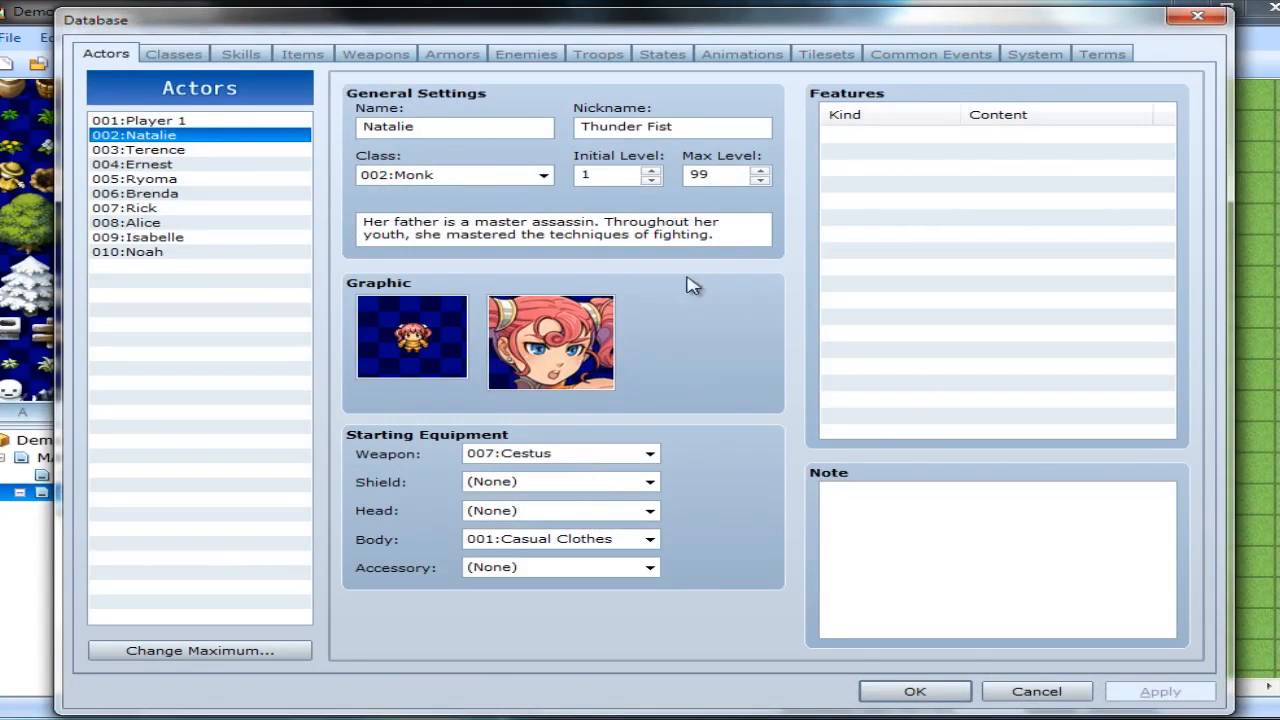
{"action": "mouse_move", "coordinate": [784, 392]}
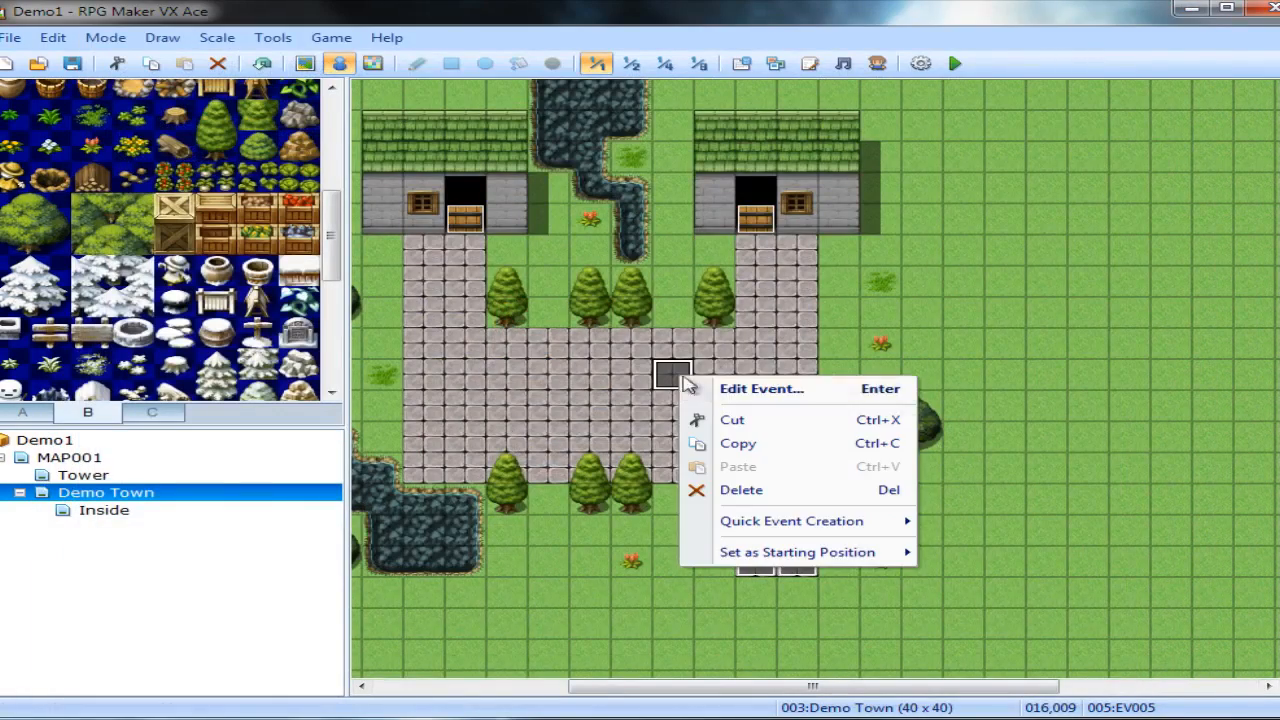
Give EV005's message Natalie's face from Actor3 and the text "Hello, I'm Natalie!...".
{"action": "left_click", "coordinate": [760, 388]}
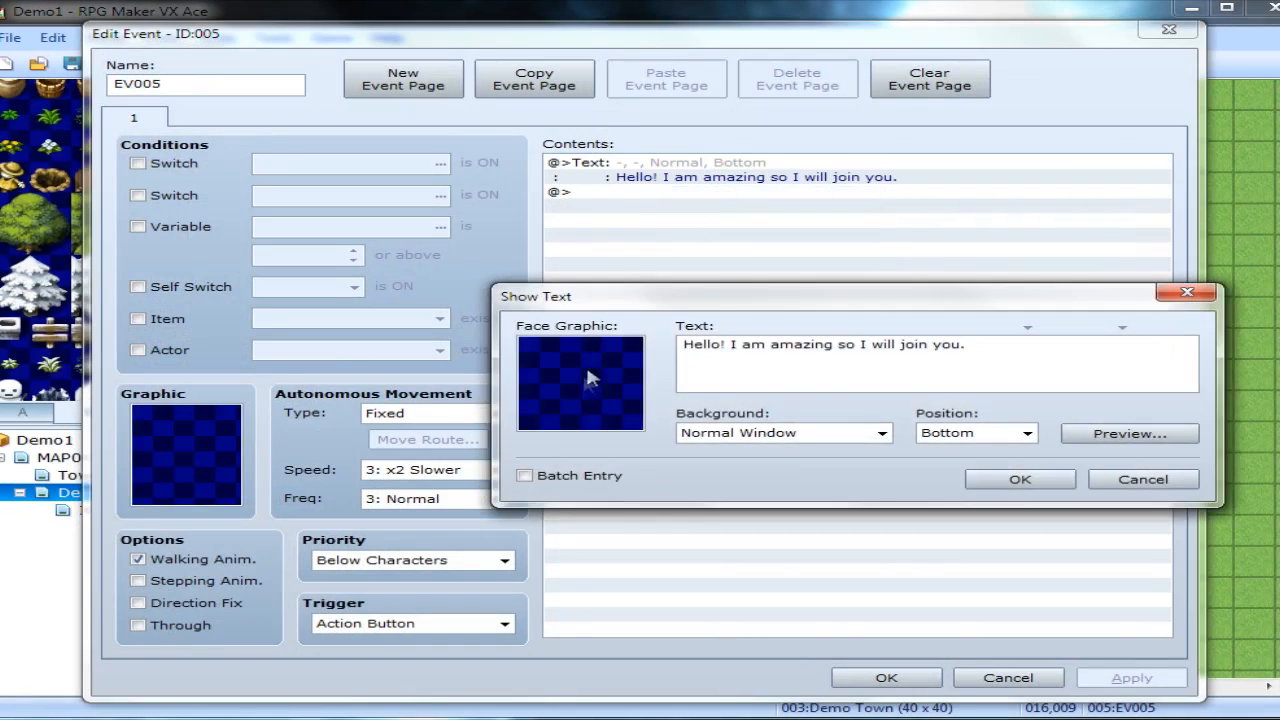
{"action": "left_click", "coordinate": [580, 382]}
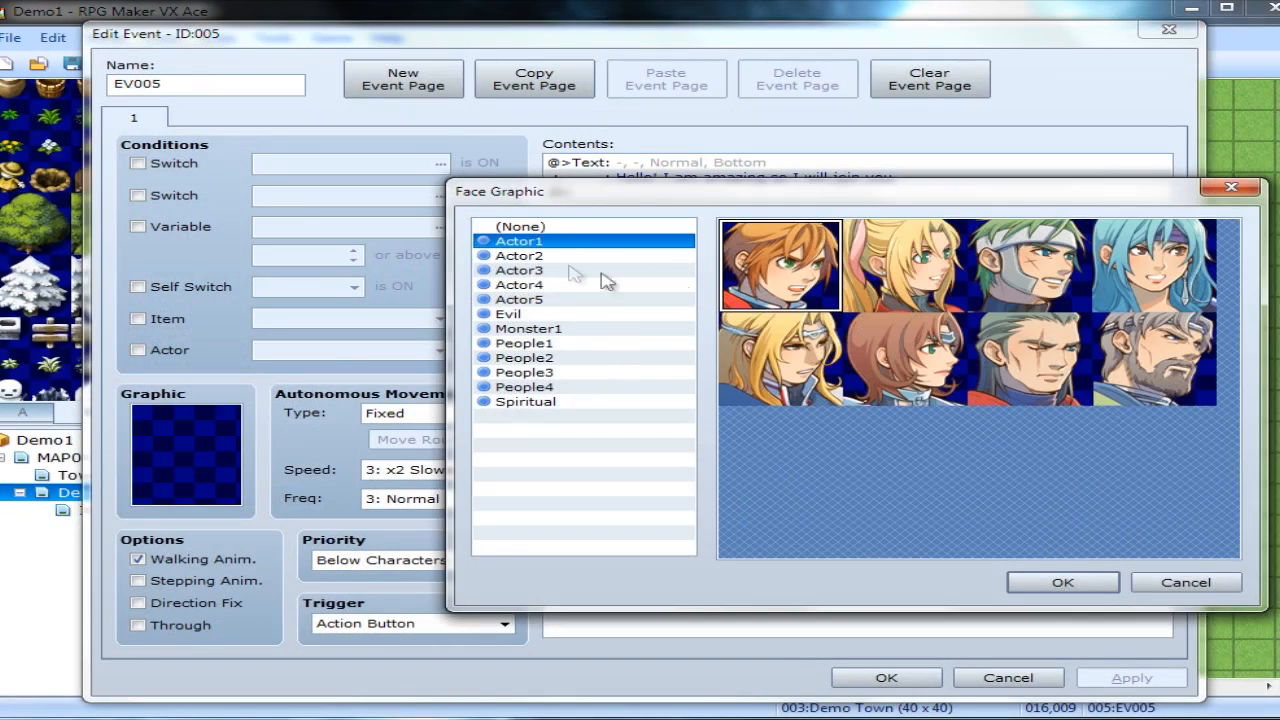
{"action": "left_click", "coordinate": [518, 270]}
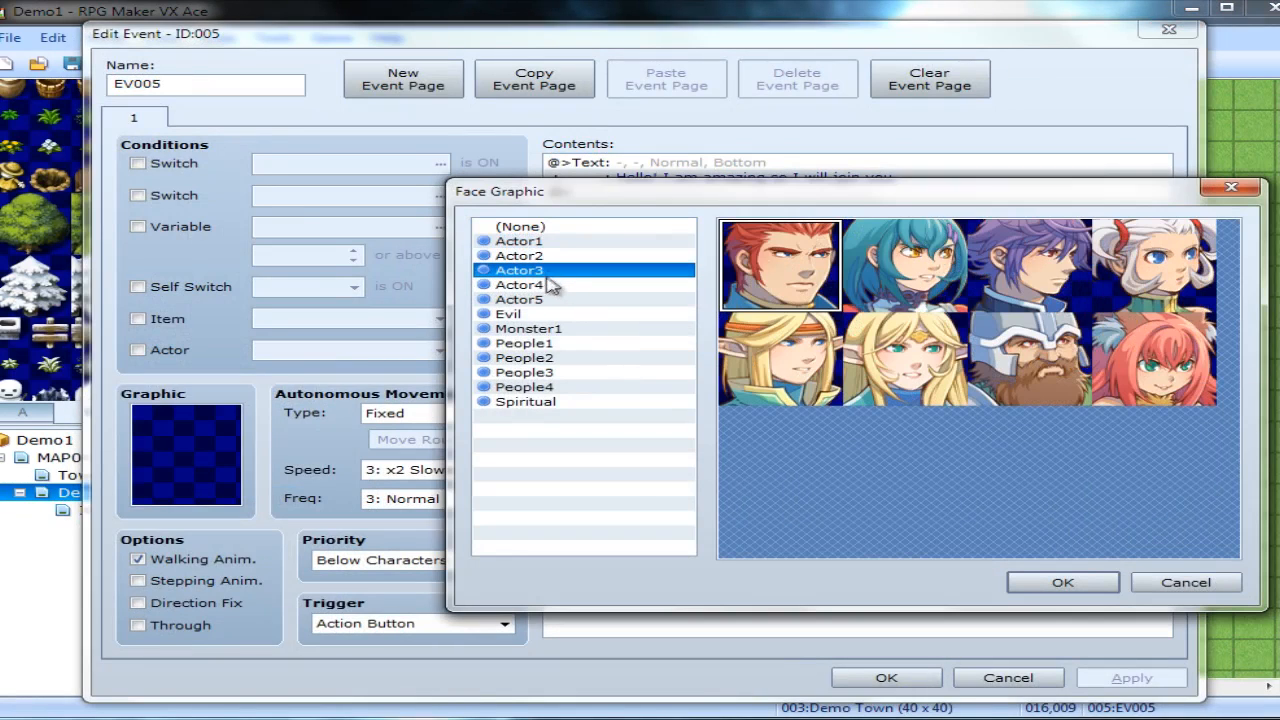
{"action": "left_click", "coordinate": [1062, 582]}
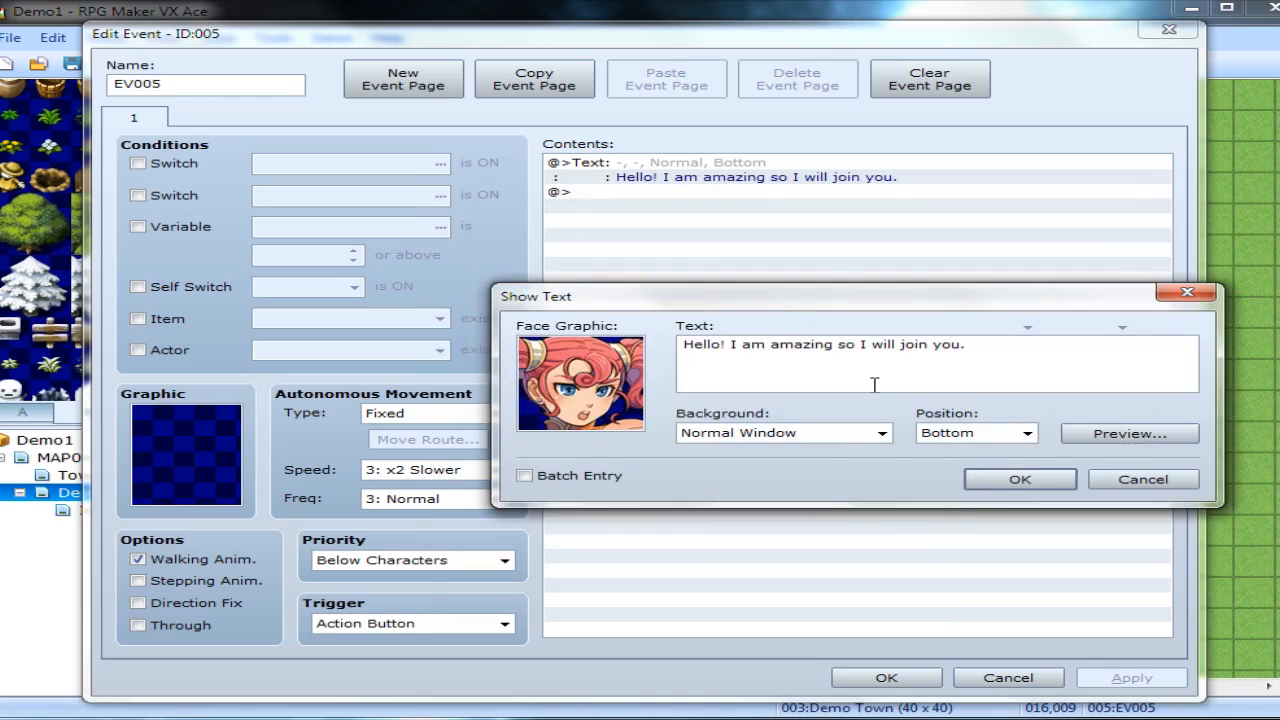
{"action": "type", "text": "Hello, I'm Natal"}
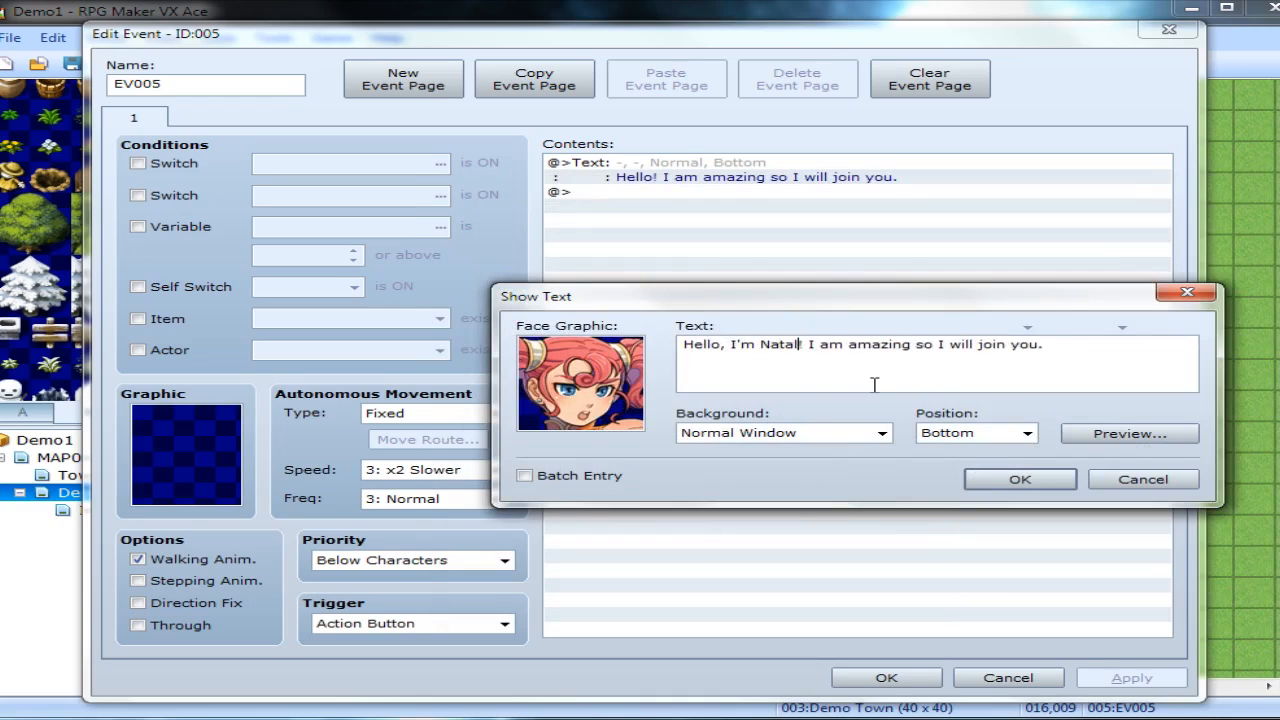
{"action": "type", "text": "ie!"}
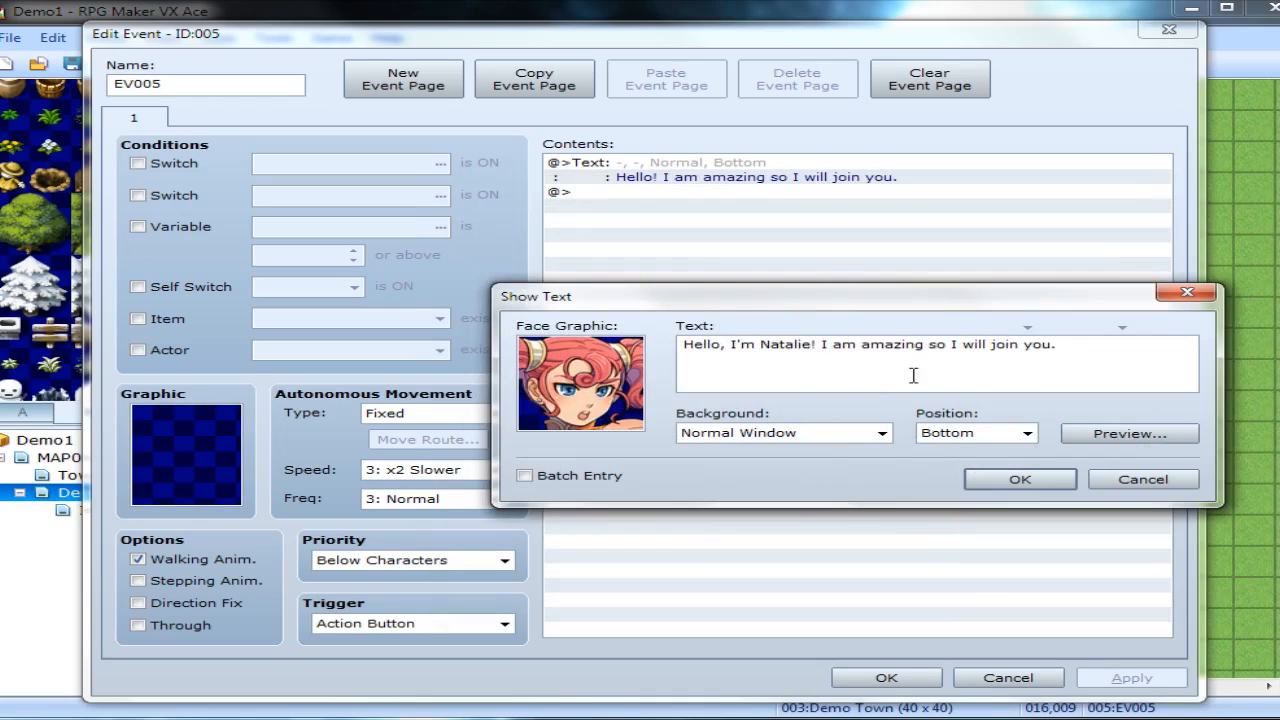
{"action": "mouse_move", "coordinate": [1078, 344]}
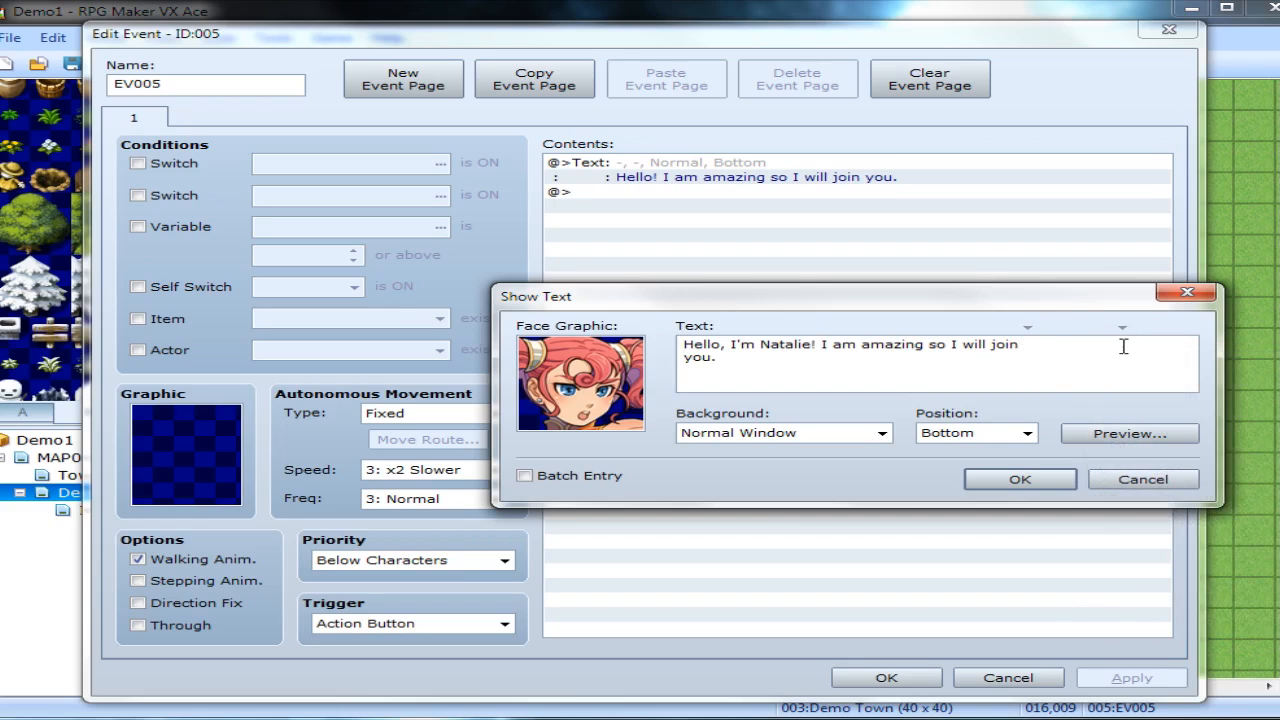
{"action": "mouse_move", "coordinate": [1156, 344]}
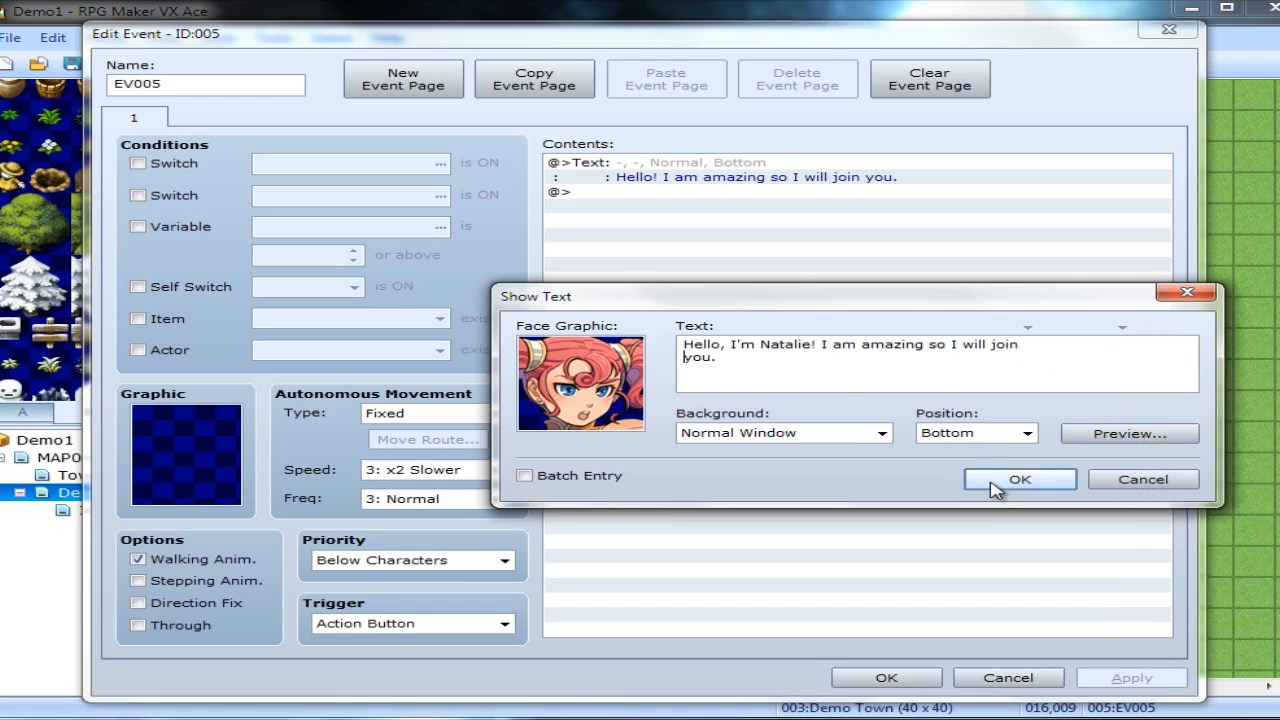
Keep the greeting's position at Bottom and preview how it looks.
{"action": "left_click", "coordinate": [880, 432]}
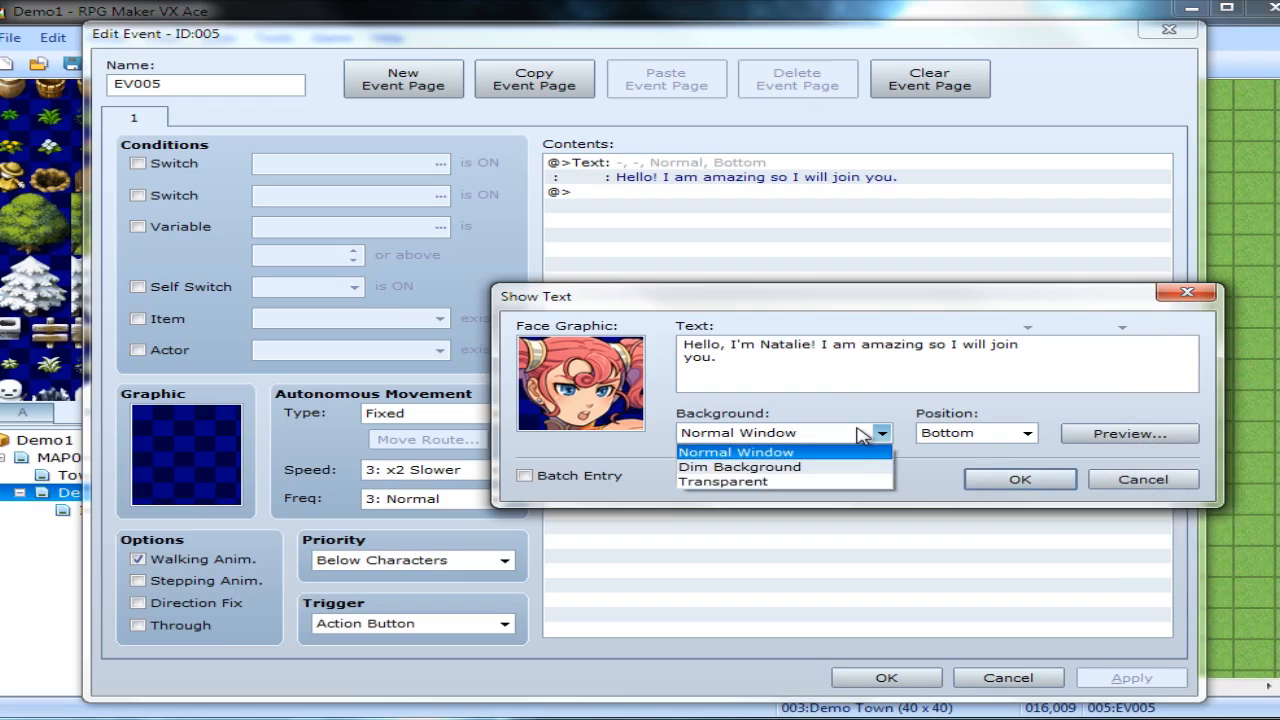
{"action": "left_click", "coordinate": [1028, 432]}
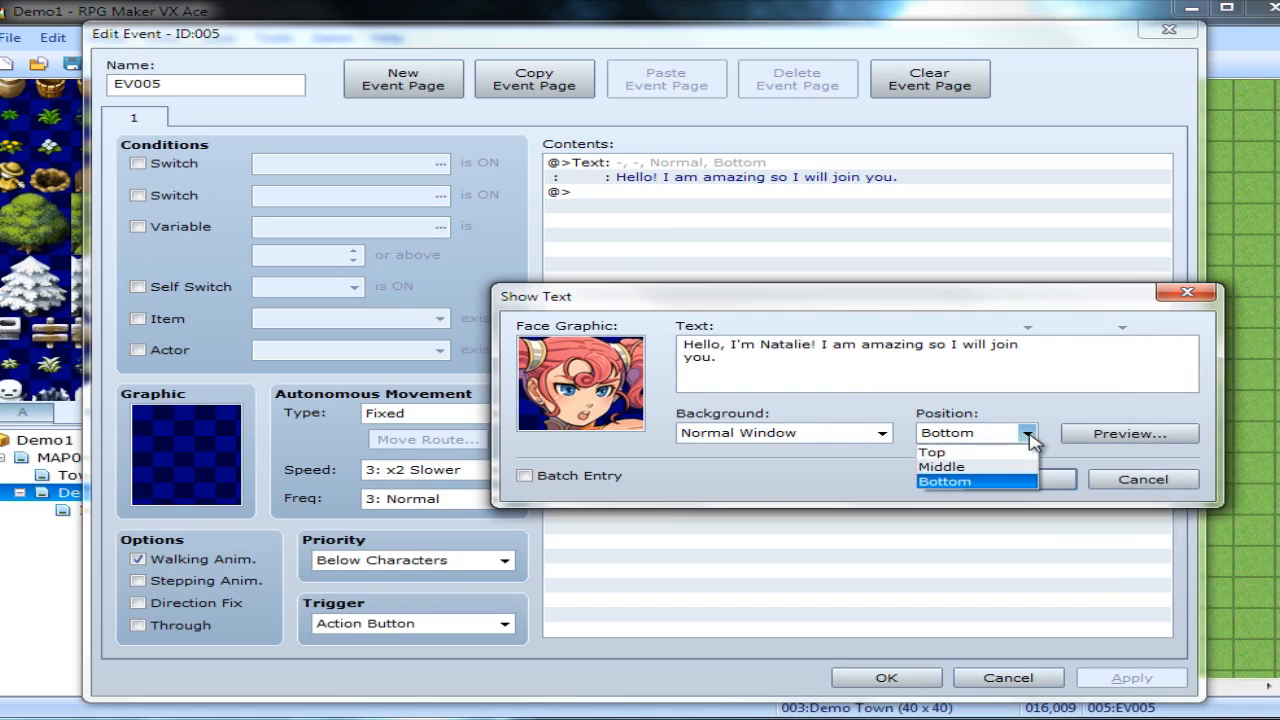
{"action": "left_click", "coordinate": [944, 480]}
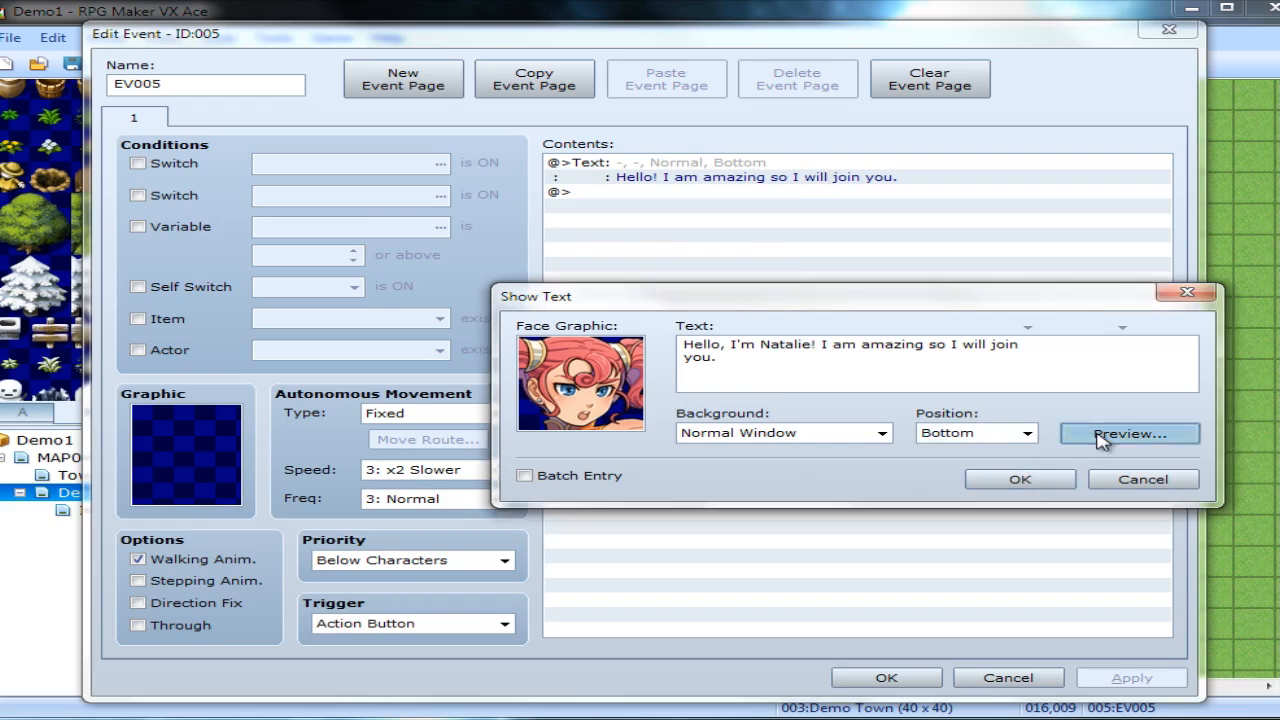
{"action": "left_click", "coordinate": [1128, 432]}
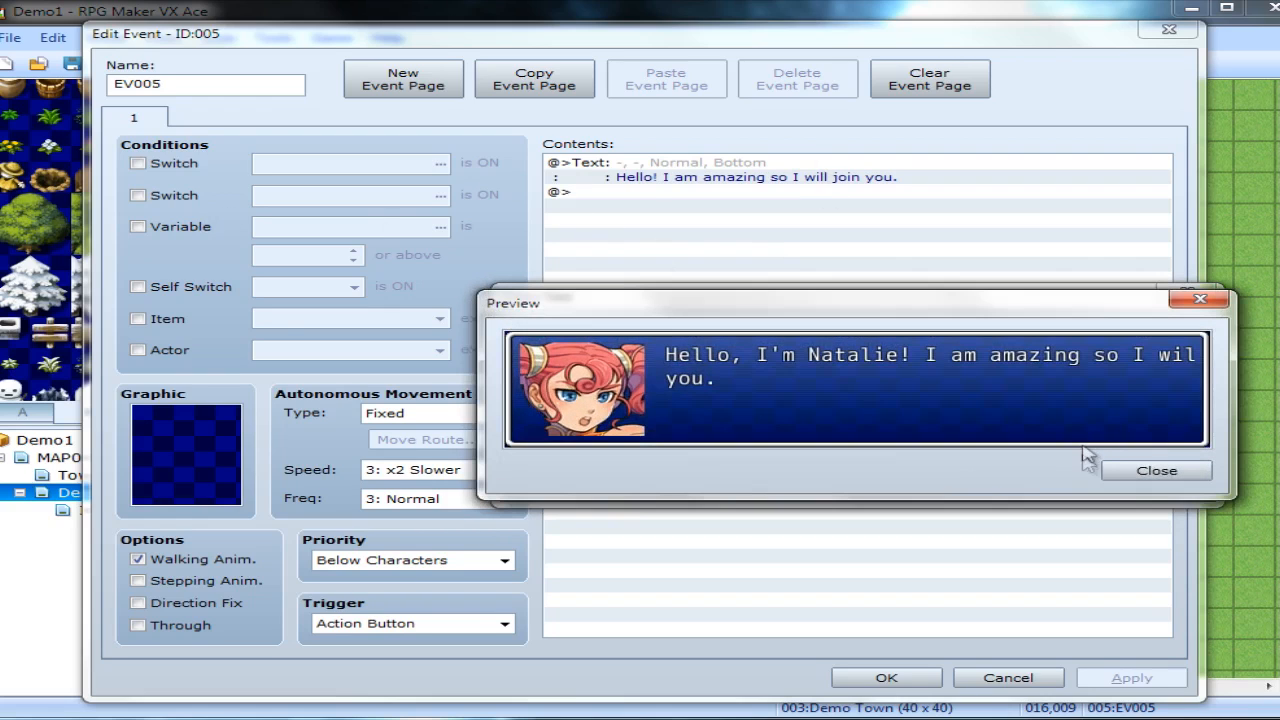
{"action": "left_click", "coordinate": [1156, 470]}
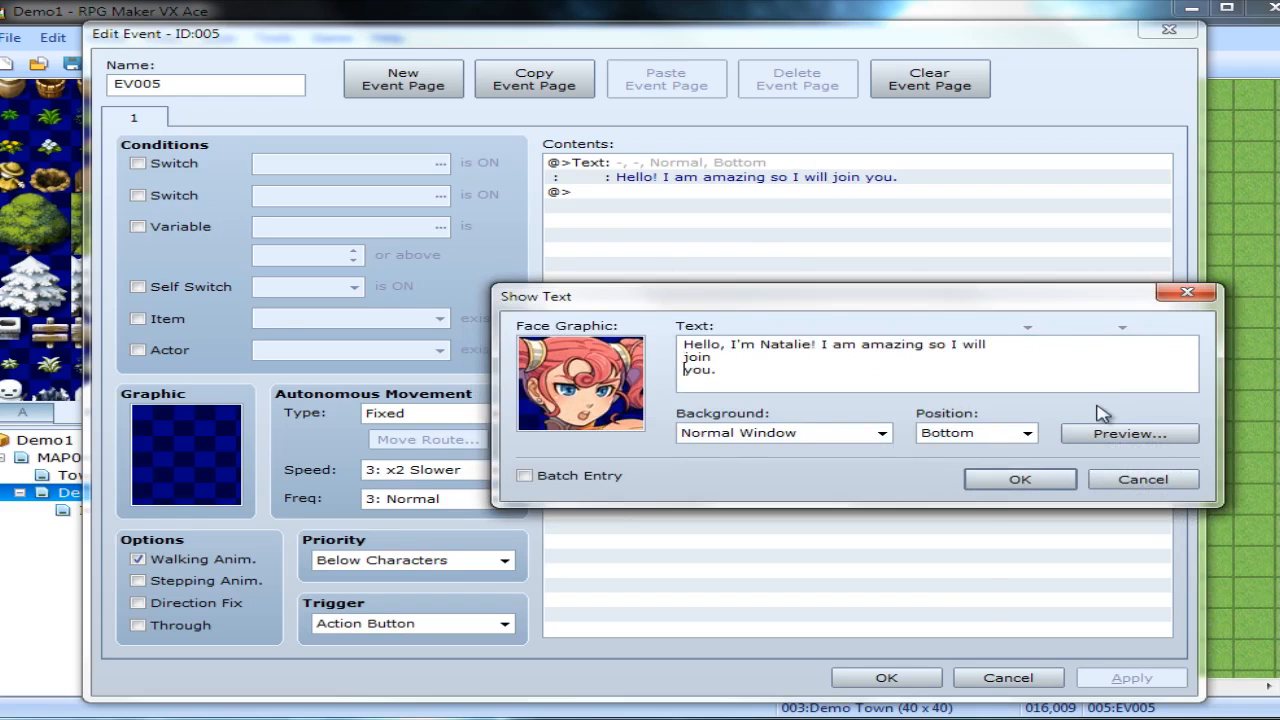
Move the line break before "I will join you.", preview again and confirm the message.
{"action": "left_click", "coordinate": [1130, 432]}
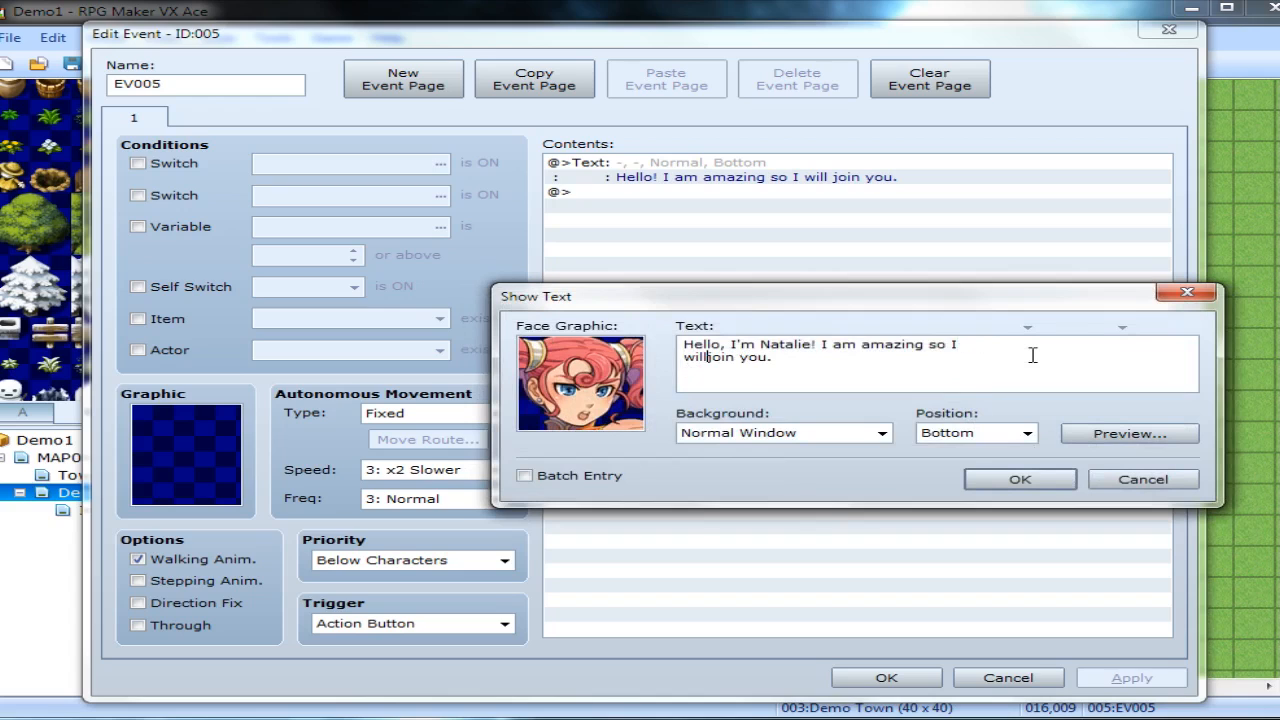
{"action": "left_click", "coordinate": [1128, 432]}
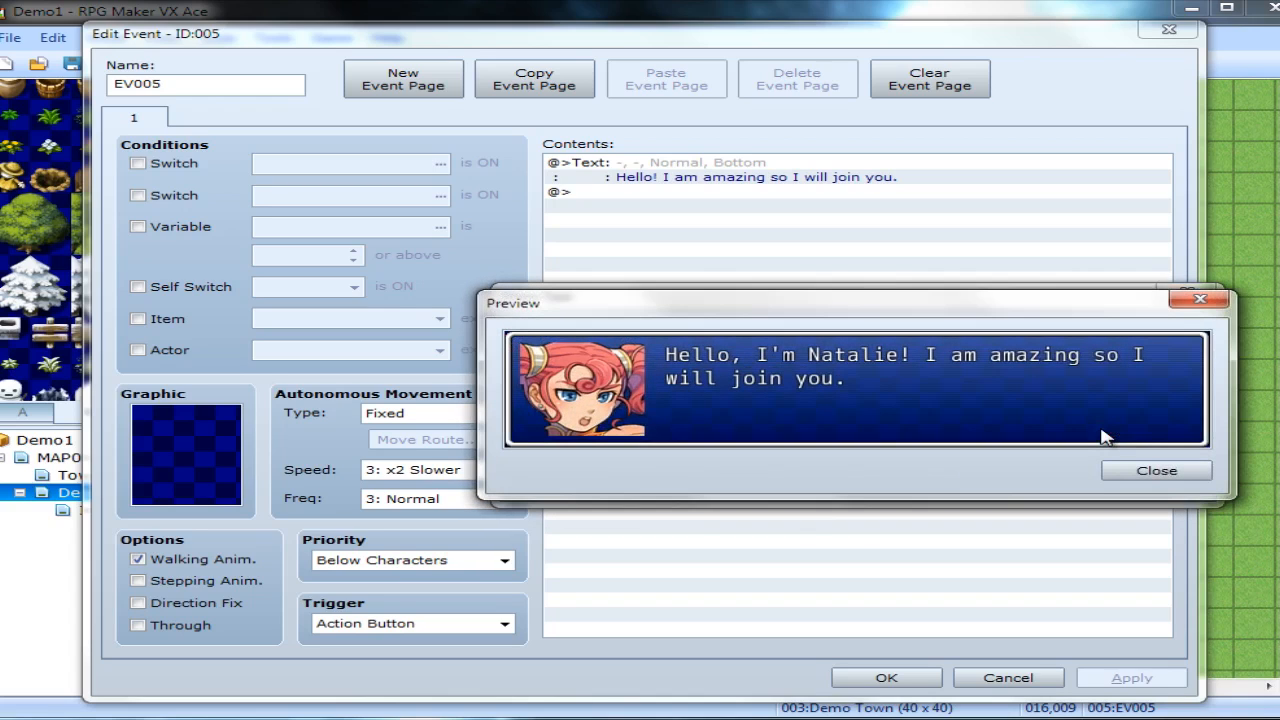
{"action": "mouse_move", "coordinate": [1124, 472]}
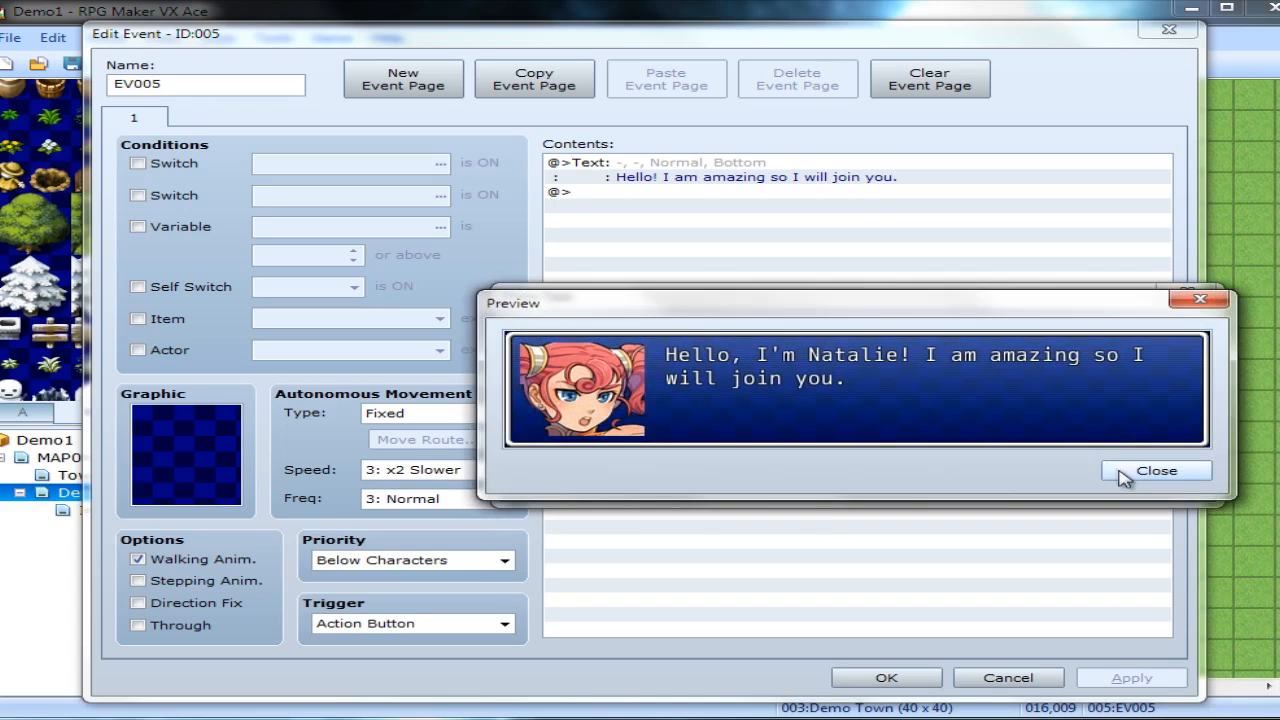
{"action": "left_click", "coordinate": [1156, 470]}
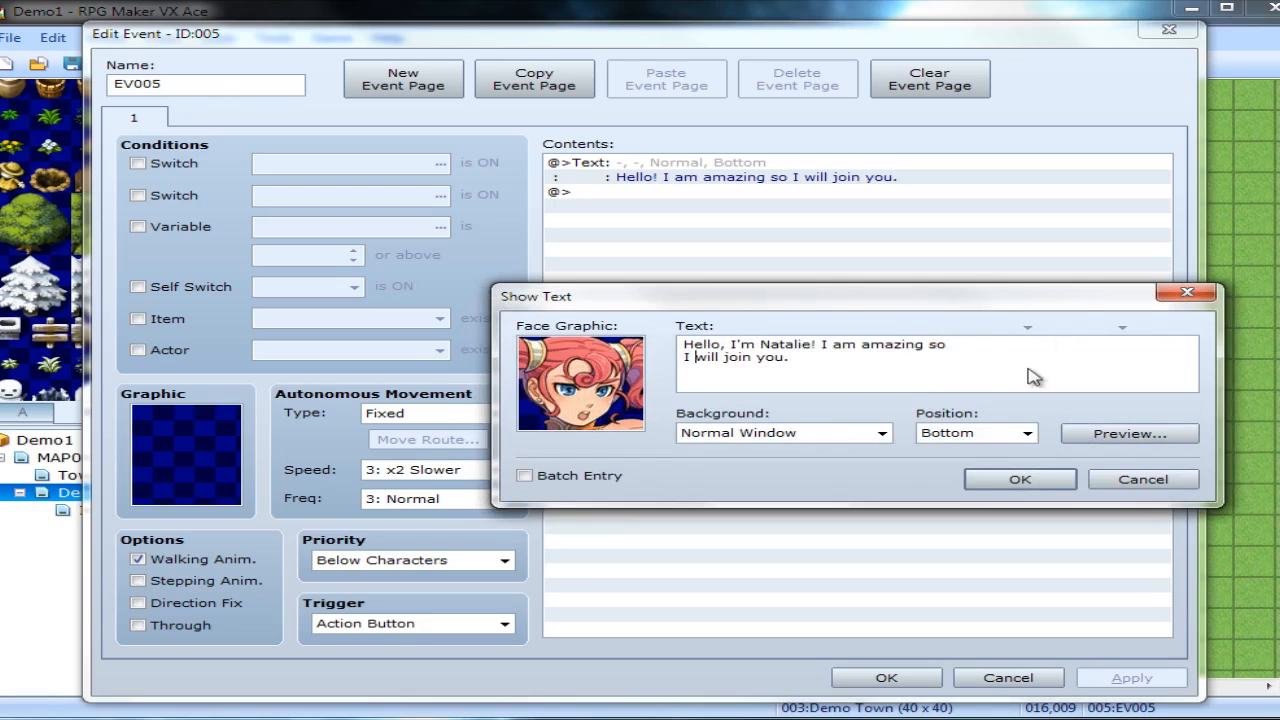
{"action": "left_click", "coordinate": [1020, 480]}
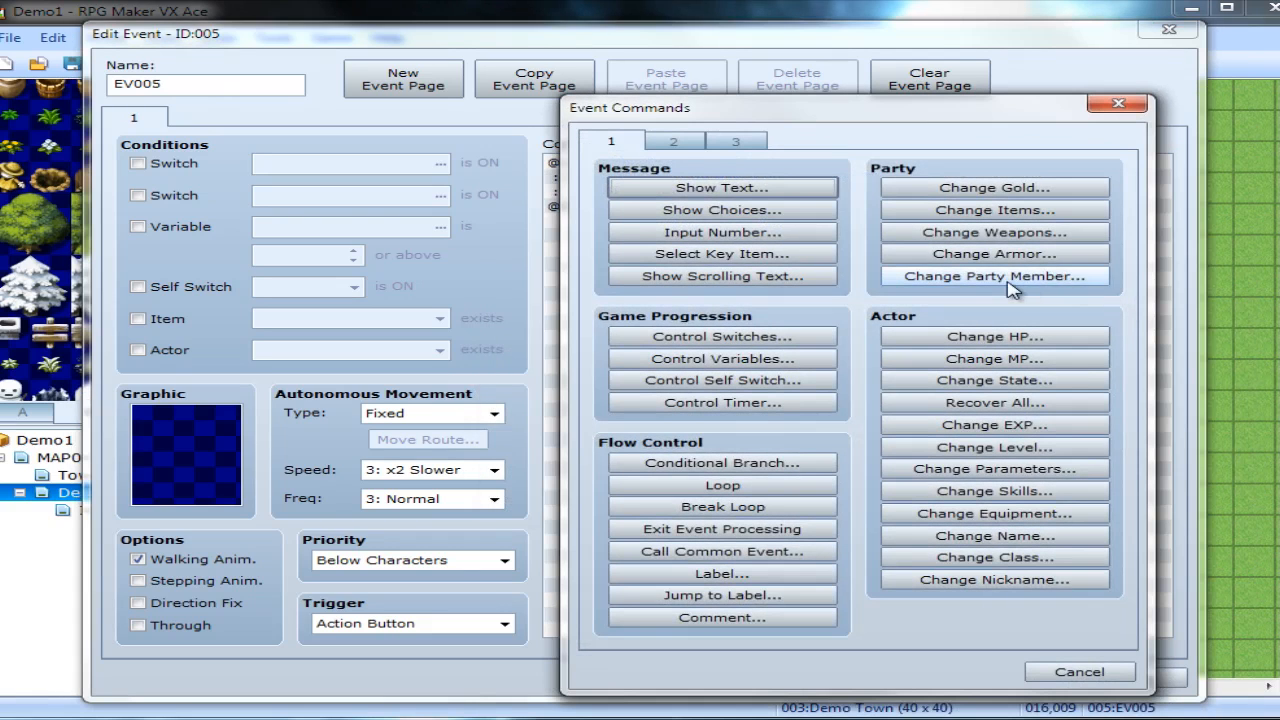
Add a Change Party Member command that adds 002:Natalie.
{"action": "left_click", "coordinate": [992, 276]}
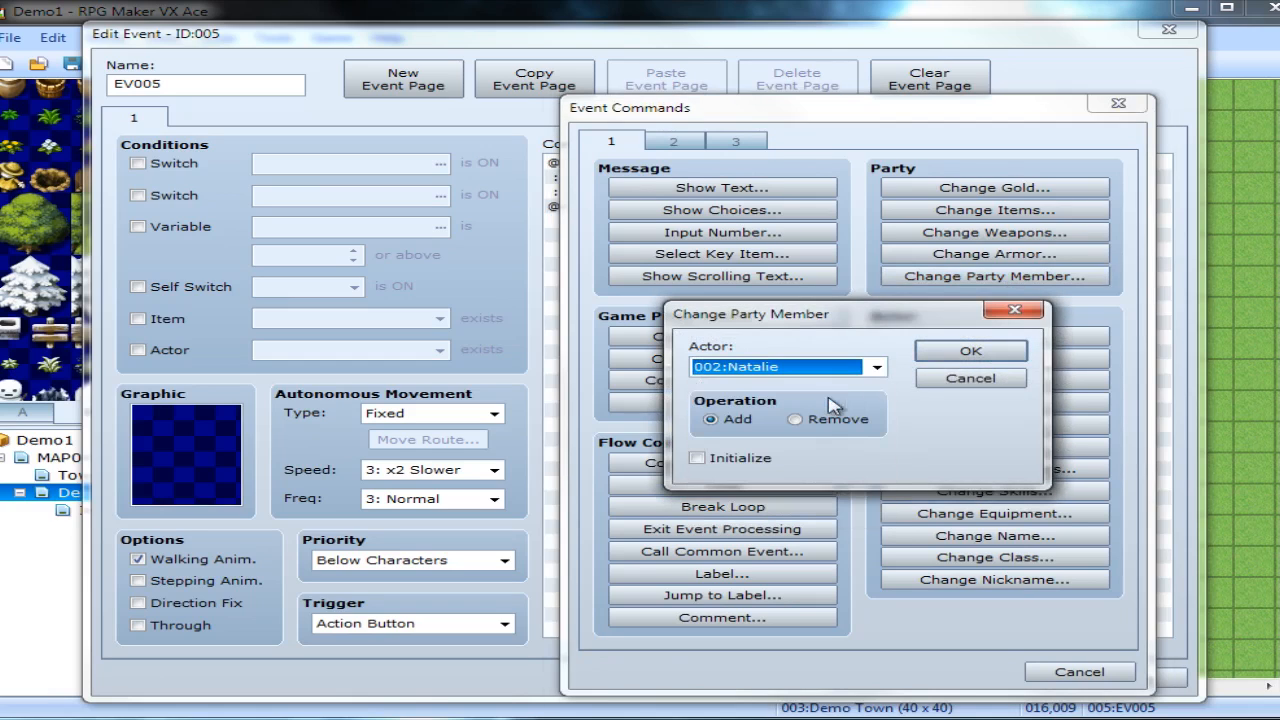
{"action": "left_click", "coordinate": [968, 350]}
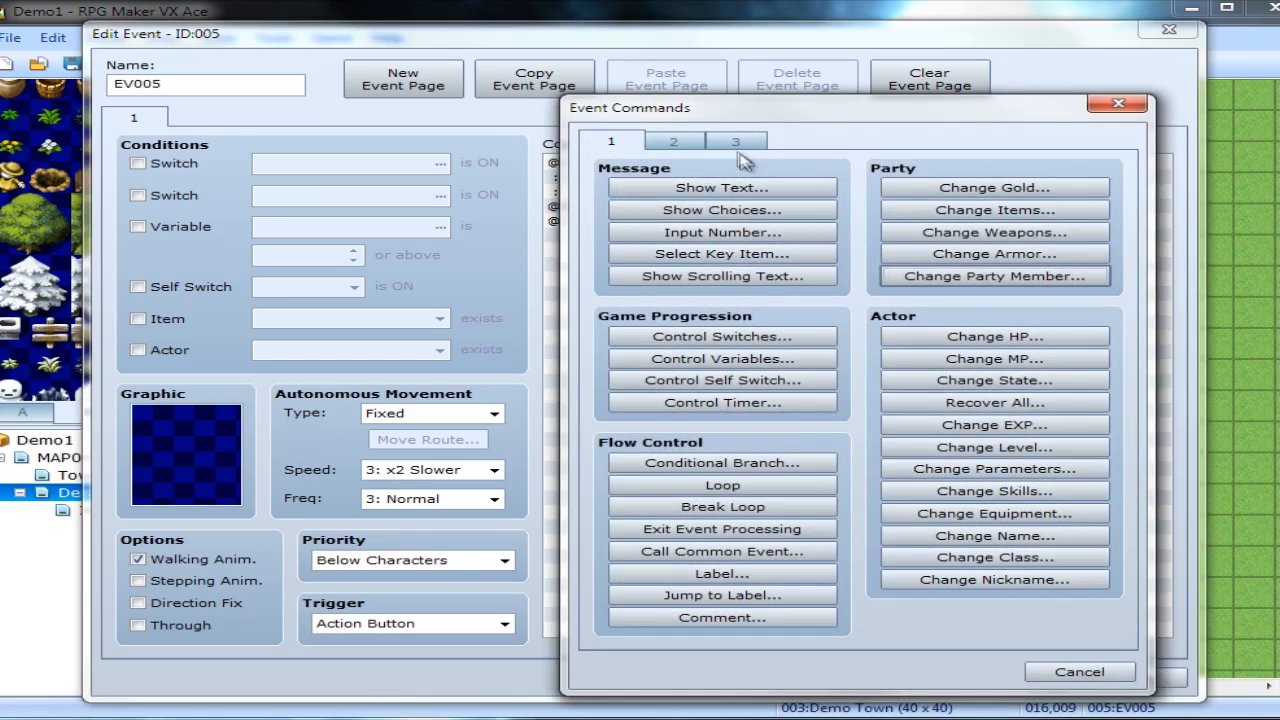
Add a Play ME command with the Fanfare1 jingle, then start another Show Text.
{"action": "left_click", "coordinate": [672, 140]}
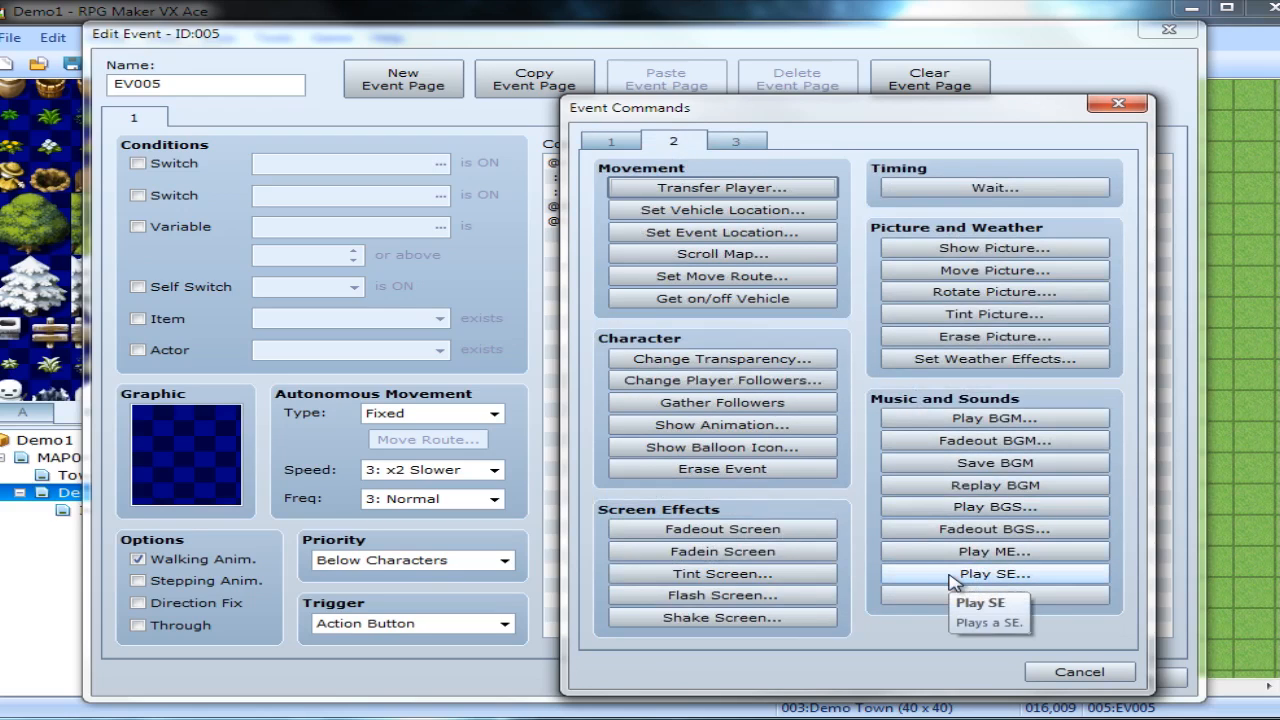
{"action": "left_click", "coordinate": [992, 572]}
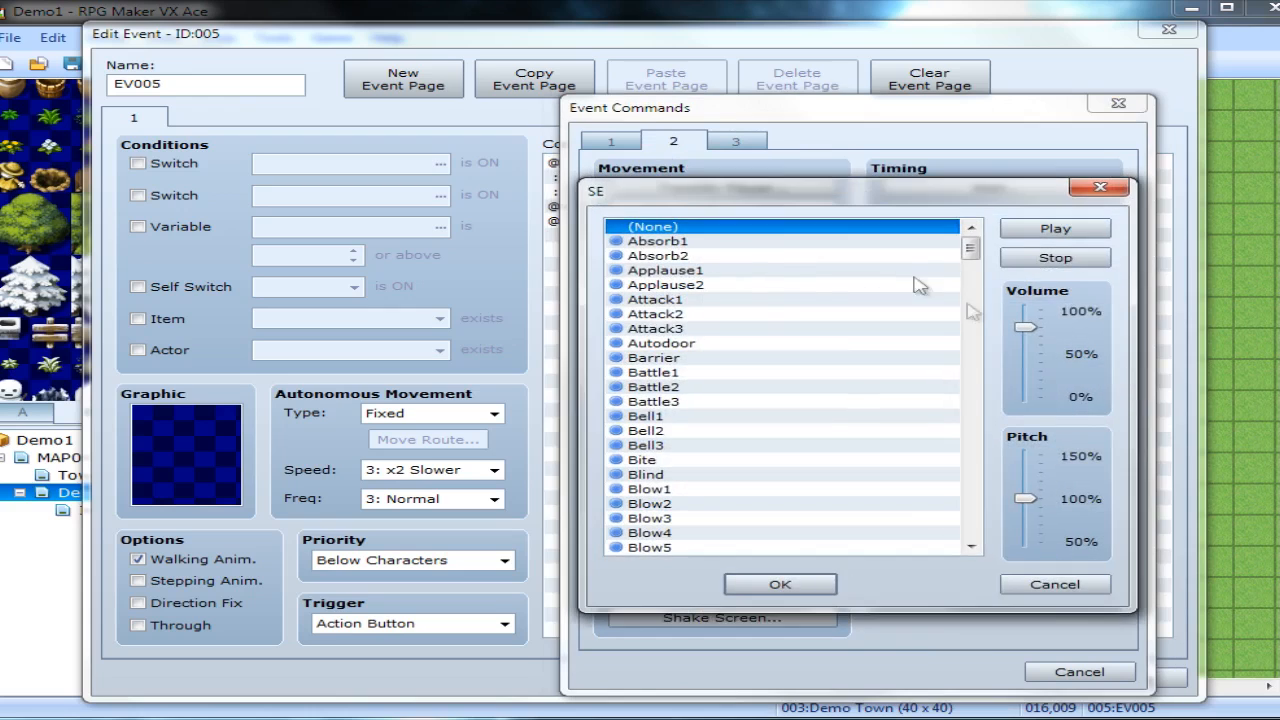
{"action": "scroll", "scroll_direction": "down", "scroll_amount": 3}
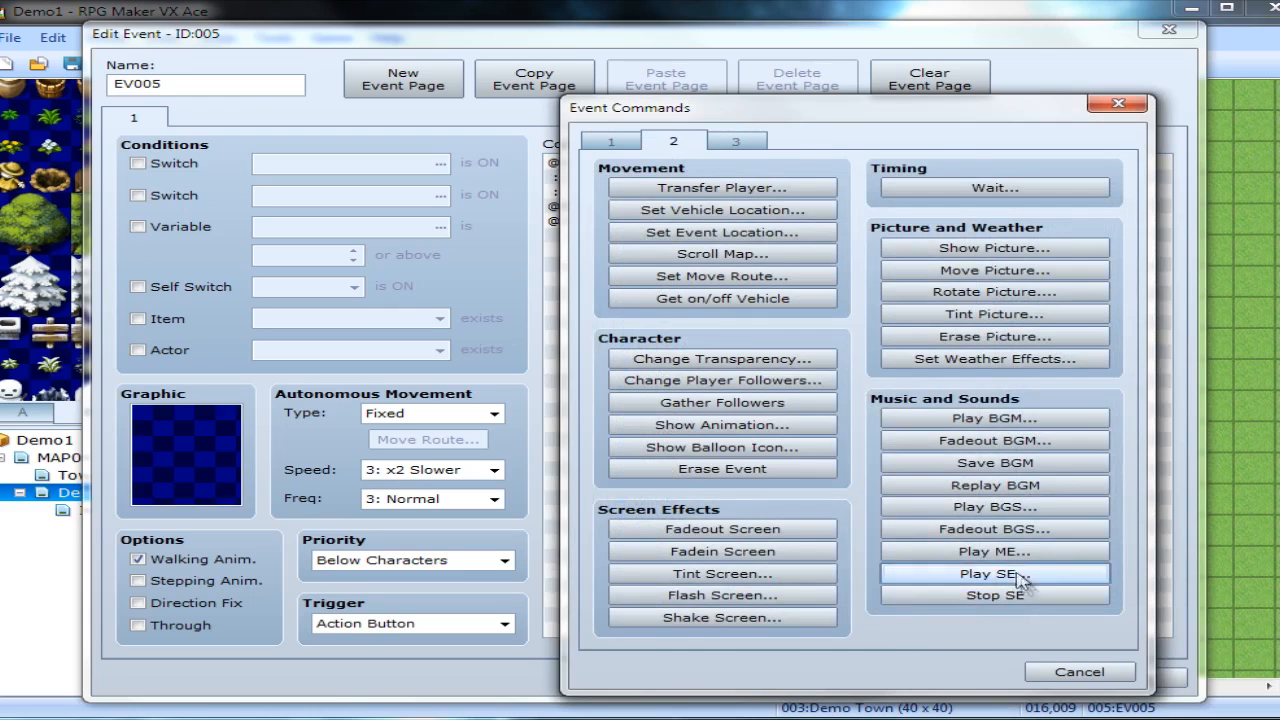
{"action": "left_click", "coordinate": [992, 552]}
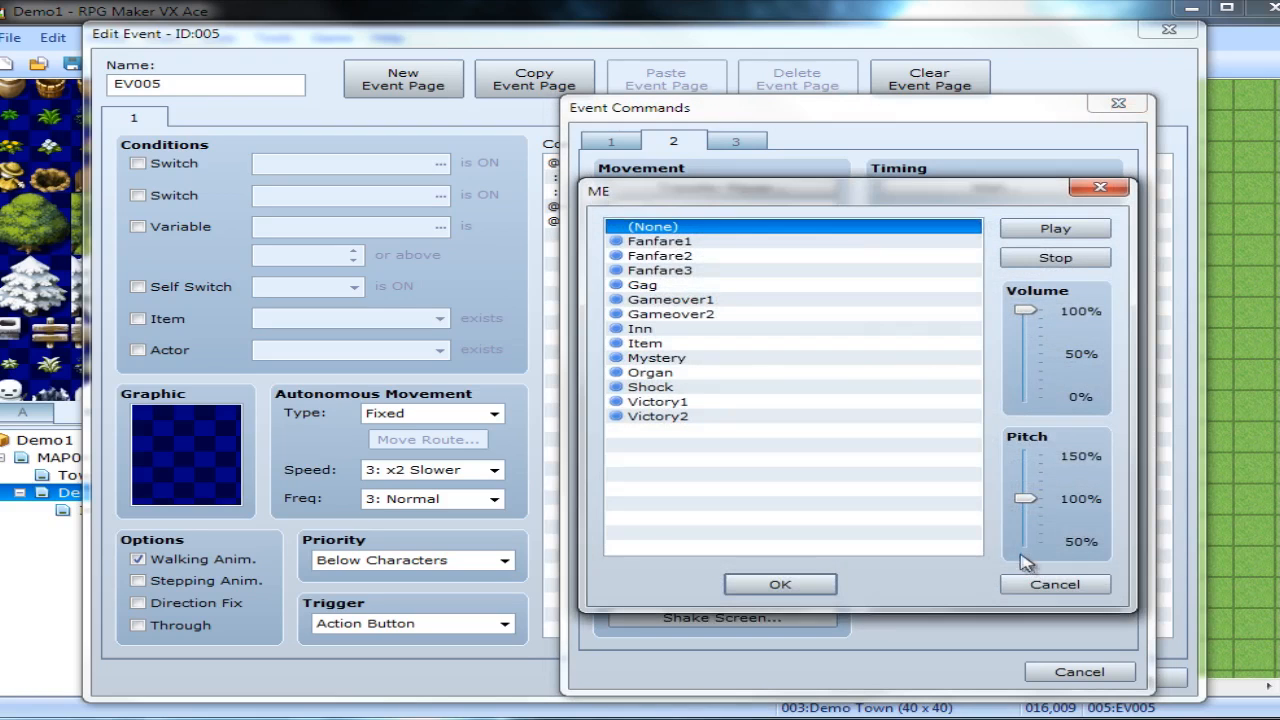
{"action": "left_click", "coordinate": [660, 256]}
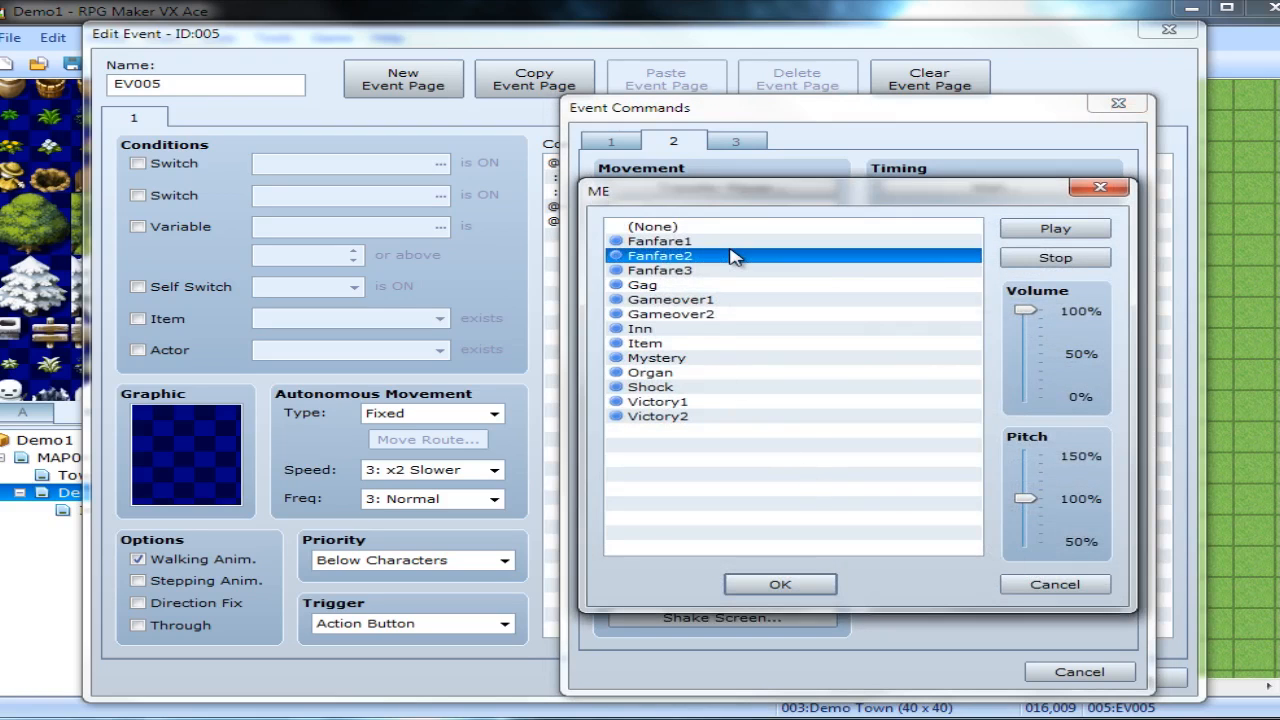
{"action": "left_click", "coordinate": [660, 240]}
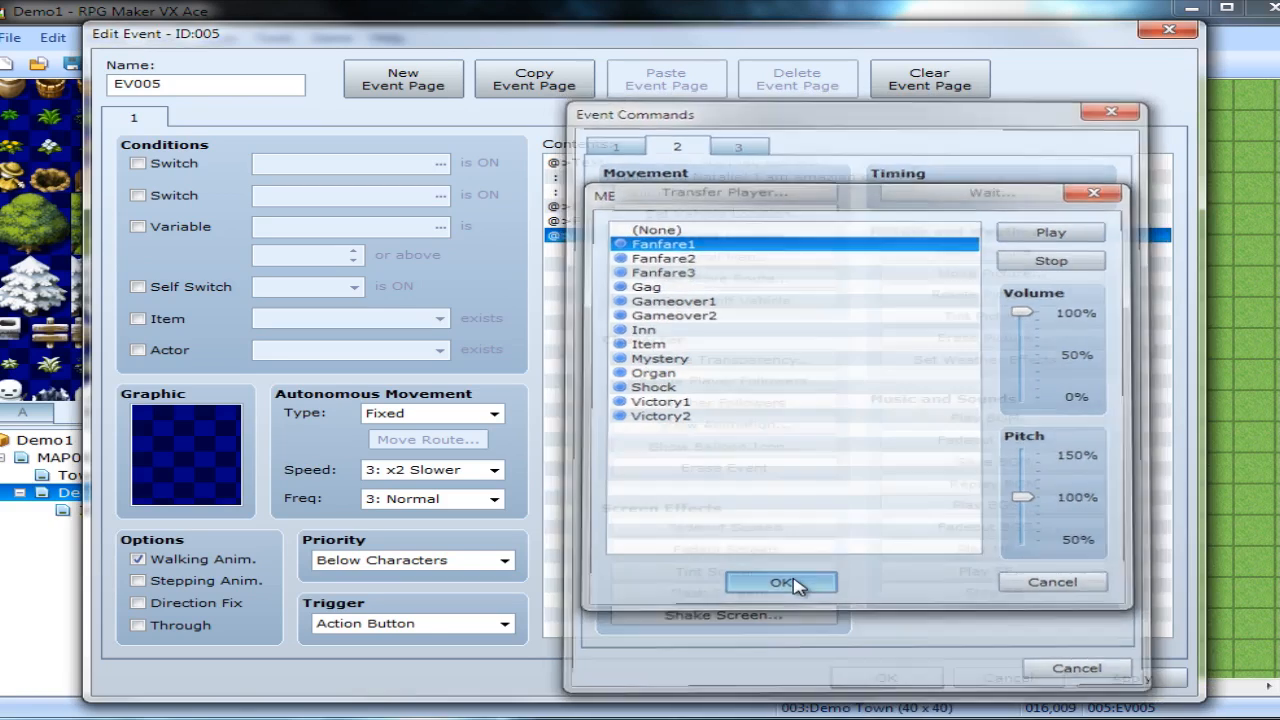
{"action": "left_click", "coordinate": [780, 582]}
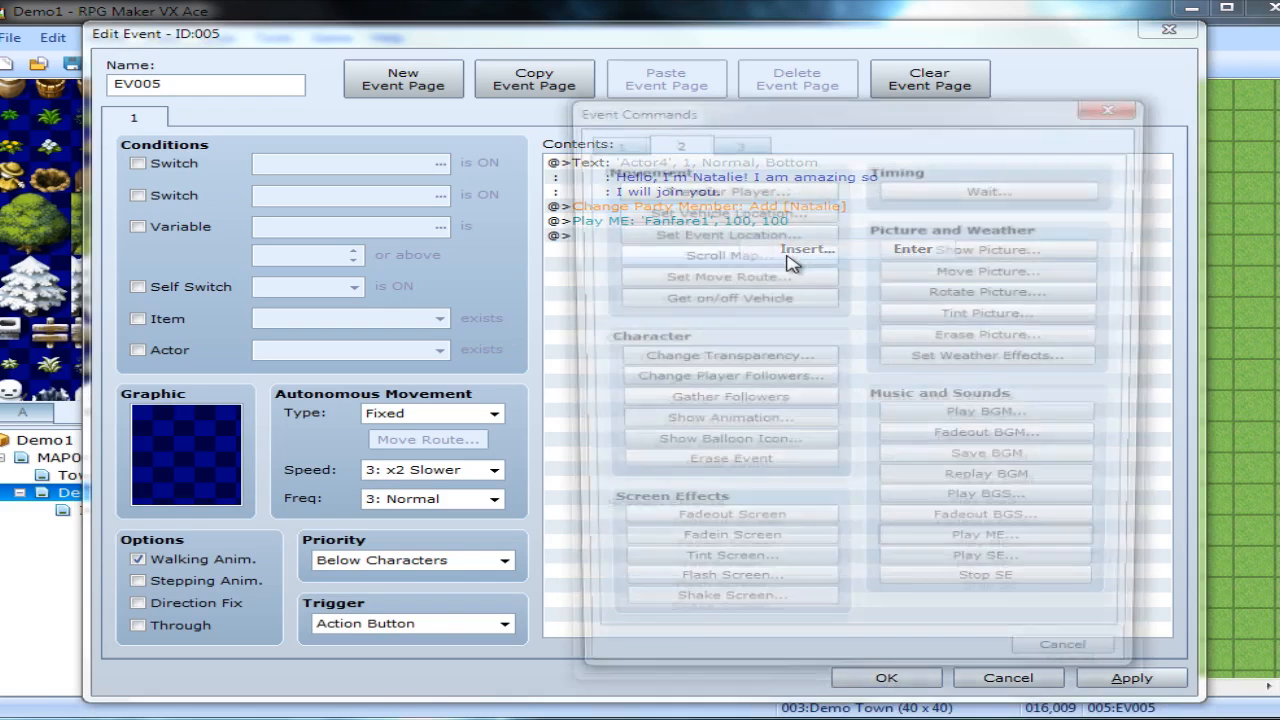
{"action": "left_click", "coordinate": [720, 188]}
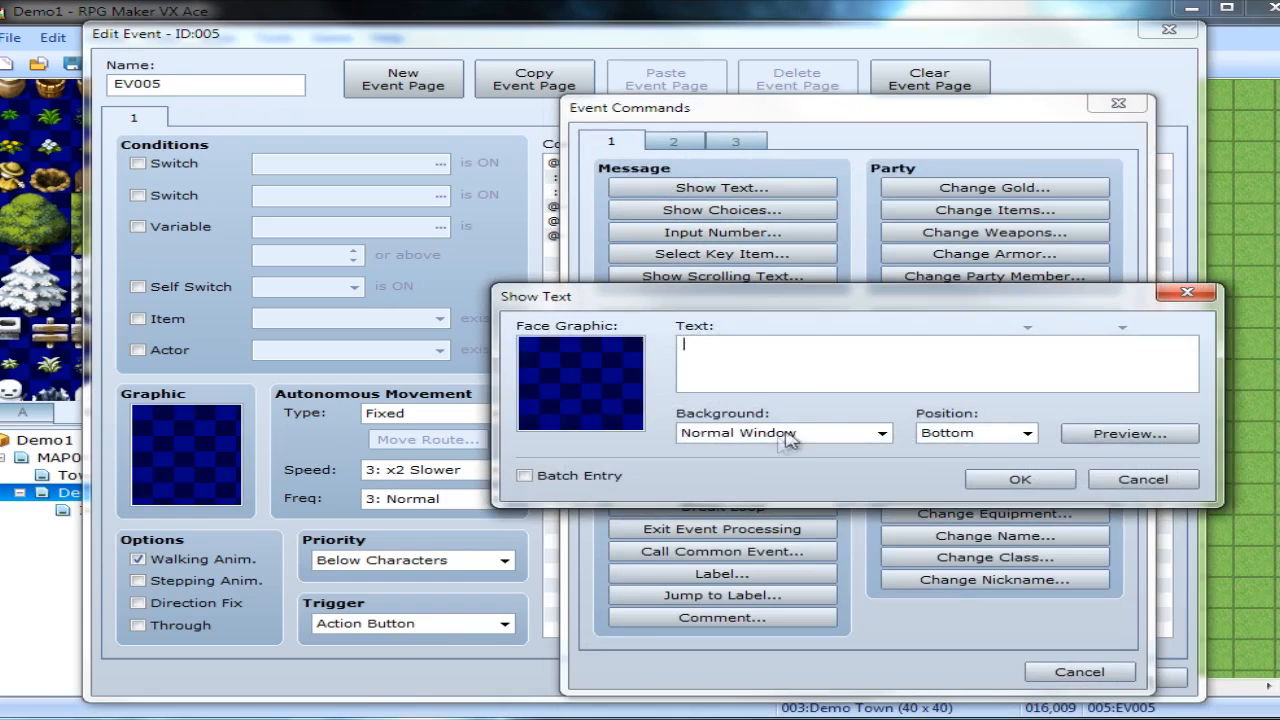
Write the closing message "Natalie joins you!".
{"action": "type", "text": "Natalie"}
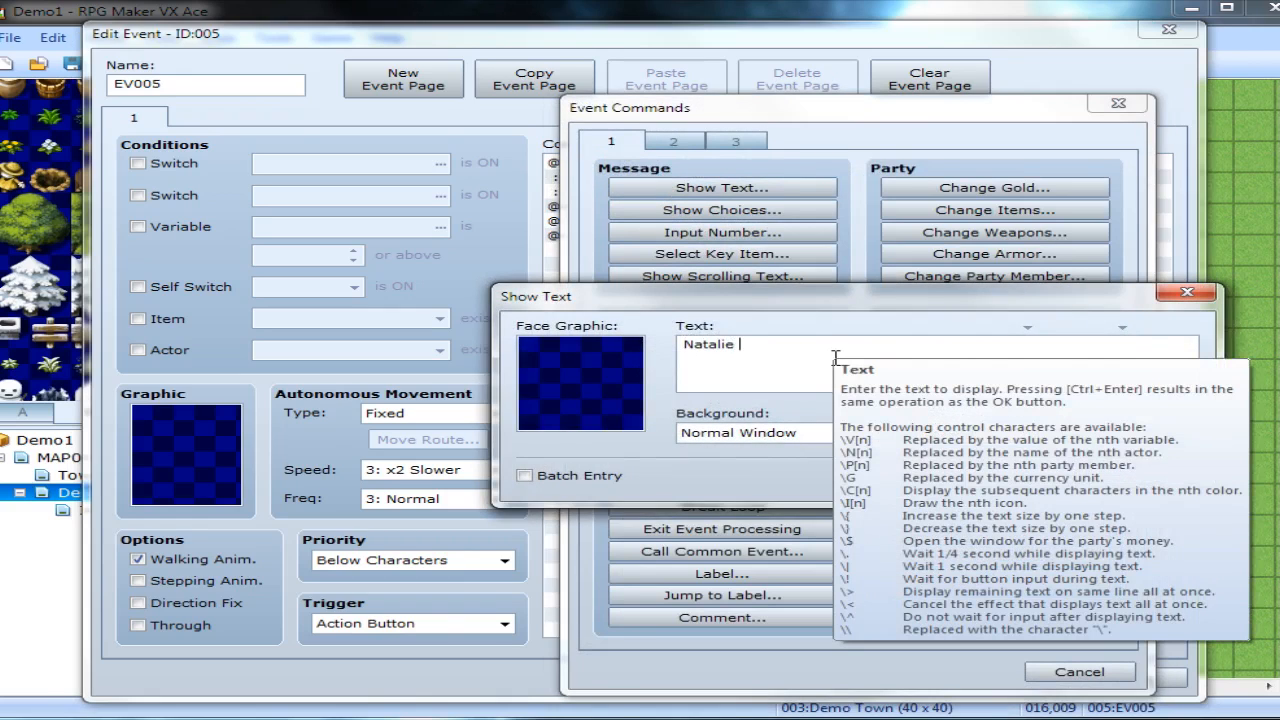
{"action": "type", "text": "joins you"}
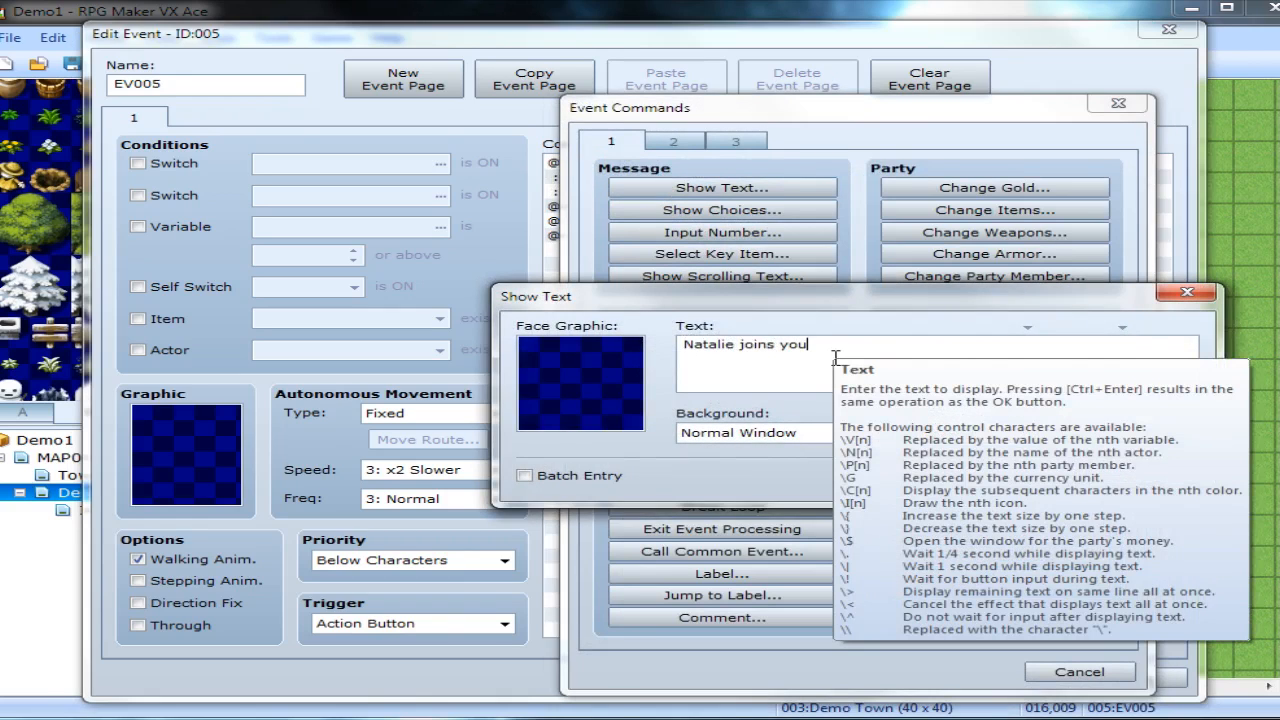
{"action": "type", "text": "!"}
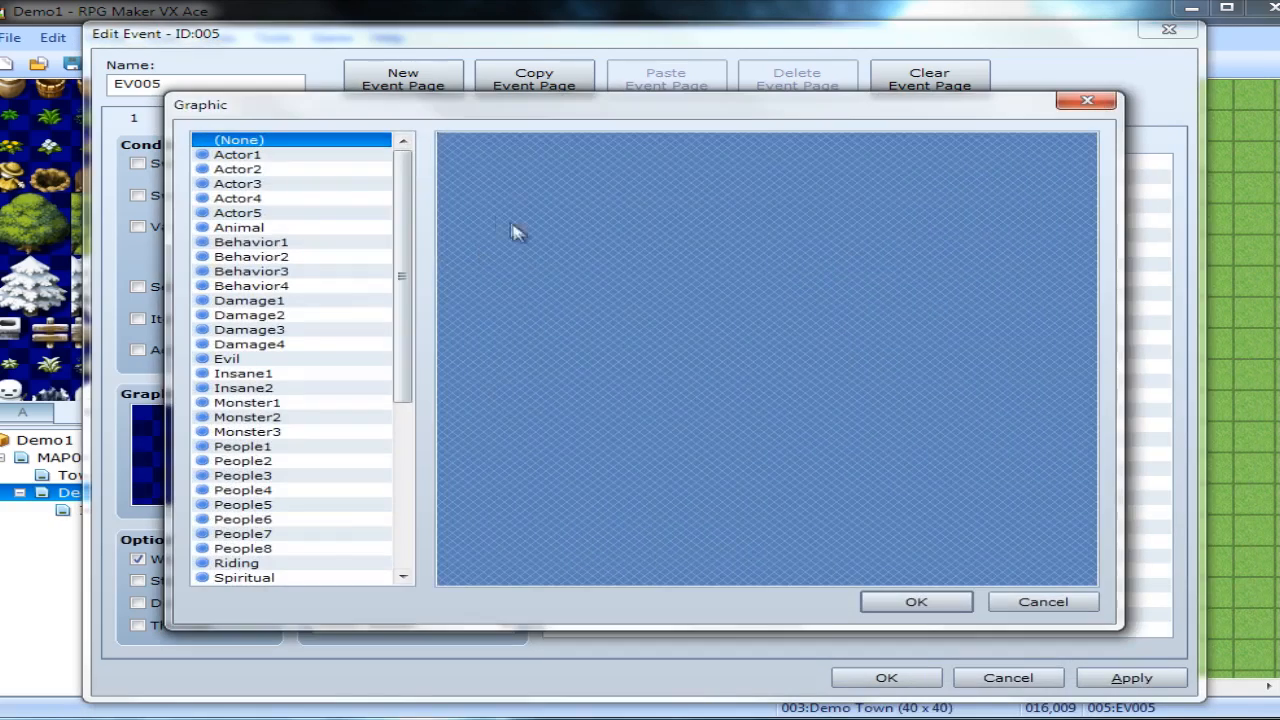
Set the event graphic to Natalie's red-haired sprite from the Actor sheets.
{"action": "left_click", "coordinate": [238, 198]}
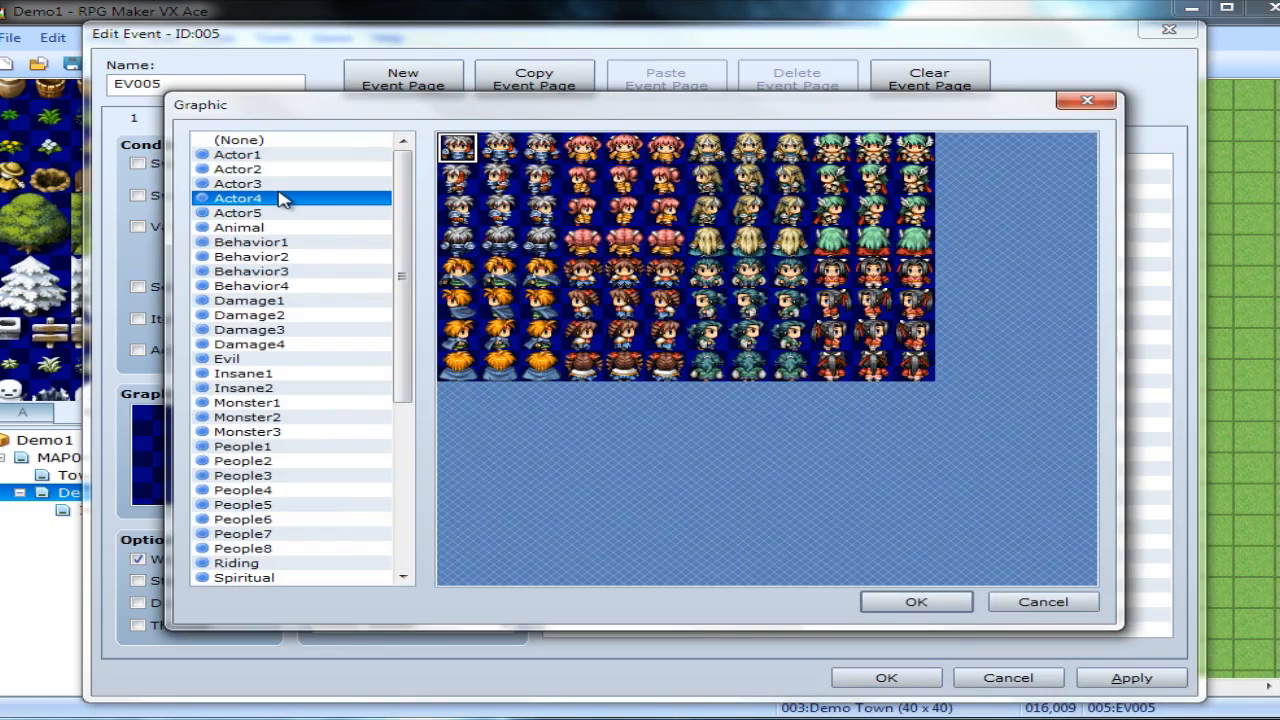
{"action": "left_click", "coordinate": [236, 168]}
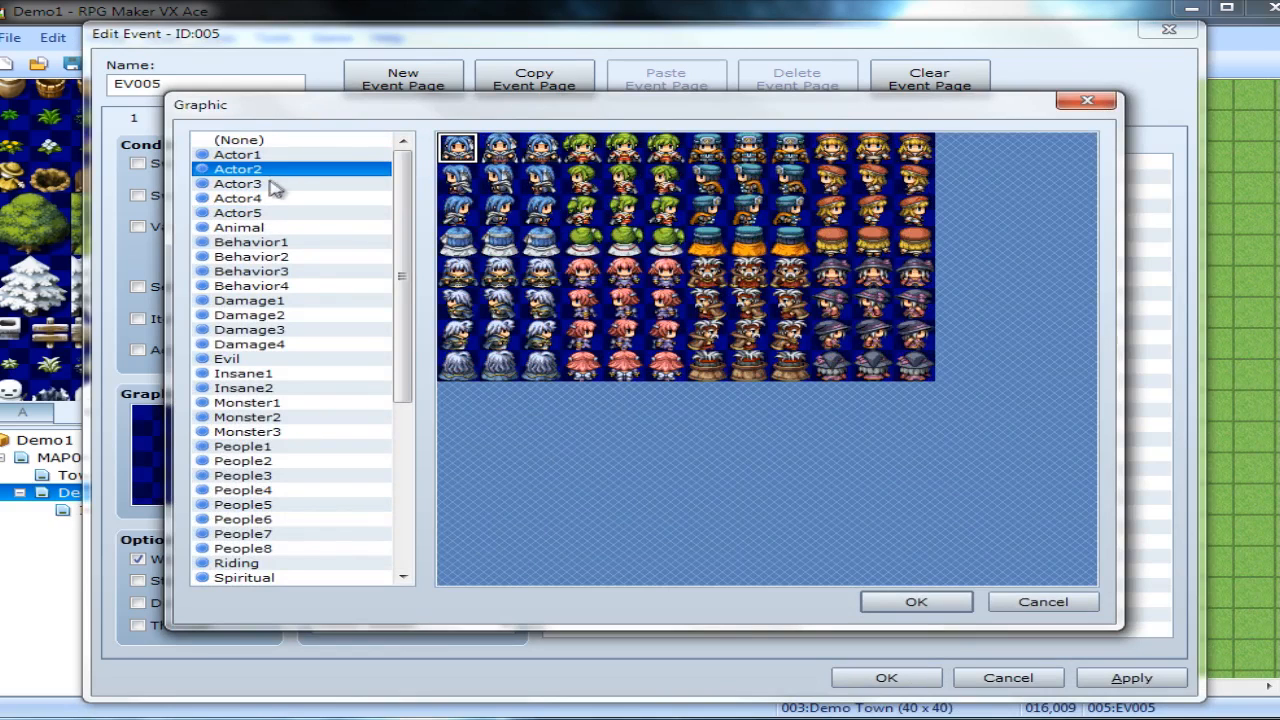
{"action": "left_click", "coordinate": [236, 212]}
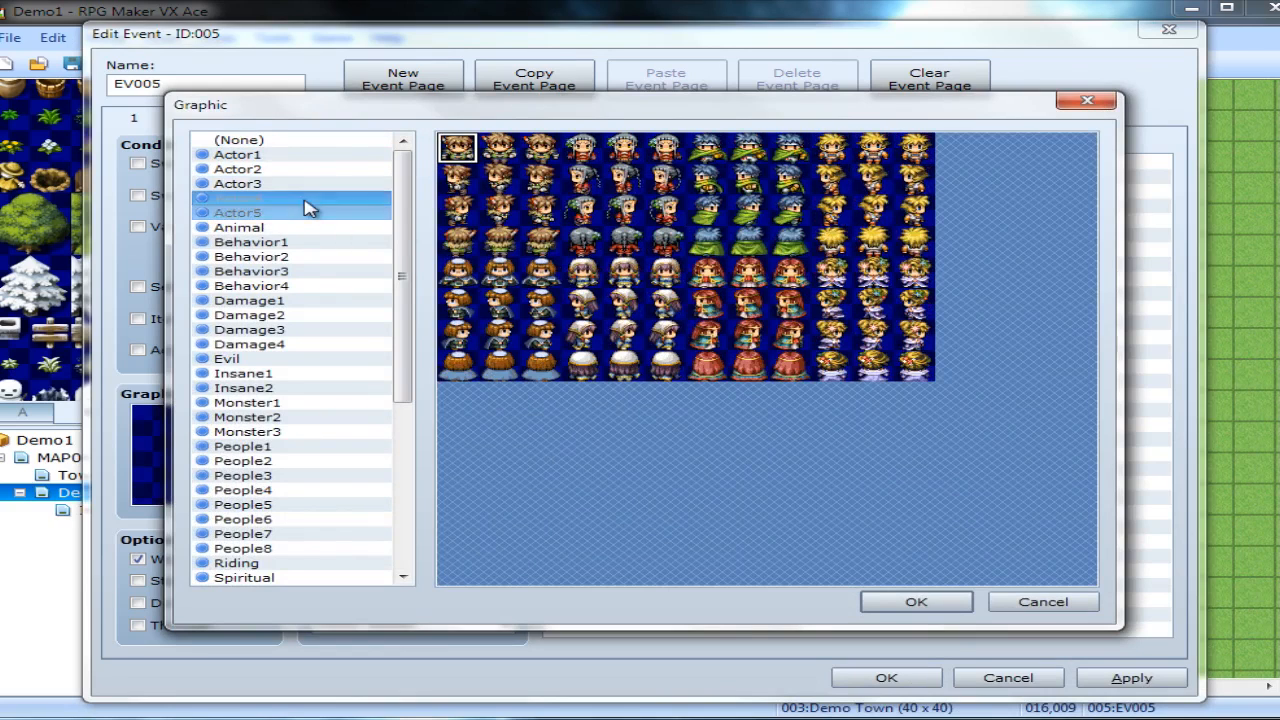
{"action": "left_click", "coordinate": [916, 600]}
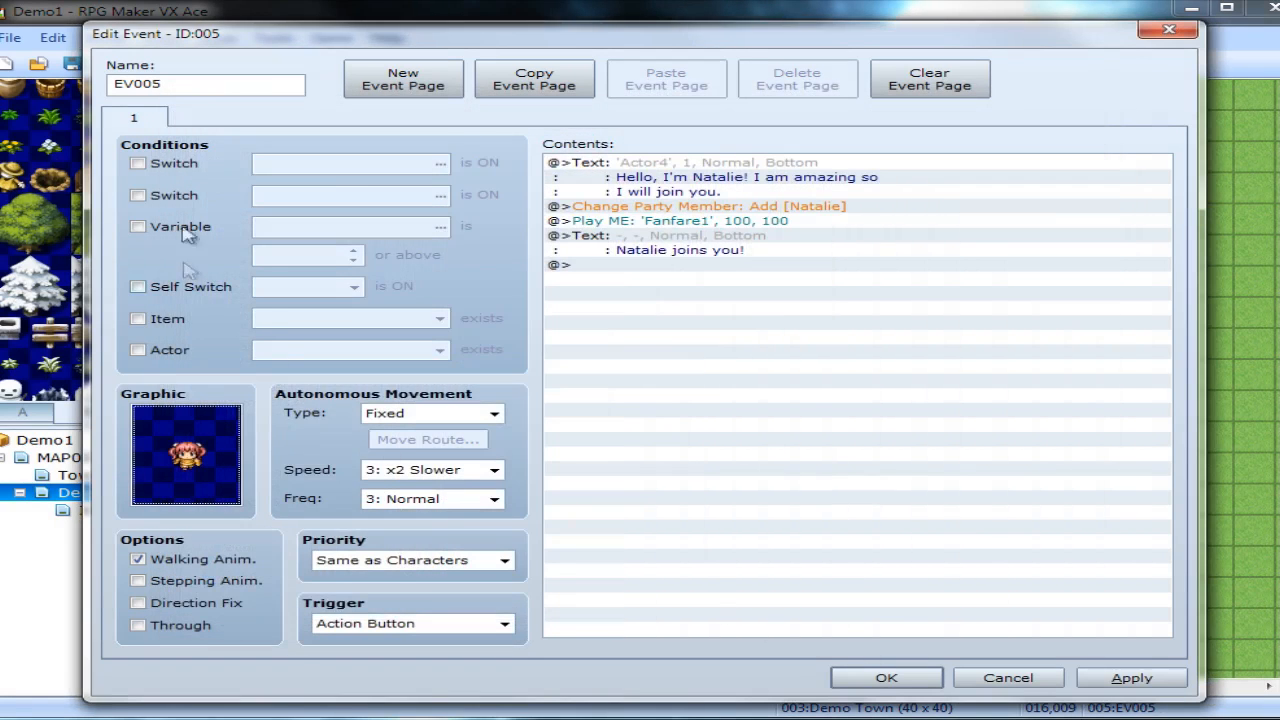
{"action": "mouse_move", "coordinate": [204, 388]}
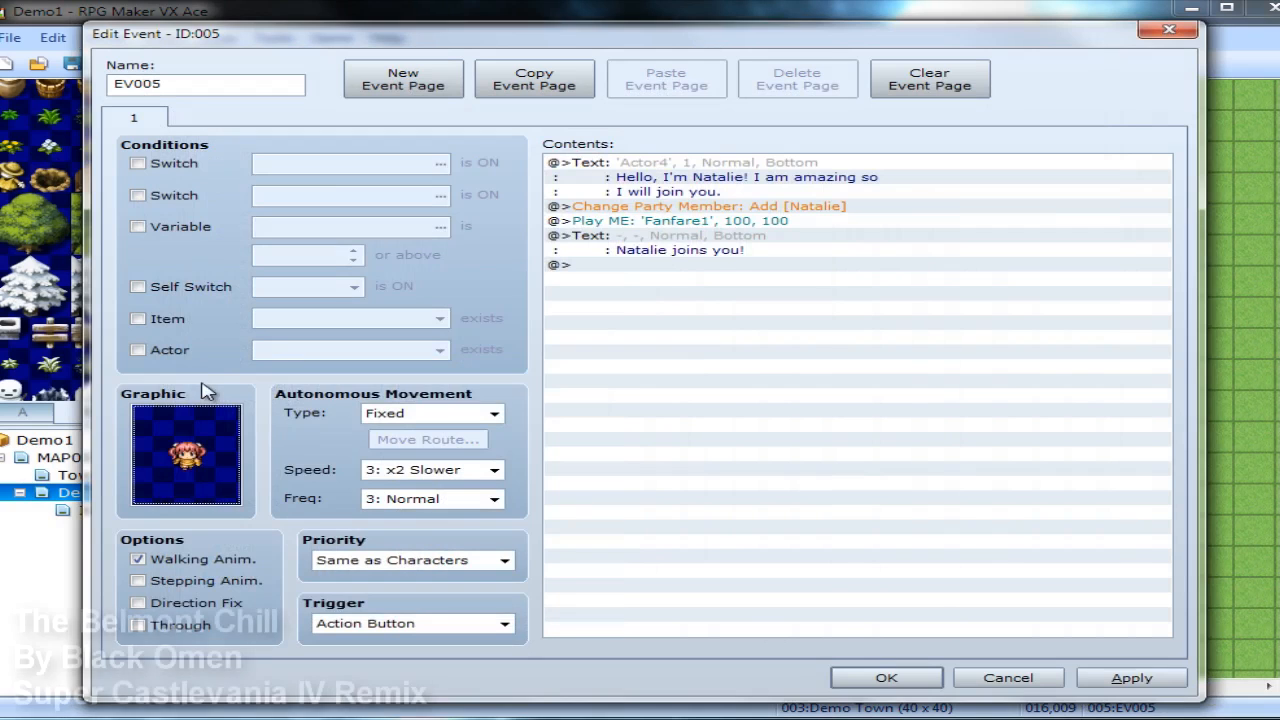
{"action": "mouse_move", "coordinate": [712, 302]}
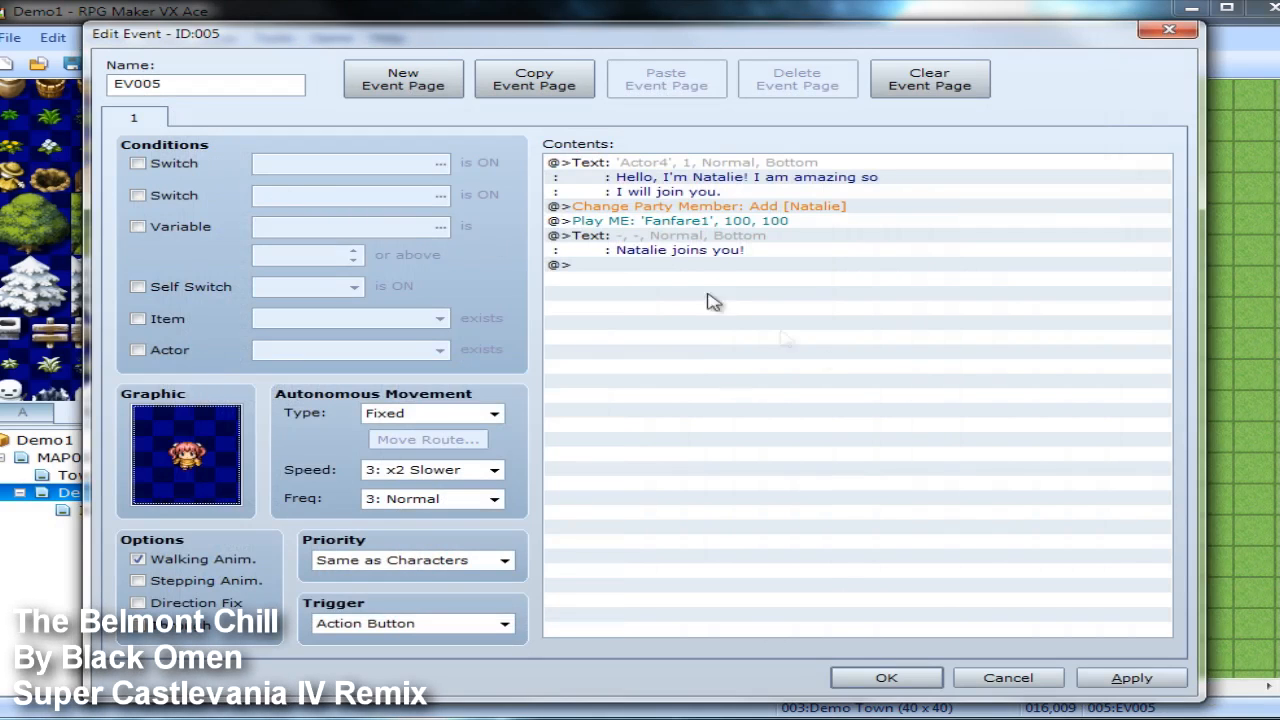
Turn on self switch A at the end, and add a blank page 2 requiring Self Switch A.
{"action": "double_click", "coordinate": [710, 280]}
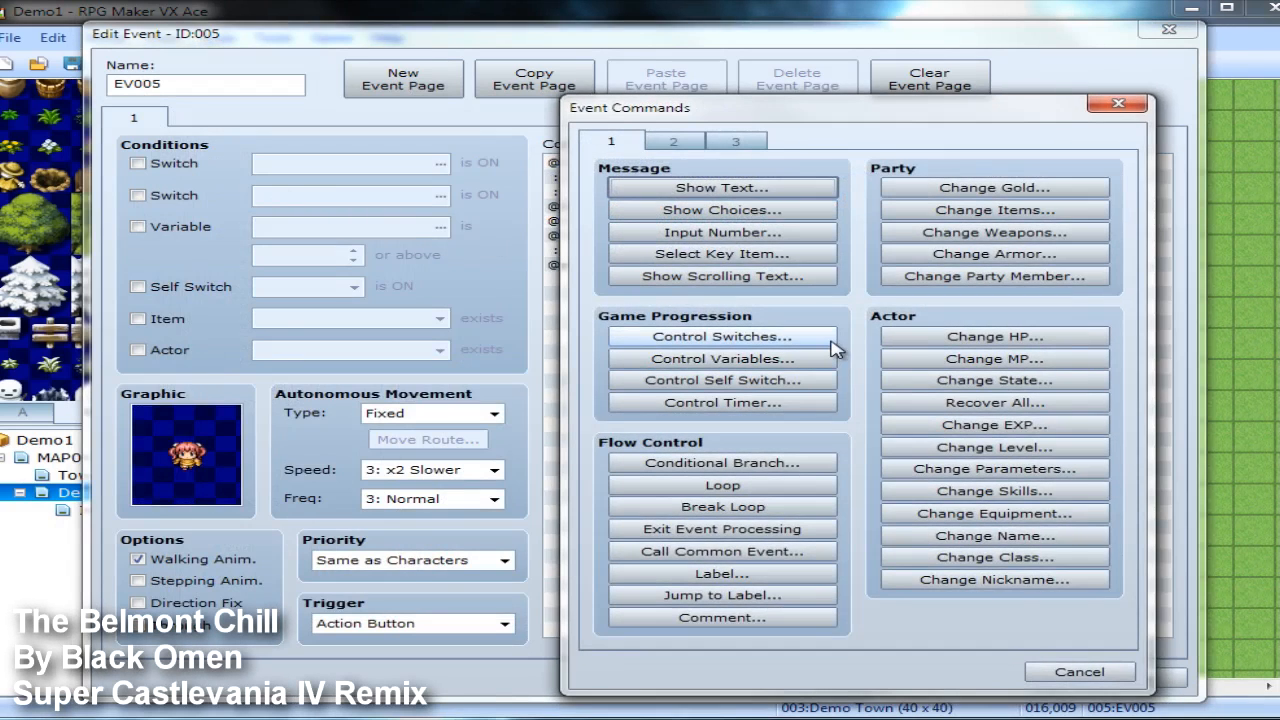
{"action": "mouse_move", "coordinate": [678, 148]}
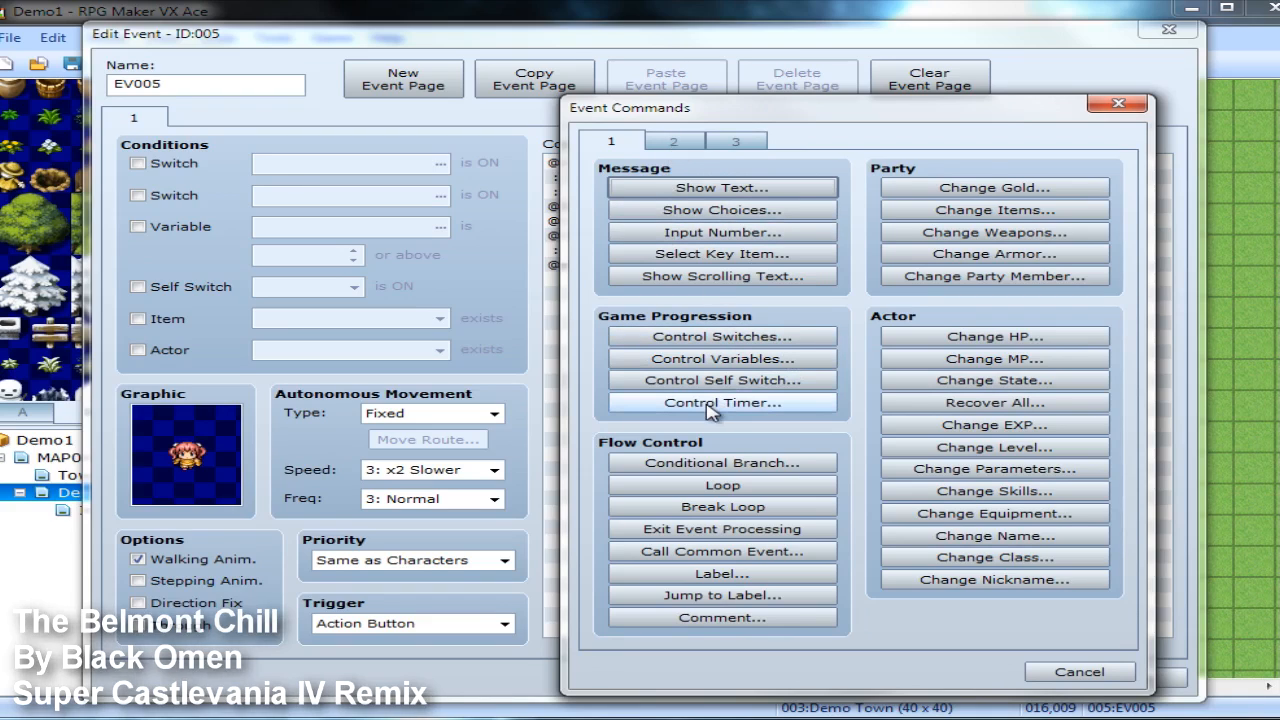
{"action": "mouse_move", "coordinate": [720, 380]}
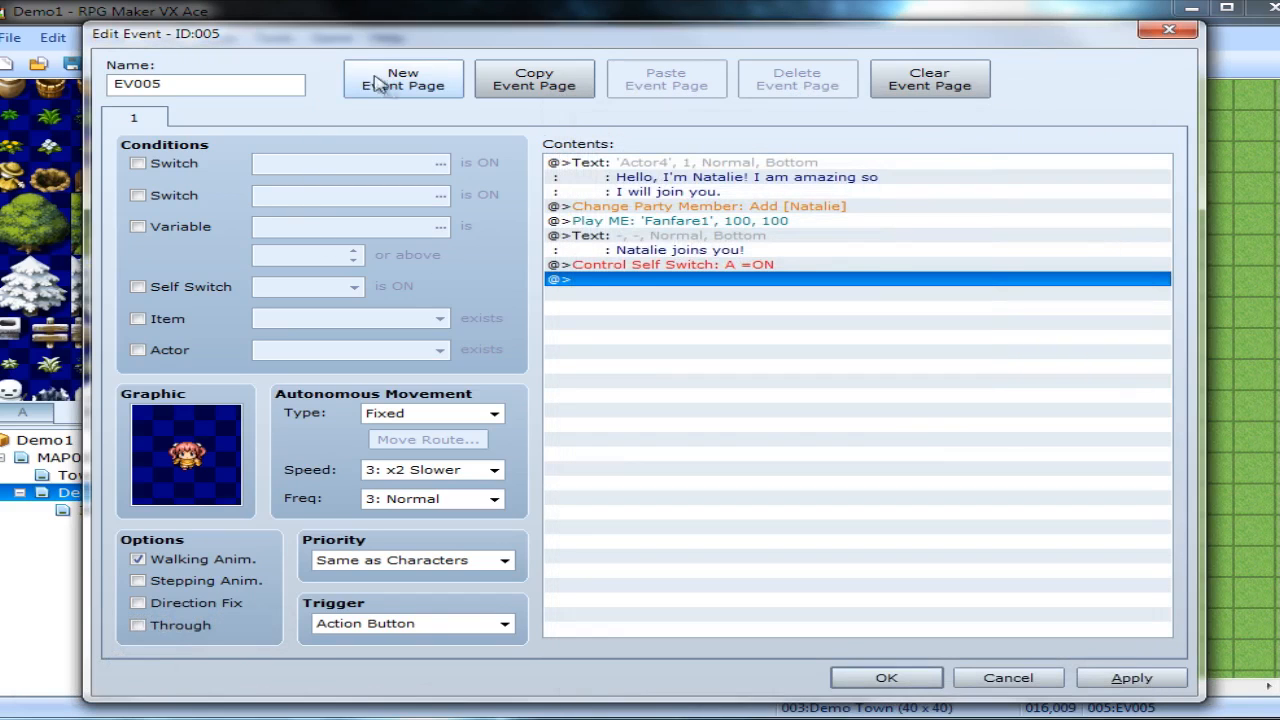
{"action": "left_click", "coordinate": [404, 80]}
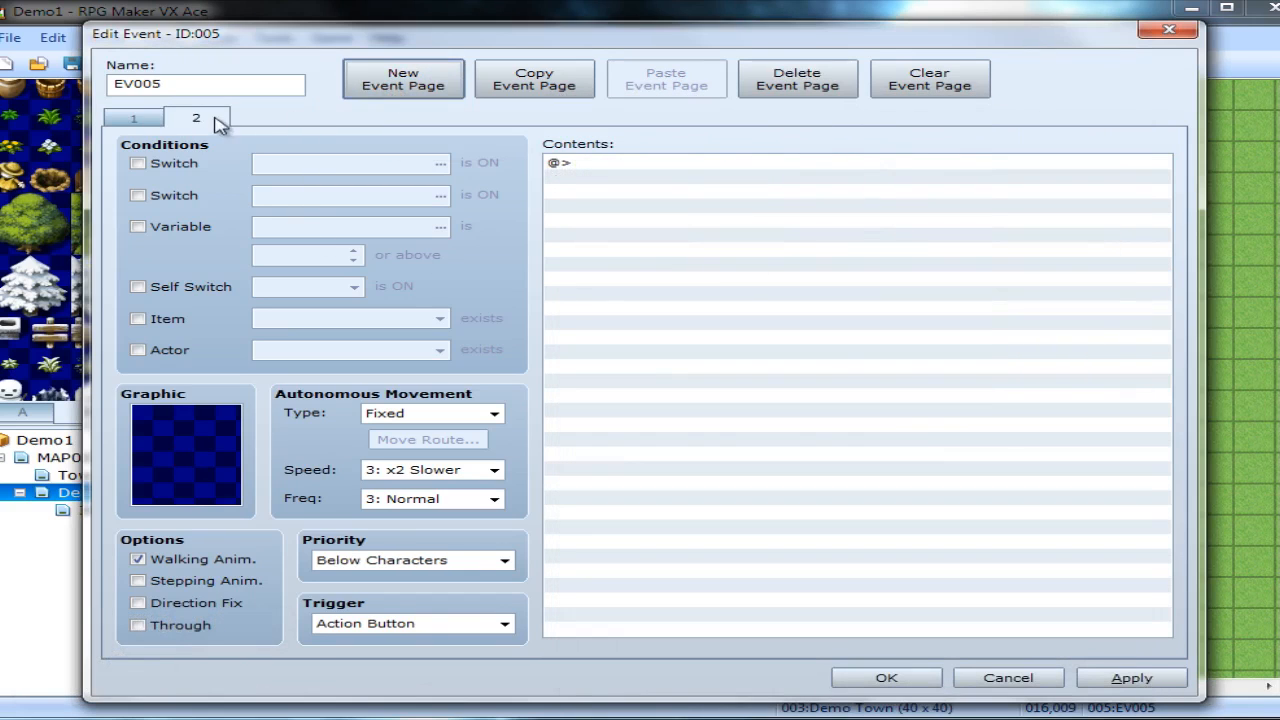
{"action": "left_click", "coordinate": [138, 286]}
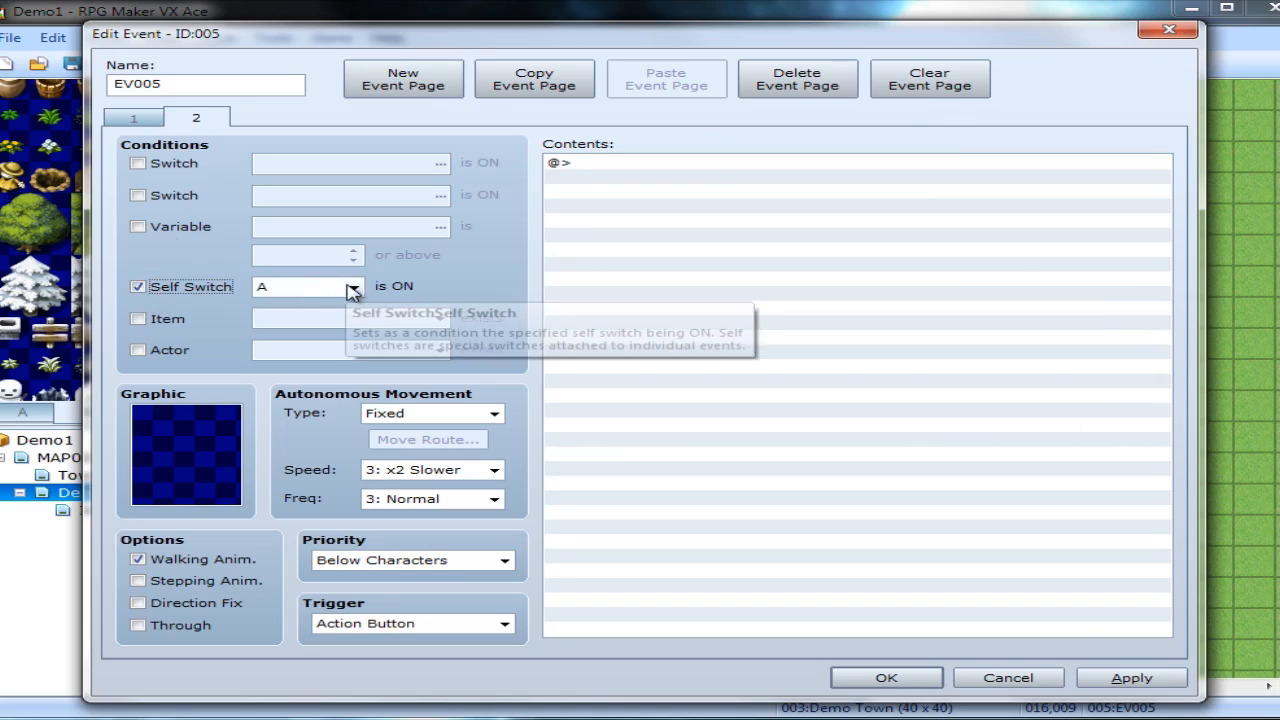
{"action": "mouse_move", "coordinate": [190, 456]}
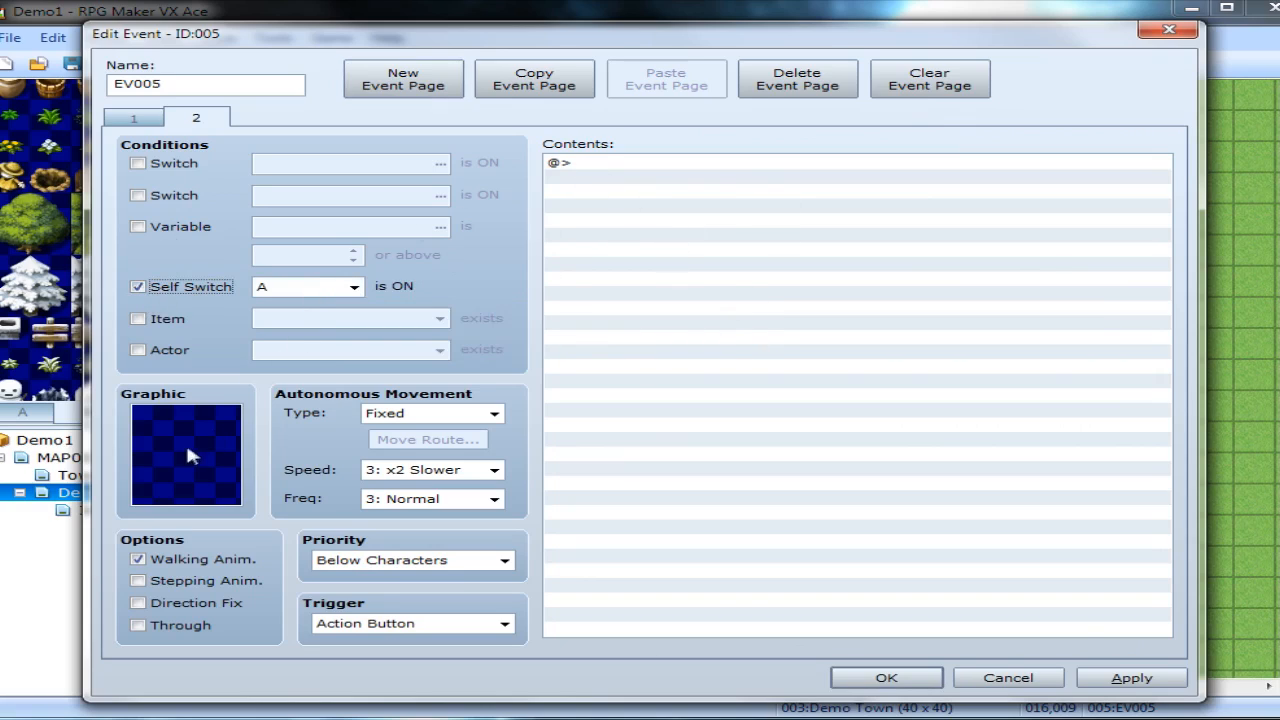
{"action": "mouse_move", "coordinate": [548, 252]}
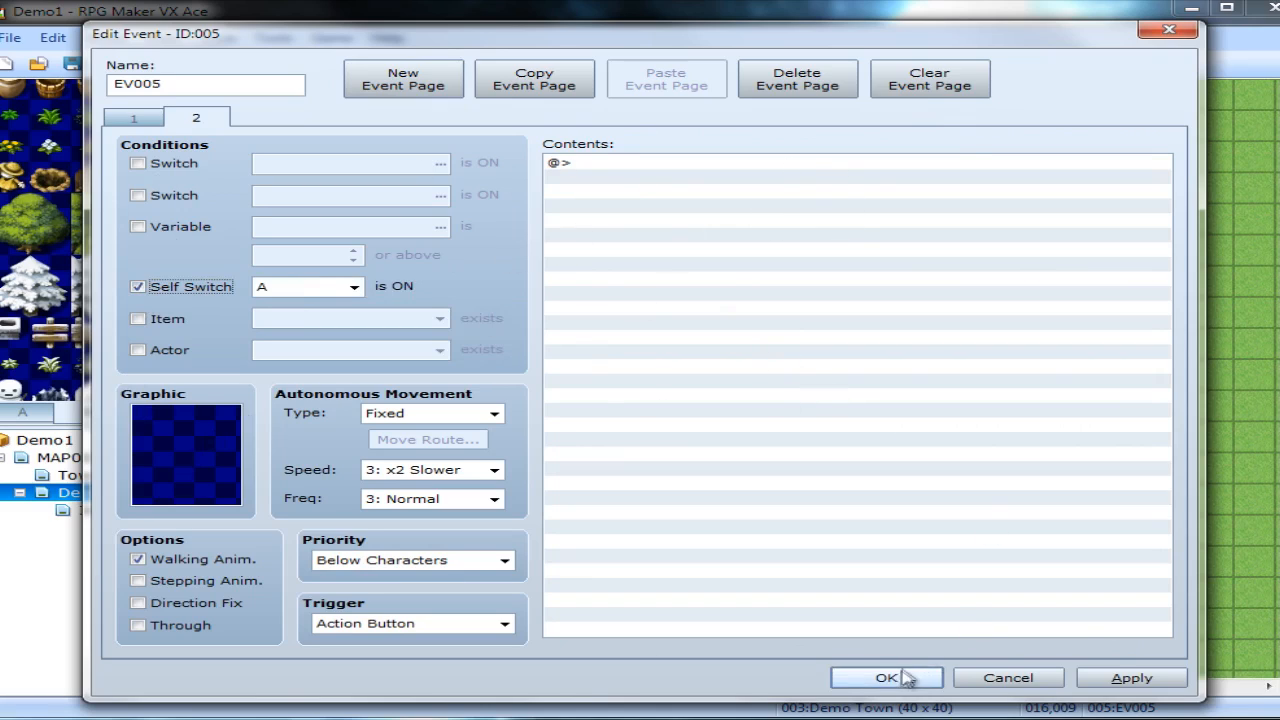
{"action": "left_click", "coordinate": [884, 676]}
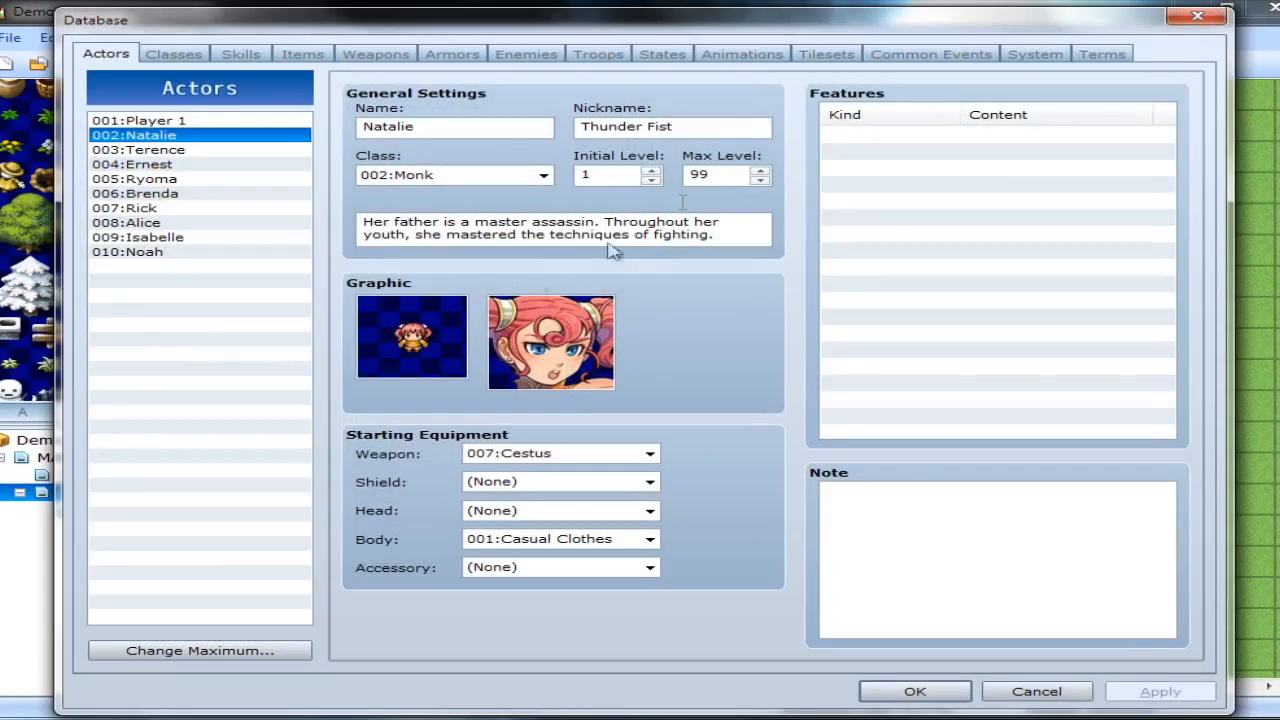
{"action": "mouse_move", "coordinate": [1164, 58]}
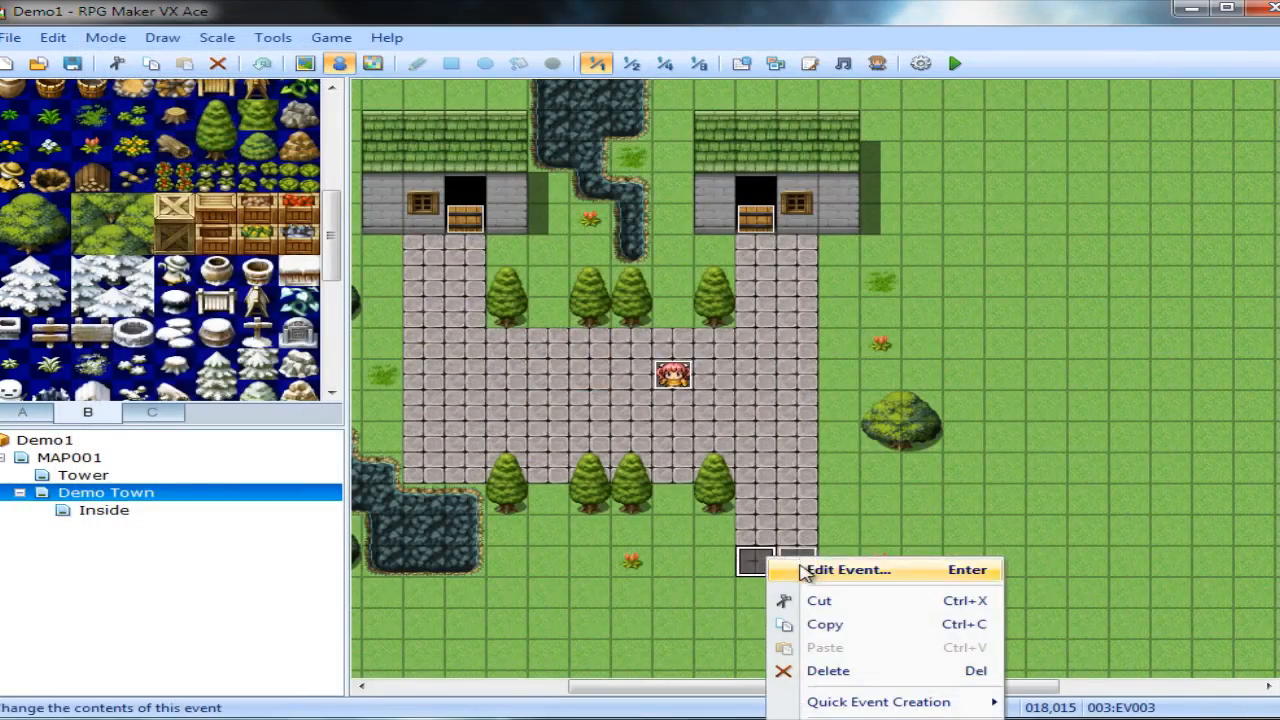
Confirm EV003 and EV004 transfer to MAP001 on Player Touch, then select MAP001.
{"action": "left_click", "coordinate": [848, 568]}
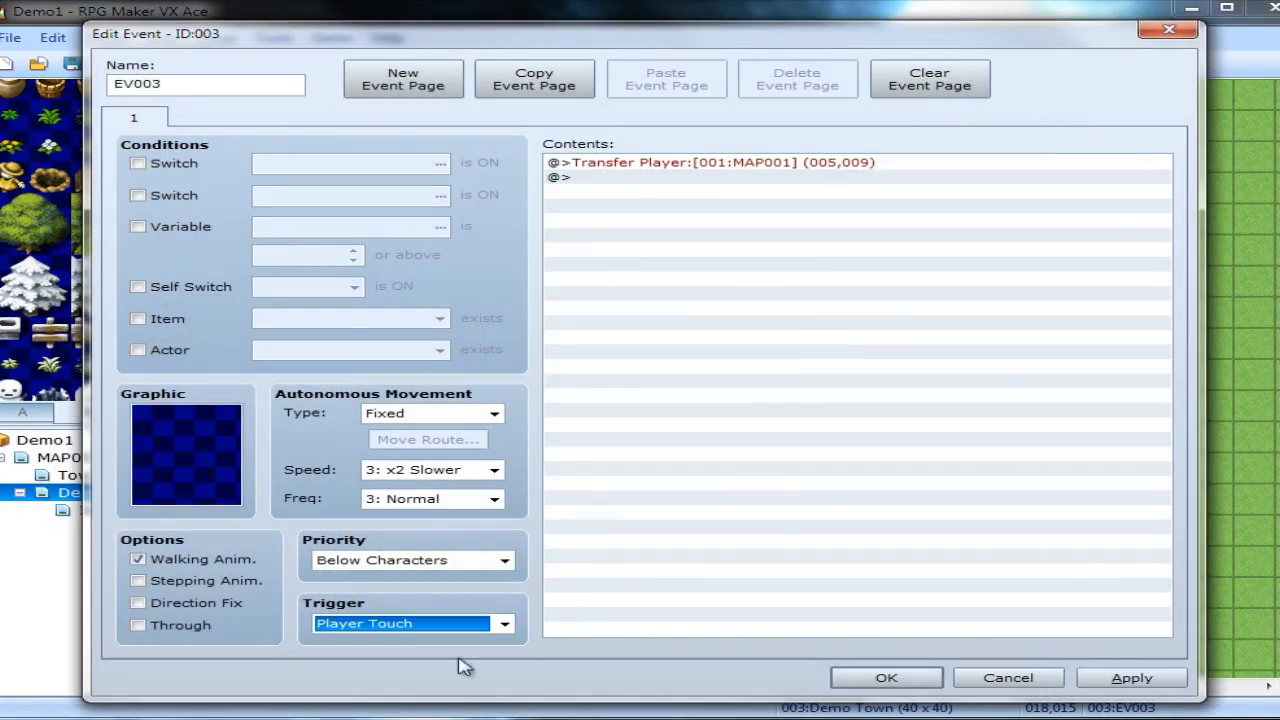
{"action": "left_click", "coordinate": [884, 676]}
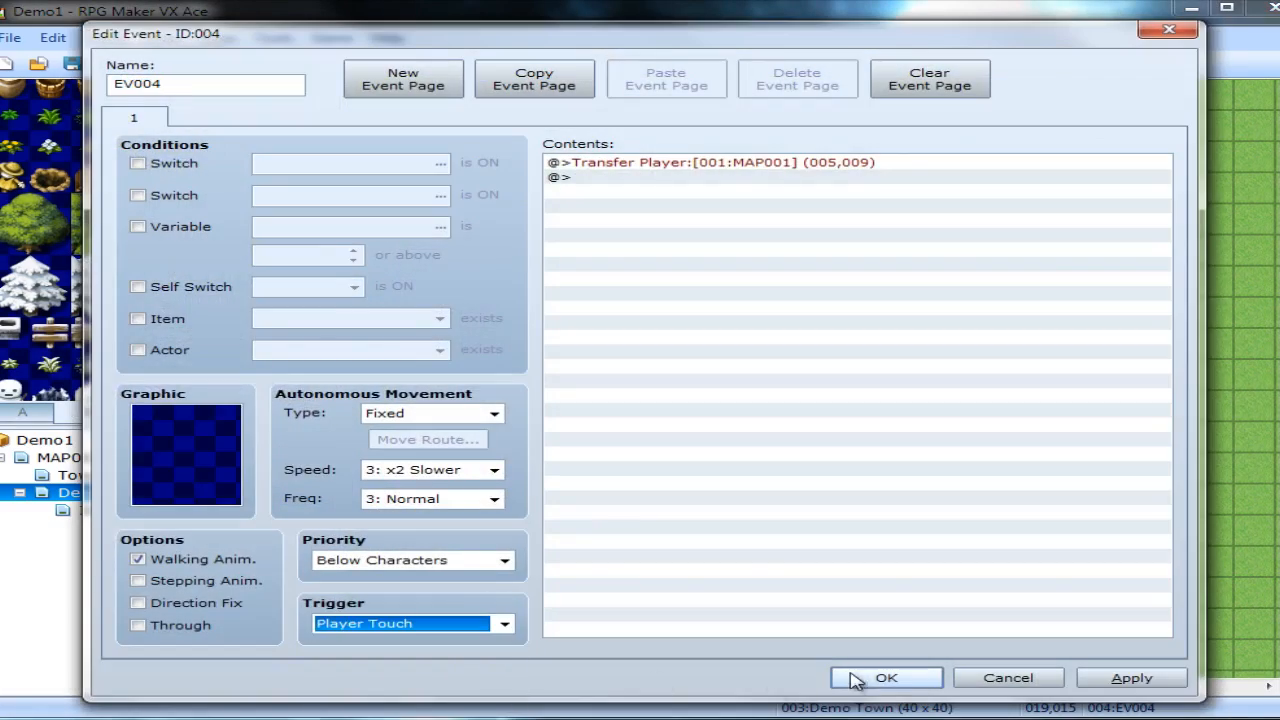
{"action": "left_click", "coordinate": [884, 678]}
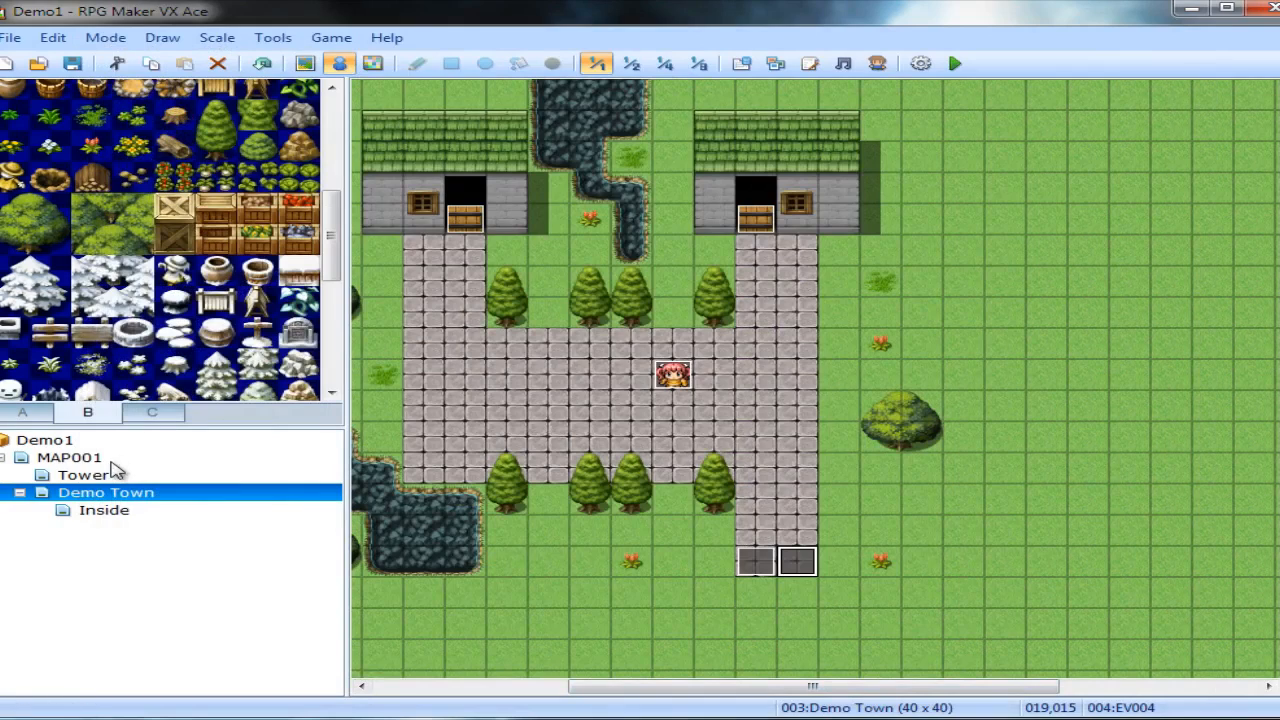
{"action": "left_click", "coordinate": [68, 456]}
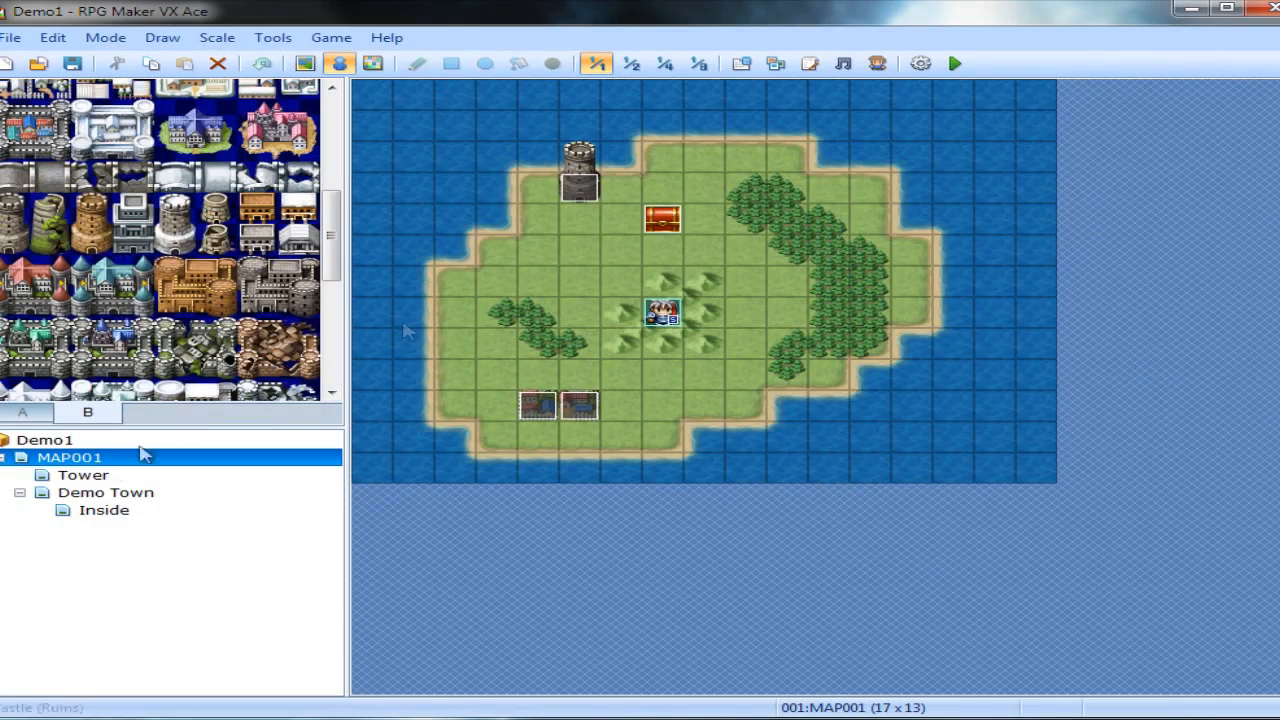
Playtest through Demo Town, talk to Natalie and check the party menu lists her.
{"action": "left_click", "coordinate": [952, 62]}
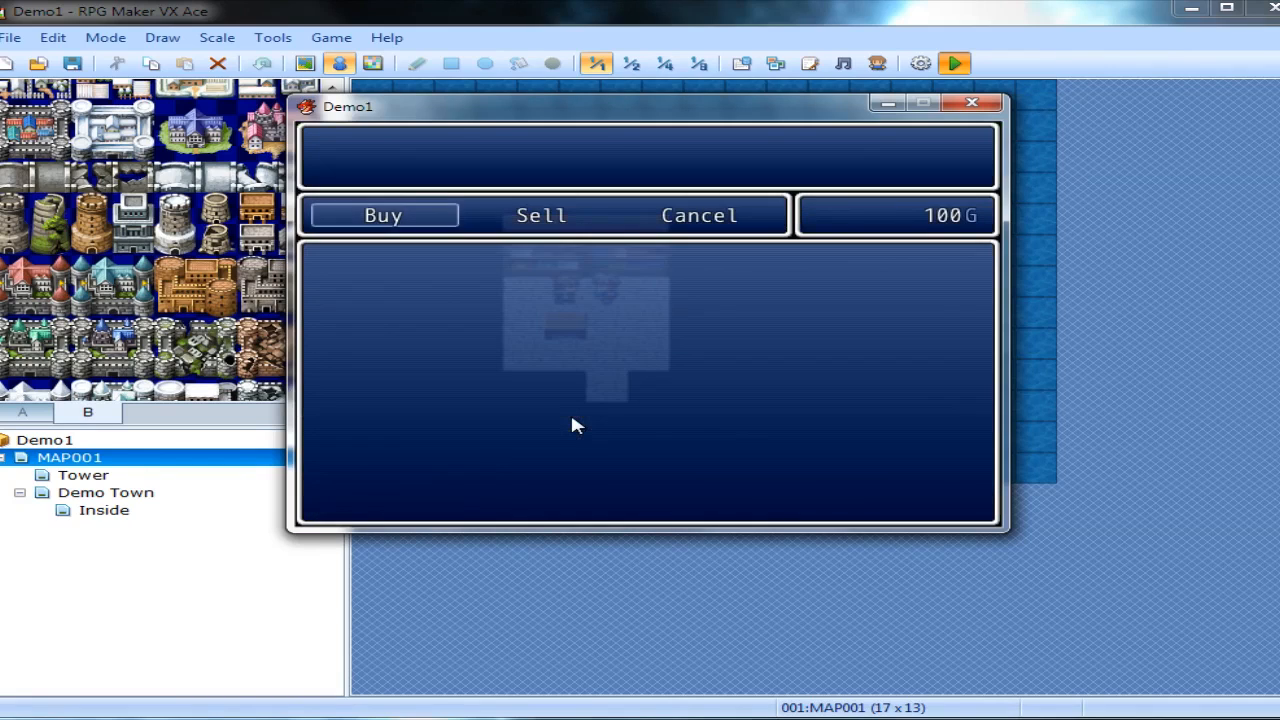
{"action": "left_click", "coordinate": [384, 216]}
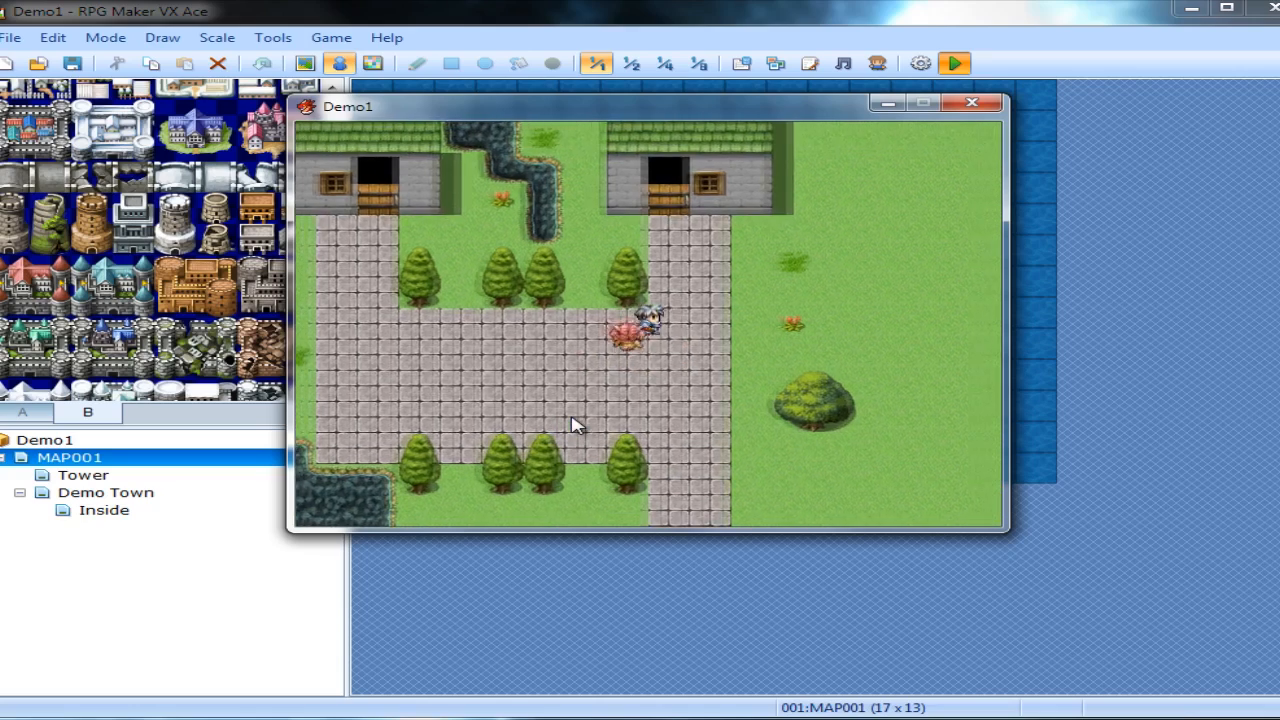
{"action": "scroll", "scroll_direction": "down", "scroll_amount": 3}
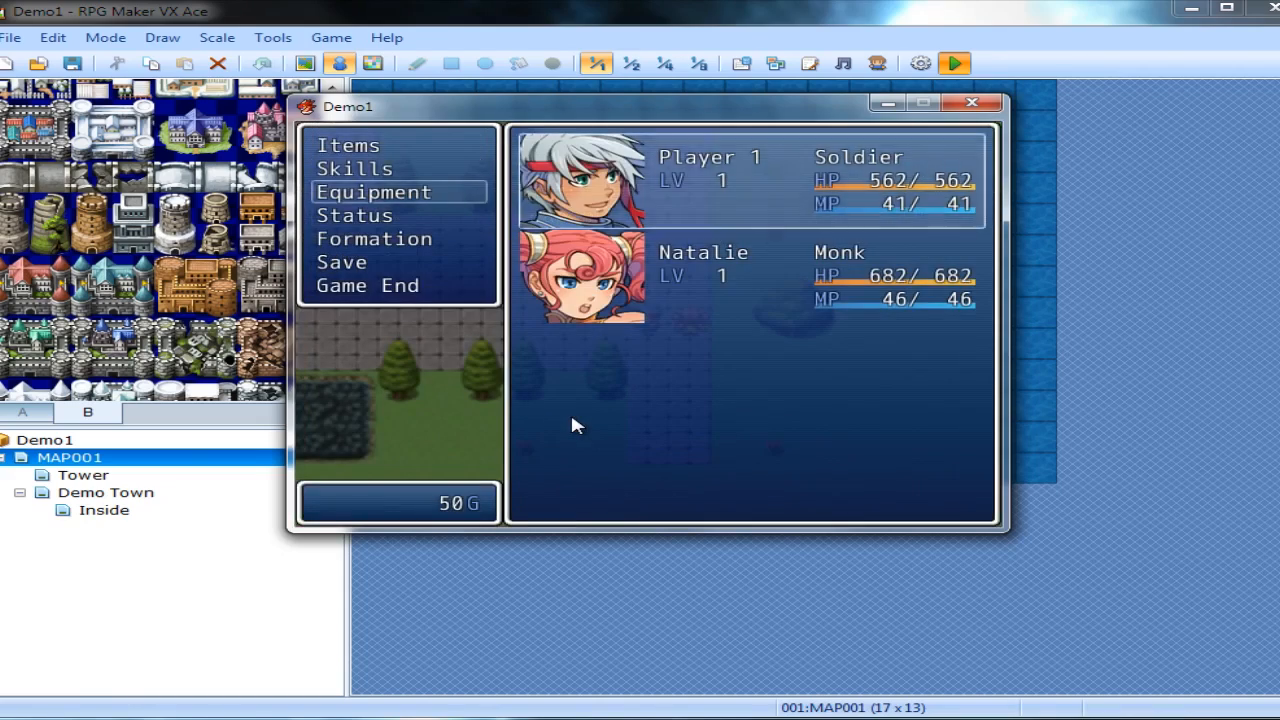
Continue into the tower room, close the playtest and select the Inside map.
{"action": "left_click", "coordinate": [374, 192]}
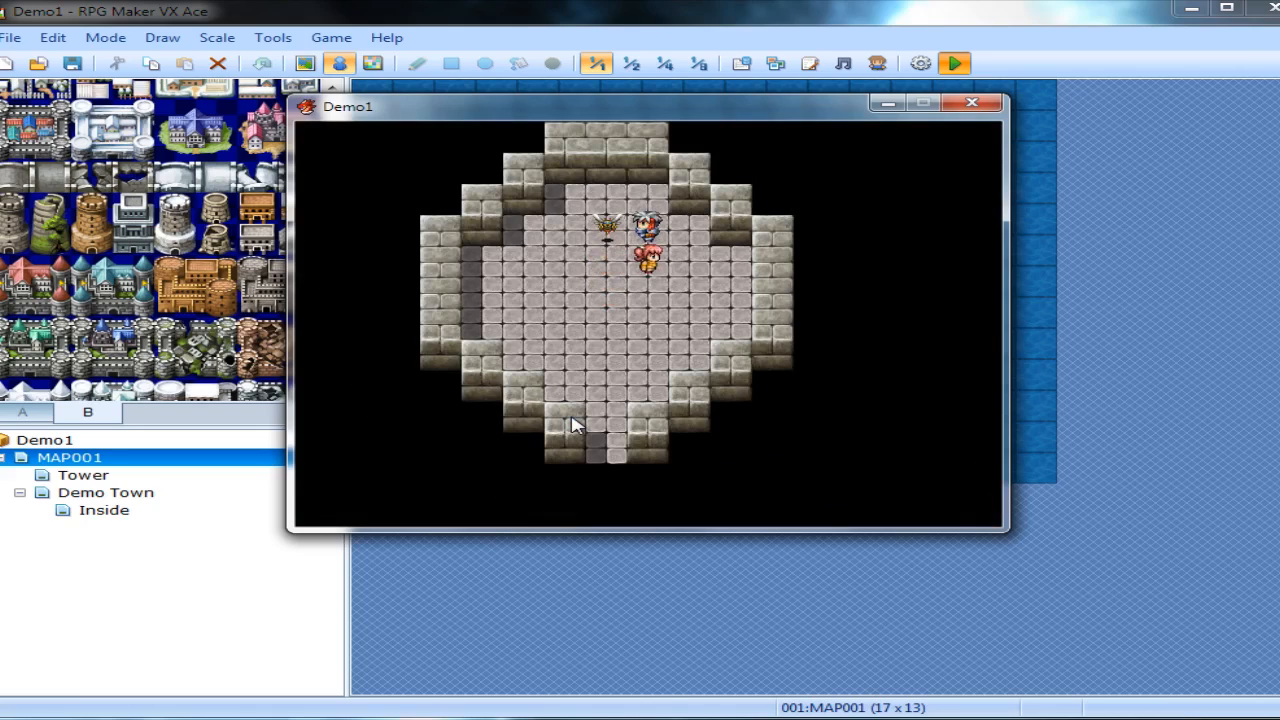
{"action": "mouse_move", "coordinate": [998, 124]}
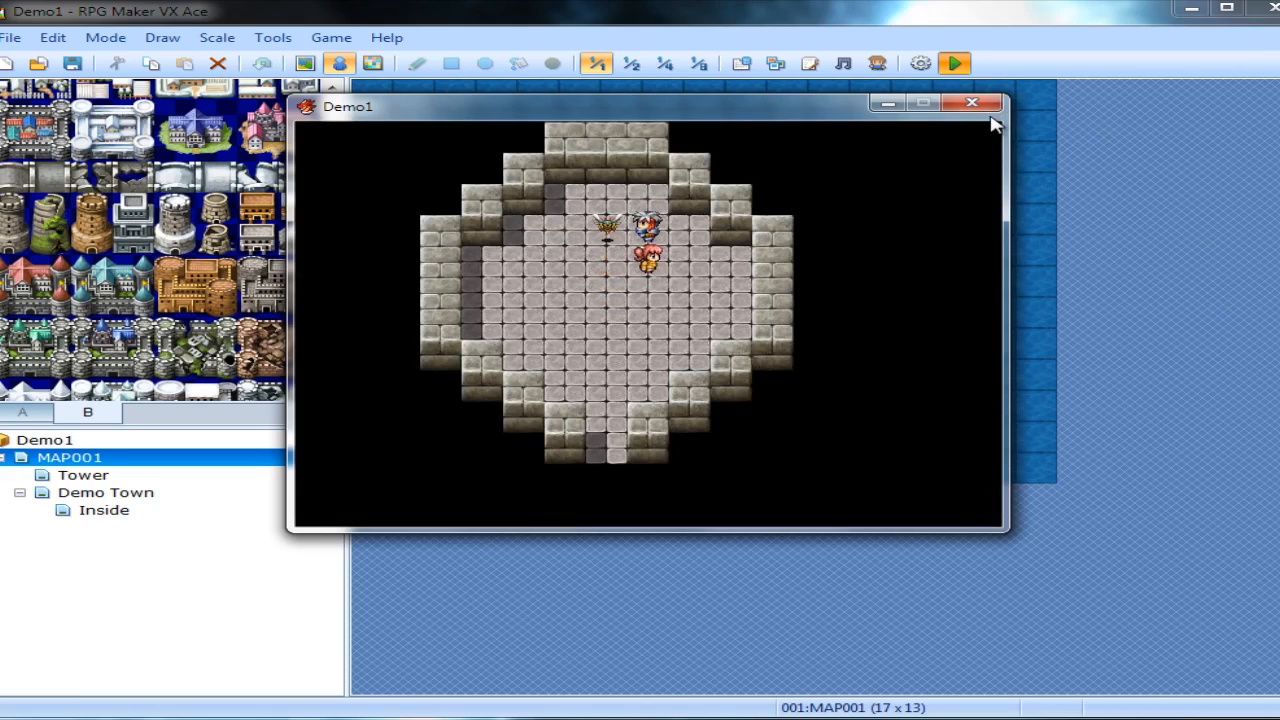
{"action": "left_click", "coordinate": [104, 510]}
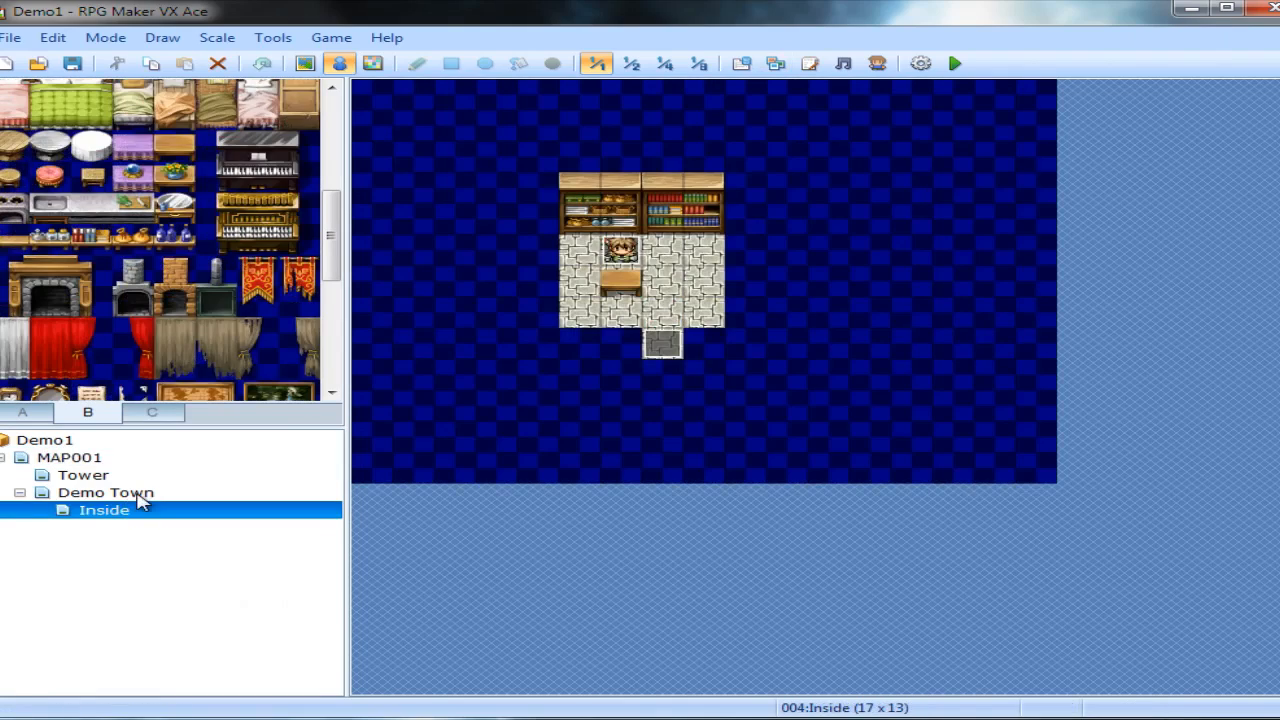
Give the right house's door event on Demo Town the !Door1 graphic and save it.
{"action": "left_click", "coordinate": [104, 492]}
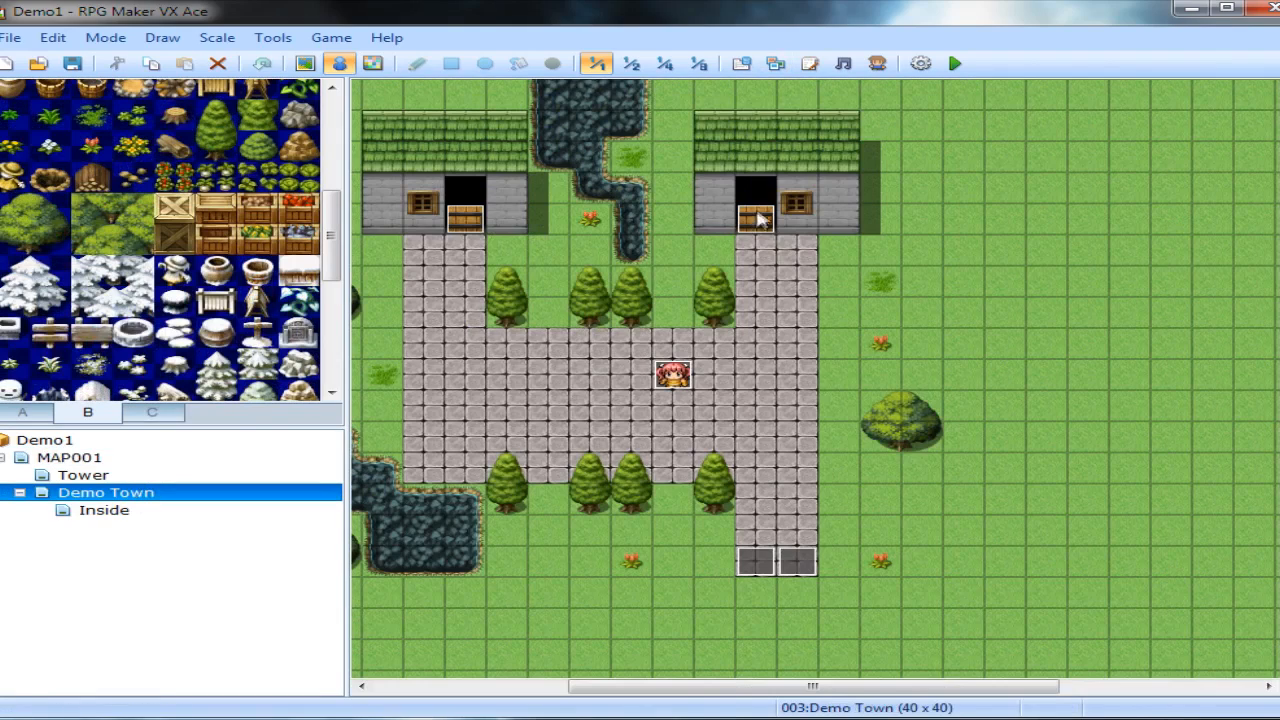
{"action": "right_click", "coordinate": [756, 218]}
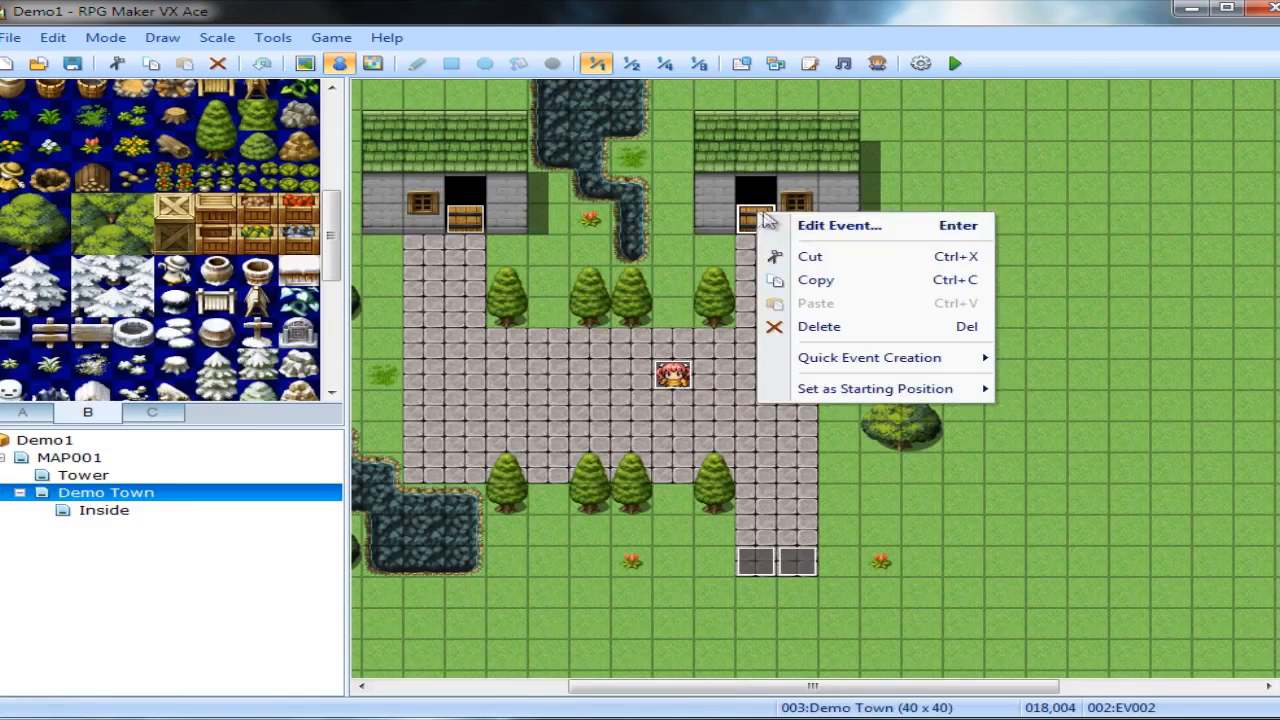
{"action": "left_click", "coordinate": [840, 224]}
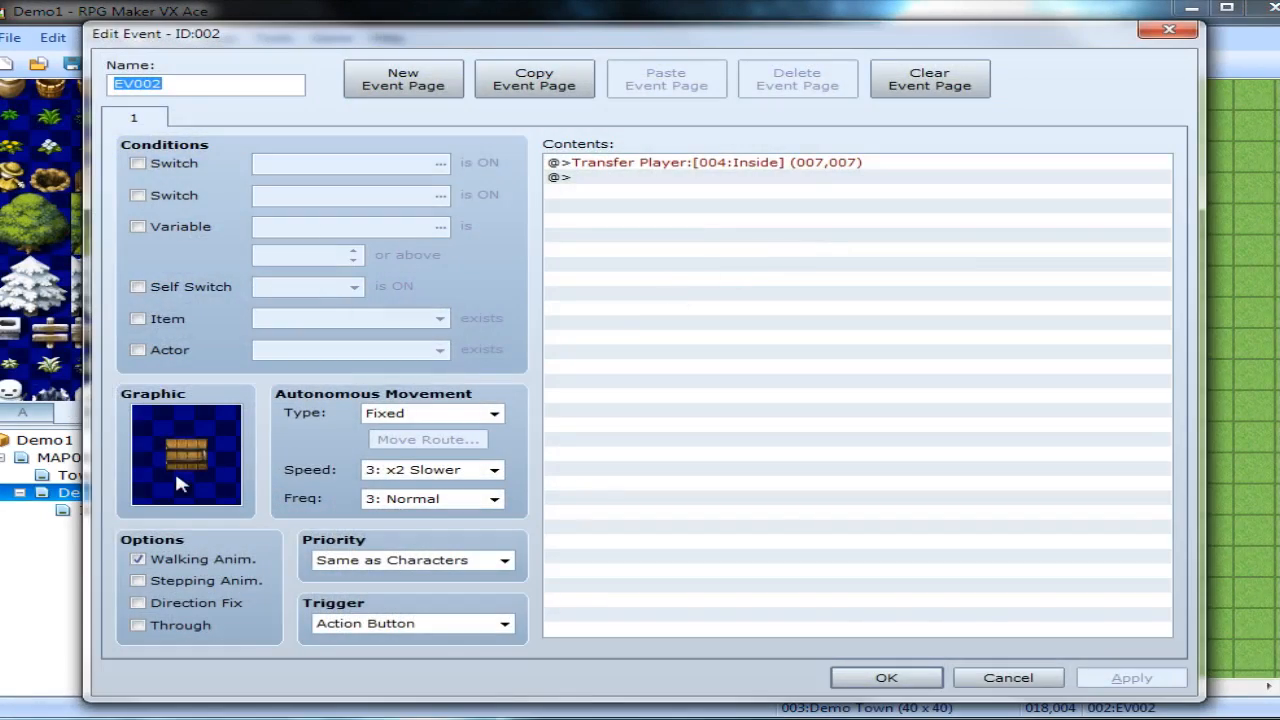
{"action": "left_click", "coordinate": [186, 454]}
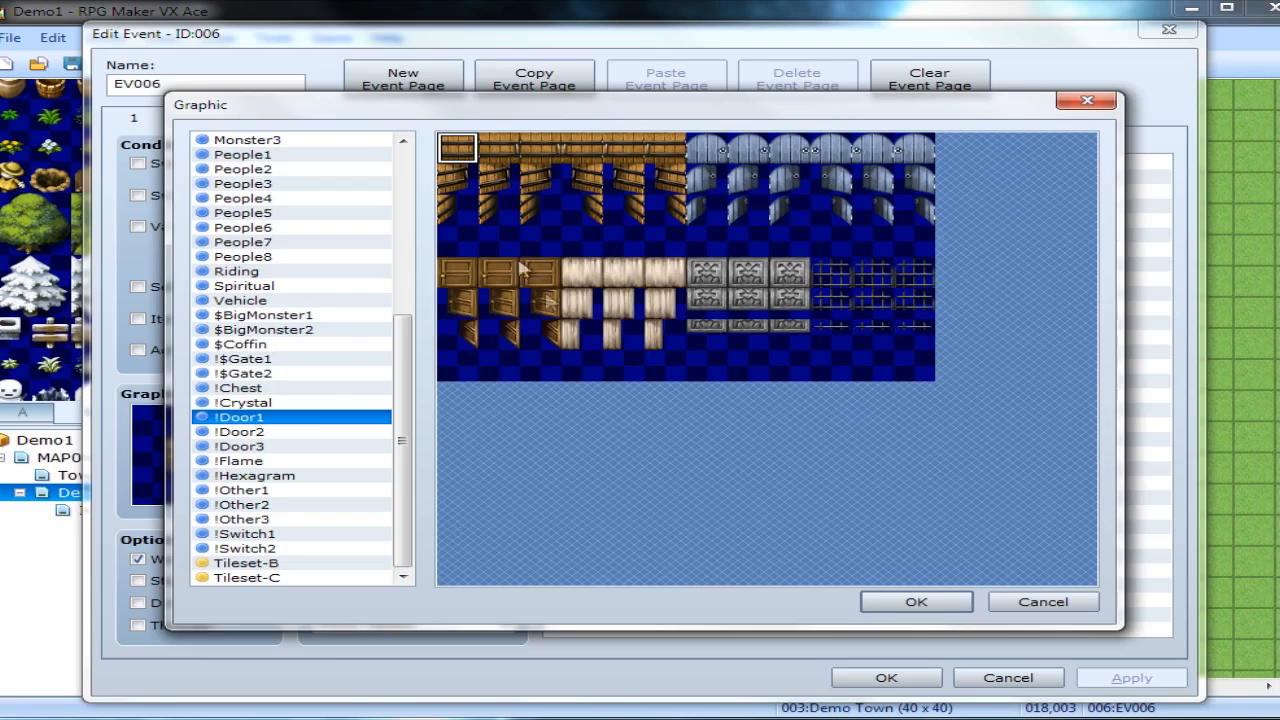
{"action": "left_click", "coordinate": [916, 600]}
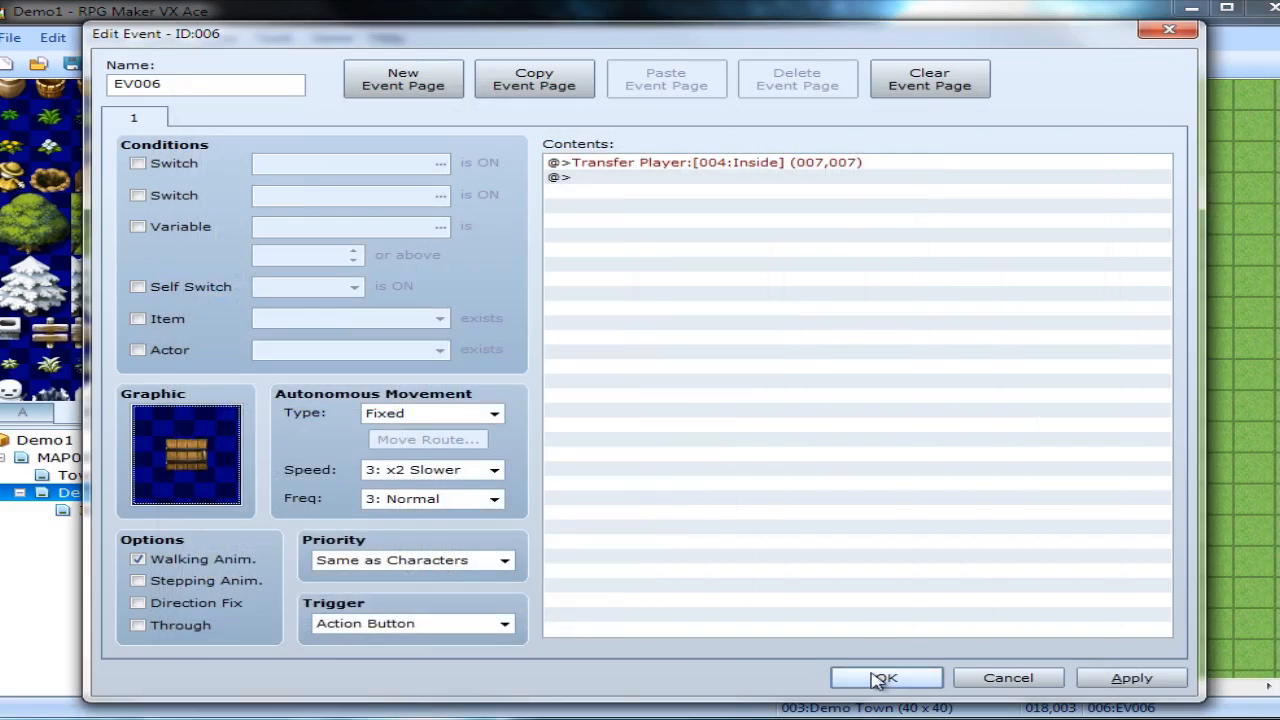
{"action": "left_click", "coordinate": [884, 678]}
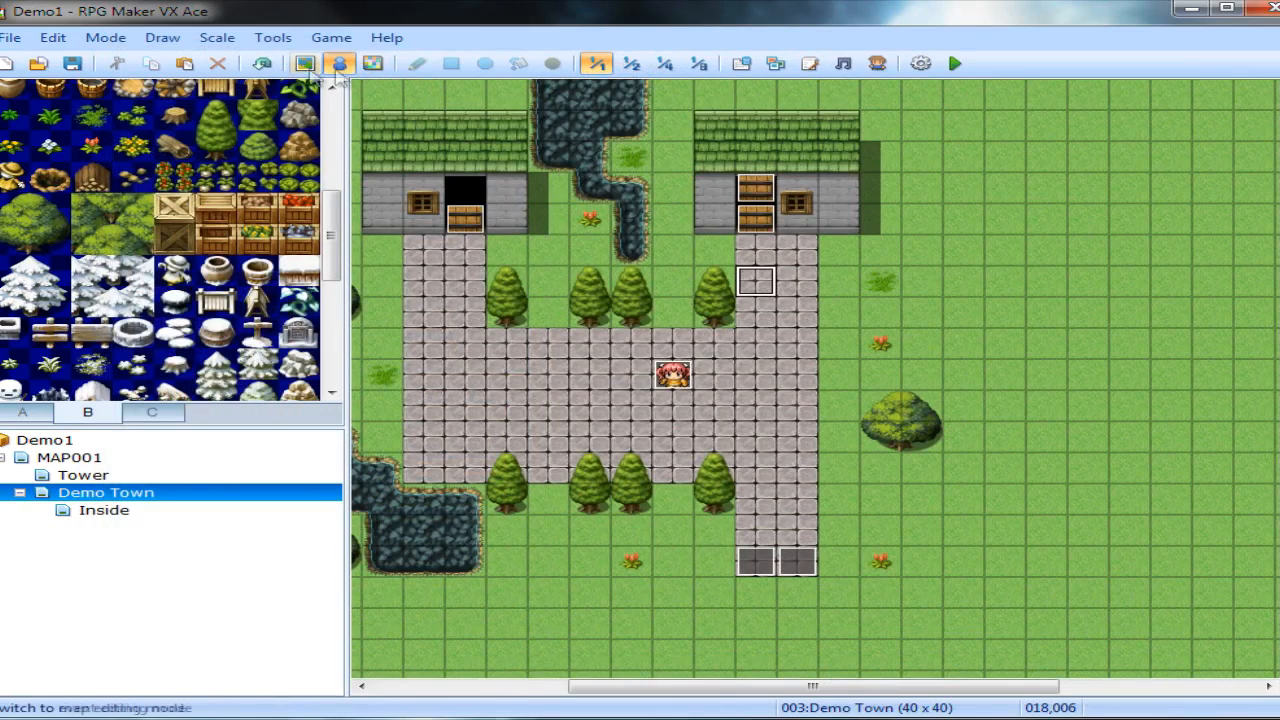
Paint a wall tile over the left house's dark doorway and confirm EV002's settings.
{"action": "left_click", "coordinate": [416, 62]}
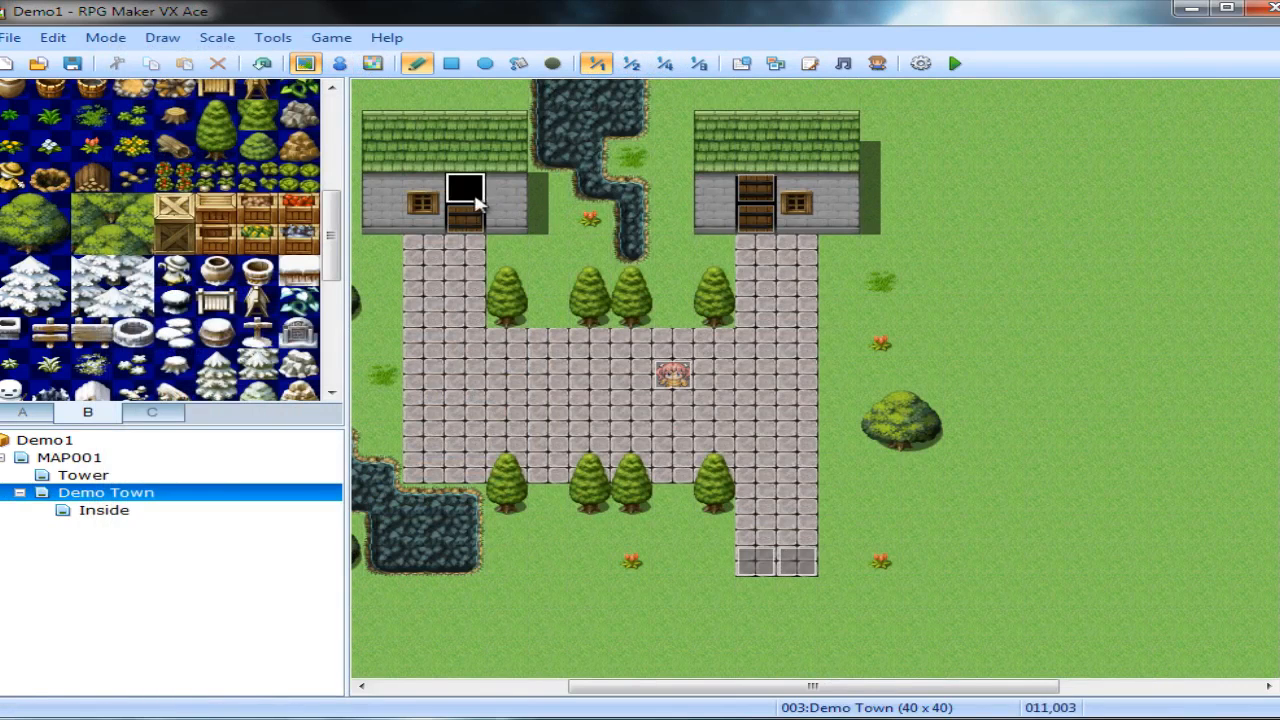
{"action": "left_click", "coordinate": [596, 62]}
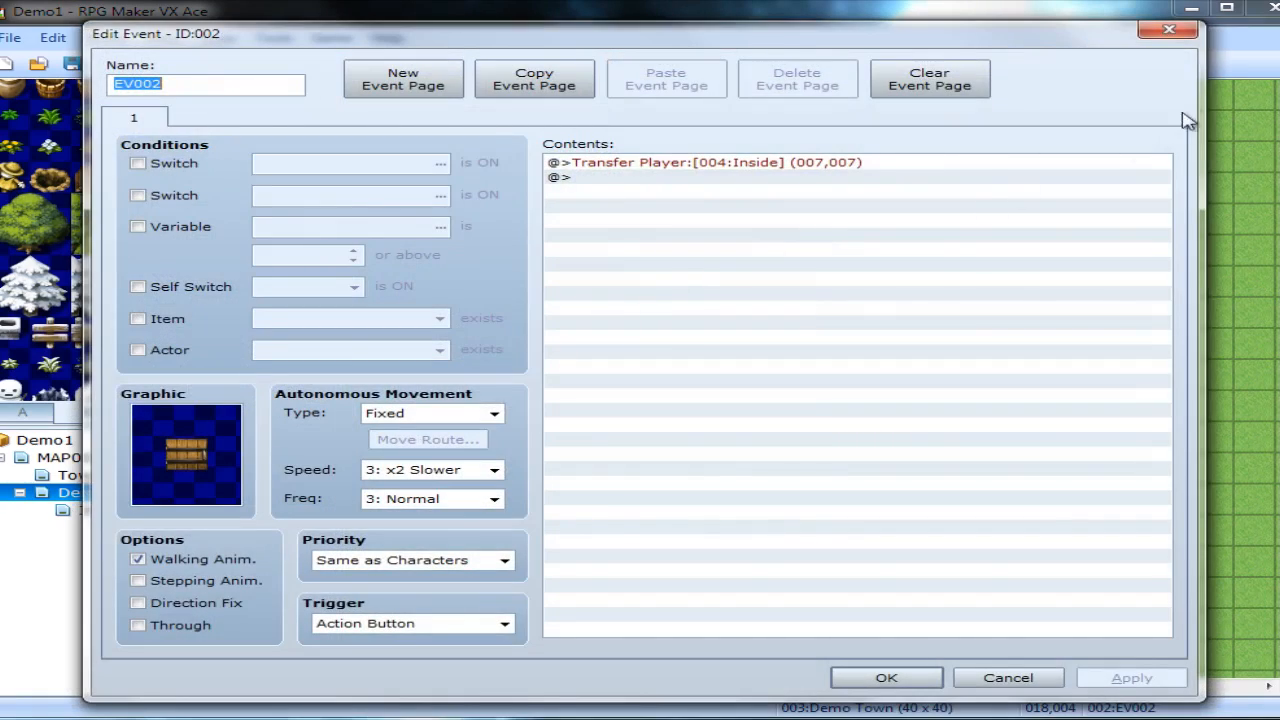
{"action": "left_click", "coordinate": [884, 676]}
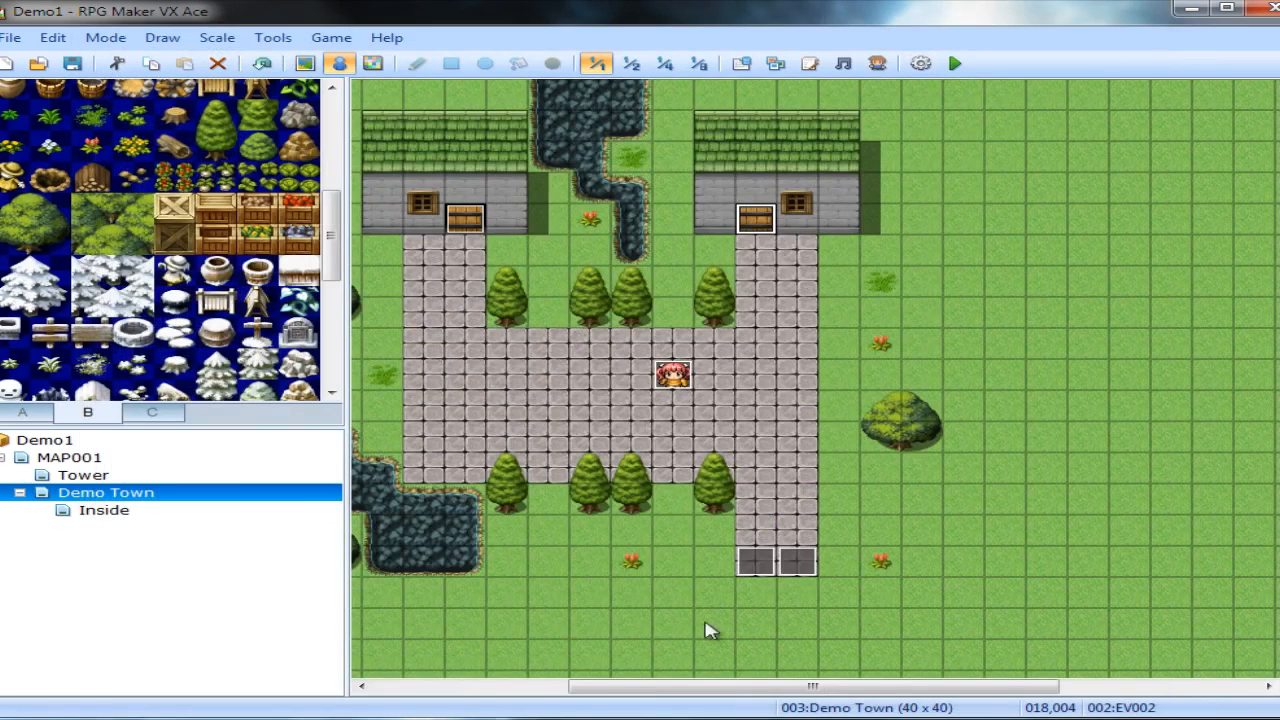
{"action": "scroll", "scroll_direction": "right", "scroll_amount": 3}
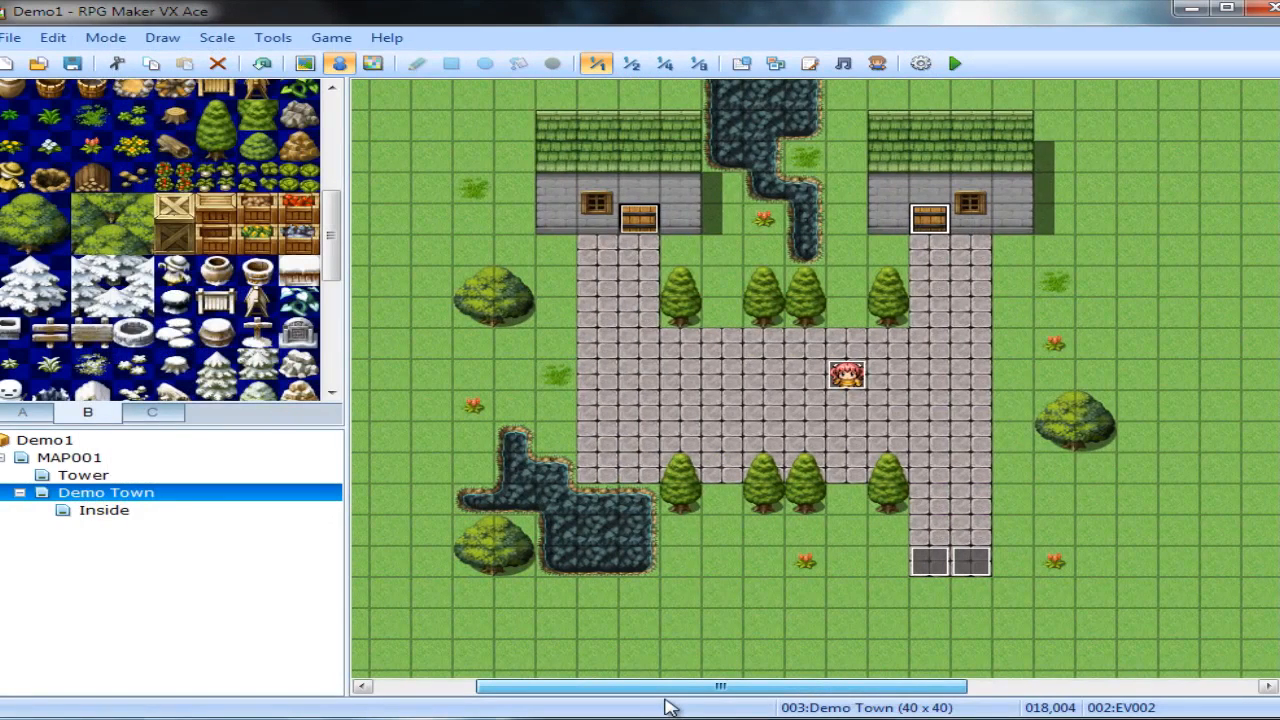
{"action": "mouse_move", "coordinate": [512, 100]}
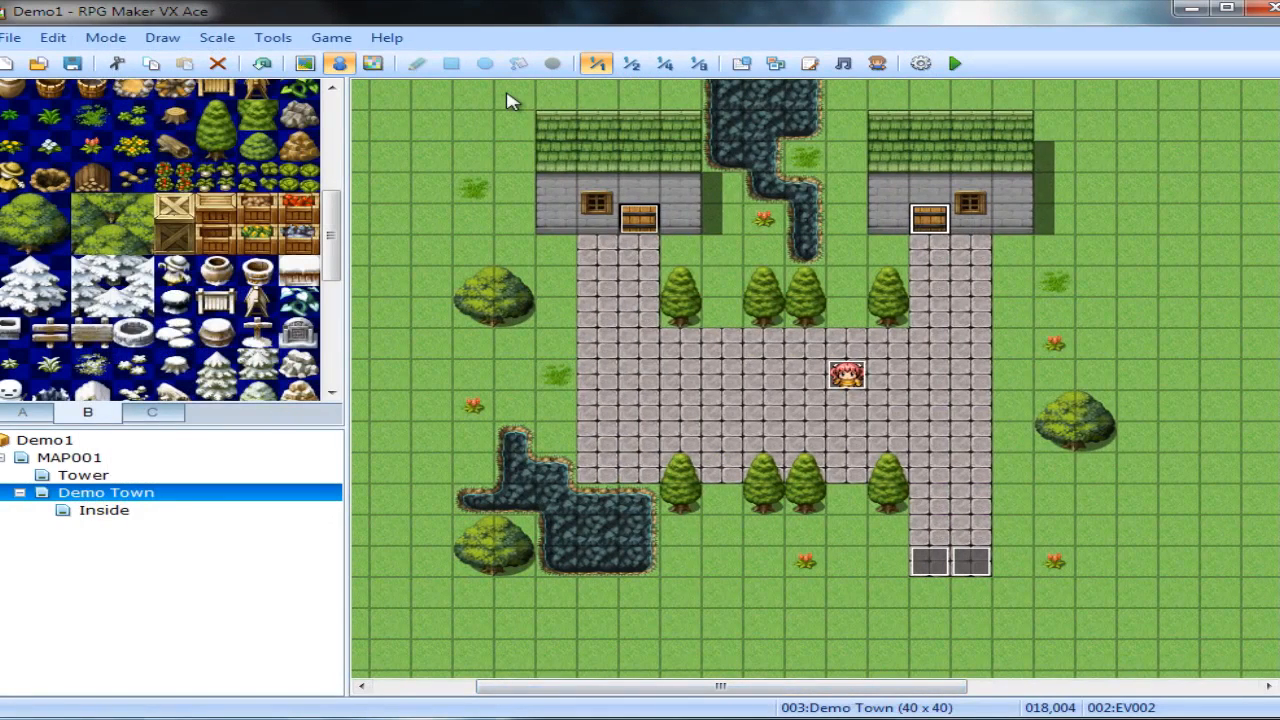